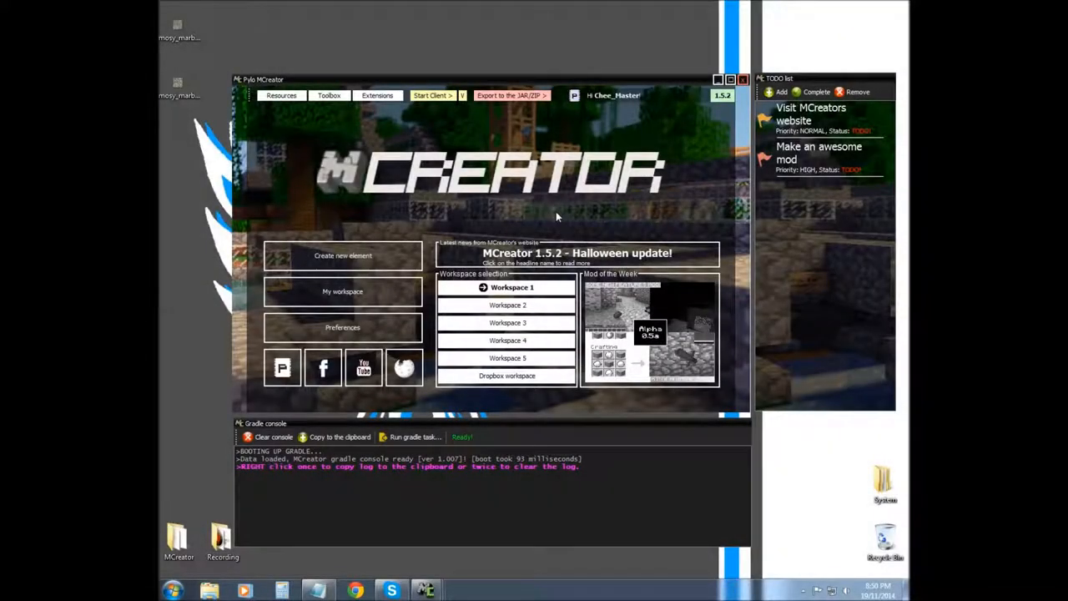
pyautogui.moveTo(430, 122)
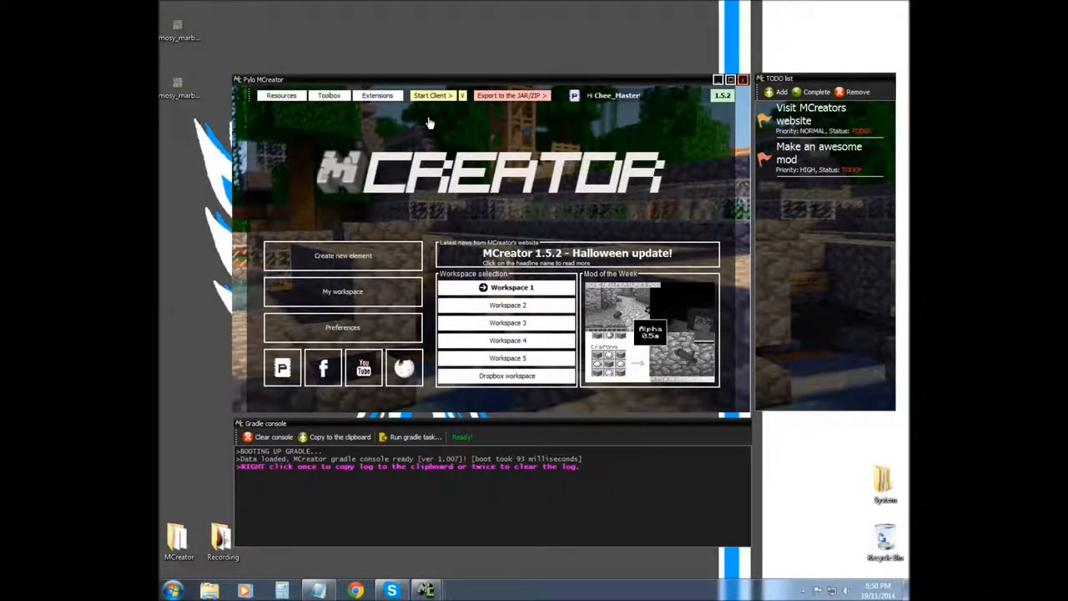
pyautogui.moveTo(424, 117)
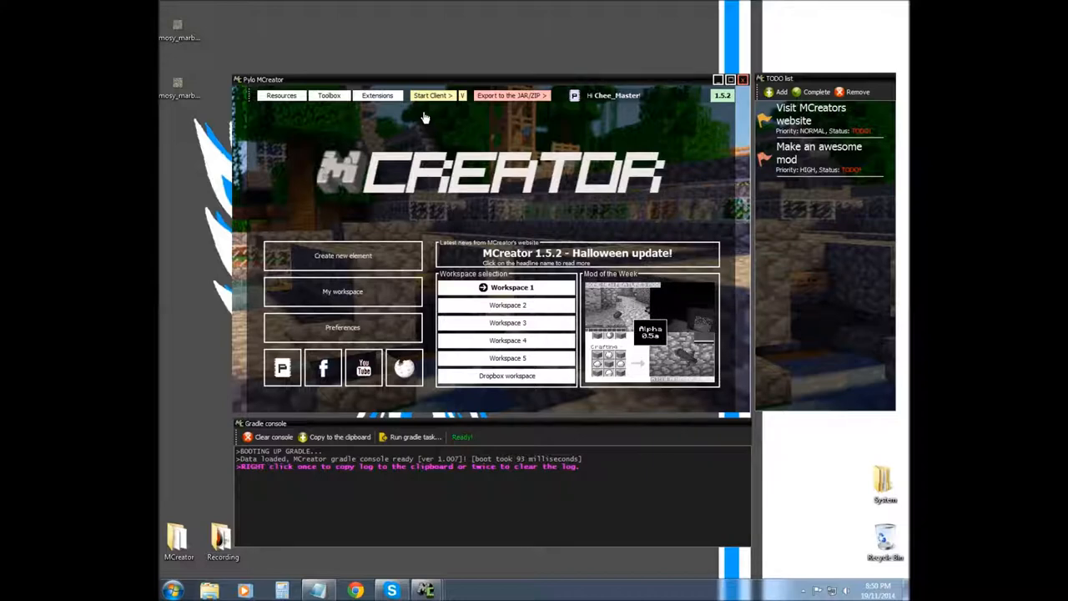
pyautogui.moveTo(450, 95)
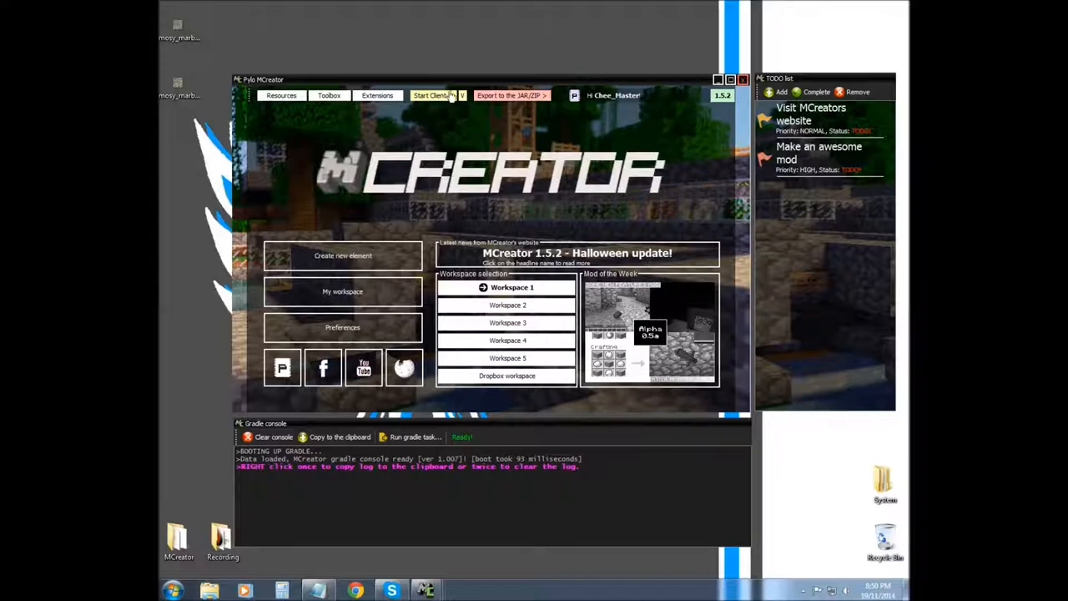
pyautogui.moveTo(796, 464)
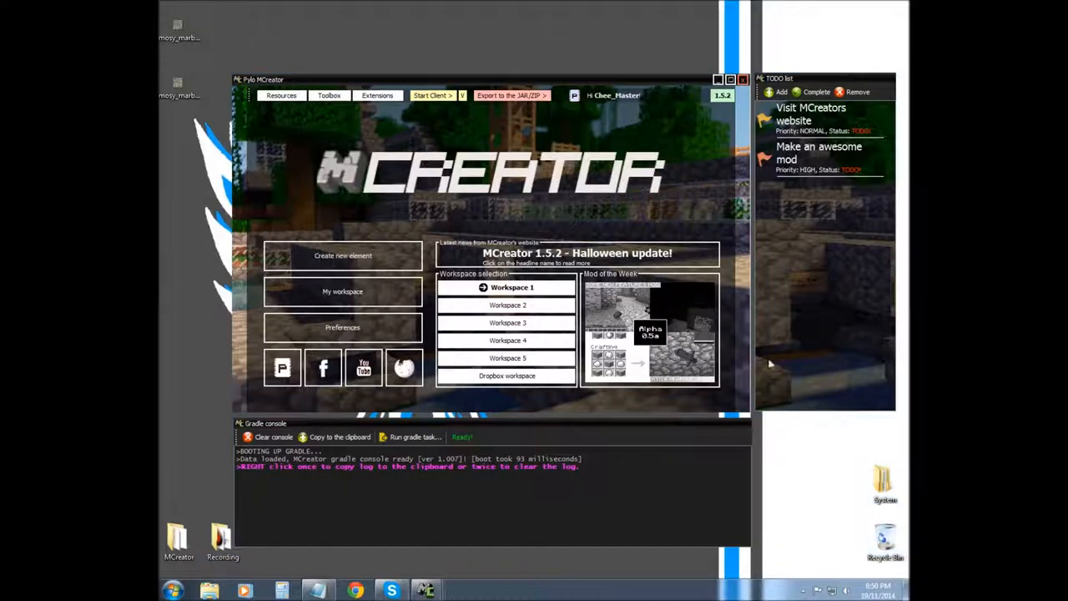
pyautogui.moveTo(227, 9)
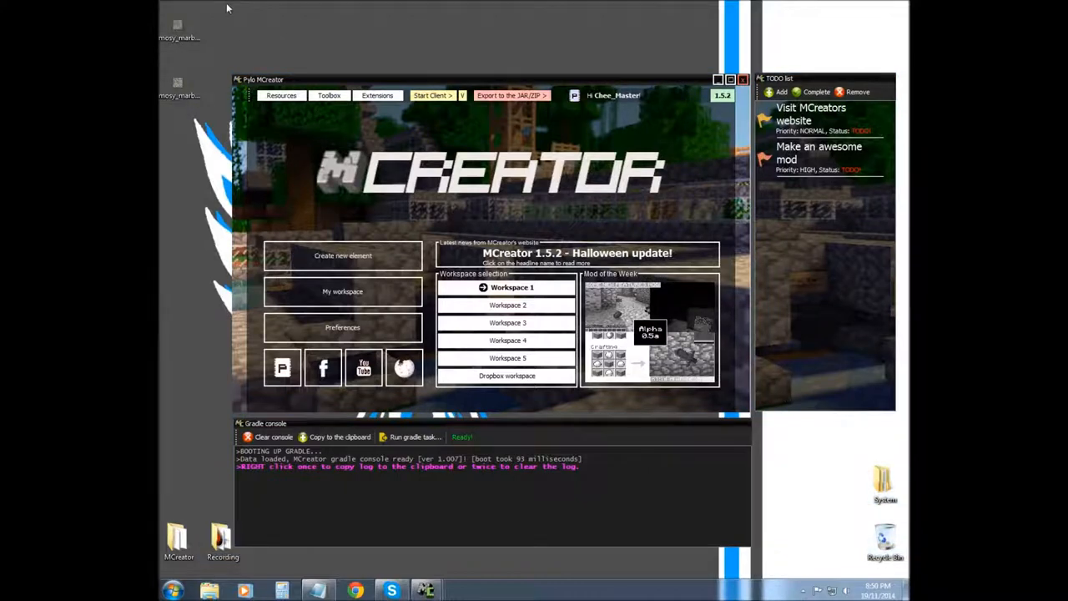
pyautogui.moveTo(223, 32)
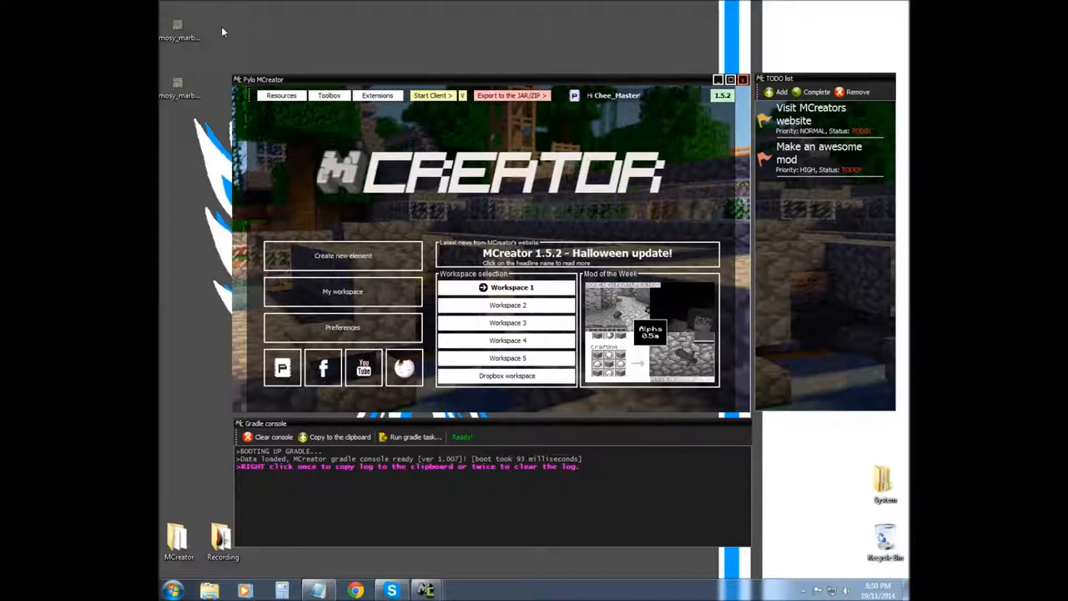
pyautogui.moveTo(232, 22)
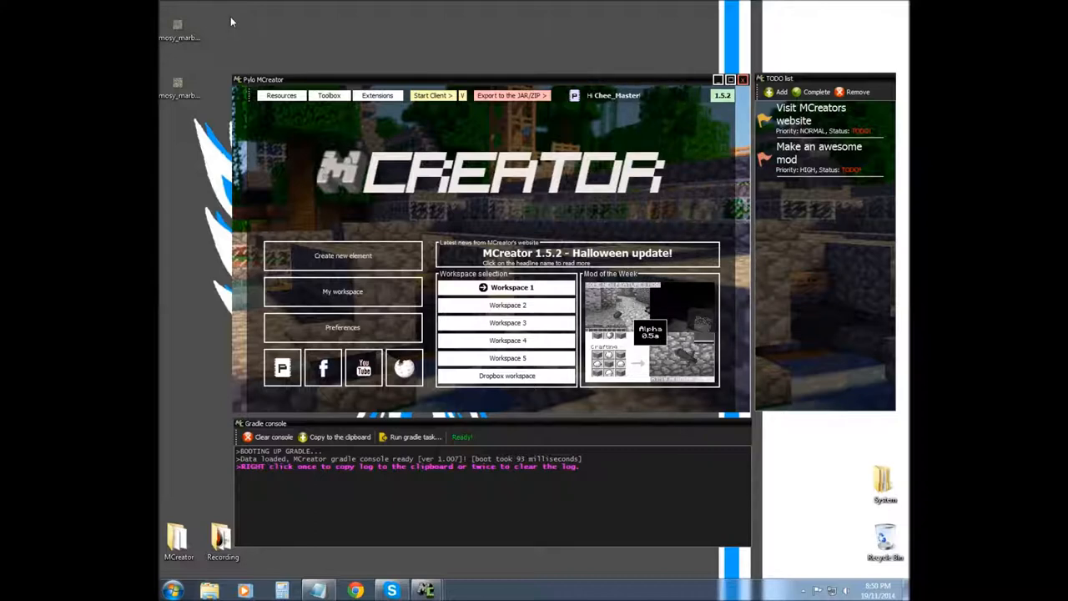
pyautogui.moveTo(224, 62)
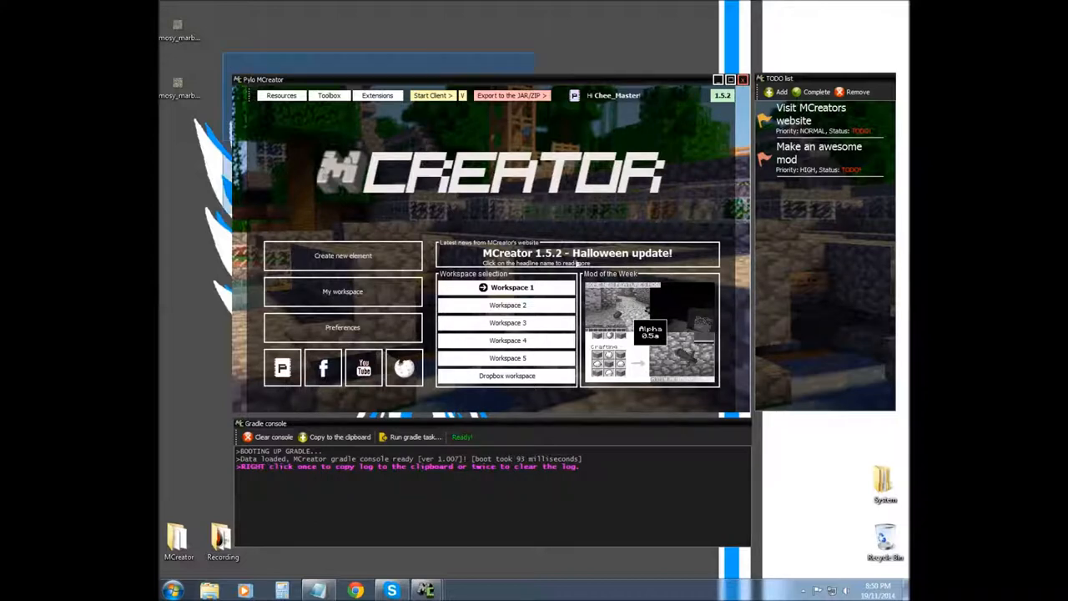
pyautogui.moveTo(835, 488)
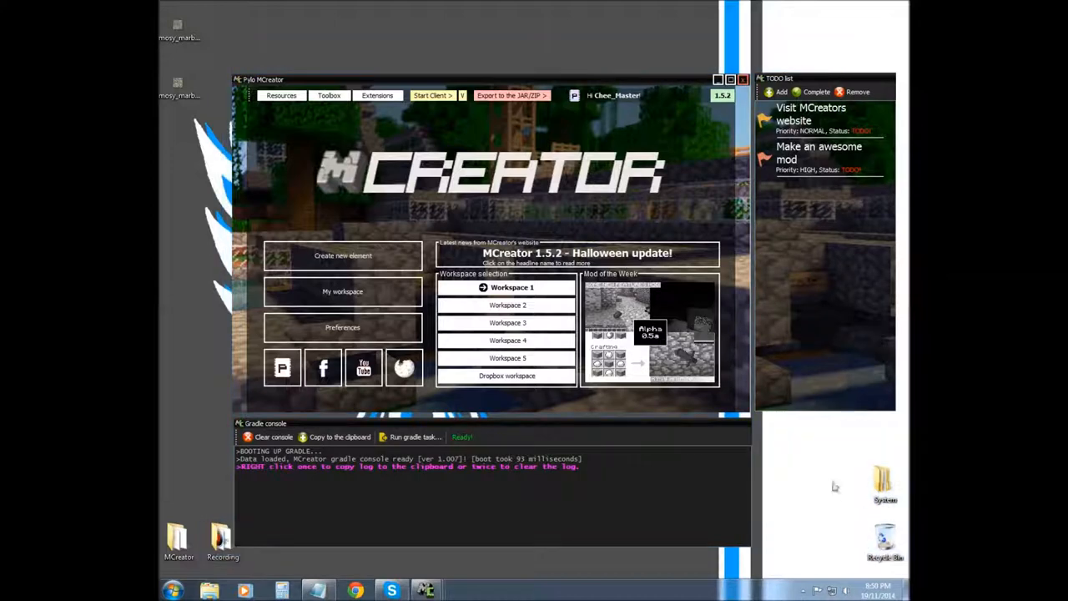
pyautogui.moveTo(697, 60)
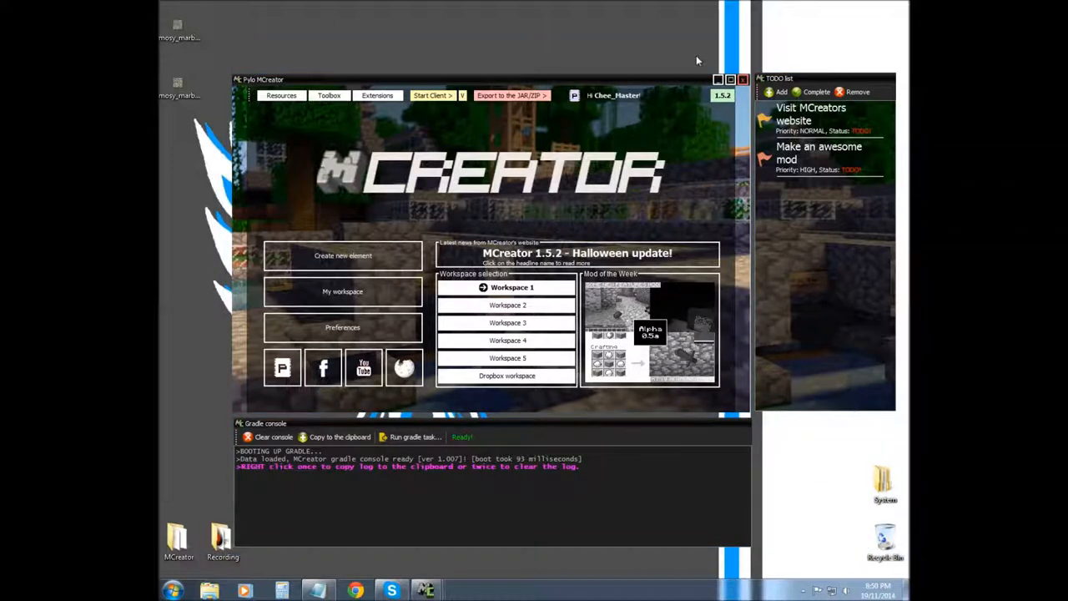
pyautogui.moveTo(659, 313)
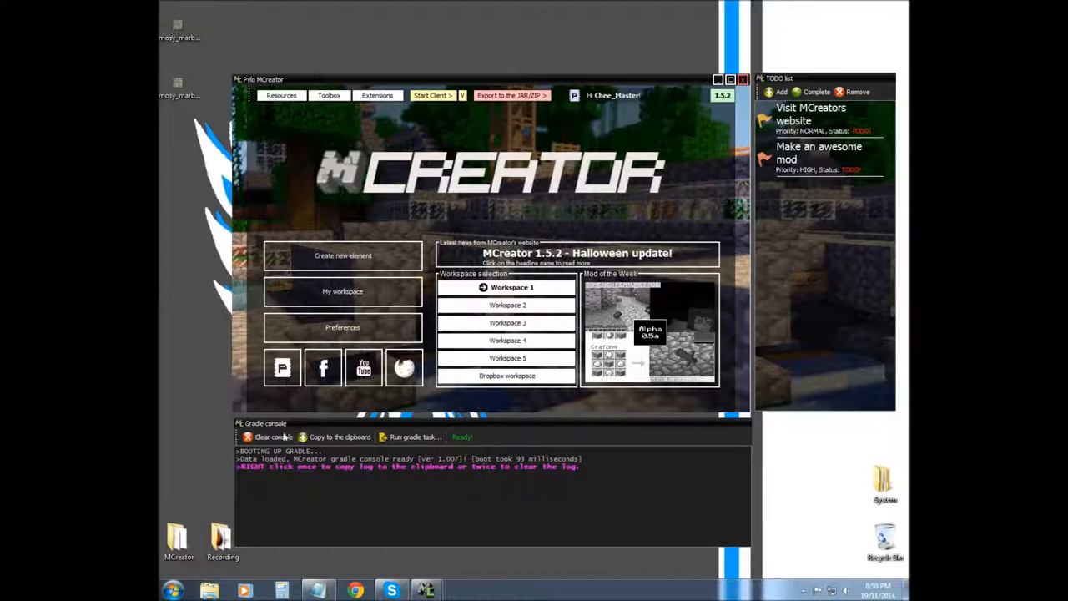
pyautogui.moveTo(346, 399)
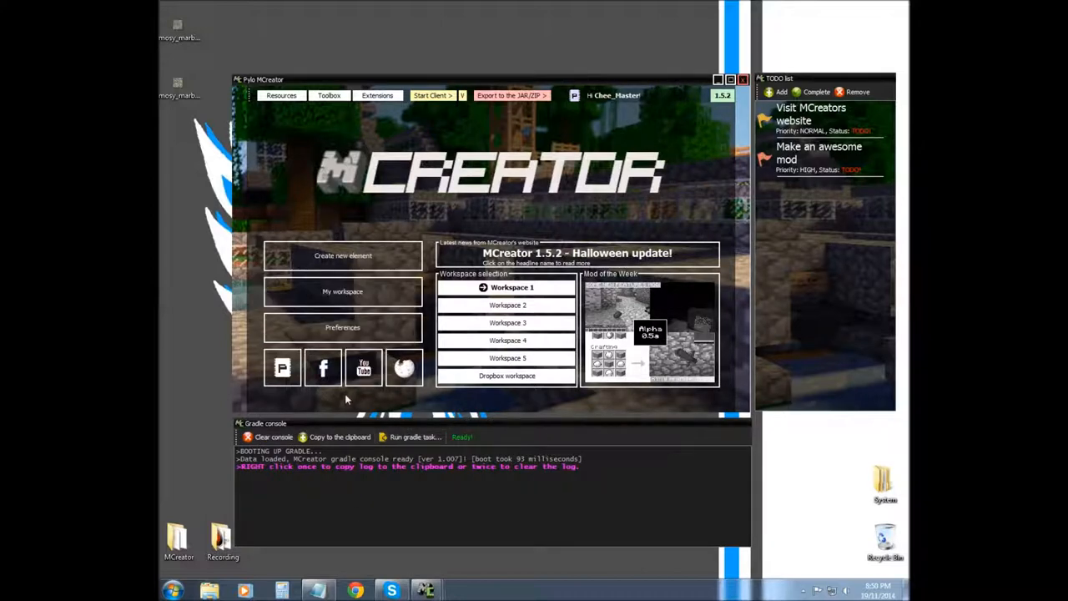
pyautogui.moveTo(203, 462)
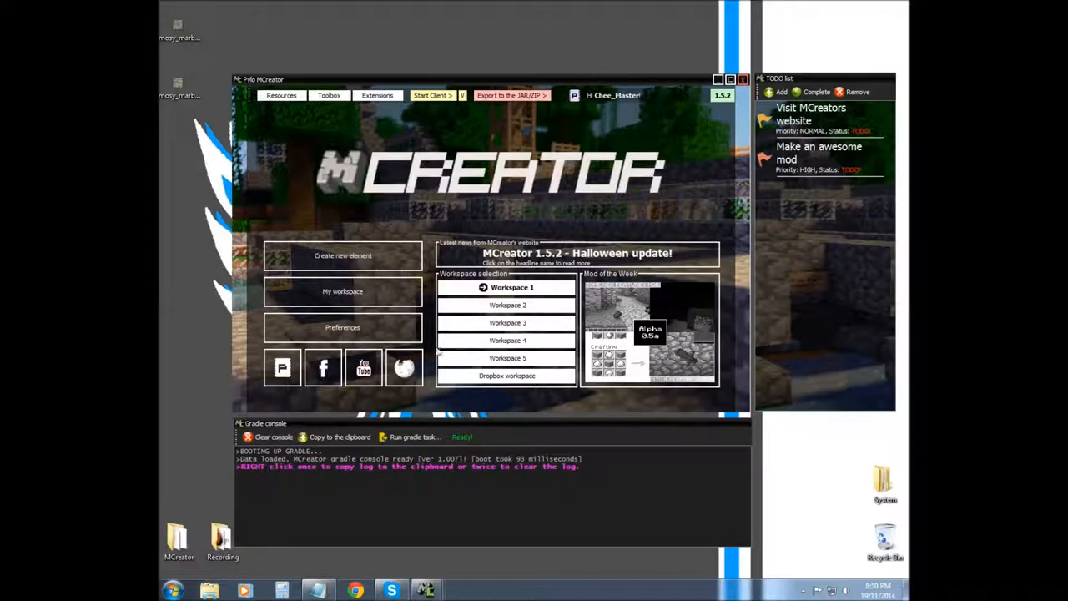
pyautogui.moveTo(409, 419)
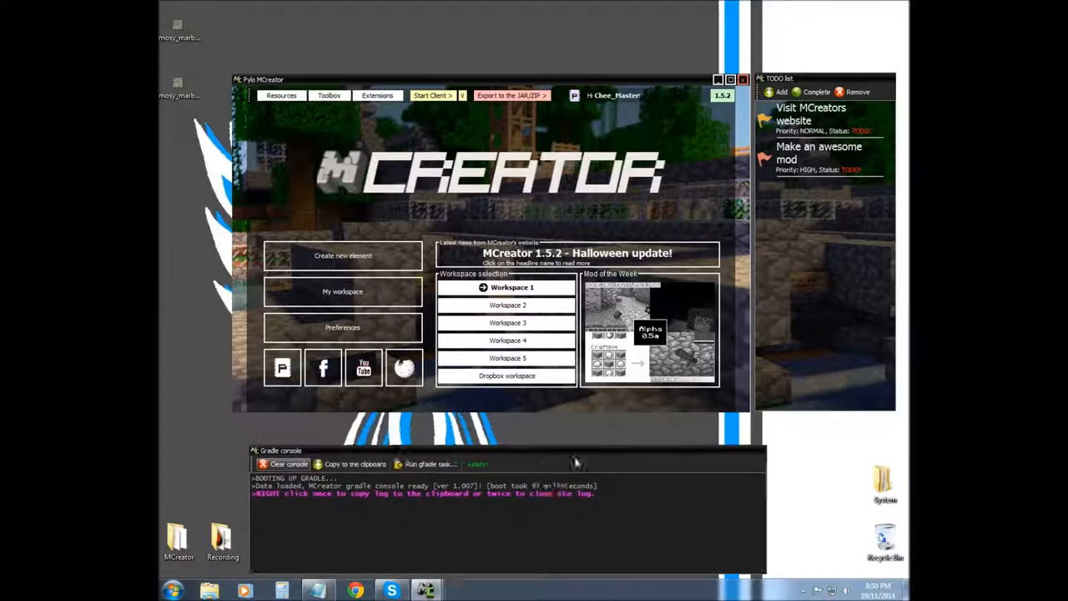
# - Move the Gradle console, remove the old TODO tasks, add 'Task 1' and mark it complete
pyautogui.moveTo(501, 451); pyautogui.dragTo(501, 419)
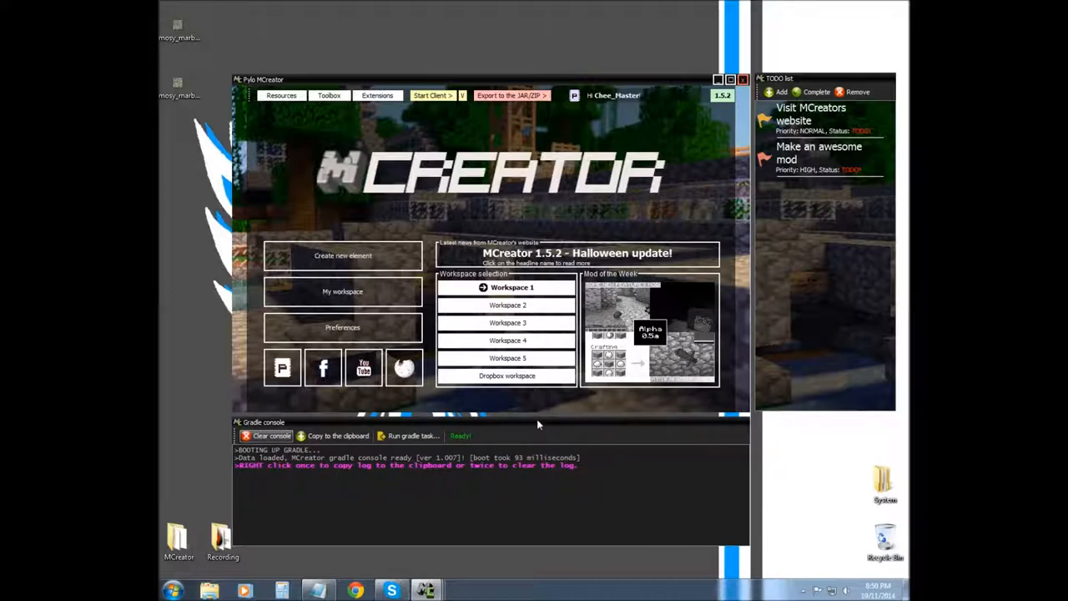
pyautogui.moveTo(874, 81)
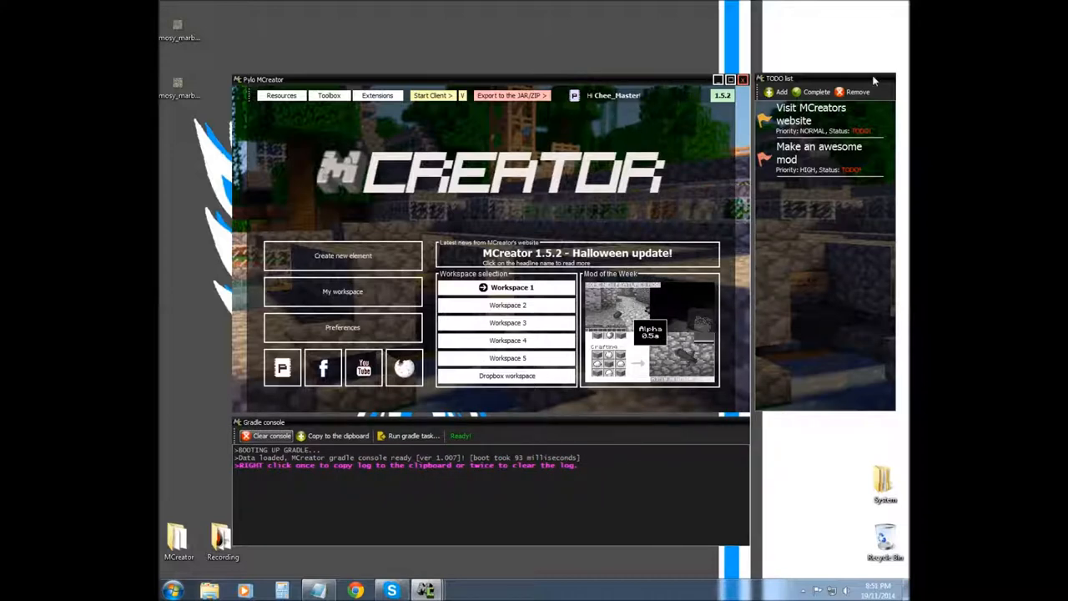
pyautogui.moveTo(799, 86)
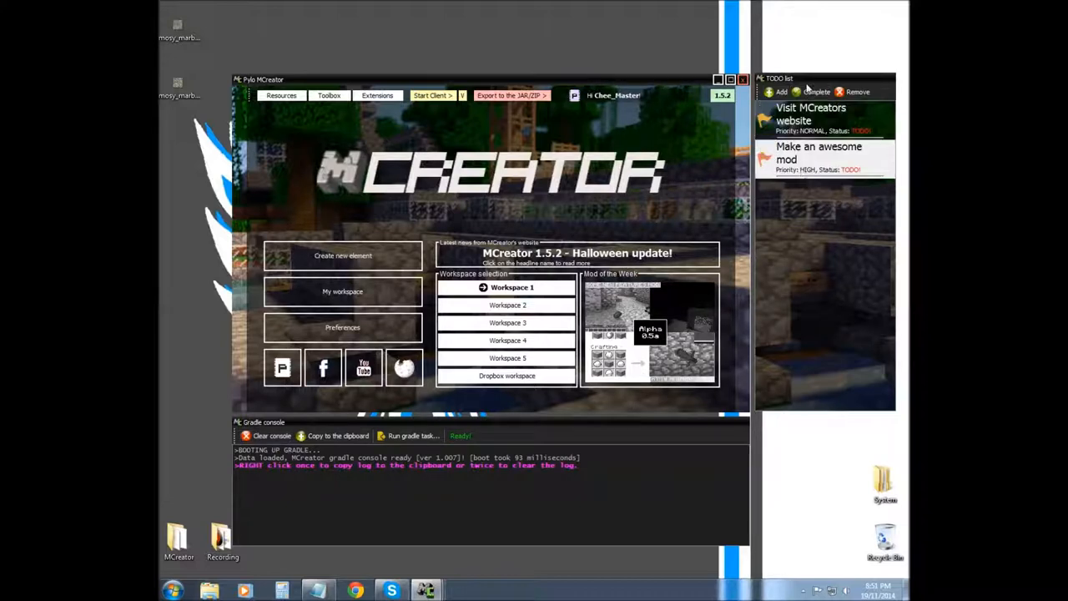
pyautogui.click(809, 114)
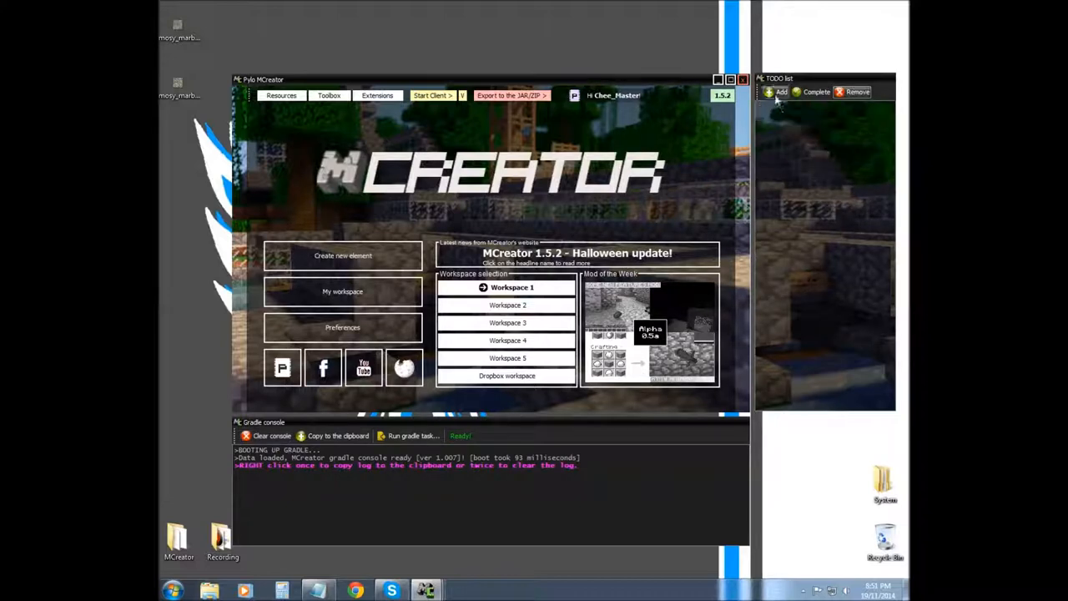
pyautogui.click(778, 91)
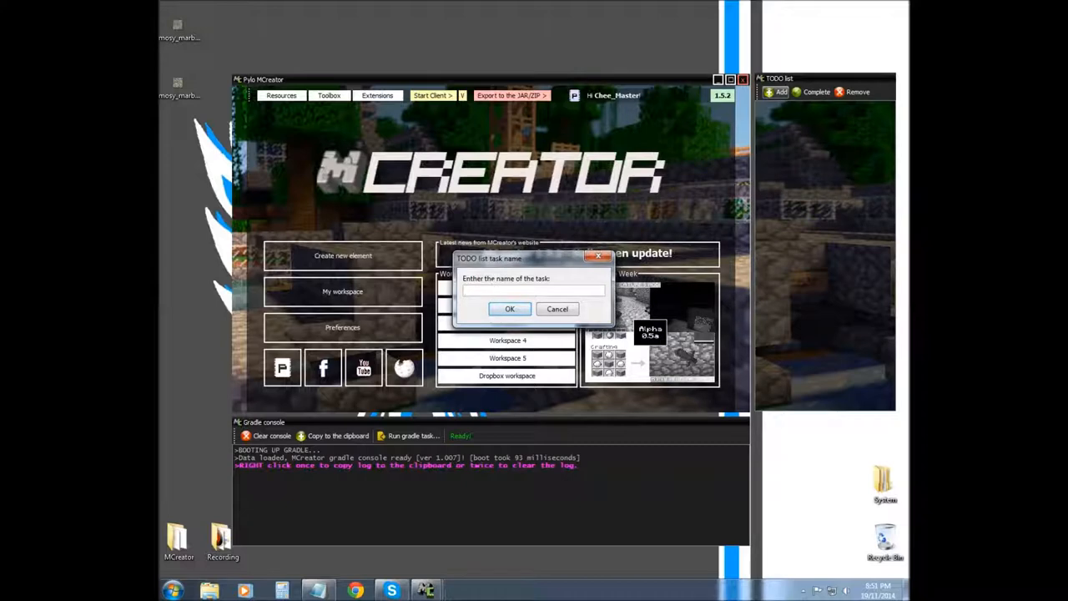
pyautogui.write('T')
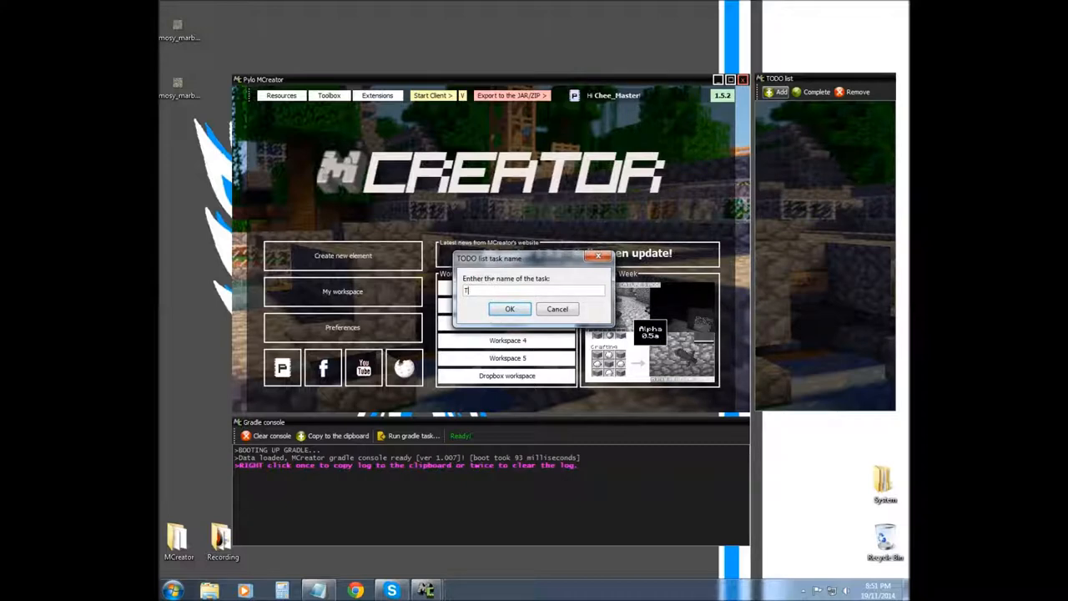
pyautogui.write('ask')
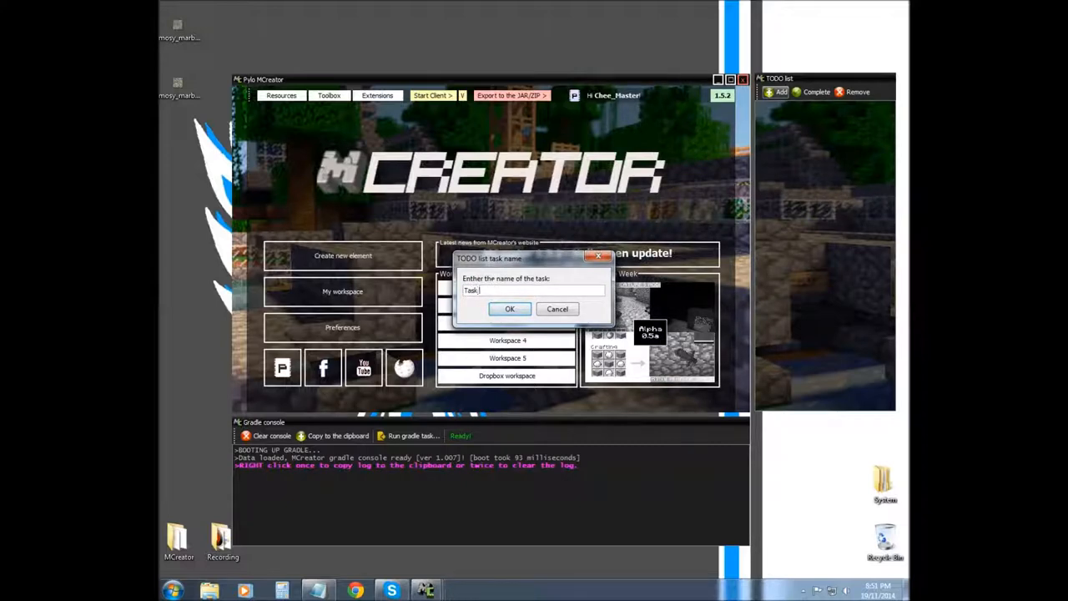
pyautogui.write('1')
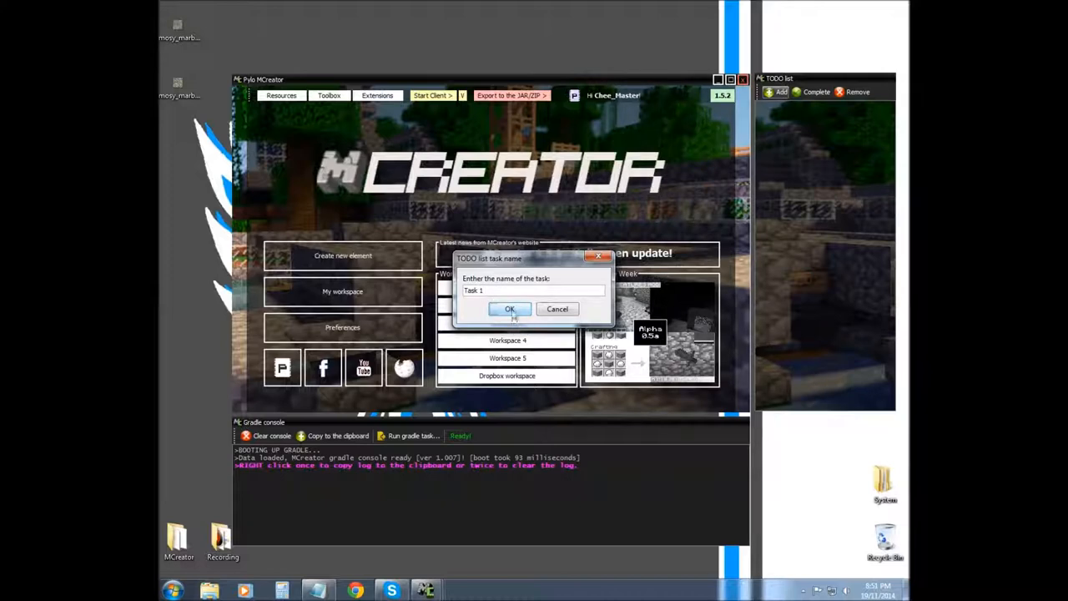
pyautogui.click(510, 309)
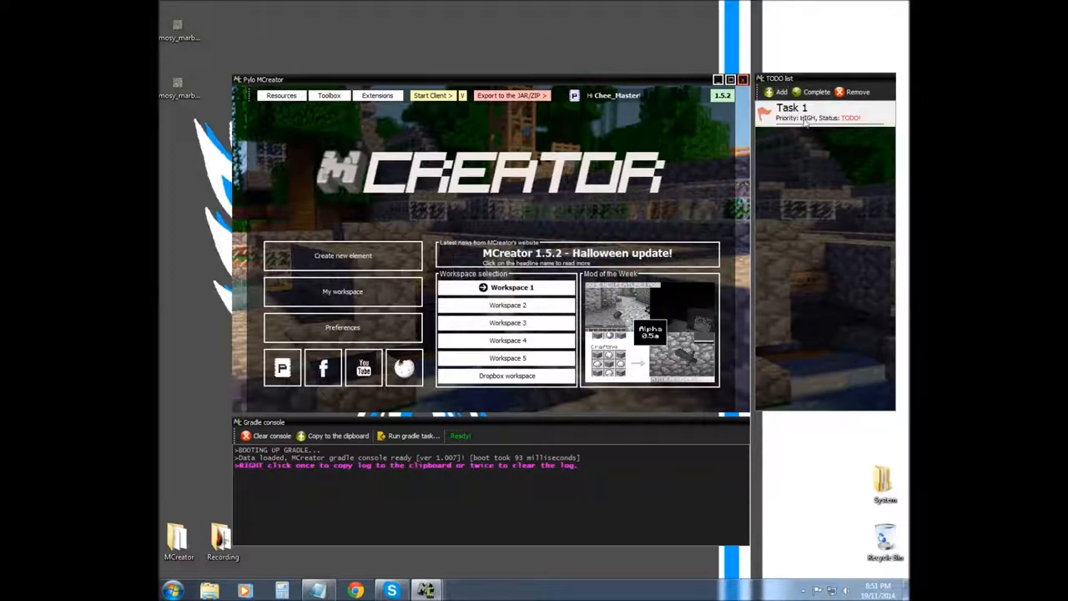
pyautogui.click(816, 92)
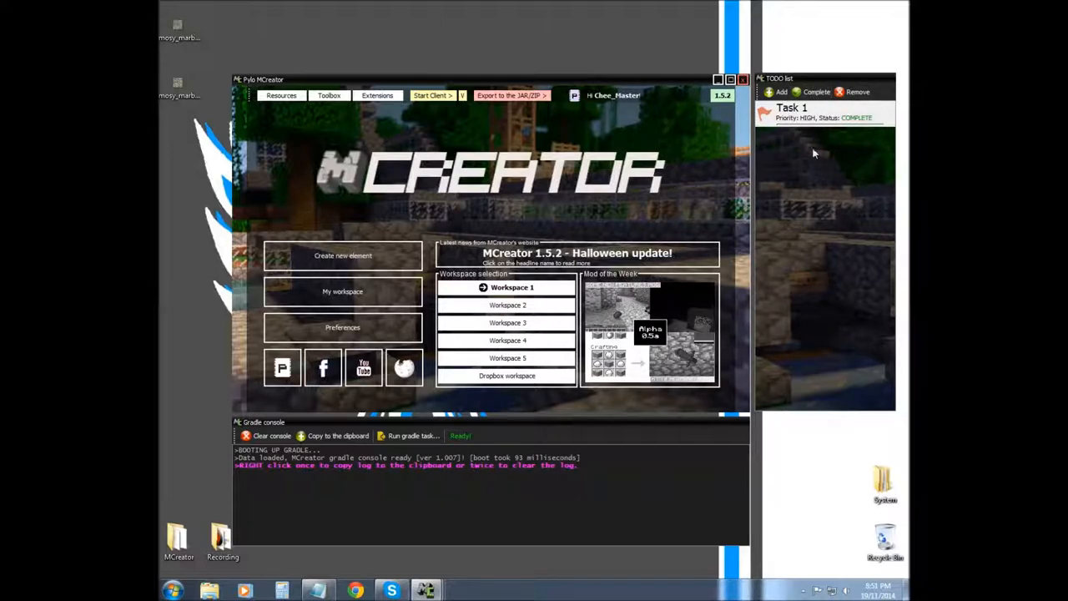
pyautogui.moveTo(810, 153)
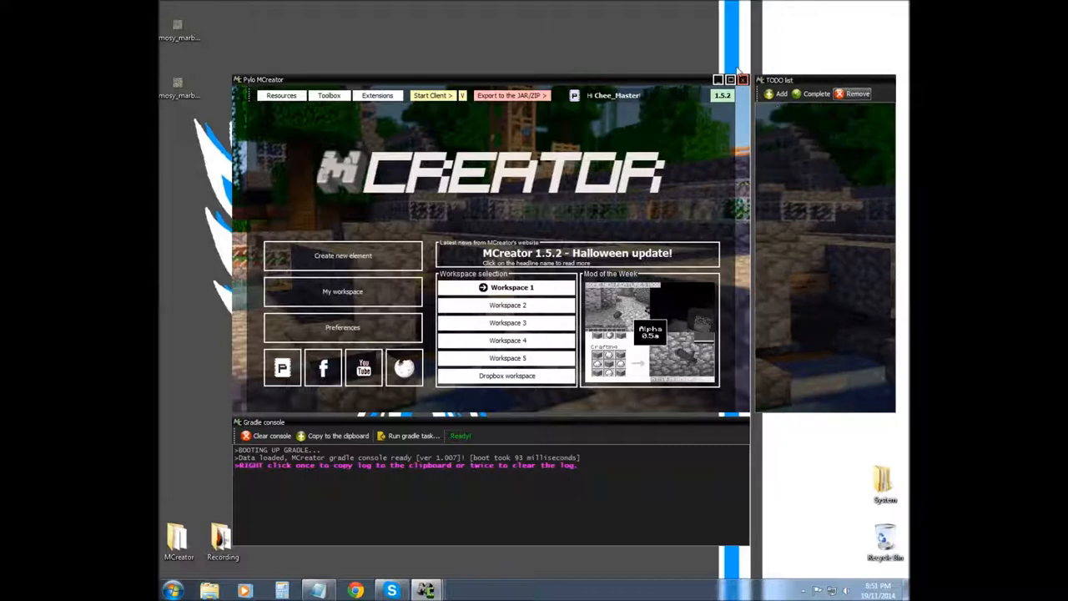
pyautogui.moveTo(622, 156)
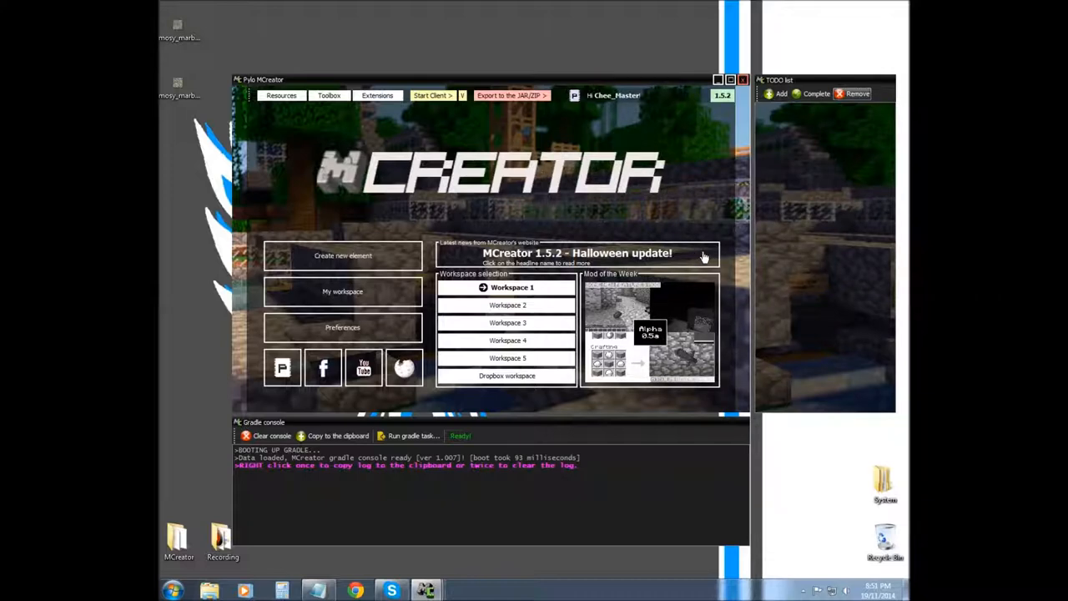
pyautogui.moveTo(400, 236)
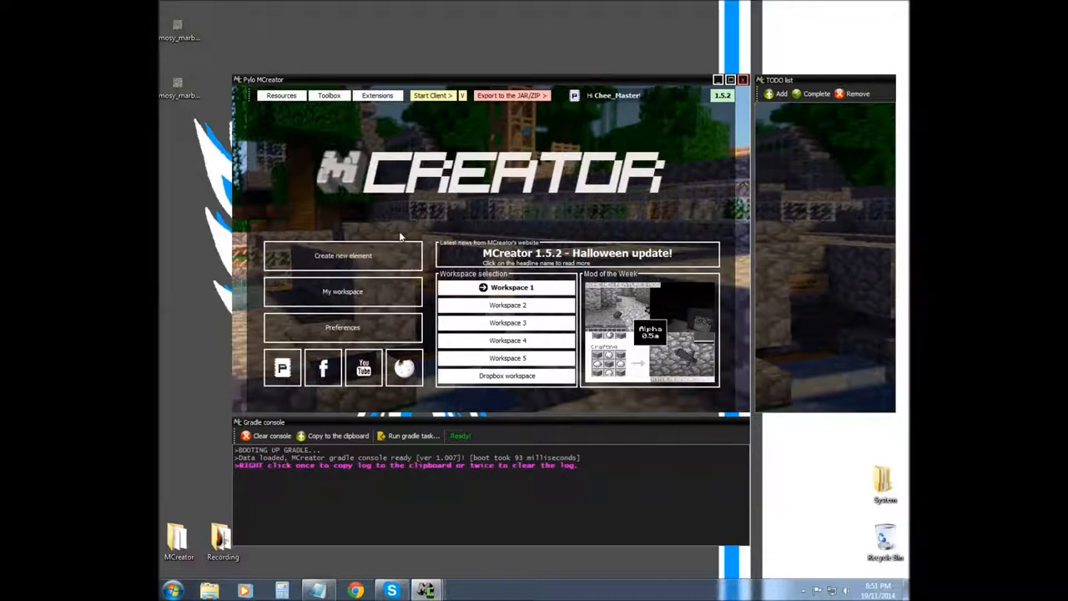
pyautogui.moveTo(709, 384)
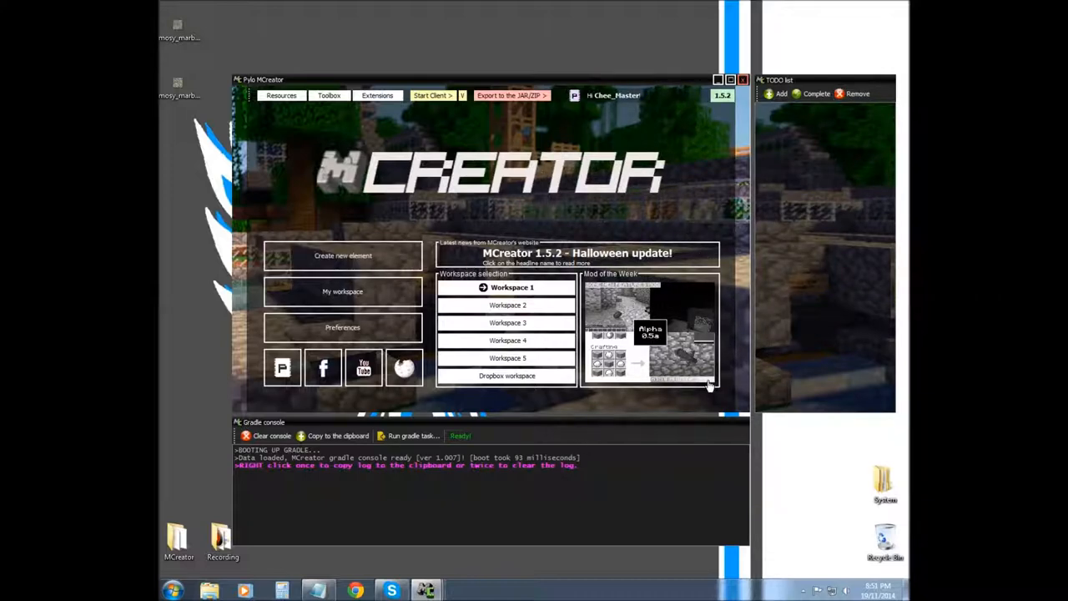
pyautogui.moveTo(705, 325)
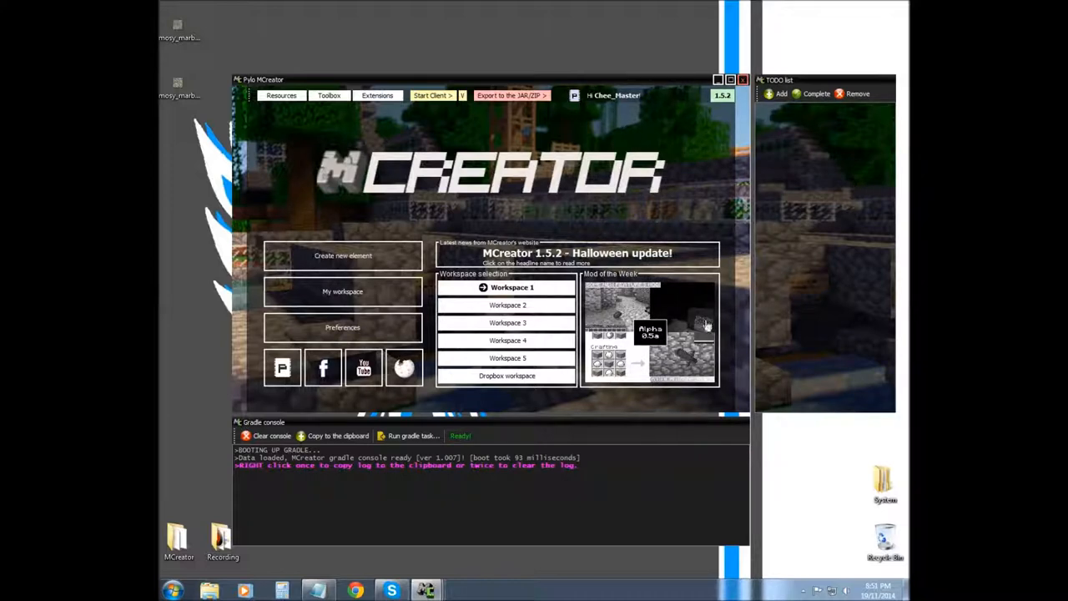
pyautogui.moveTo(523, 320)
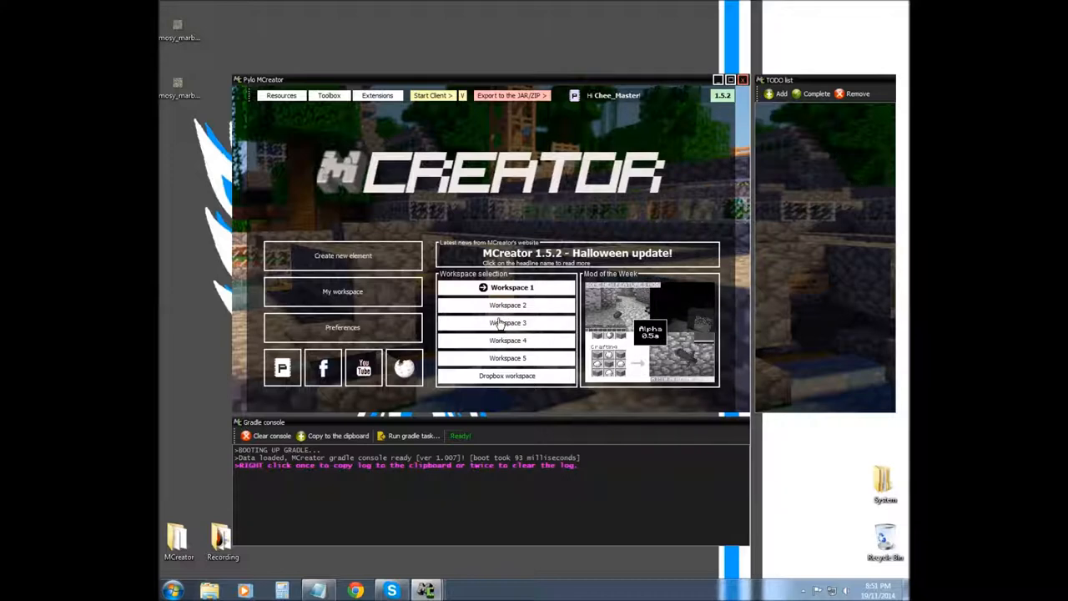
pyautogui.moveTo(450, 288)
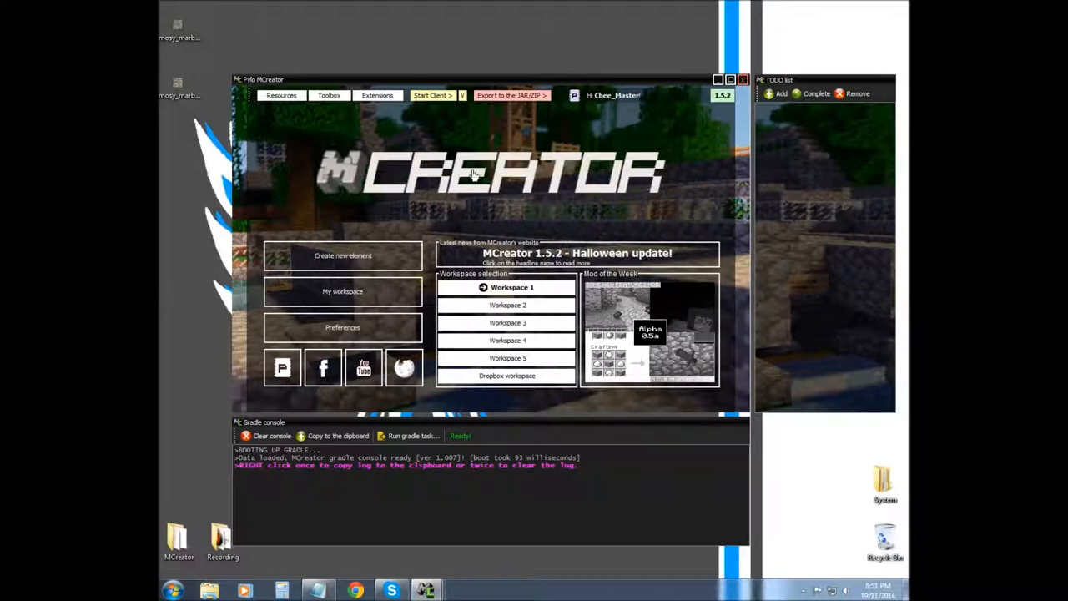
pyautogui.moveTo(497, 305)
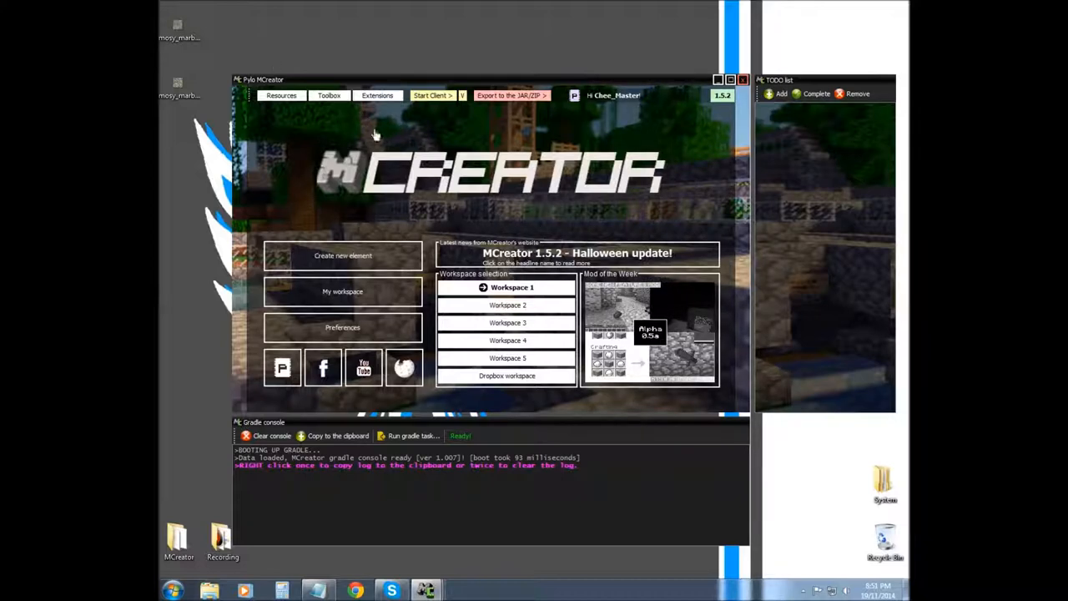
pyautogui.moveTo(393, 173)
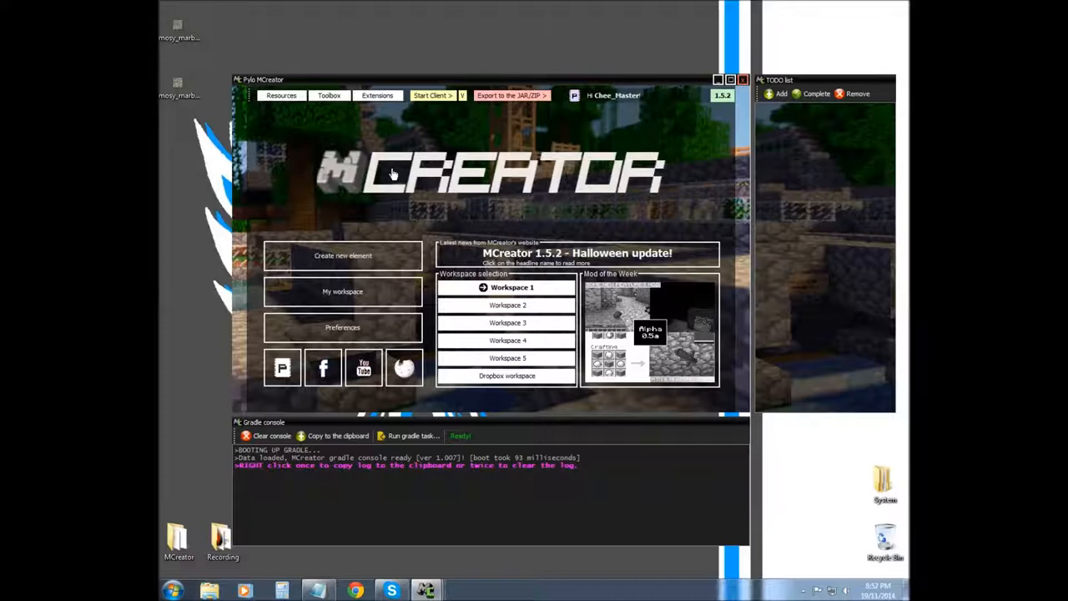
pyautogui.moveTo(280, 95)
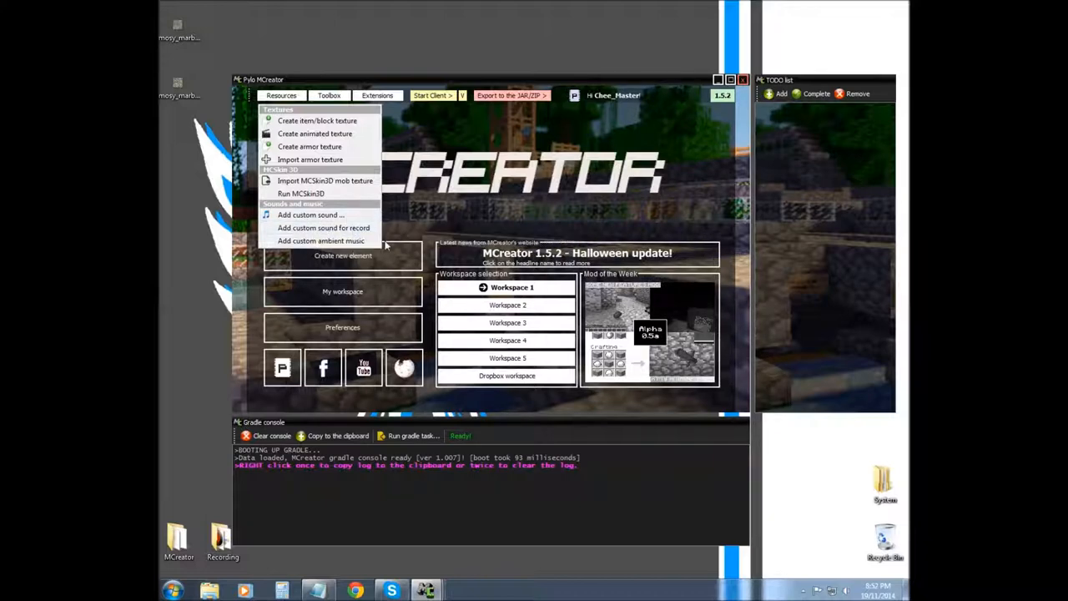
pyautogui.moveTo(321, 240)
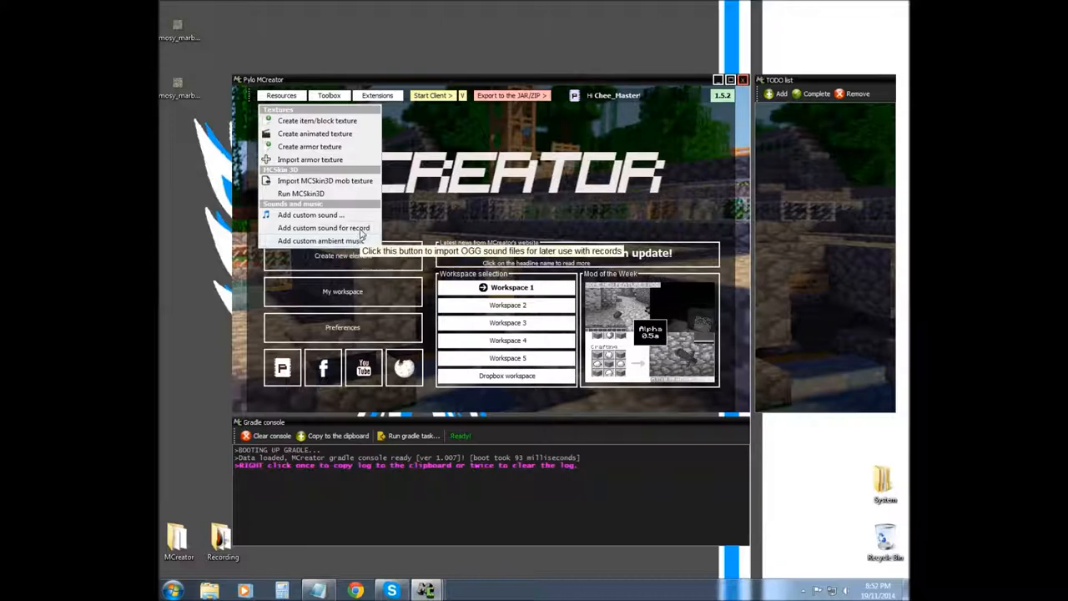
pyautogui.moveTo(321, 241)
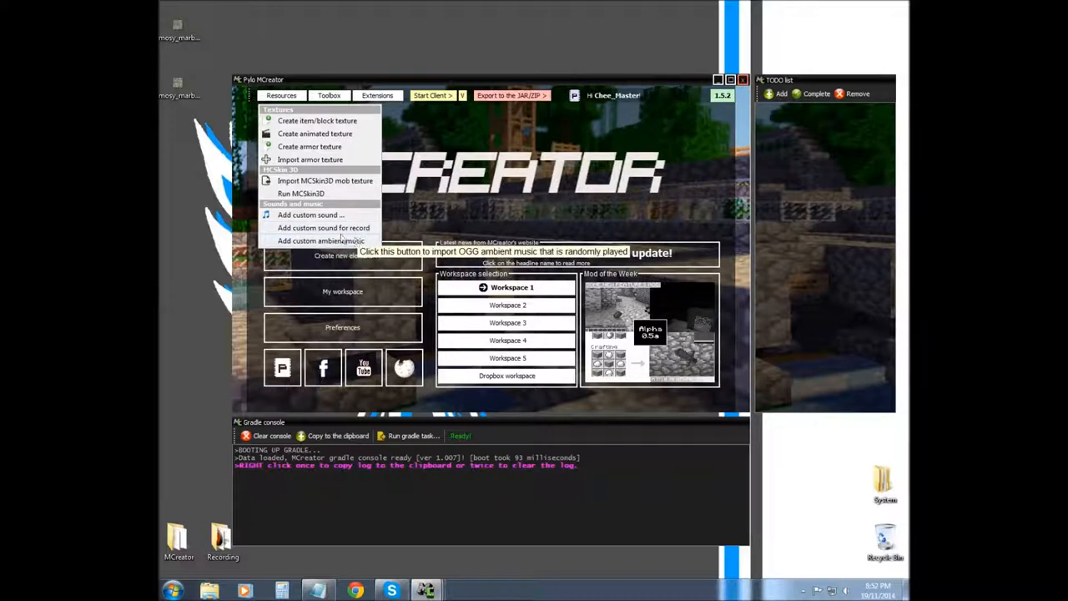
pyautogui.moveTo(300, 193)
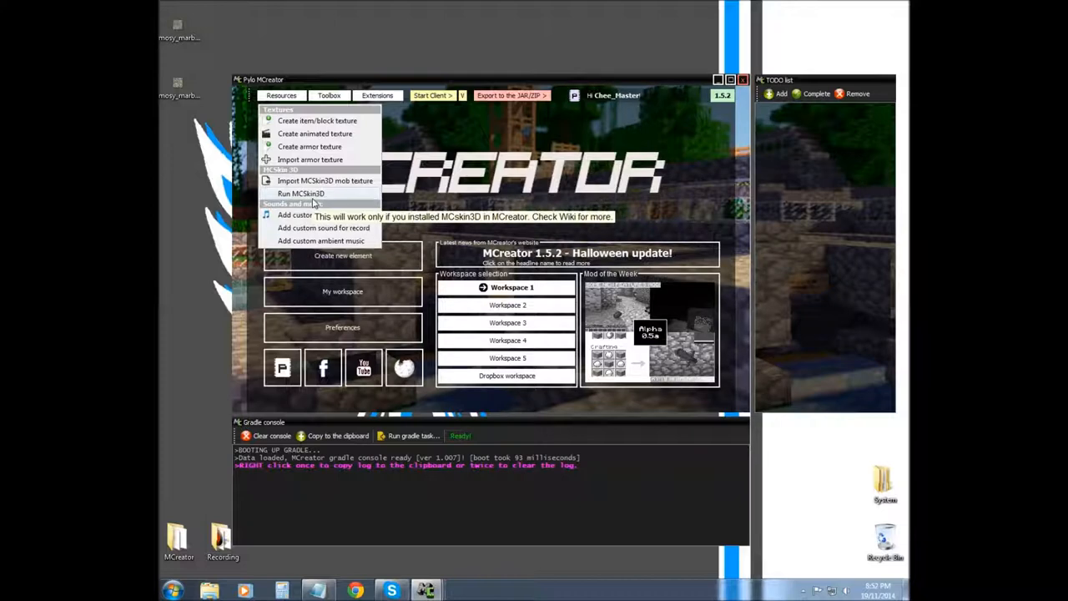
pyautogui.moveTo(325, 181)
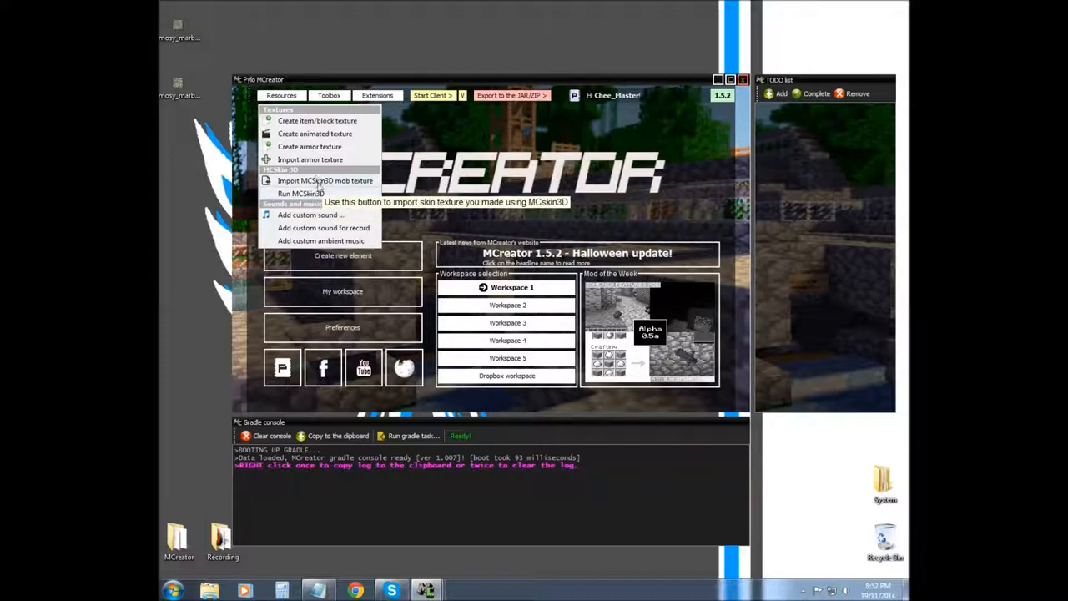
pyautogui.moveTo(301, 193)
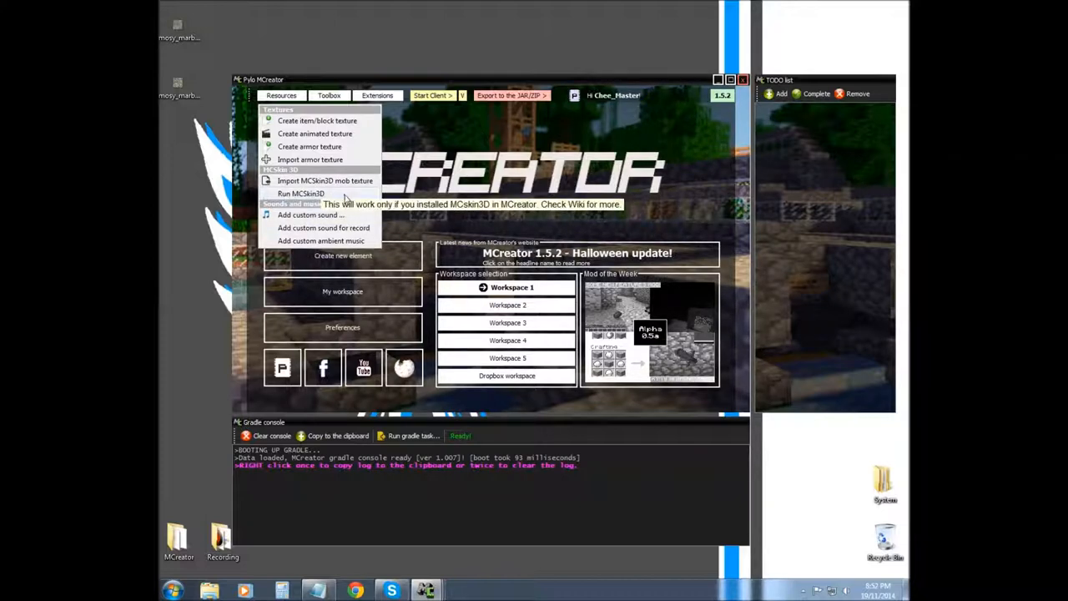
pyautogui.moveTo(315, 134)
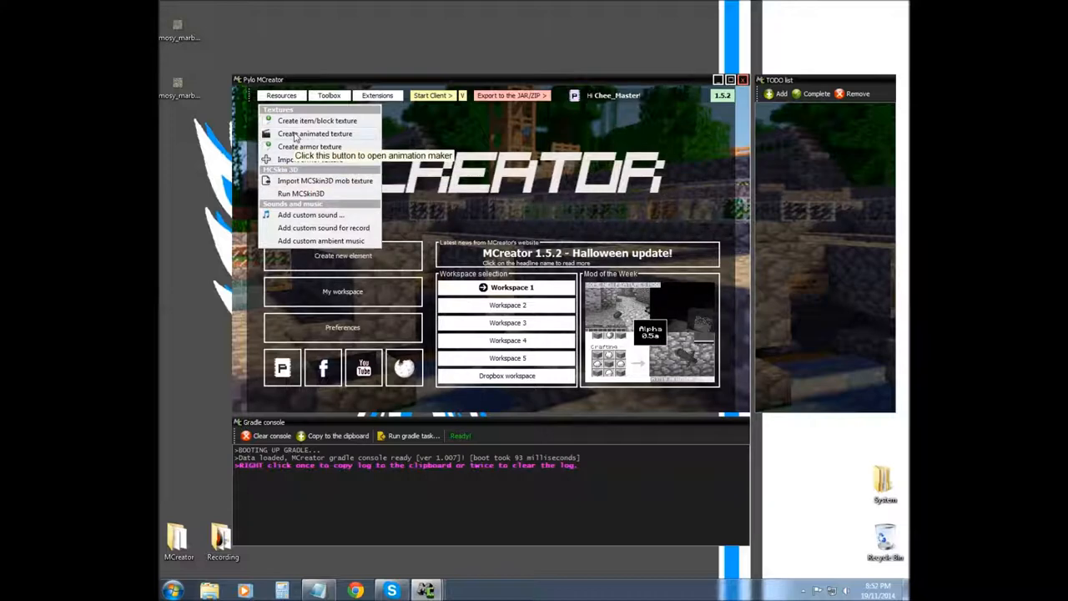
pyautogui.moveTo(317, 120)
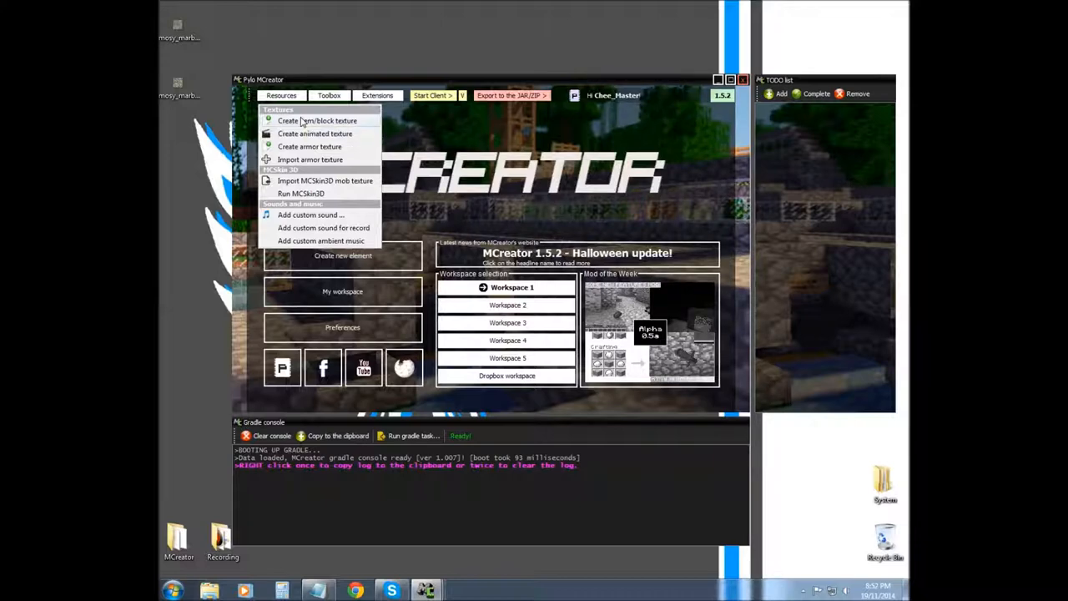
pyautogui.moveTo(315, 134)
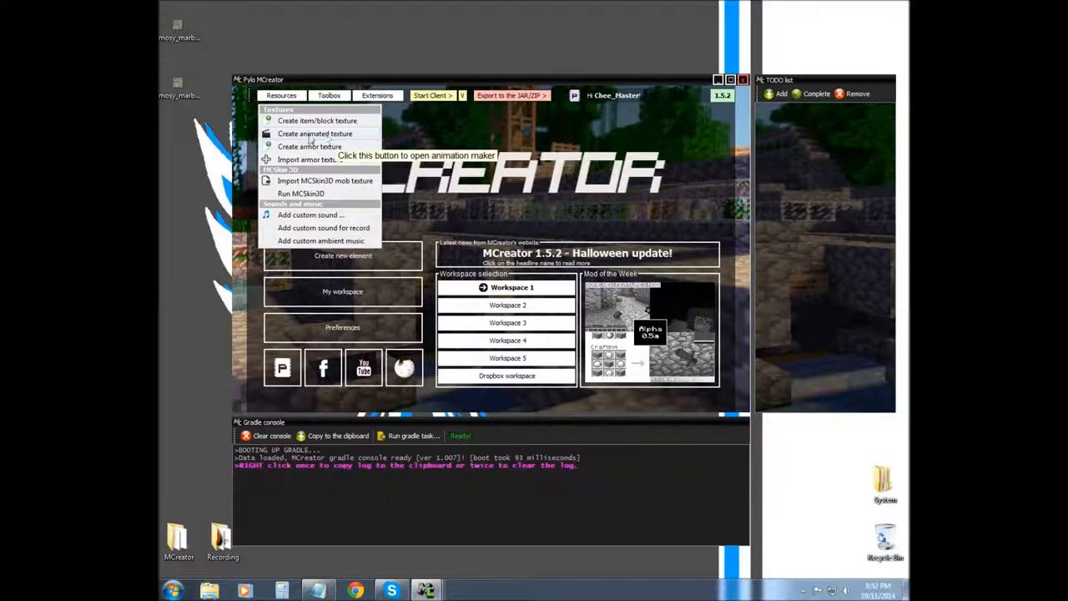
pyautogui.moveTo(315, 134)
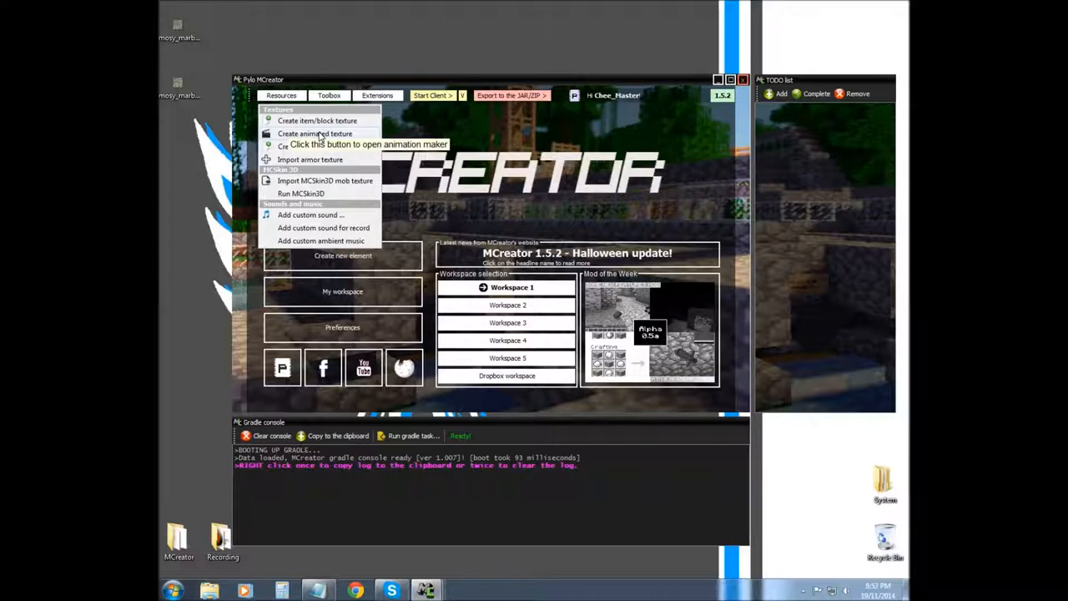
pyautogui.moveTo(309, 146)
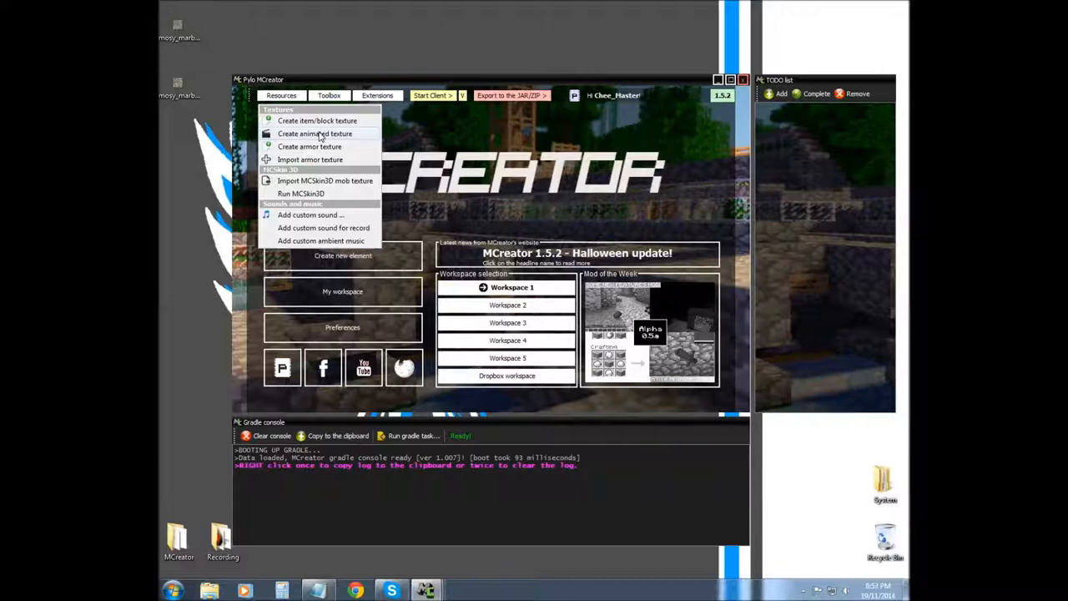
pyautogui.moveTo(318, 121)
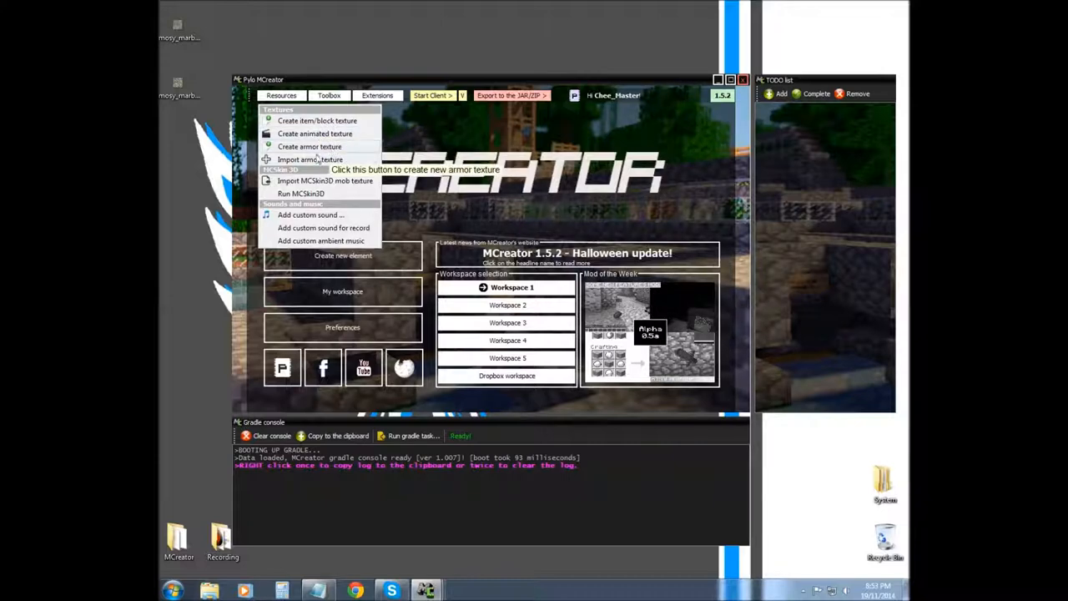
pyautogui.moveTo(310, 146)
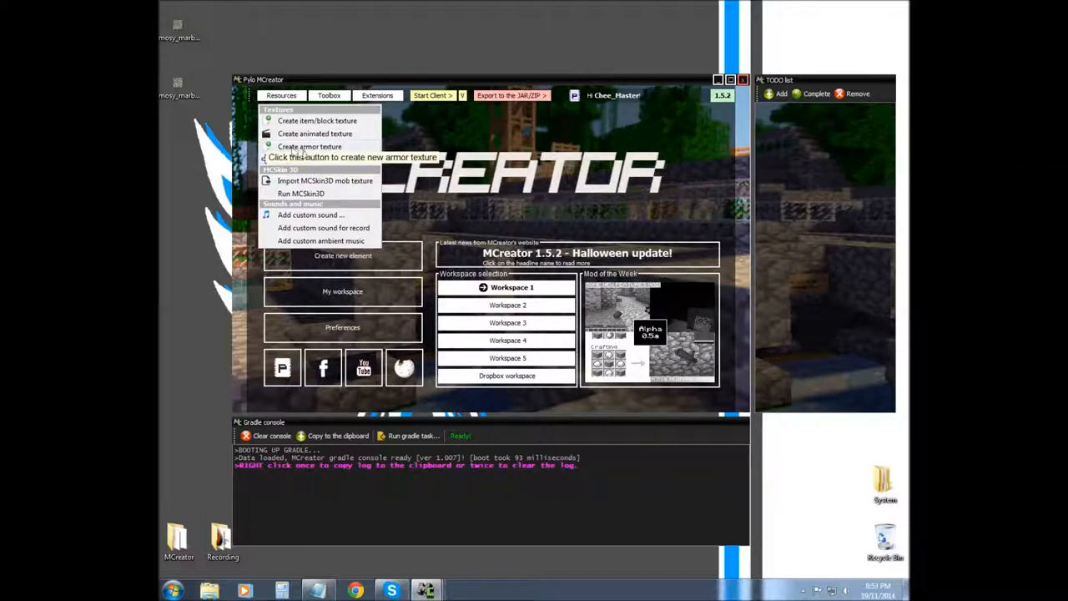
pyautogui.moveTo(310, 160)
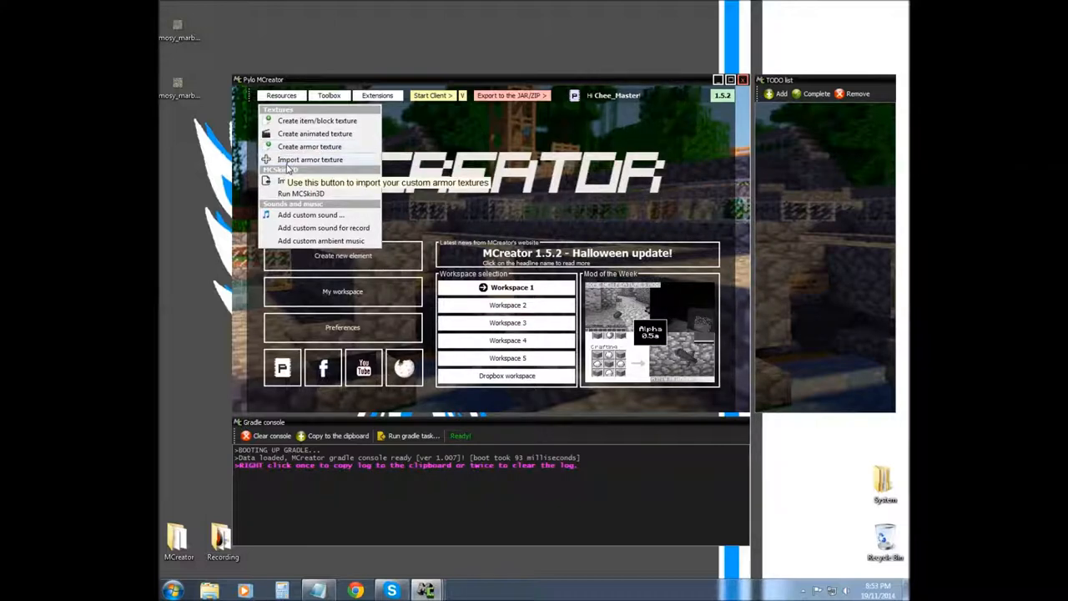
pyautogui.moveTo(346, 162)
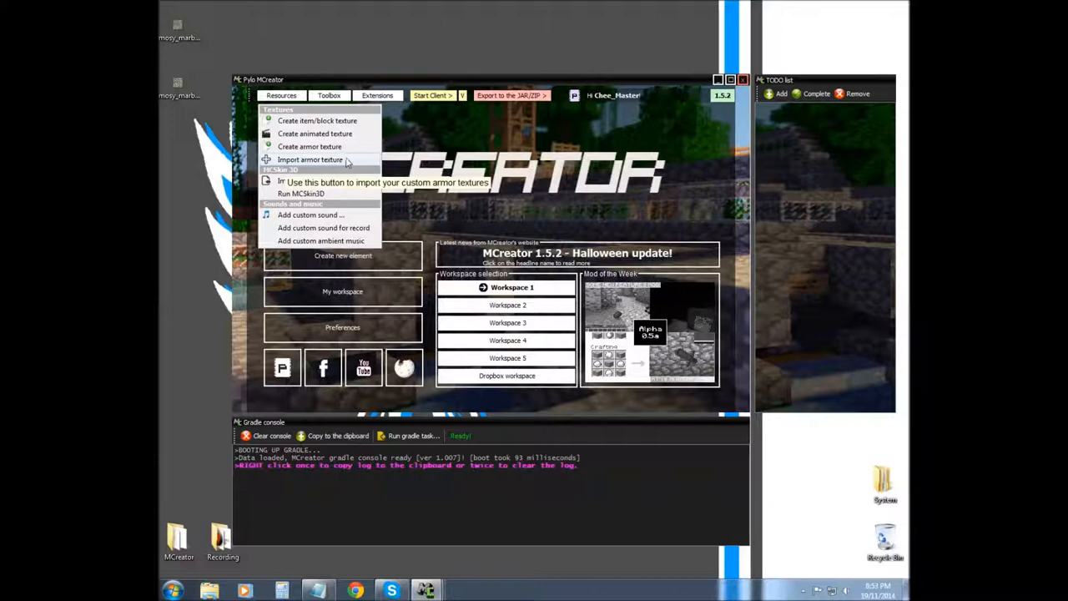
pyautogui.moveTo(314, 133)
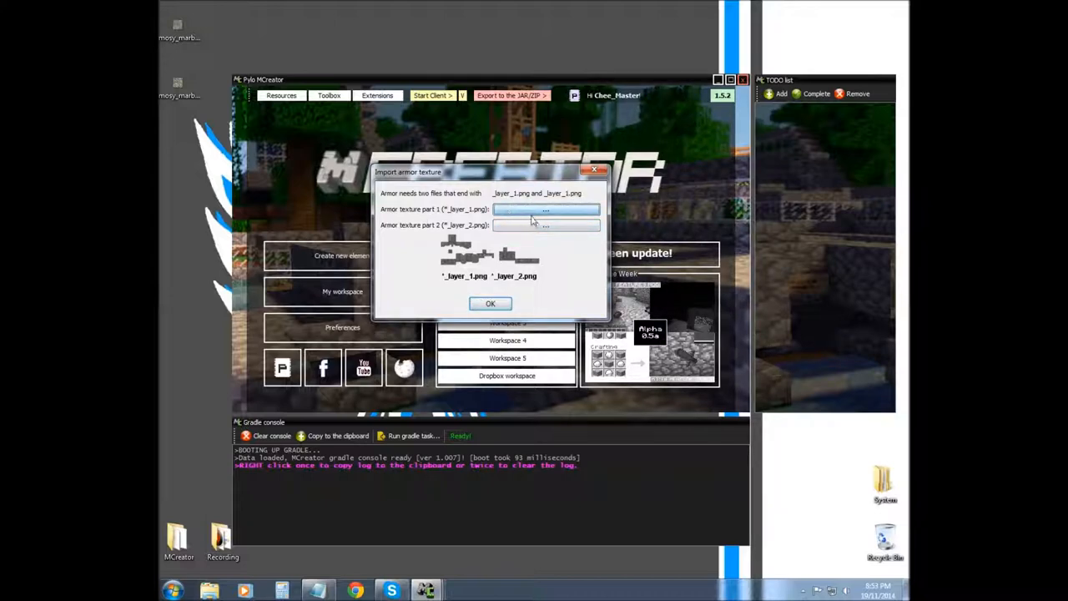
# - Choose Import armor texture from Resources to bring up the two-layer file dialog
pyautogui.click(546, 209)
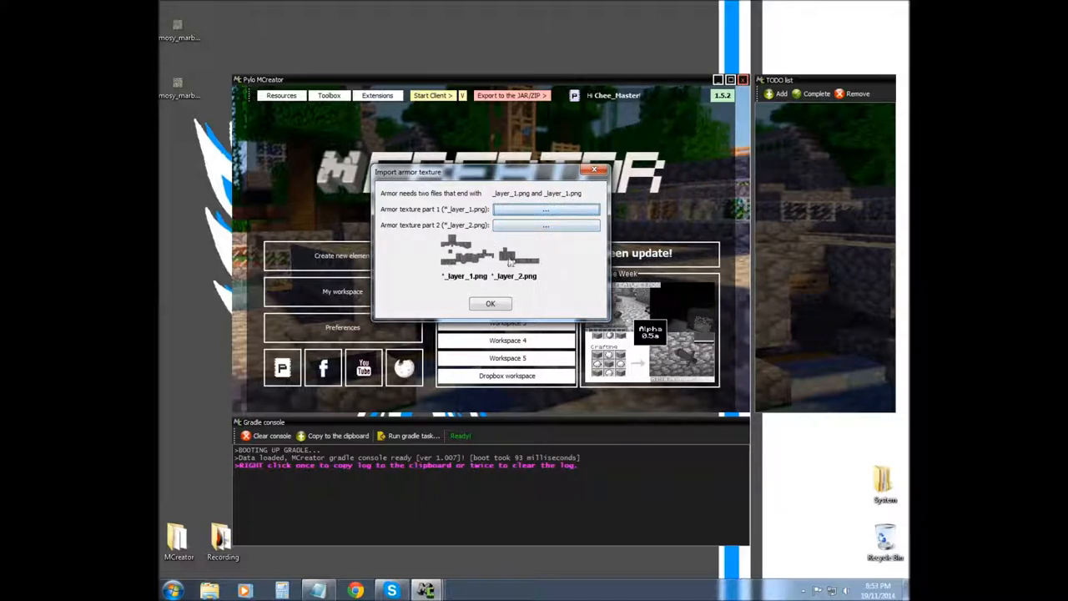
pyautogui.moveTo(526, 238)
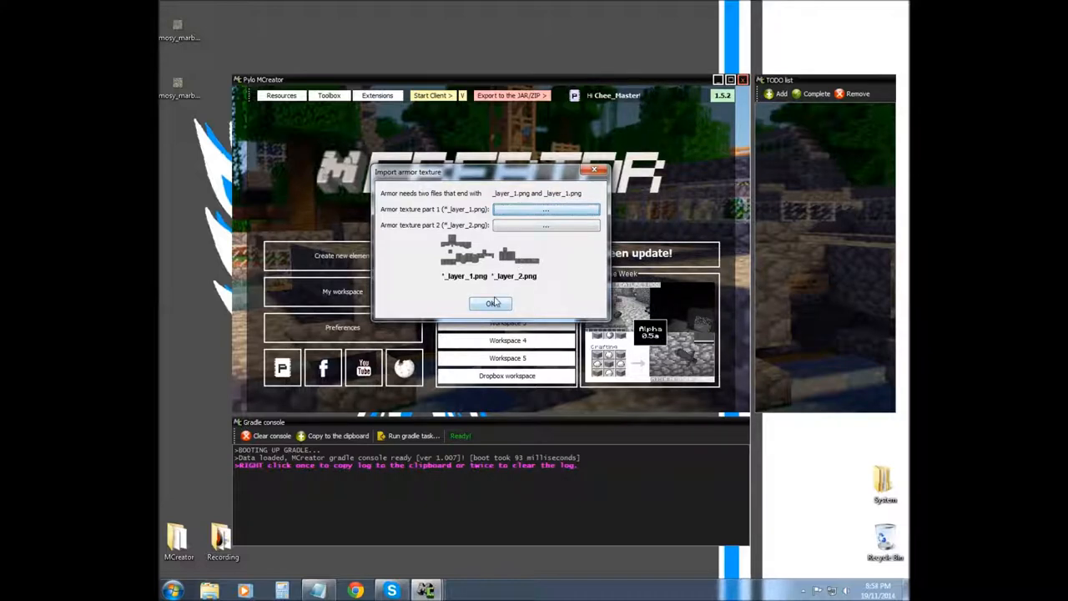
# - Dismiss the armor import, then open and exit the animated texture maker without adding frames
pyautogui.click(491, 303)
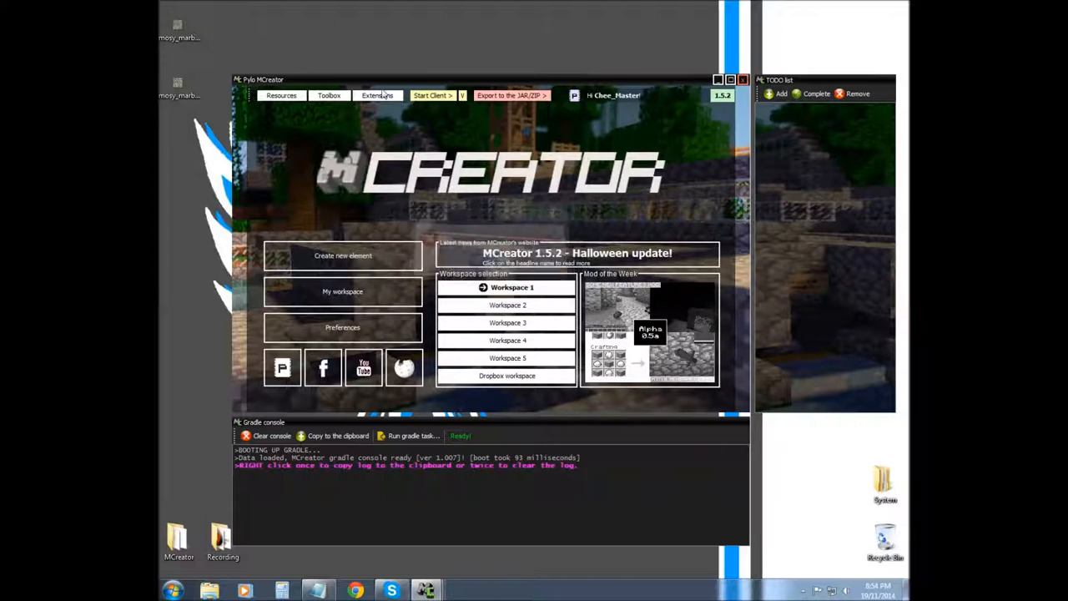
pyautogui.click(281, 95)
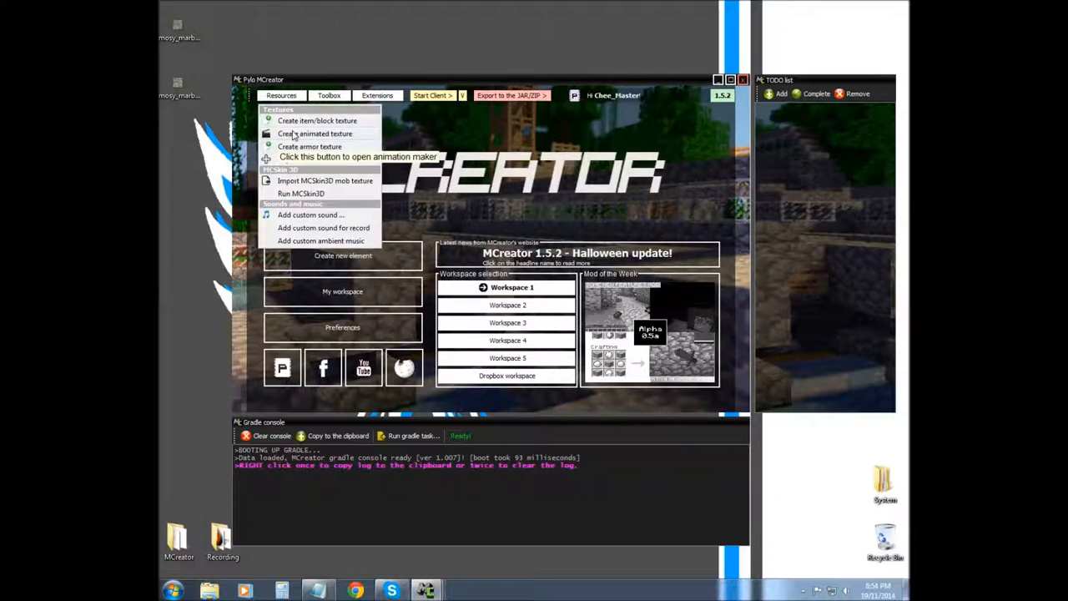
pyautogui.click(314, 134)
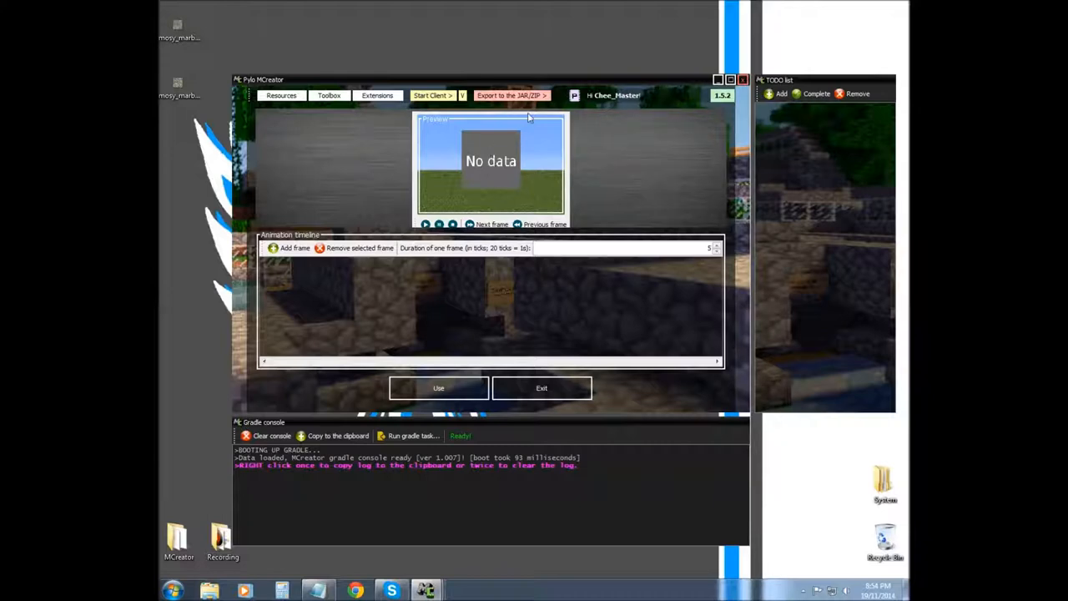
pyautogui.click(289, 248)
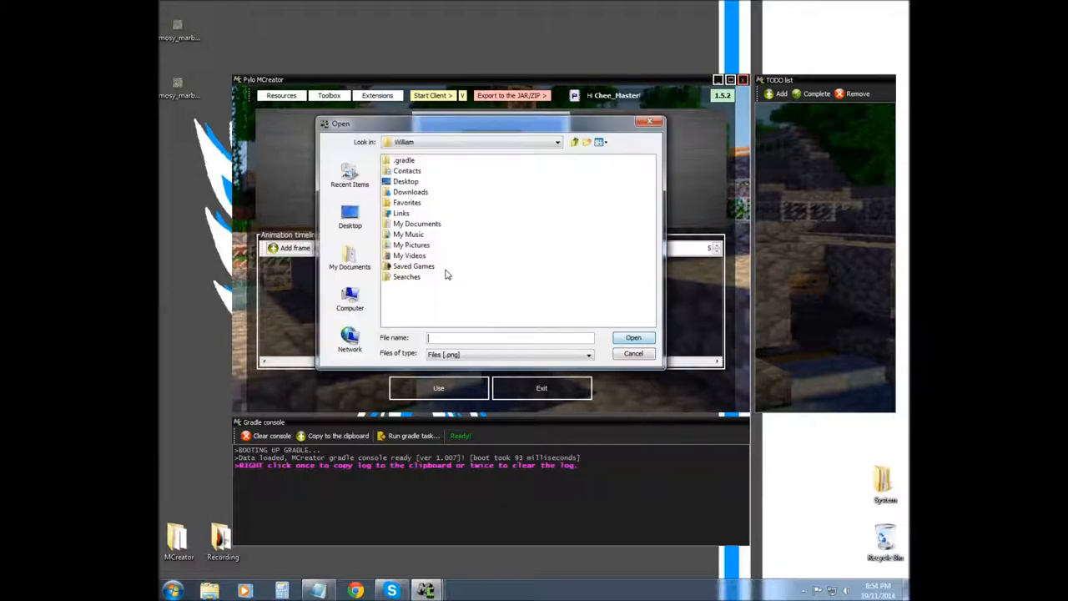
pyautogui.click(634, 354)
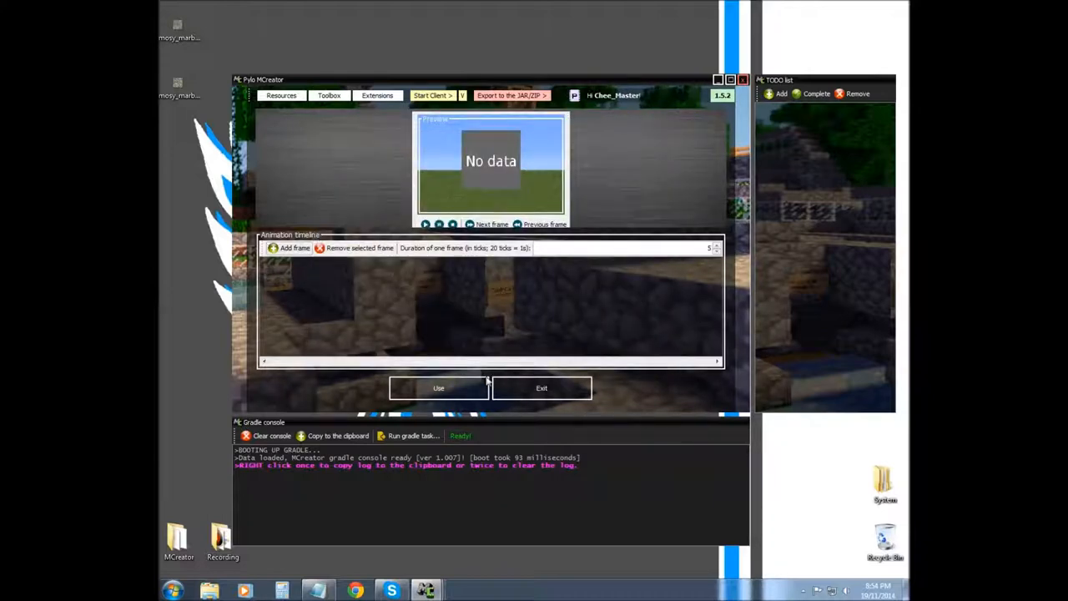
pyautogui.click(541, 387)
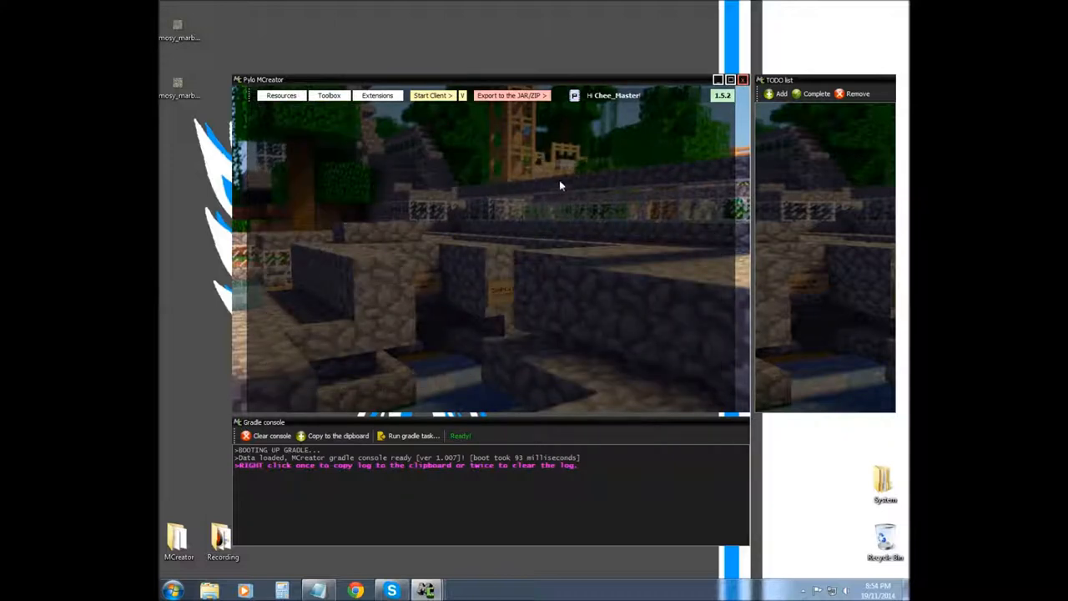
pyautogui.moveTo(355, 155)
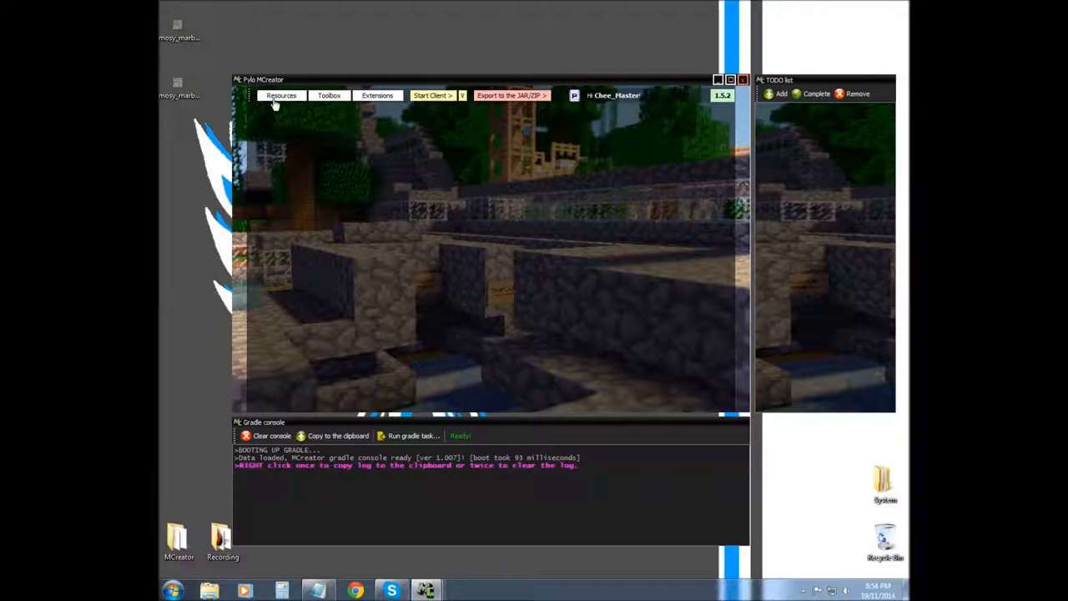
pyautogui.moveTo(610, 264)
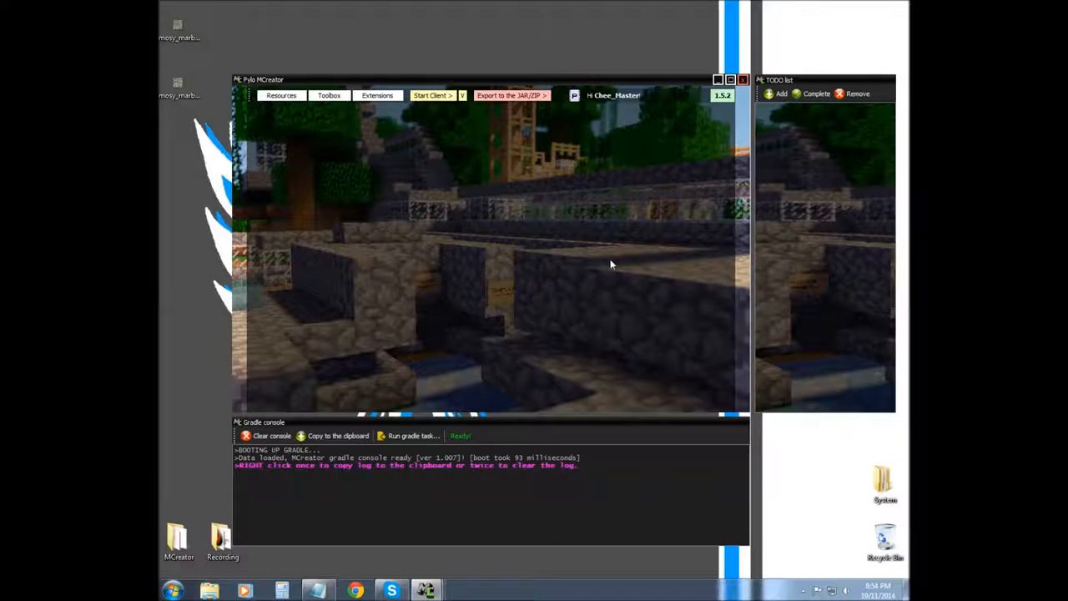
pyautogui.moveTo(396, 194)
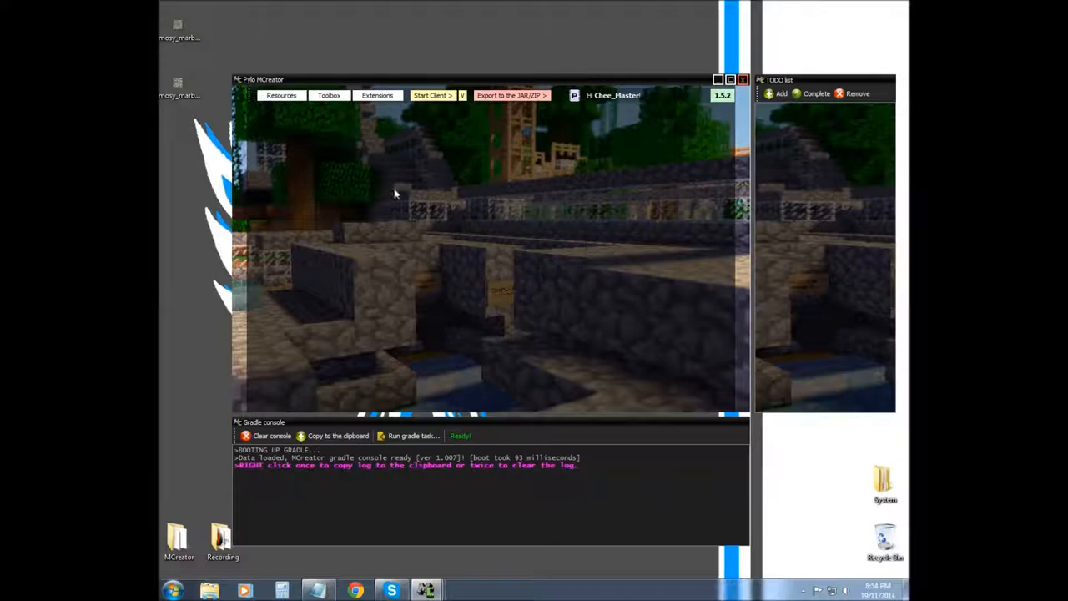
pyautogui.moveTo(282, 95)
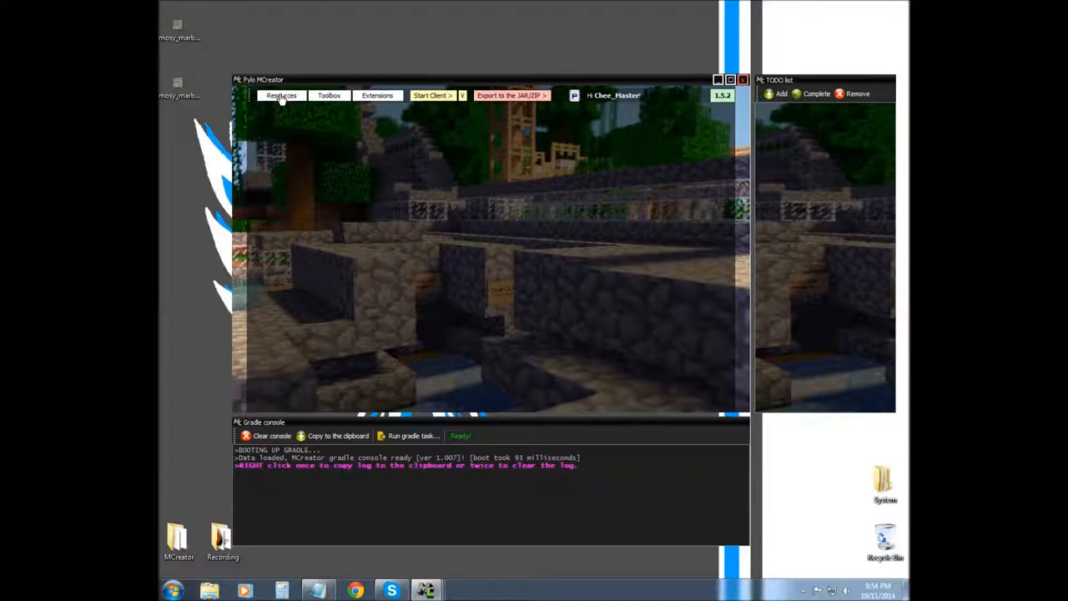
pyautogui.moveTo(380, 133)
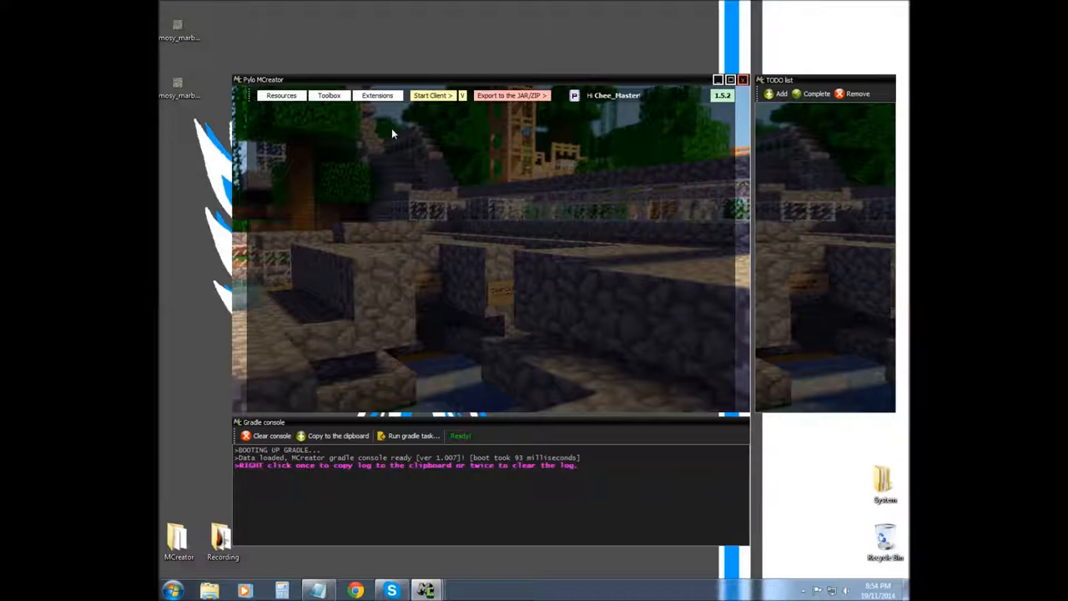
pyautogui.moveTo(446, 153)
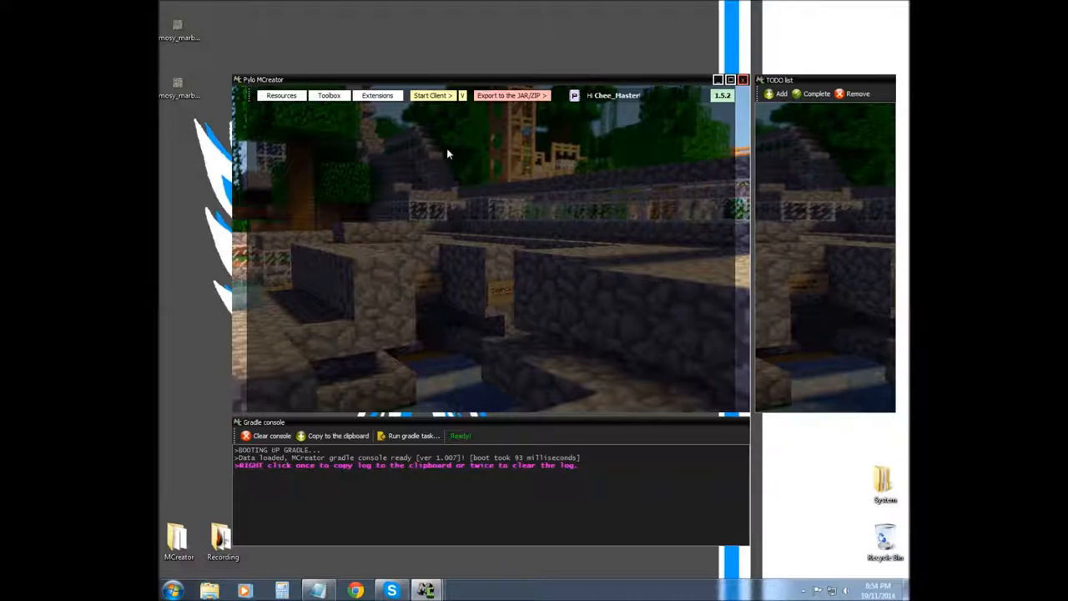
pyautogui.moveTo(451, 152)
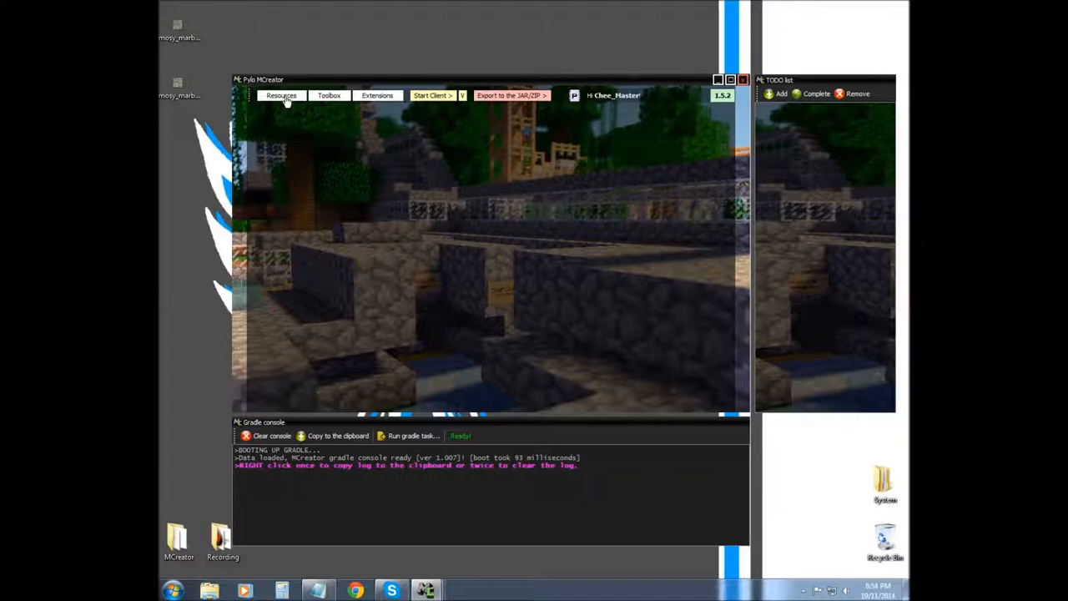
# - Open the Resources menu and wait while the Pylo sync API splash loads
pyautogui.click(281, 95)
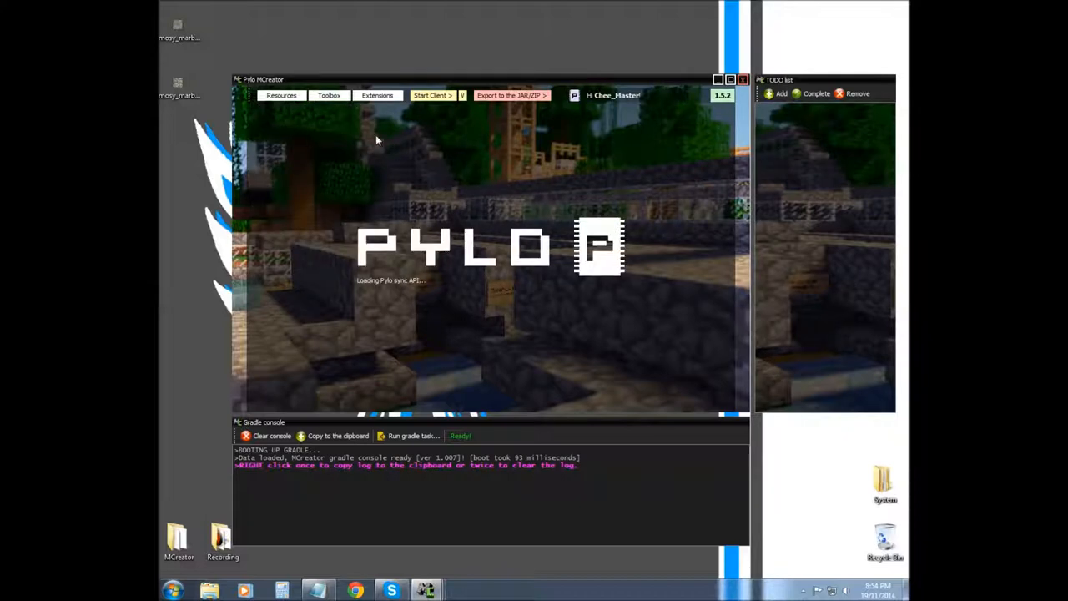
pyautogui.moveTo(394, 227)
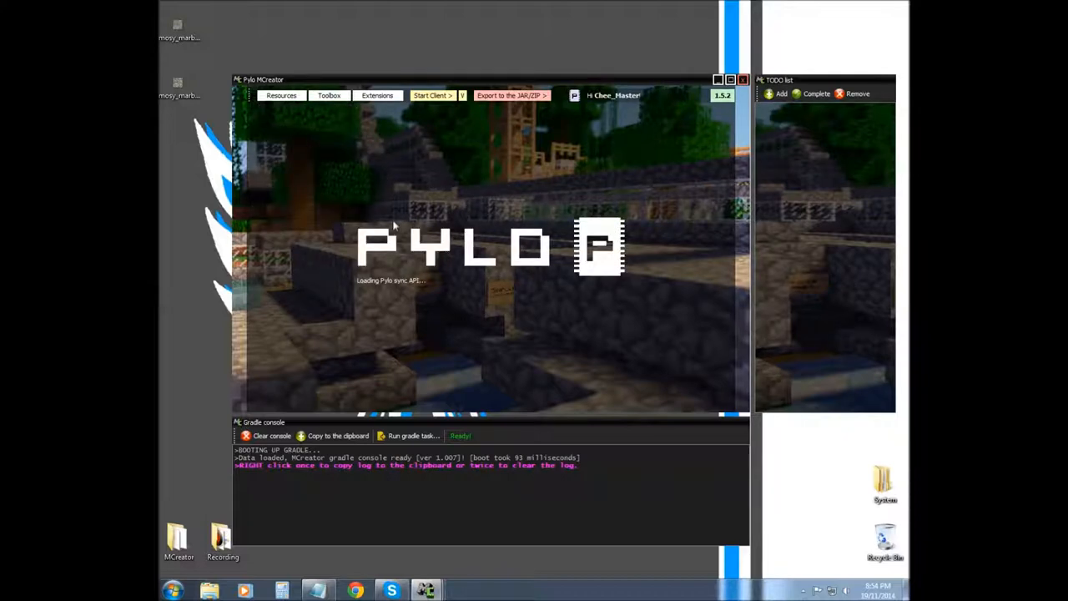
pyautogui.moveTo(393, 220)
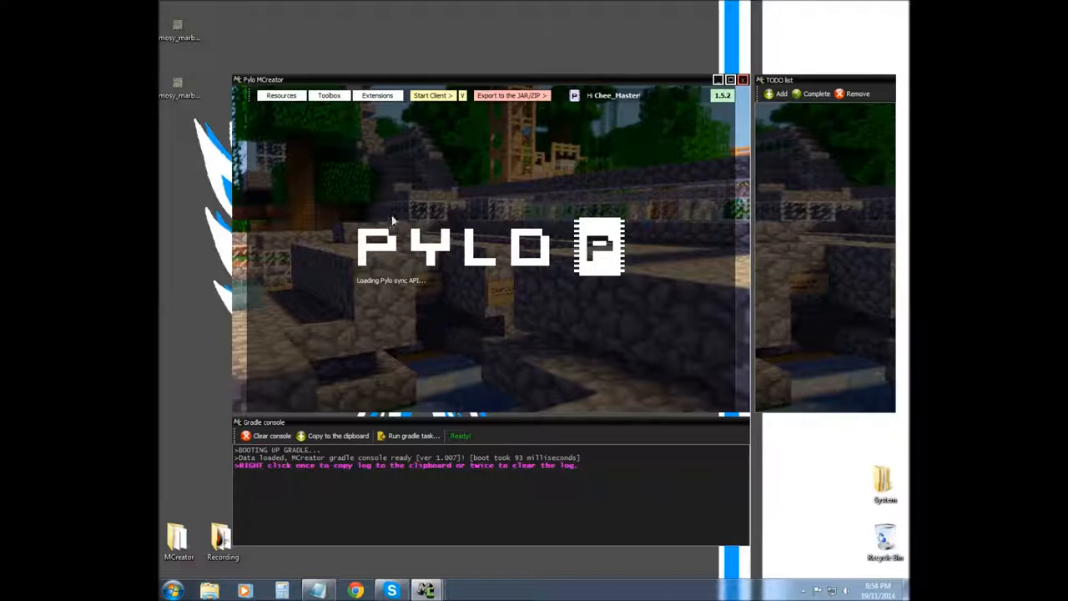
pyautogui.moveTo(397, 215)
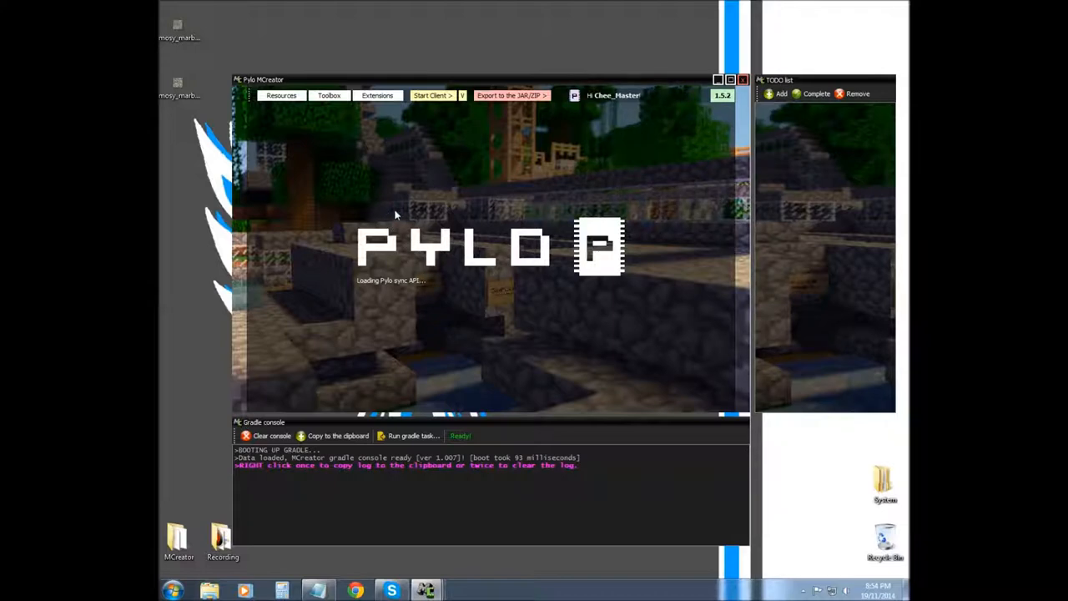
pyautogui.moveTo(451, 287)
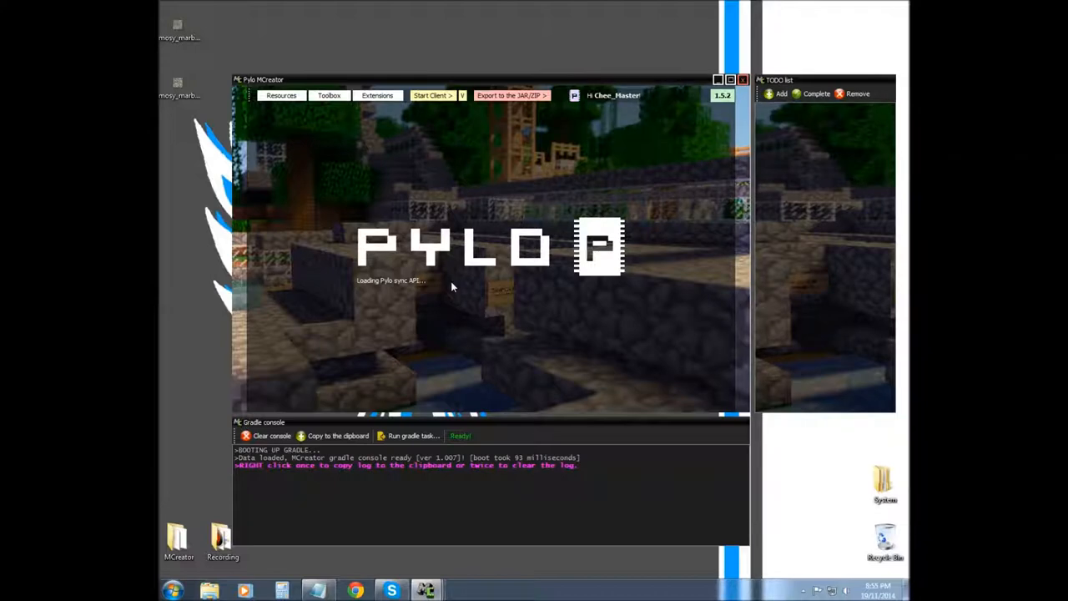
pyautogui.moveTo(281, 96)
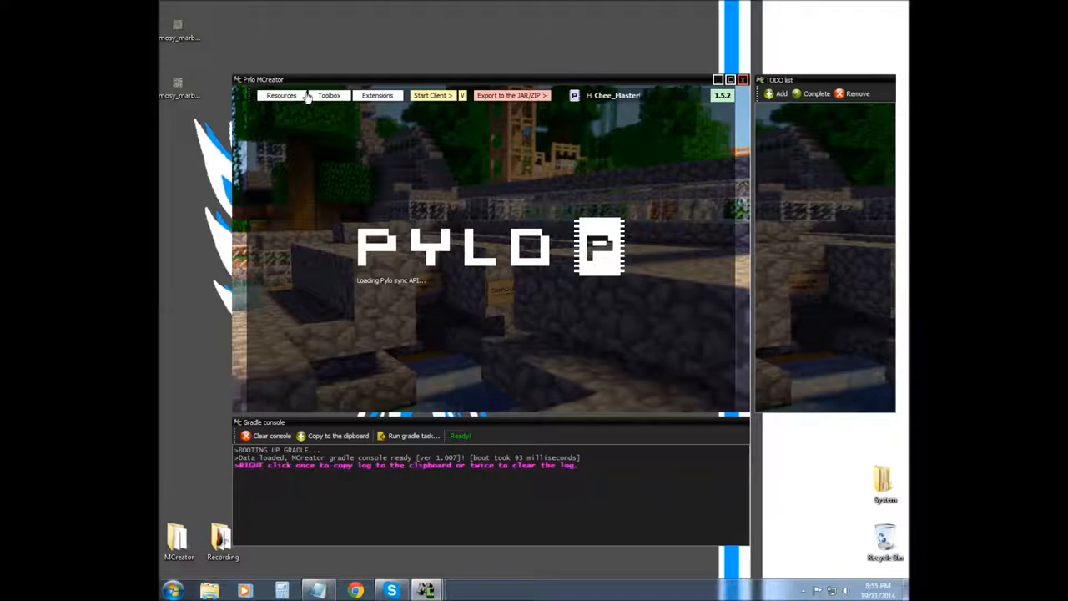
pyautogui.moveTo(754, 256)
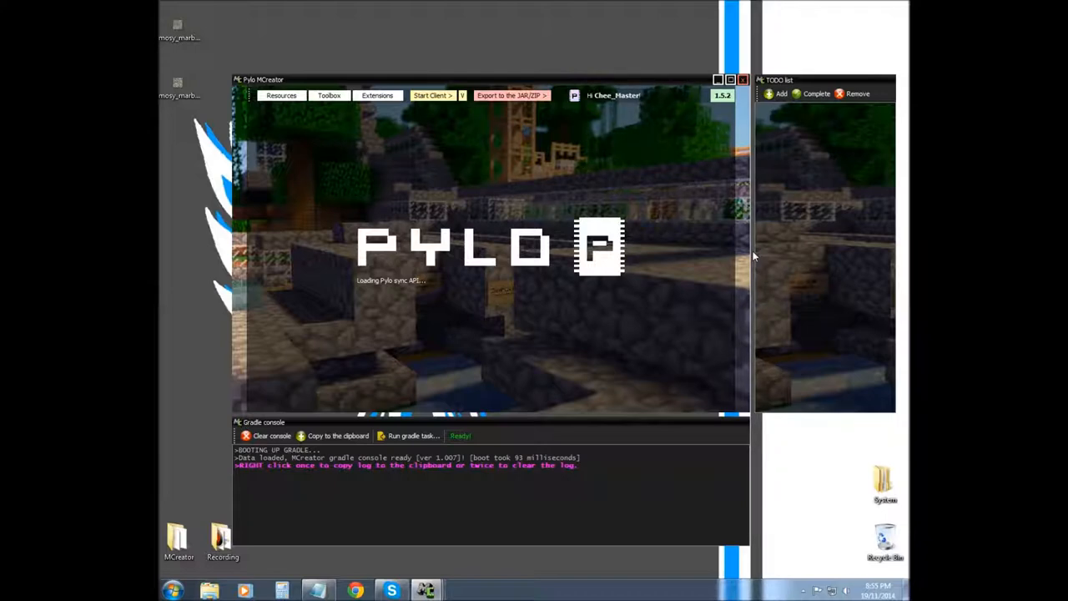
pyautogui.moveTo(338, 341)
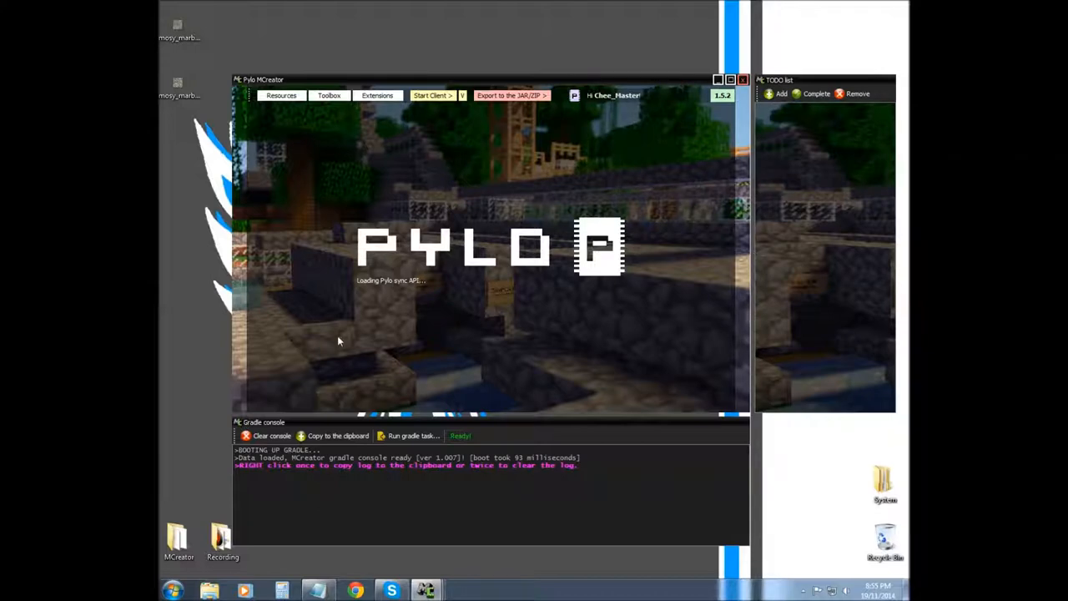
# - Open the layered item texture maker and scroll through Layer 1's texture list
pyautogui.click(267, 436)
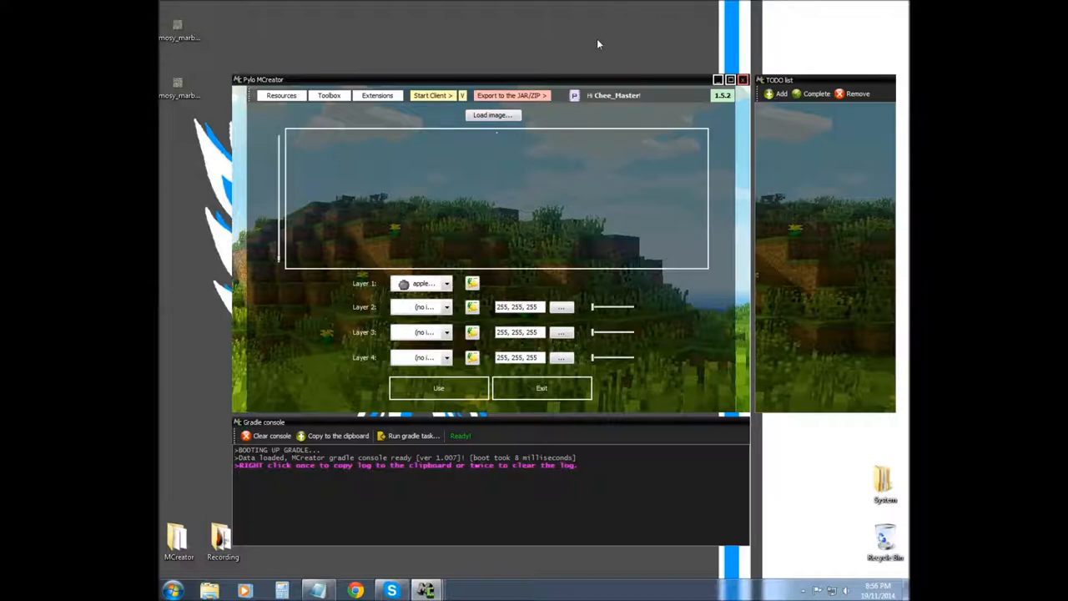
pyautogui.moveTo(342, 226)
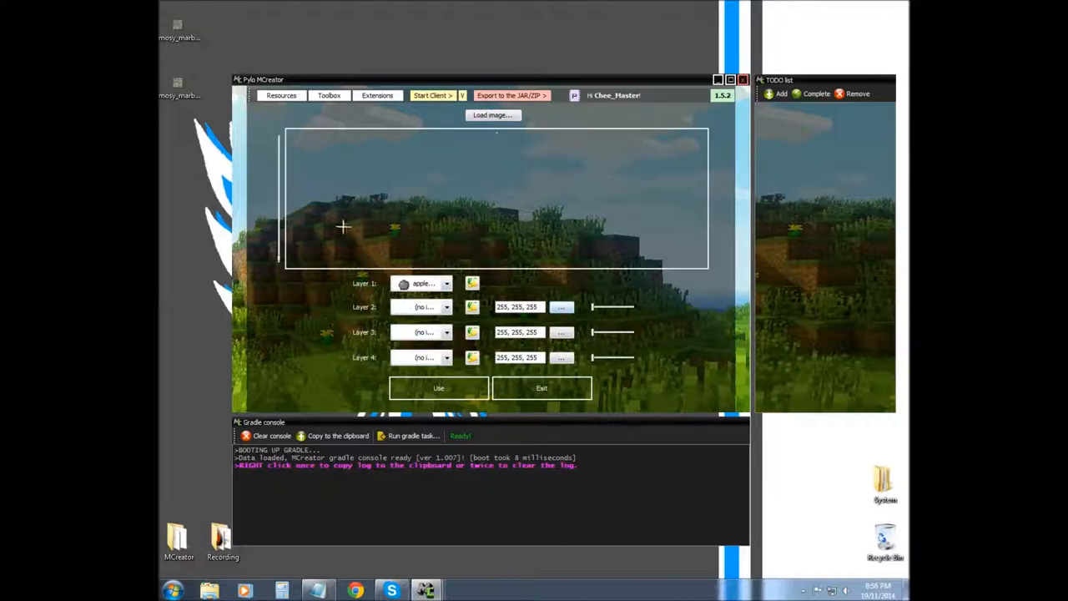
pyautogui.moveTo(421, 290)
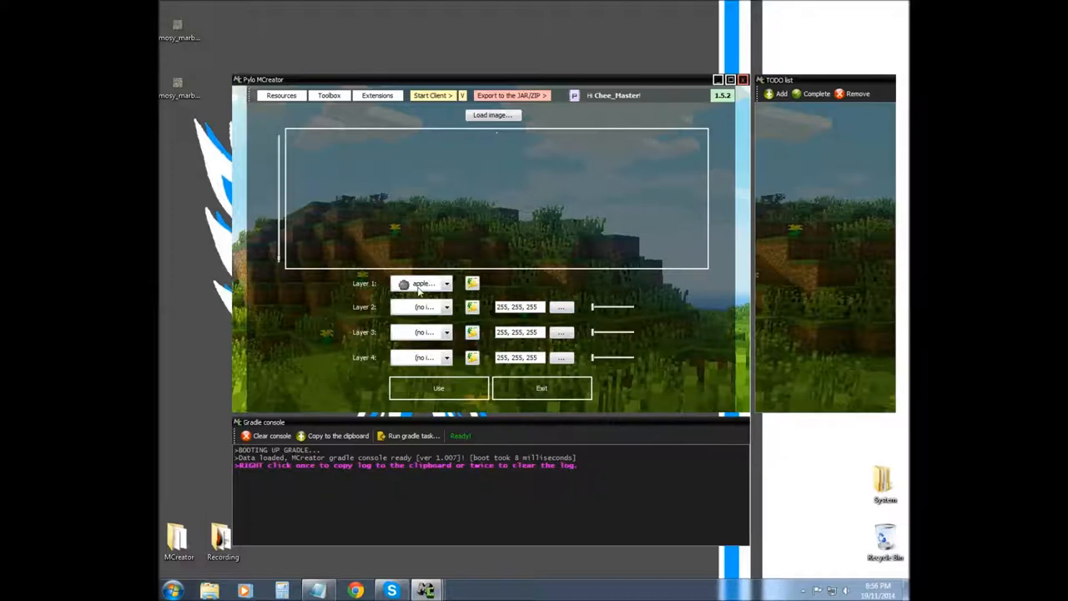
pyautogui.click(426, 284)
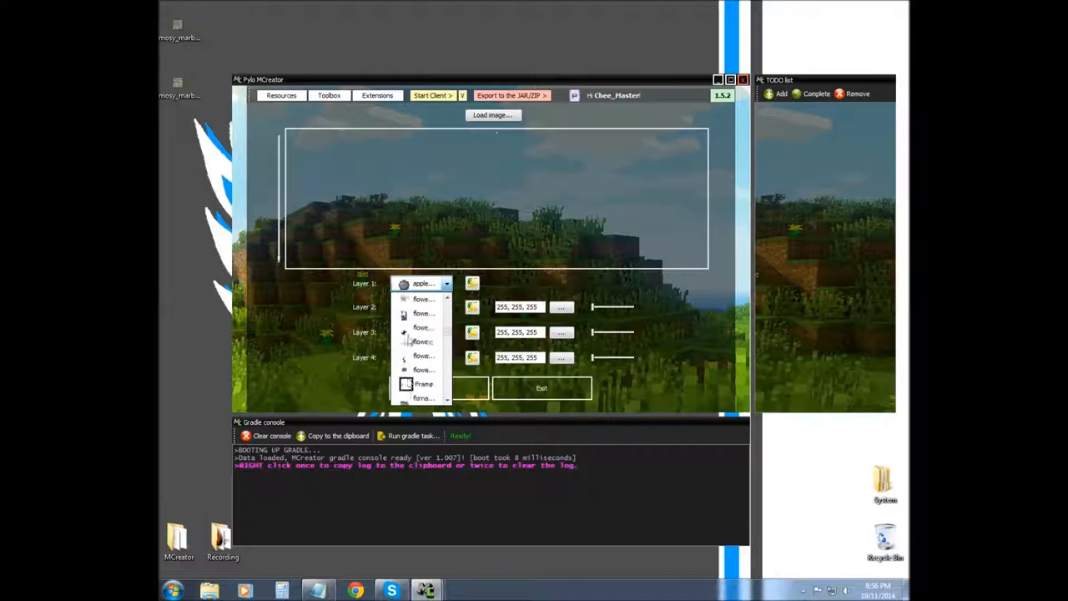
pyautogui.scroll(-3)
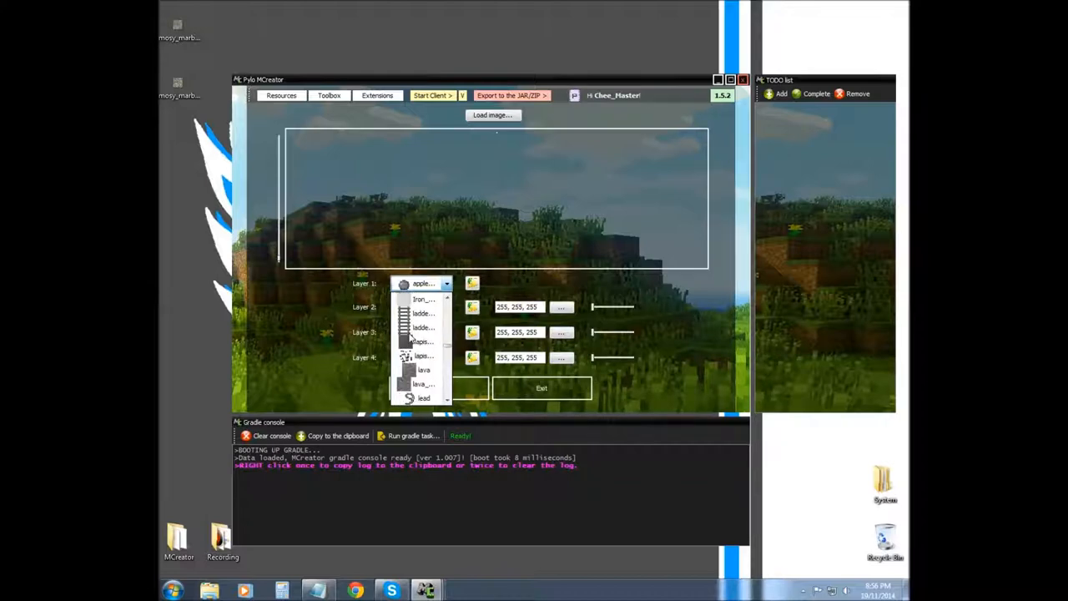
pyautogui.scroll(-3)
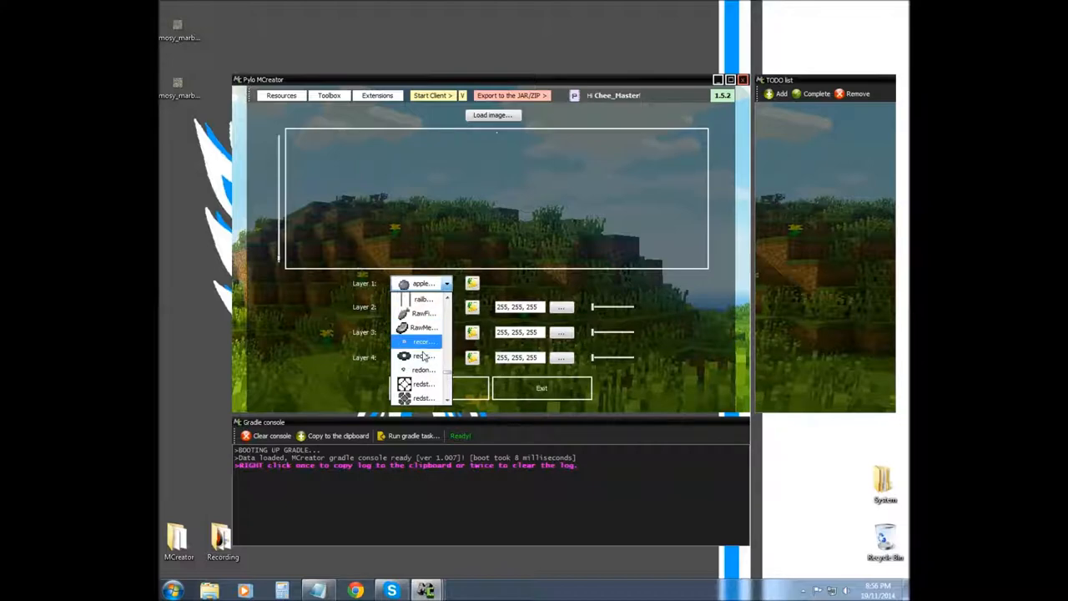
pyautogui.moveTo(422, 313)
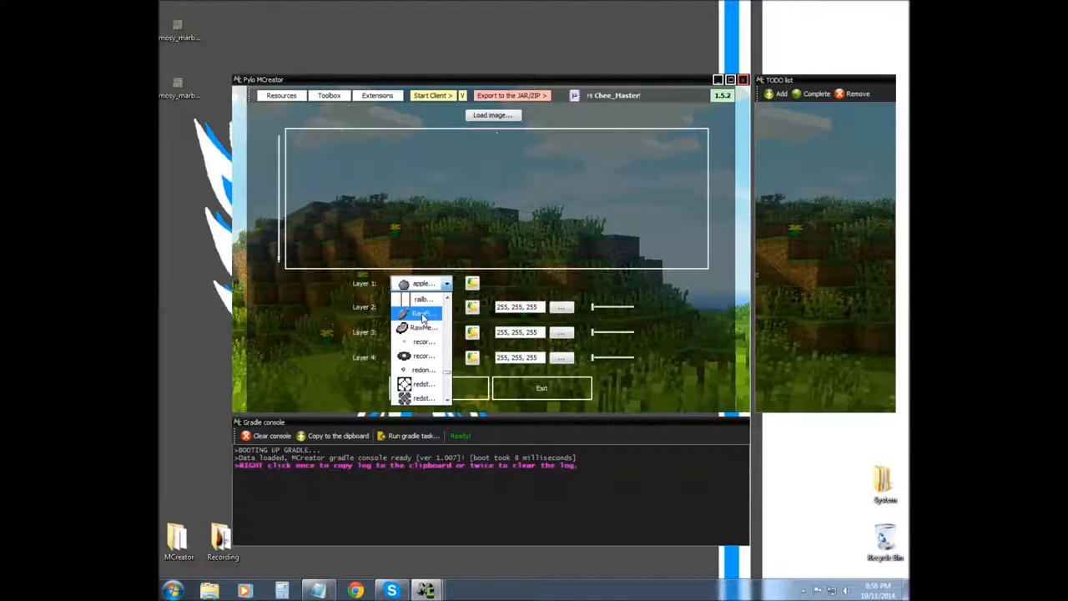
pyautogui.moveTo(422, 342)
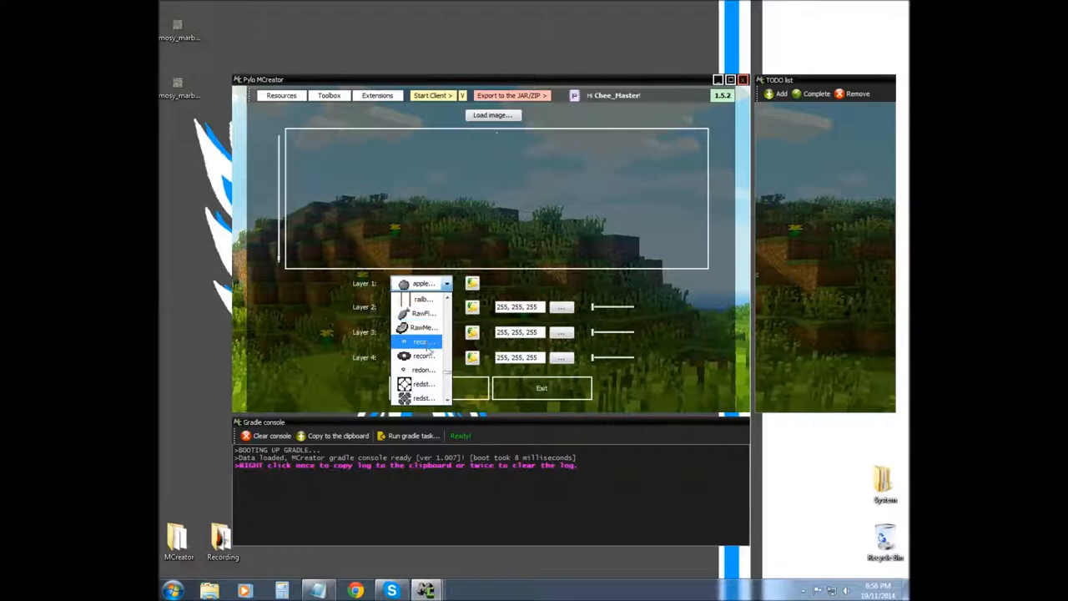
# - Pick the record texture for Layer 1, then scroll Layer 2's list to the record texture
pyautogui.click(423, 342)
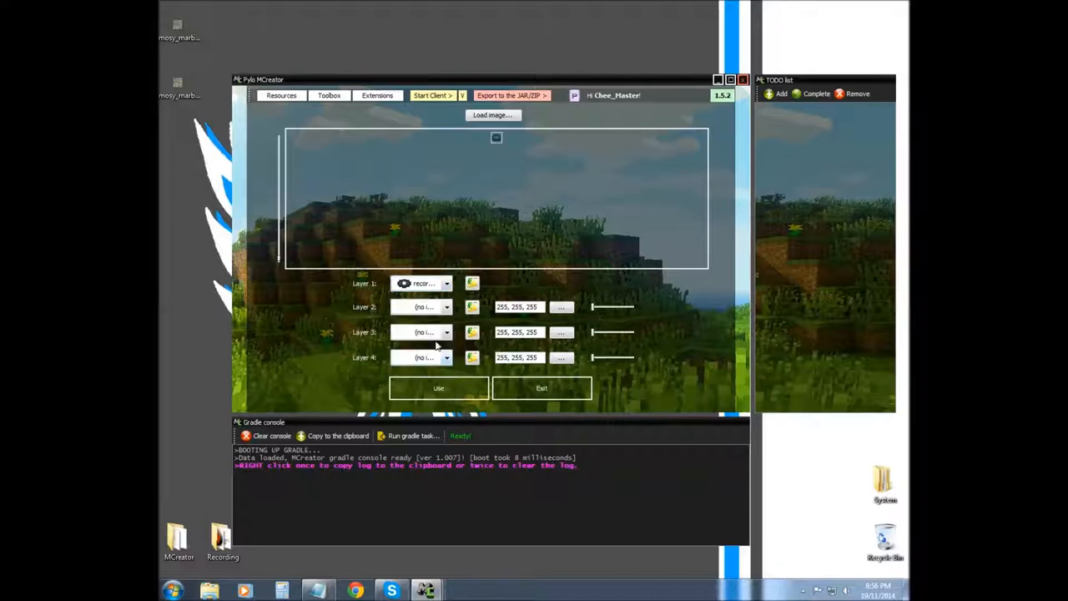
pyautogui.click(447, 306)
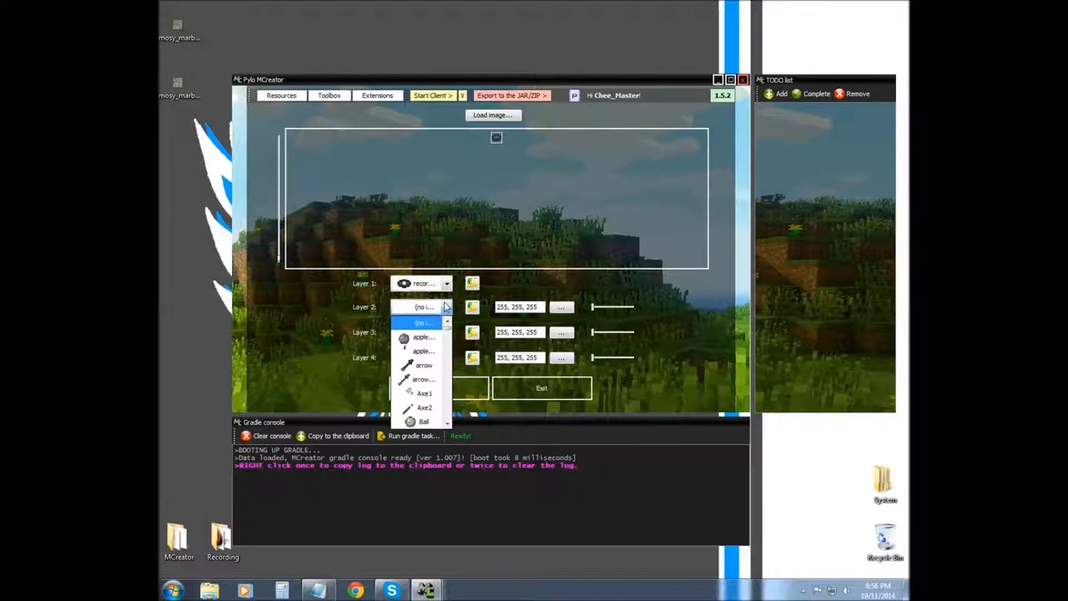
pyautogui.scroll(-3)
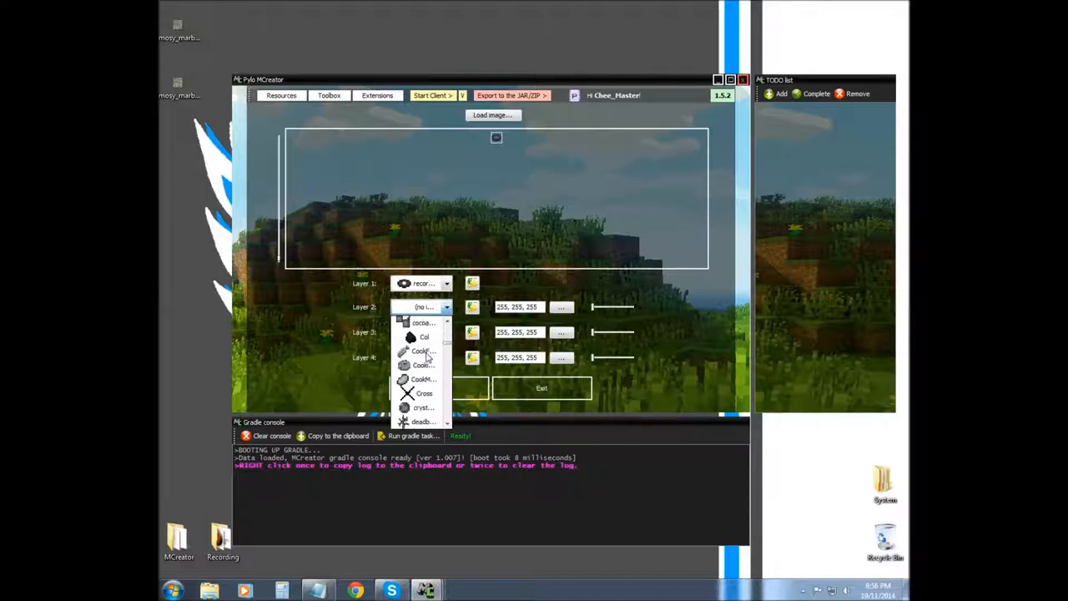
pyautogui.scroll(-3)
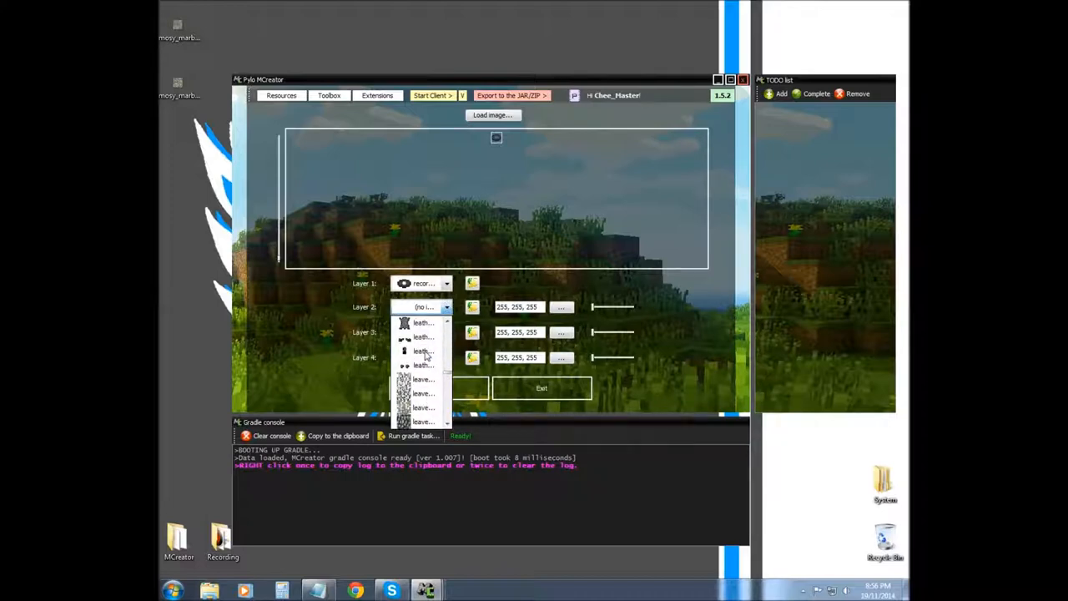
pyautogui.scroll(-3)
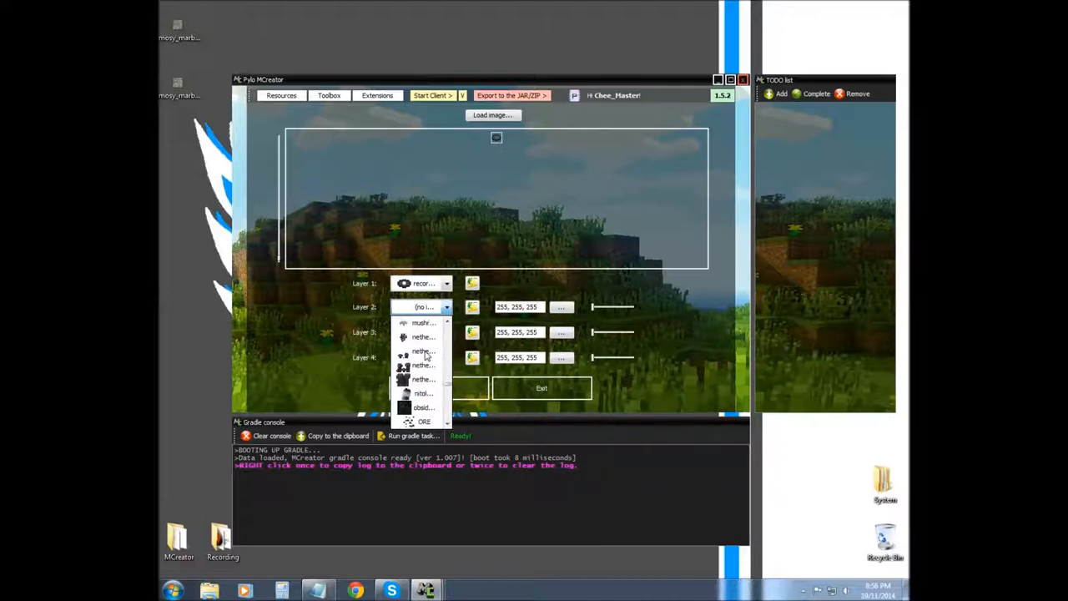
pyautogui.scroll(-3)
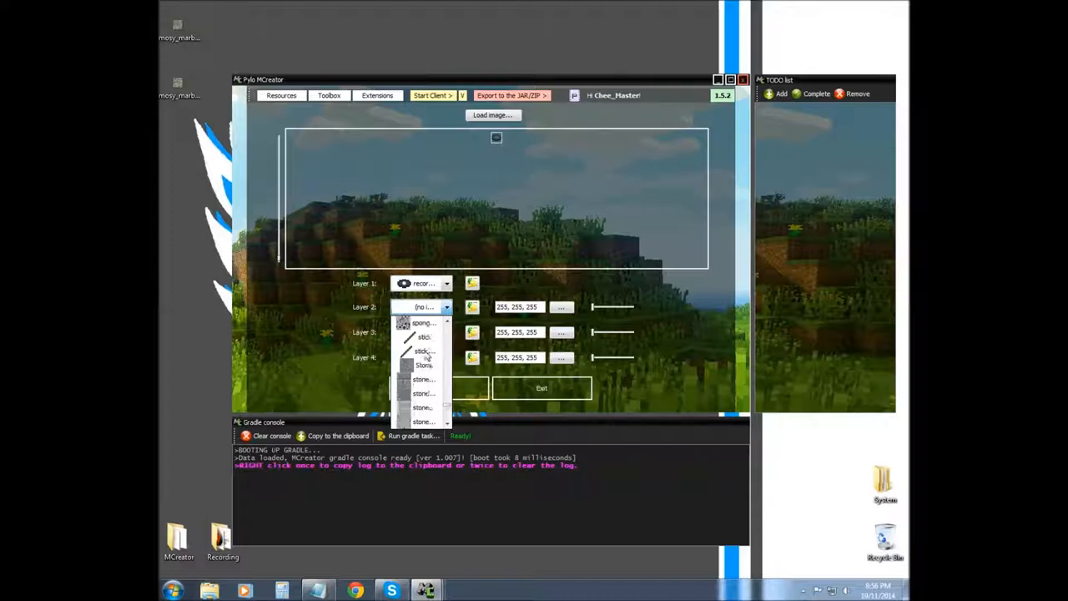
pyautogui.scroll(-3)
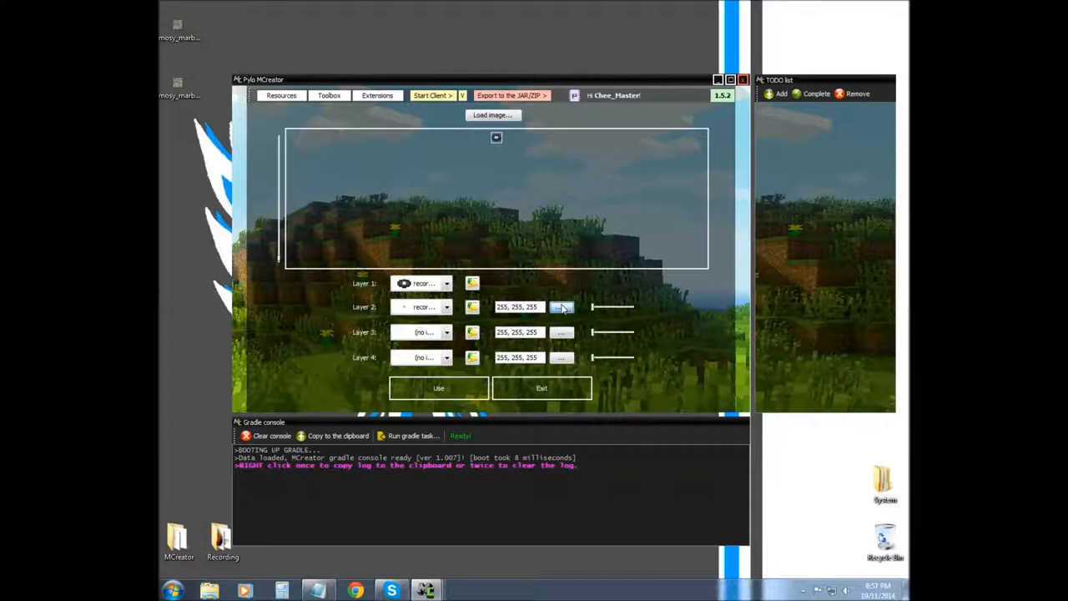
# - Try Layer 2 tint colours, leaving the yellow 255,255,51 tint in place
pyautogui.click(562, 306)
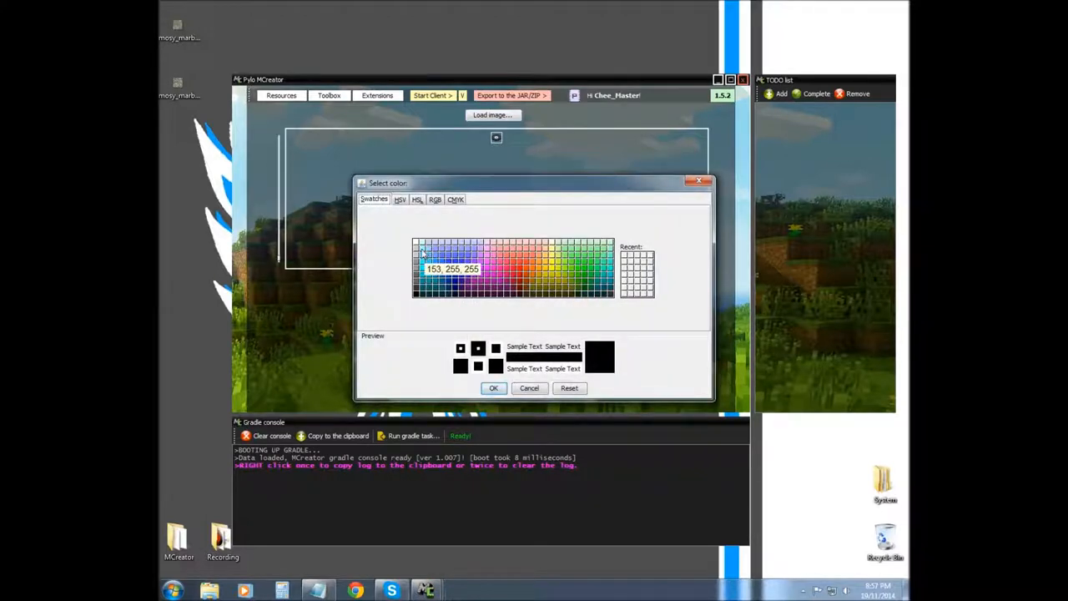
pyautogui.click(422, 250)
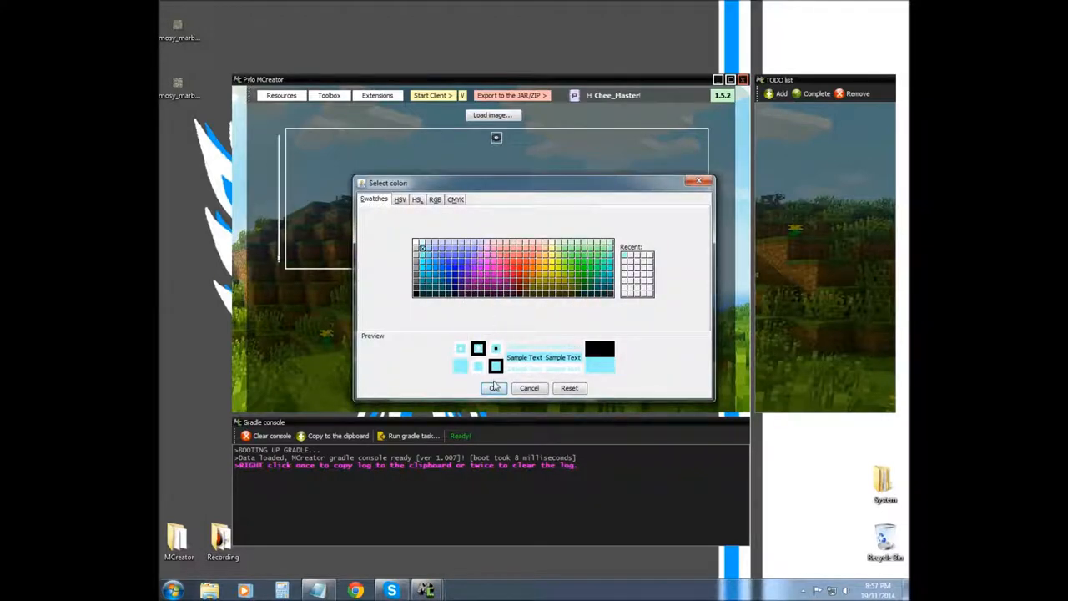
pyautogui.click(494, 389)
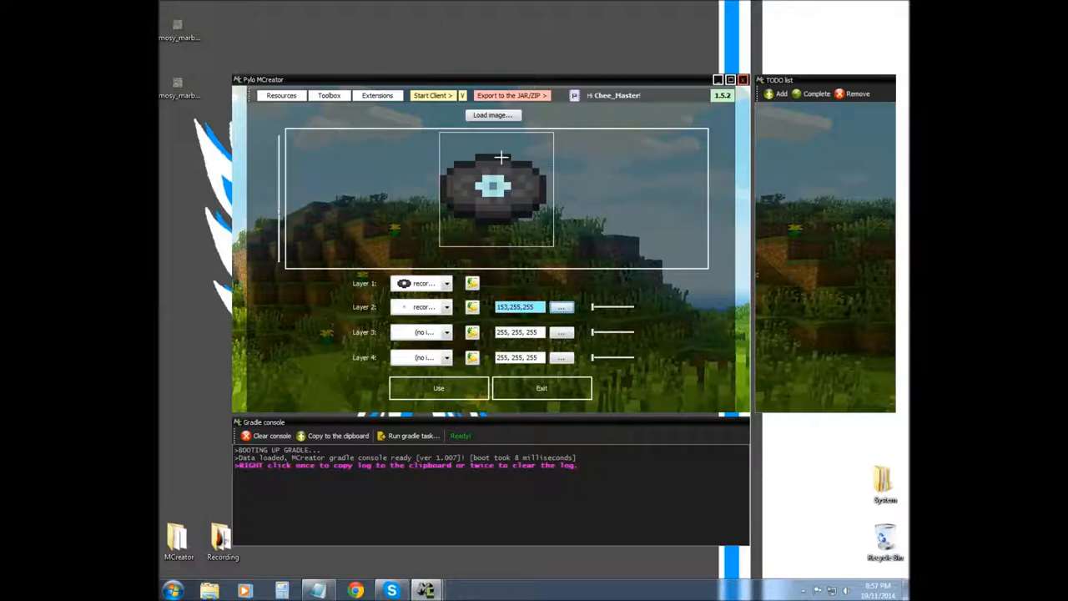
pyautogui.moveTo(614, 198)
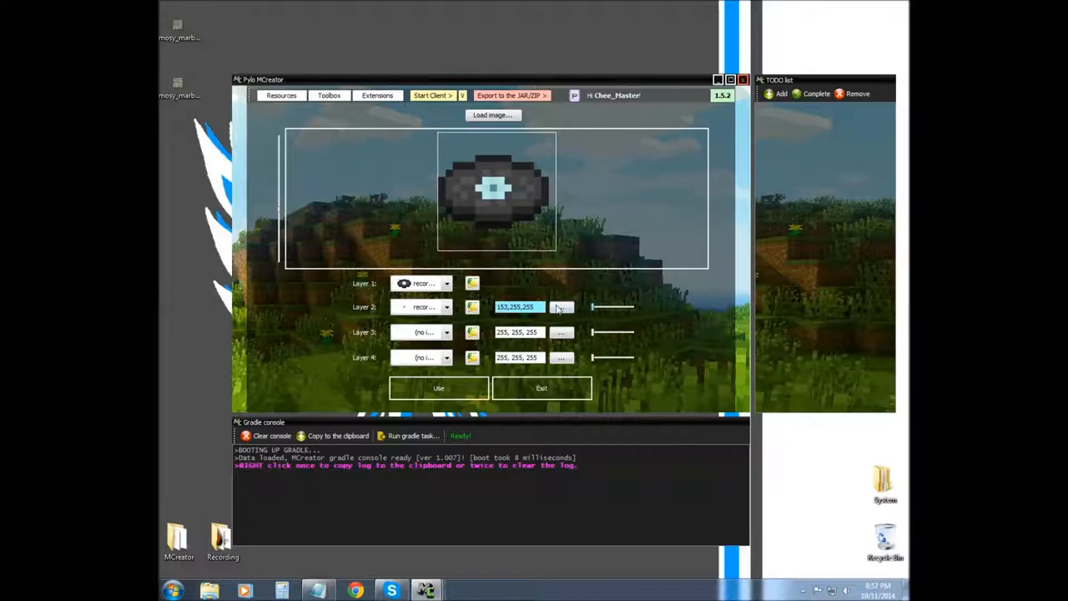
pyautogui.click(561, 306)
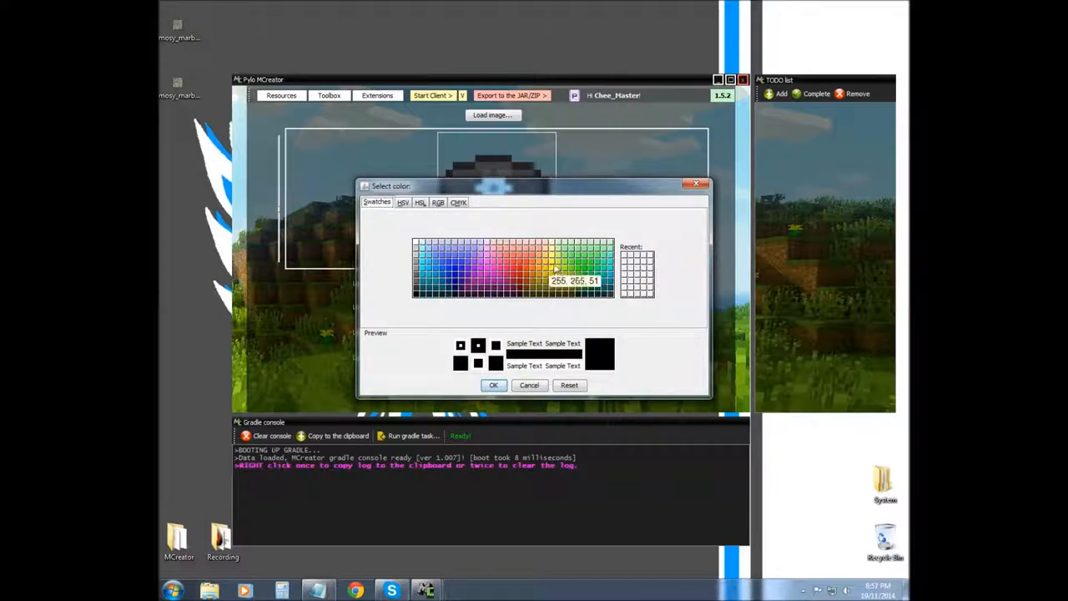
pyautogui.click(493, 385)
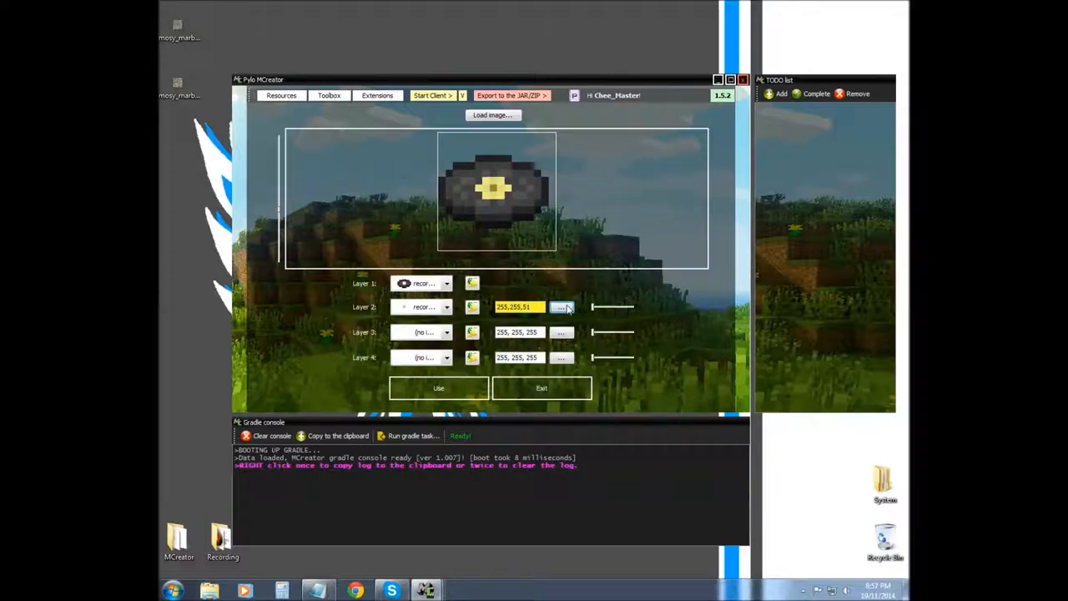
pyautogui.click(562, 306)
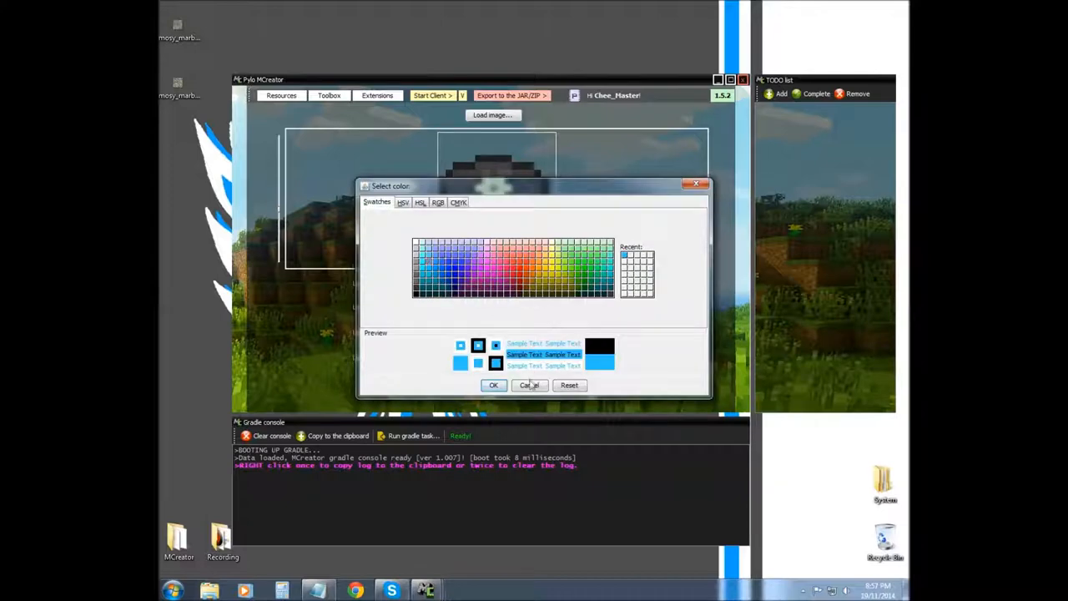
pyautogui.click(493, 385)
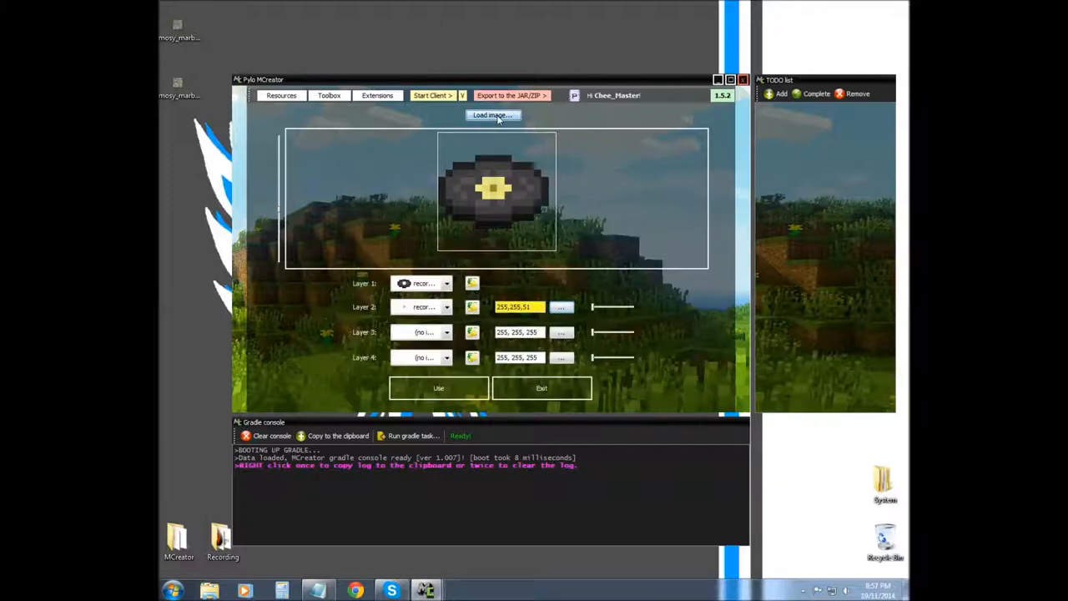
# - Browse to Desktop via Load image, select mosy_marble_smooth.png and close the Open dialog
pyautogui.click(492, 115)
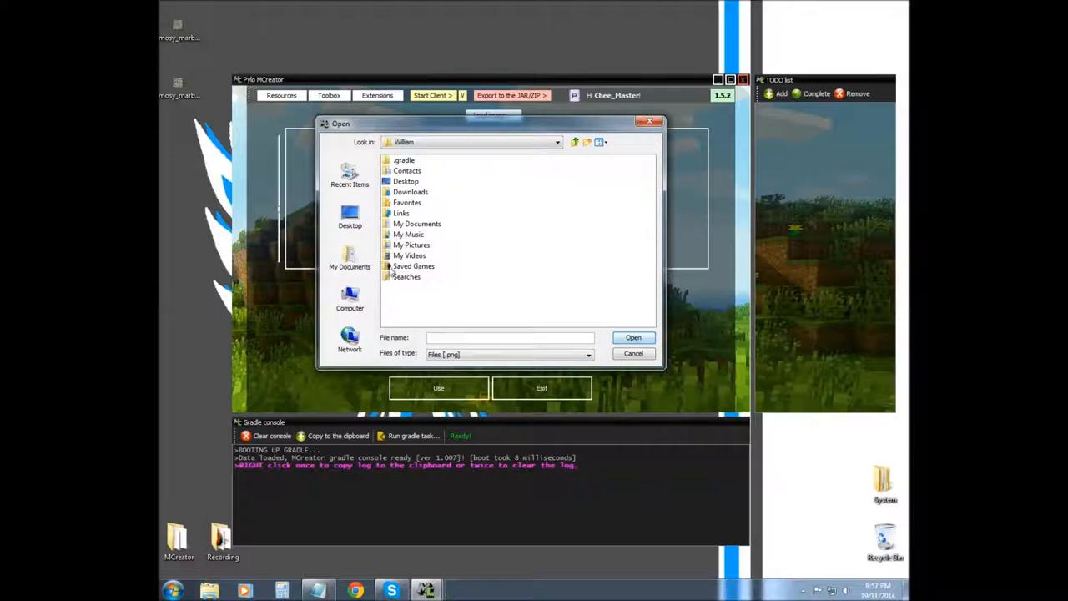
pyautogui.click(350, 216)
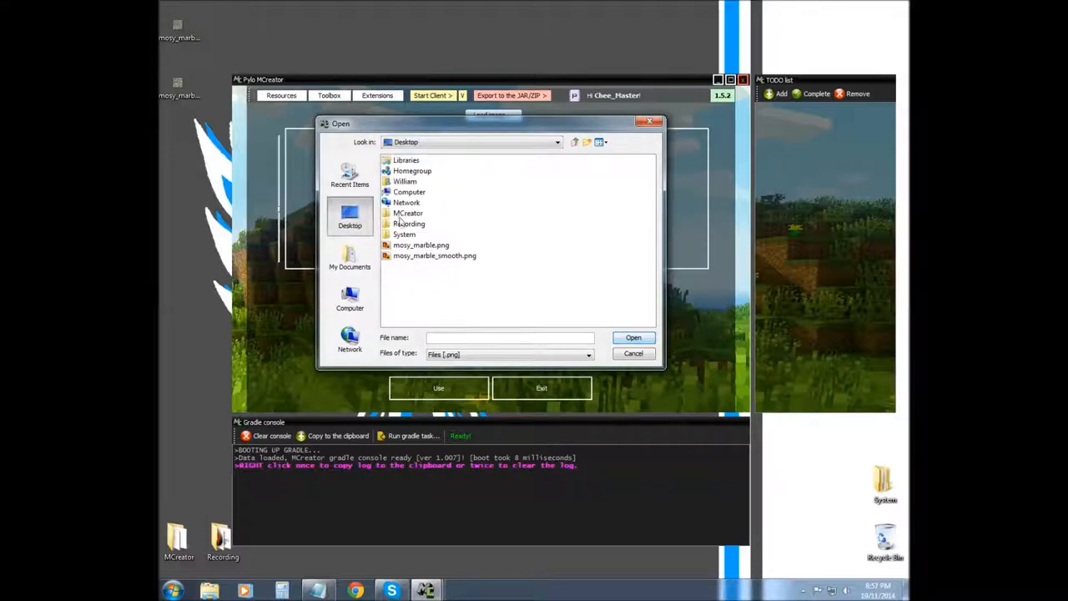
pyautogui.click(434, 256)
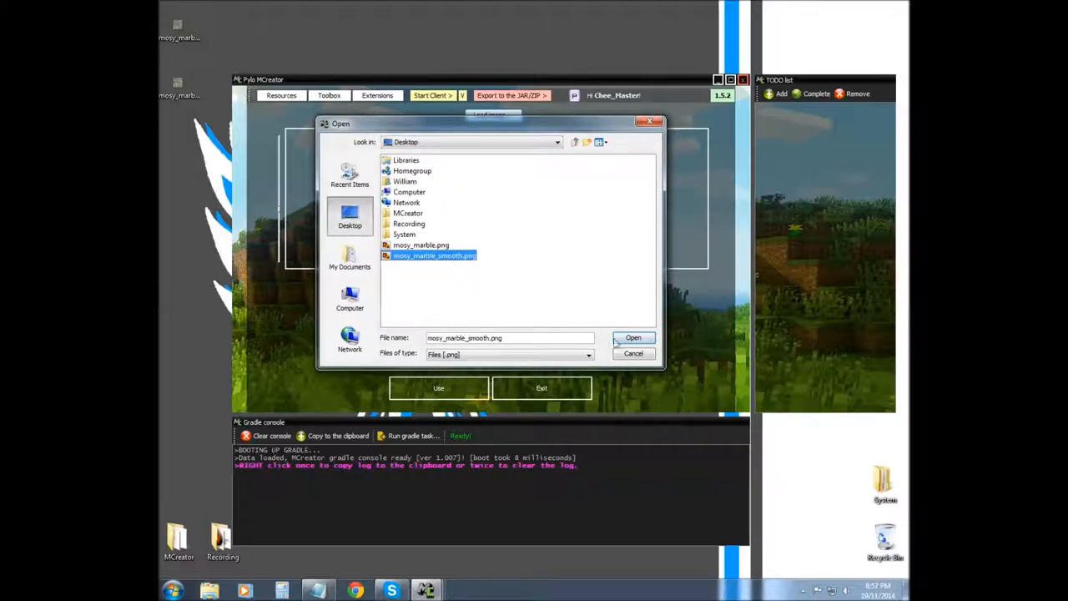
pyautogui.click(633, 337)
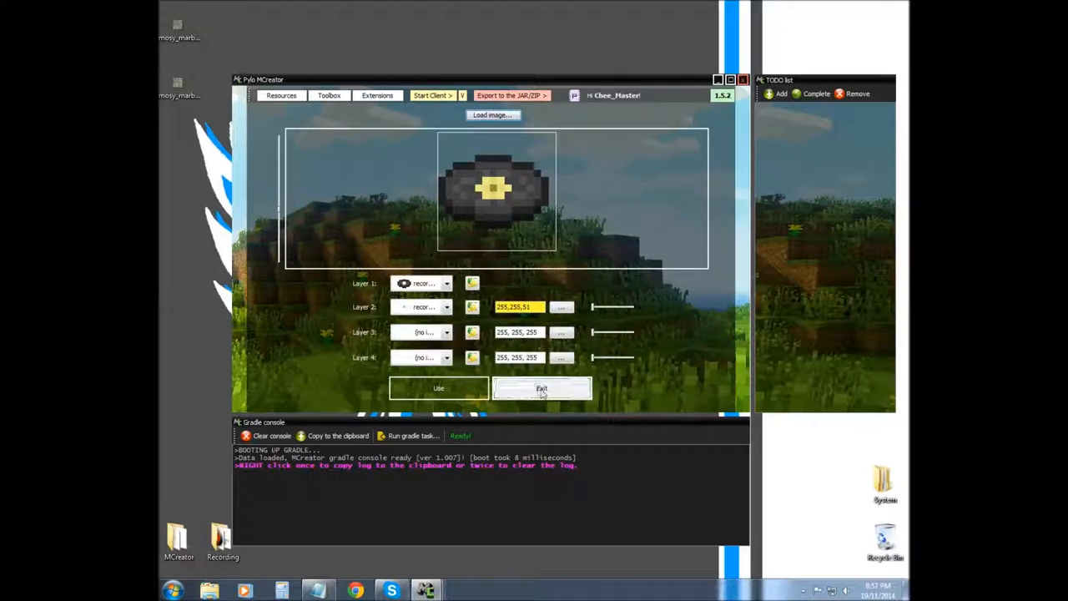
# - Exit the layered texture maker and minimise the Pylo MCreator window
pyautogui.click(541, 388)
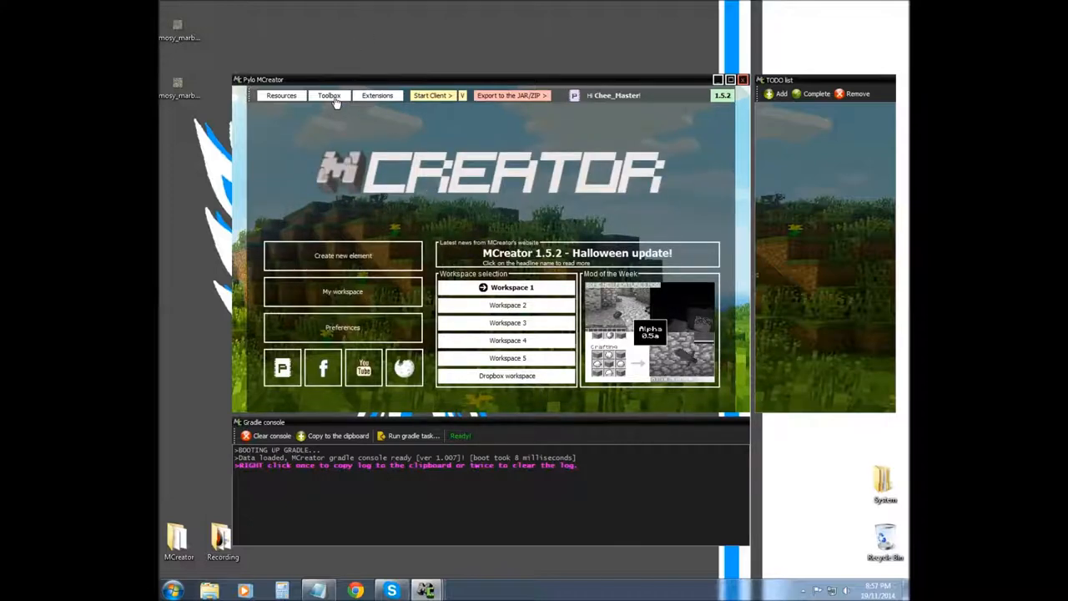
pyautogui.click(329, 95)
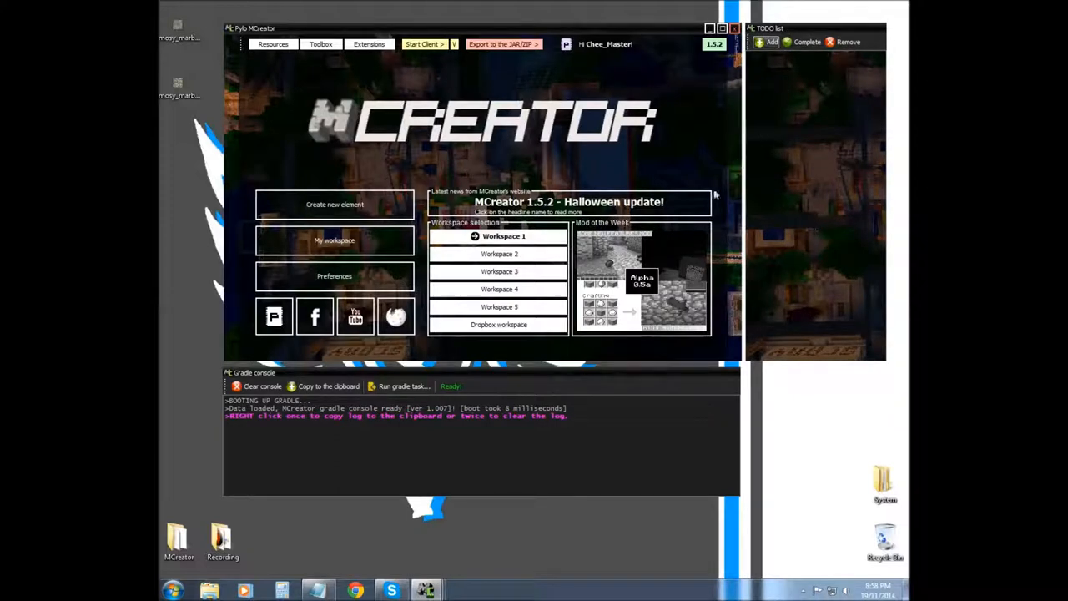
pyautogui.moveTo(488, 81)
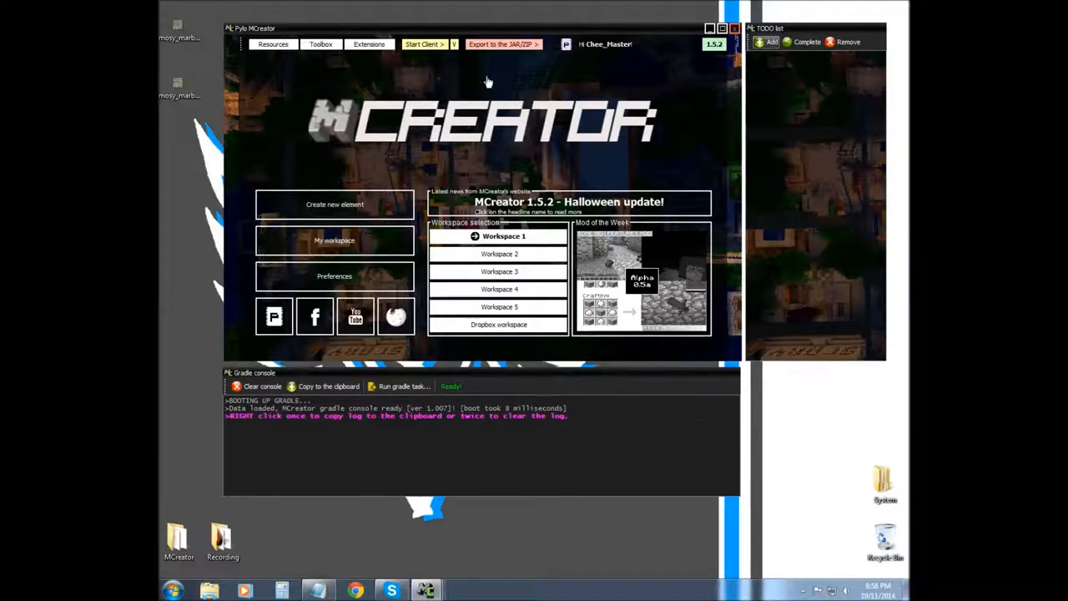
pyautogui.click(321, 44)
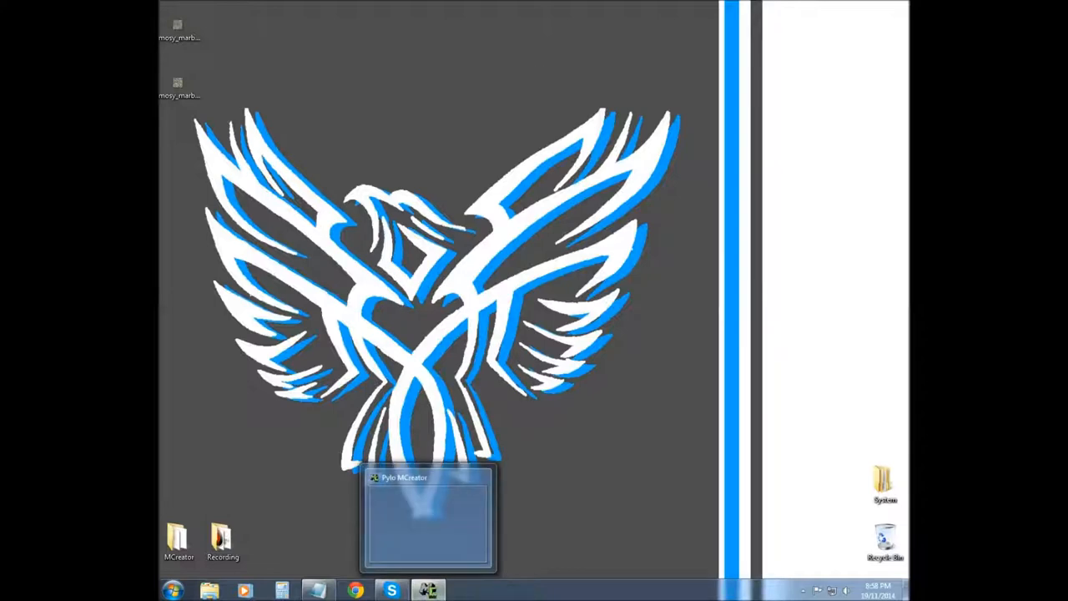
# - Restore MCreator, cancel the new element dialog, view the empty workspace, and go Back
pyautogui.click(428, 517)
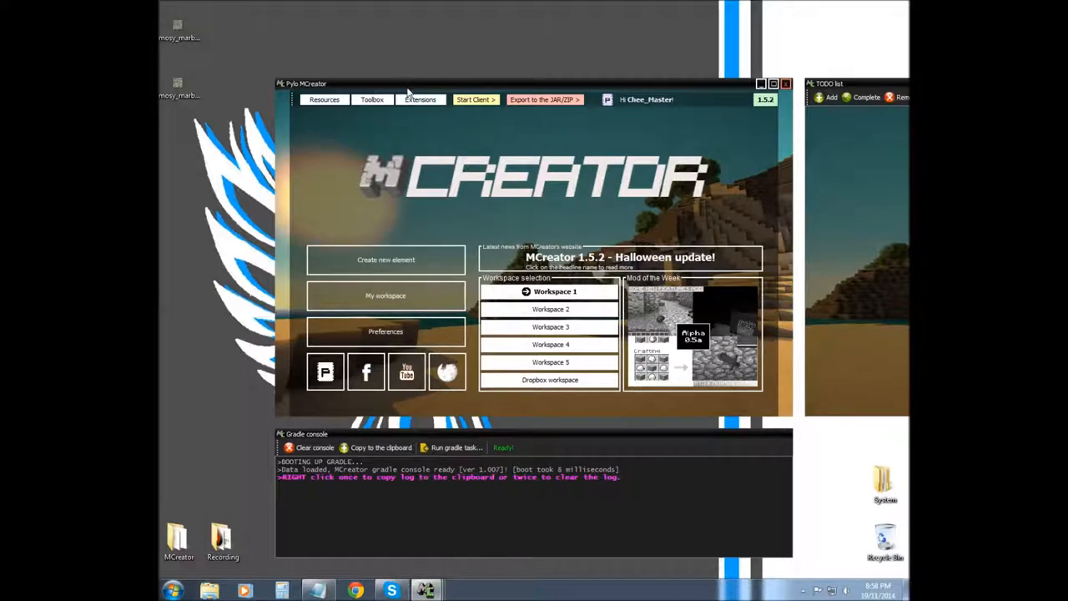
pyautogui.moveTo(428, 98)
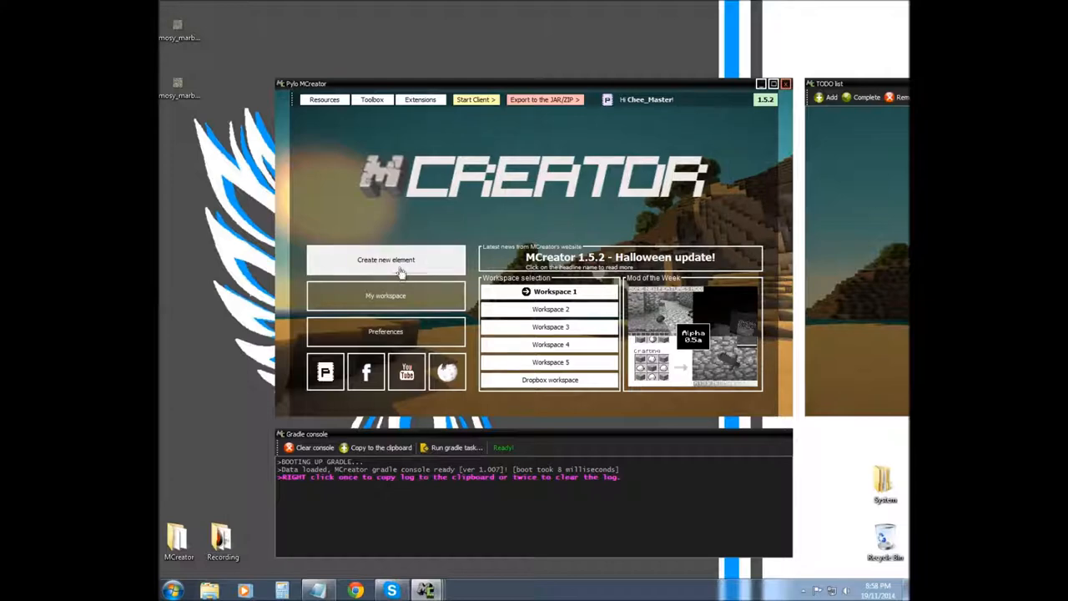
pyautogui.click(386, 259)
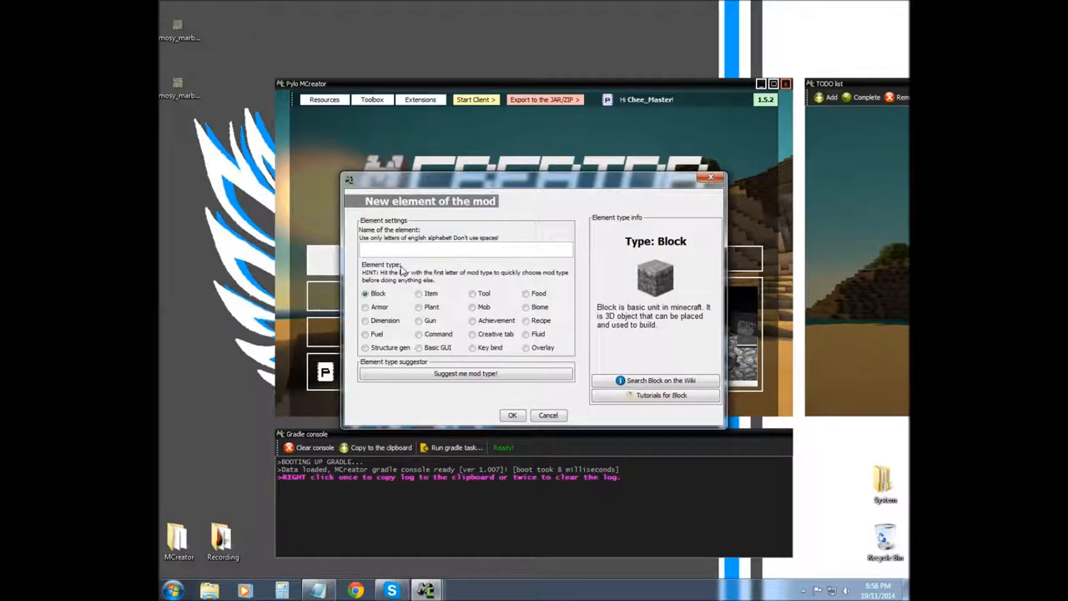
pyautogui.moveTo(545, 409)
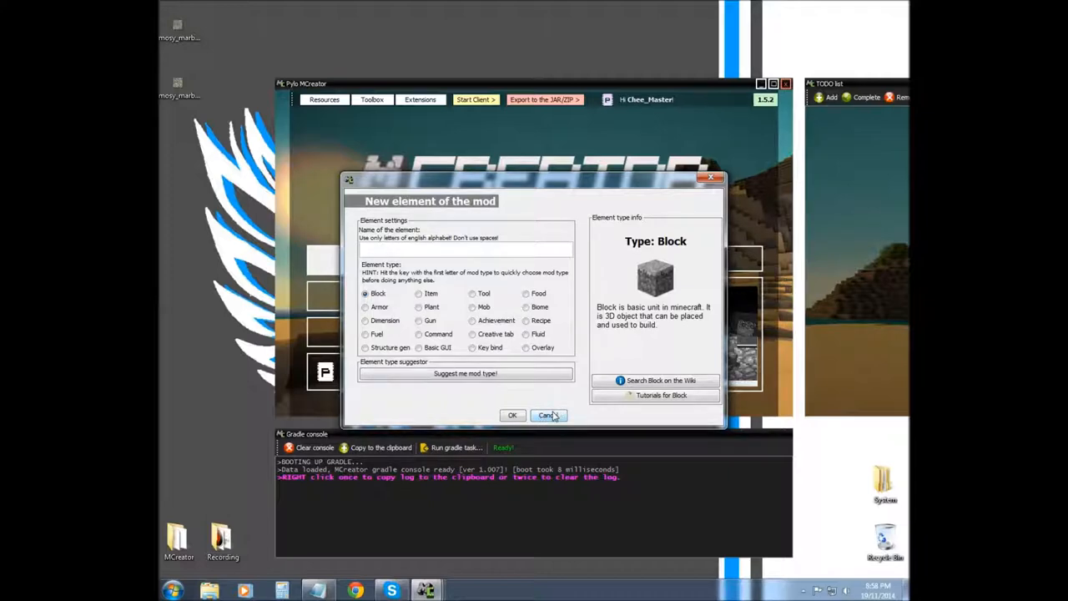
pyautogui.click(548, 415)
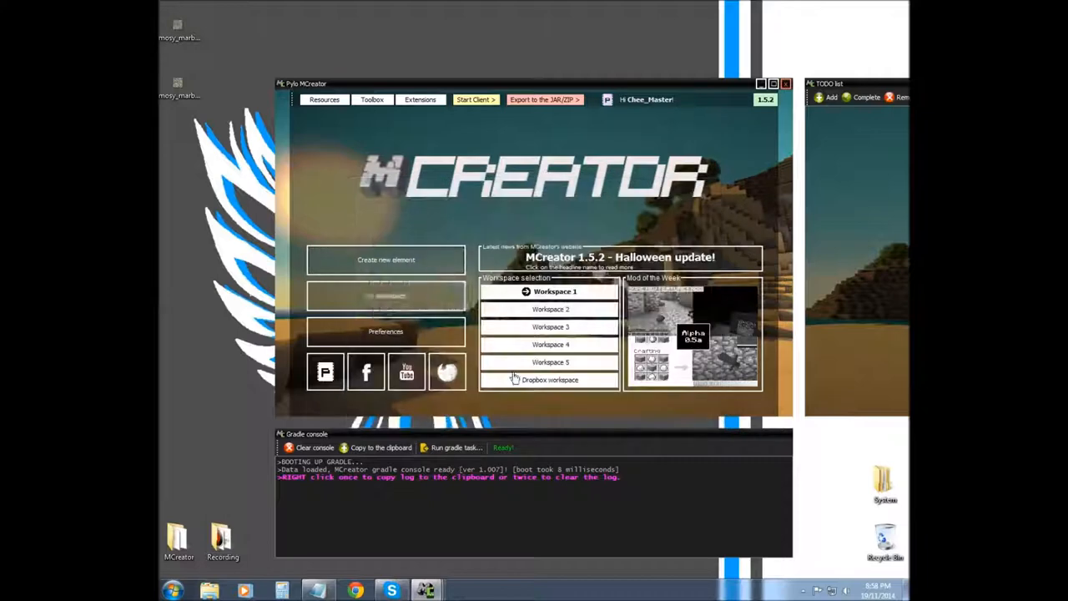
pyautogui.click(554, 291)
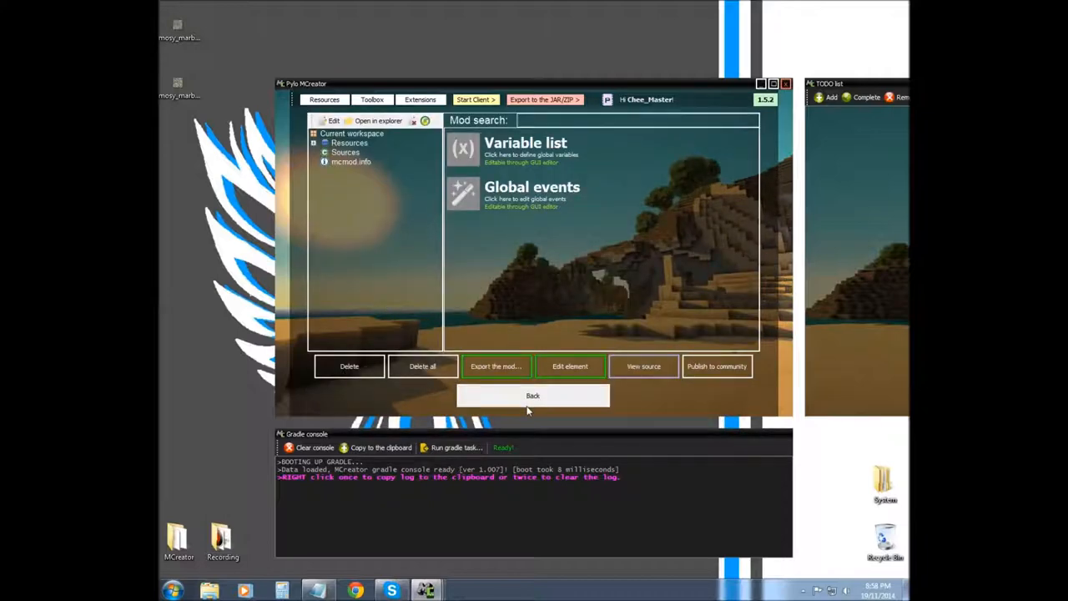
pyautogui.click(532, 396)
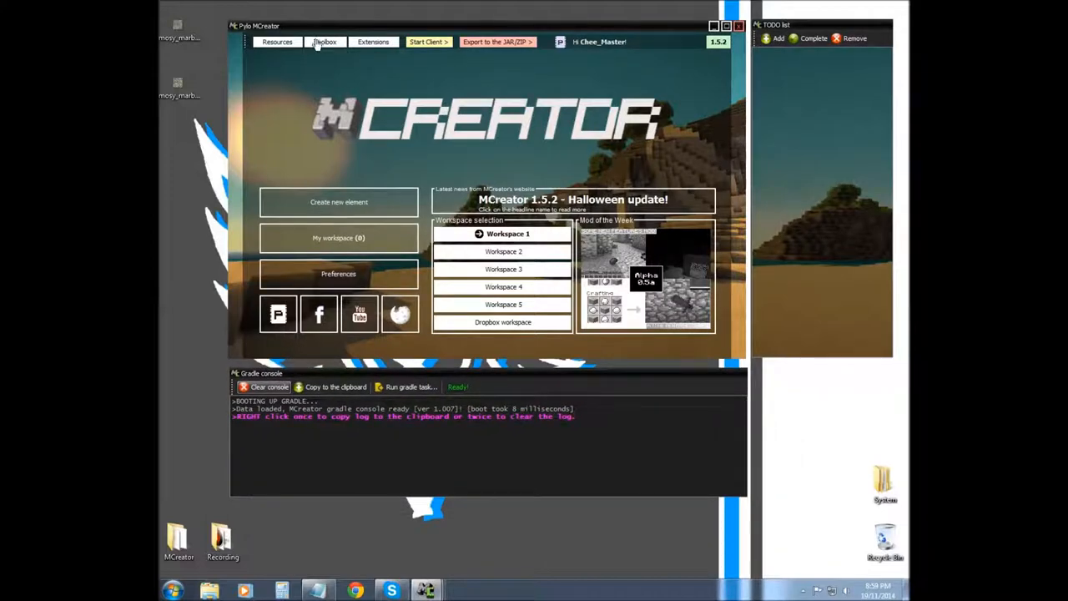
# - Open the Toolbox menu showing workspace export, window management, recompile and reset options
pyautogui.click(325, 42)
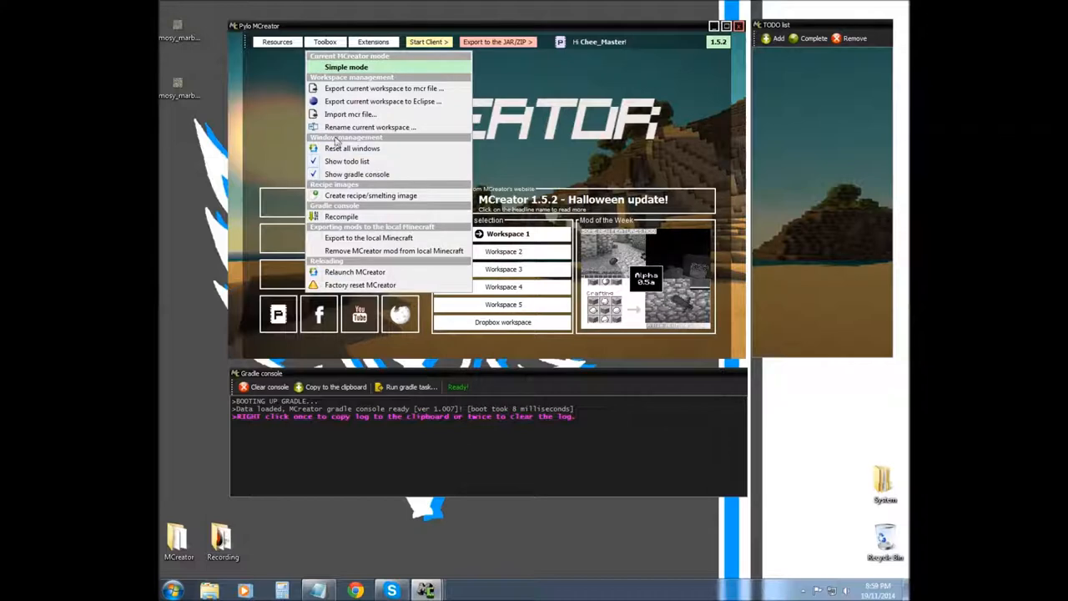
pyautogui.moveTo(347, 90)
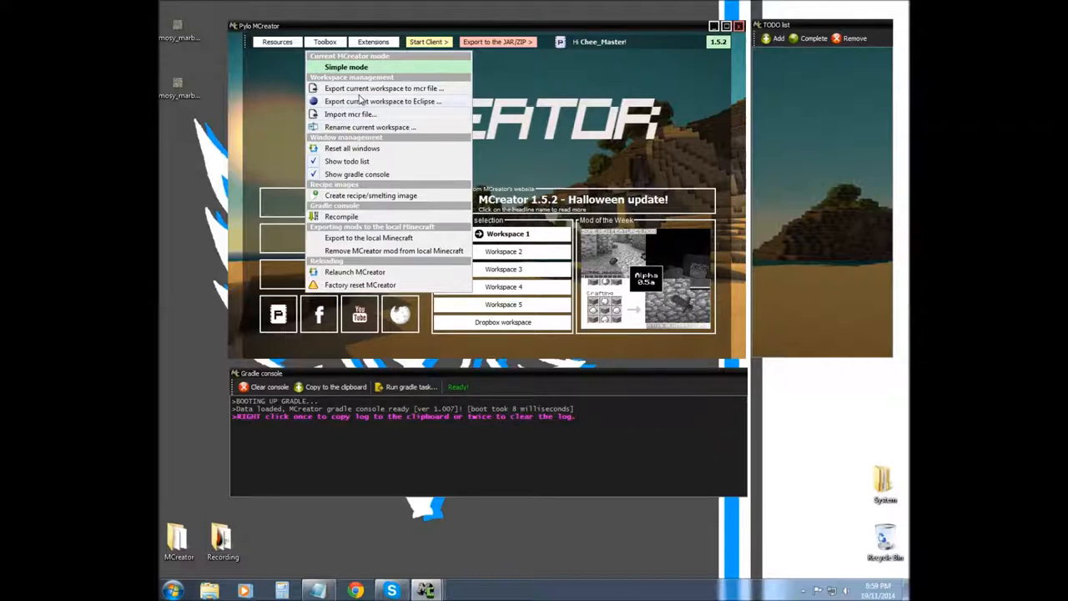
pyautogui.moveTo(374, 115)
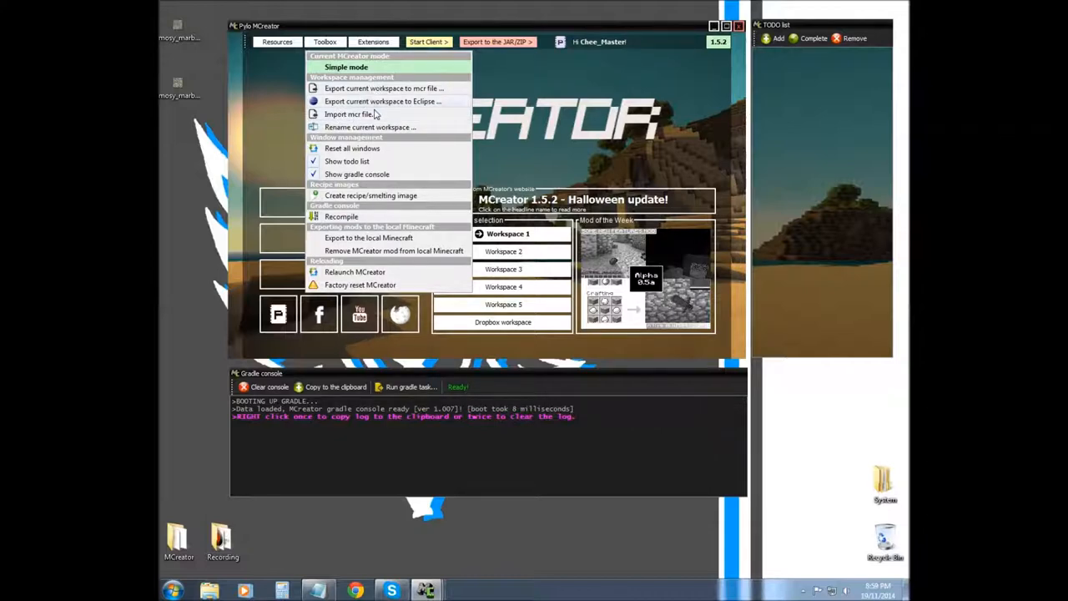
pyautogui.moveTo(379, 129)
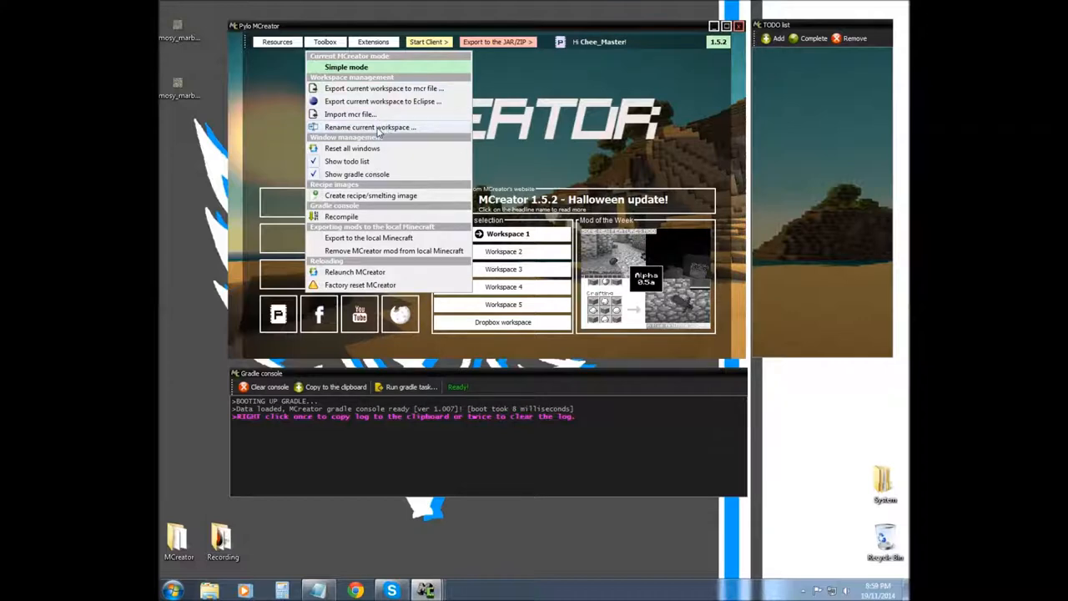
# - Rename the current workspace from 'Workspace 1' to 'My Mod Tutorial'
pyautogui.click(370, 127)
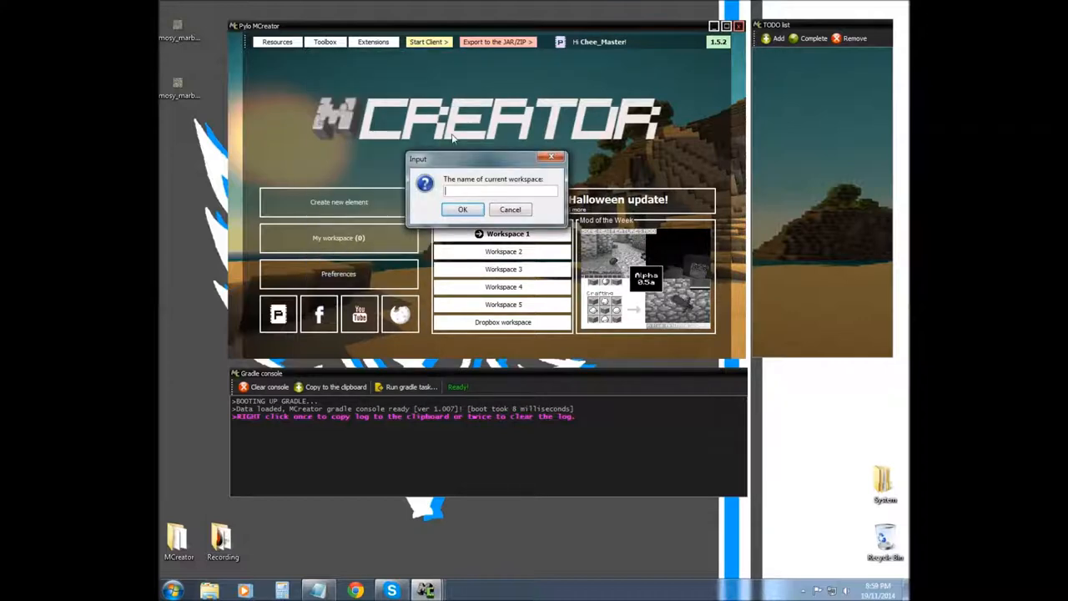
pyautogui.write('Ma')
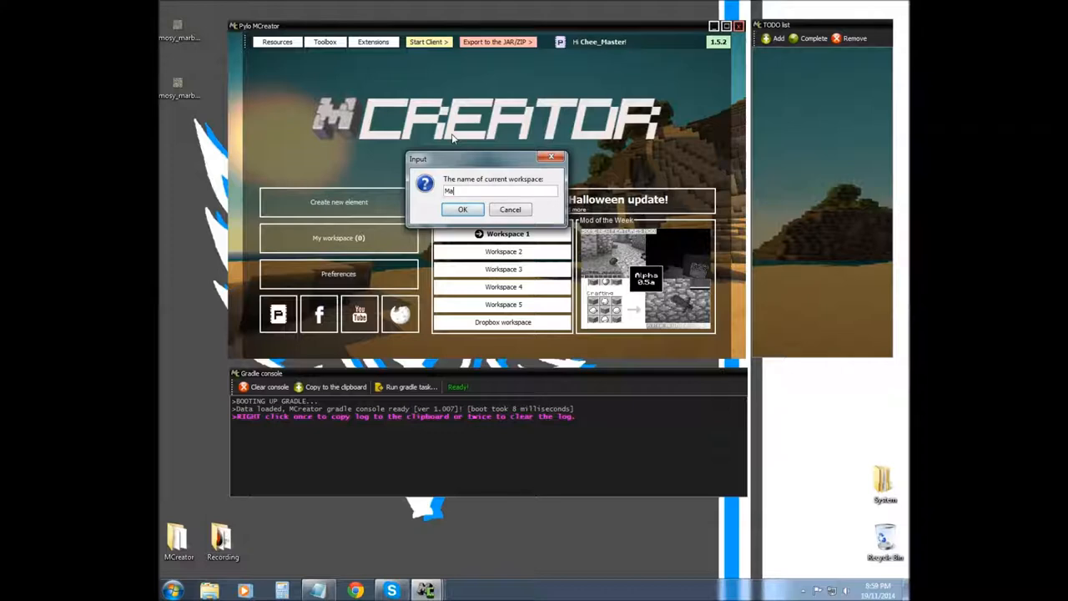
pyautogui.write('y Mod')
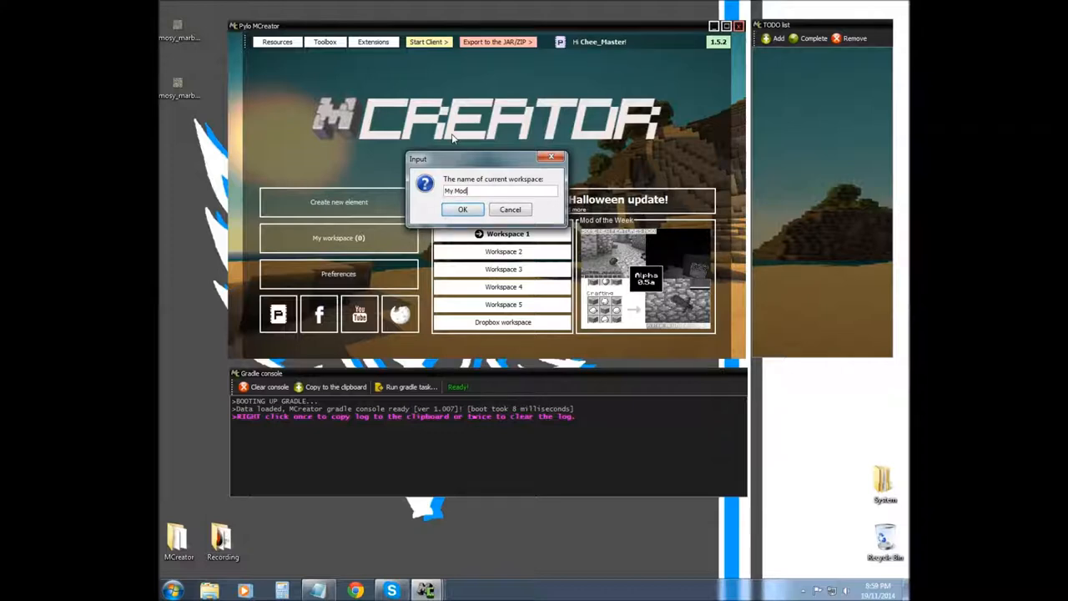
pyautogui.write('Tut')
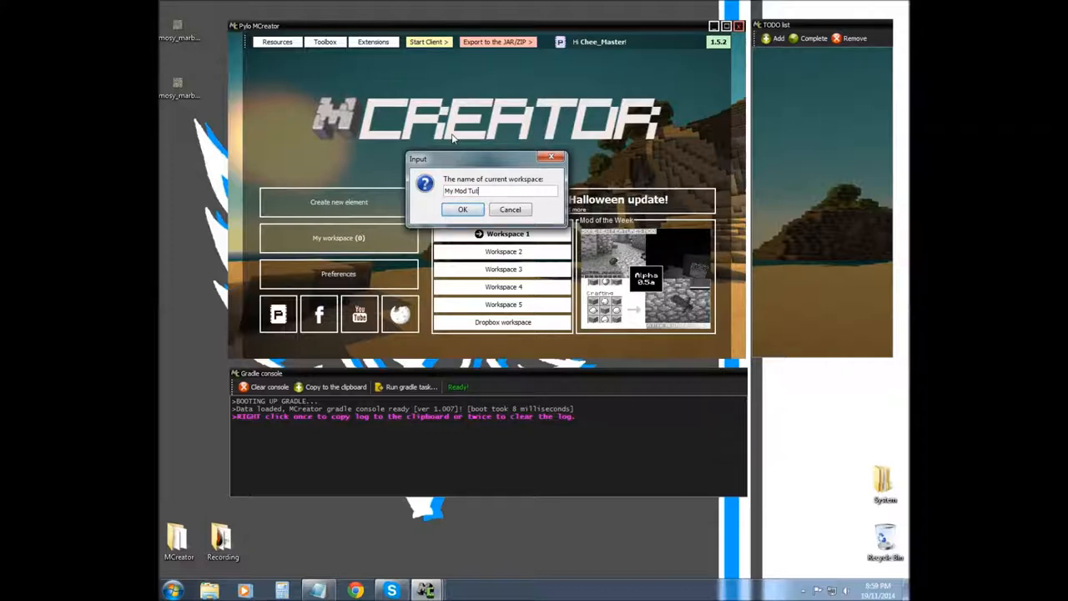
pyautogui.write('orial')
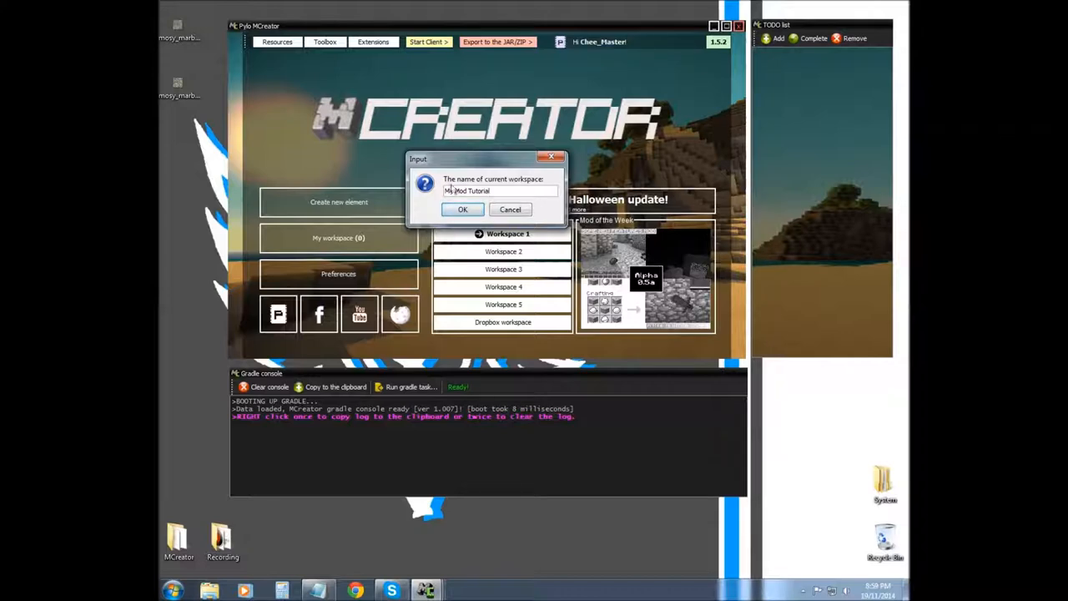
pyautogui.click(463, 210)
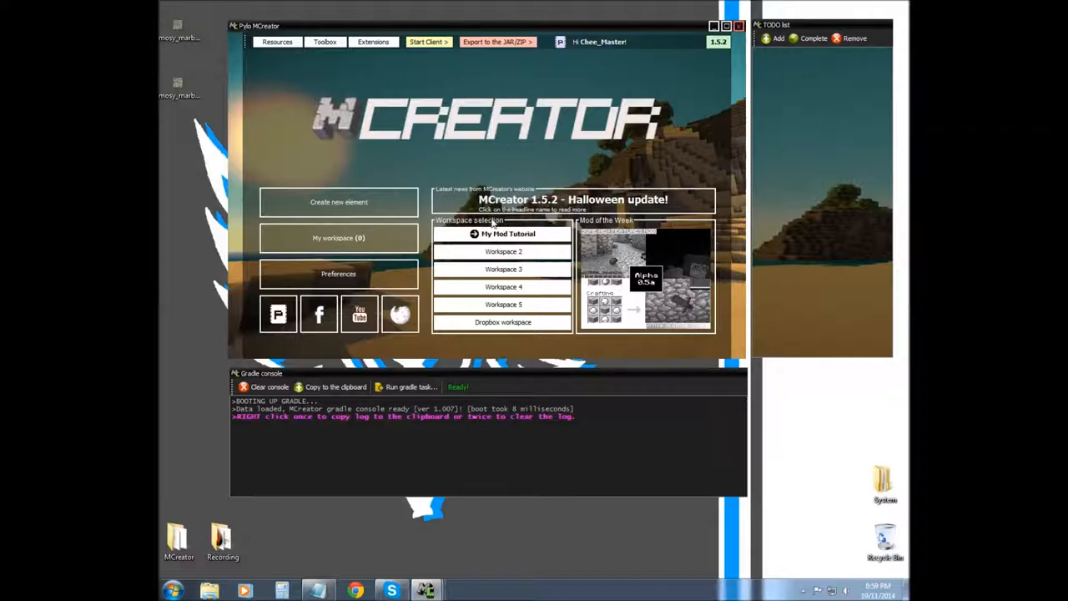
pyautogui.moveTo(384, 8)
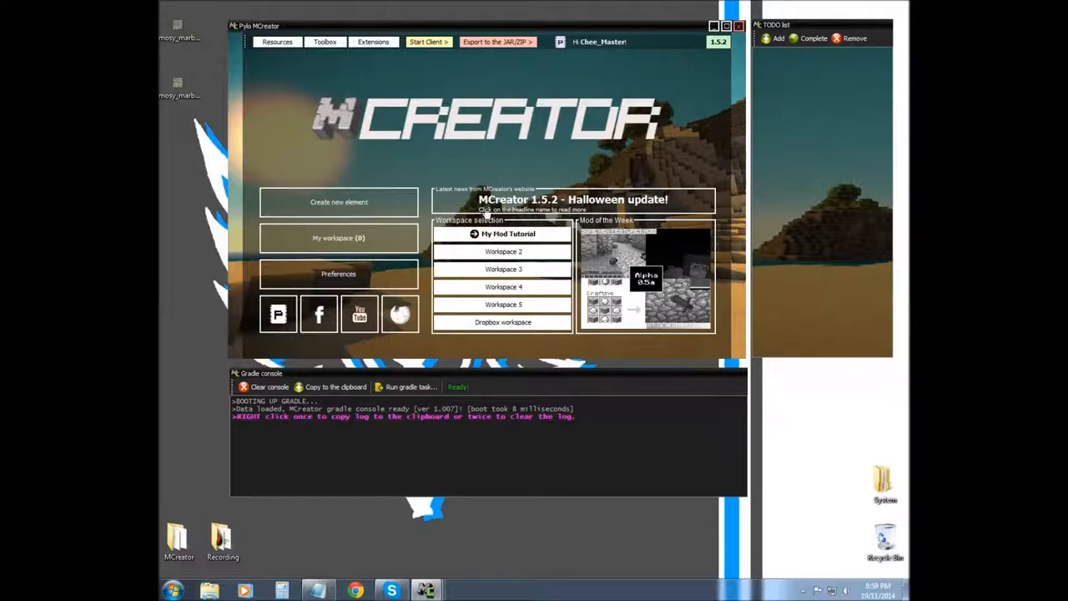
pyautogui.moveTo(555, 280)
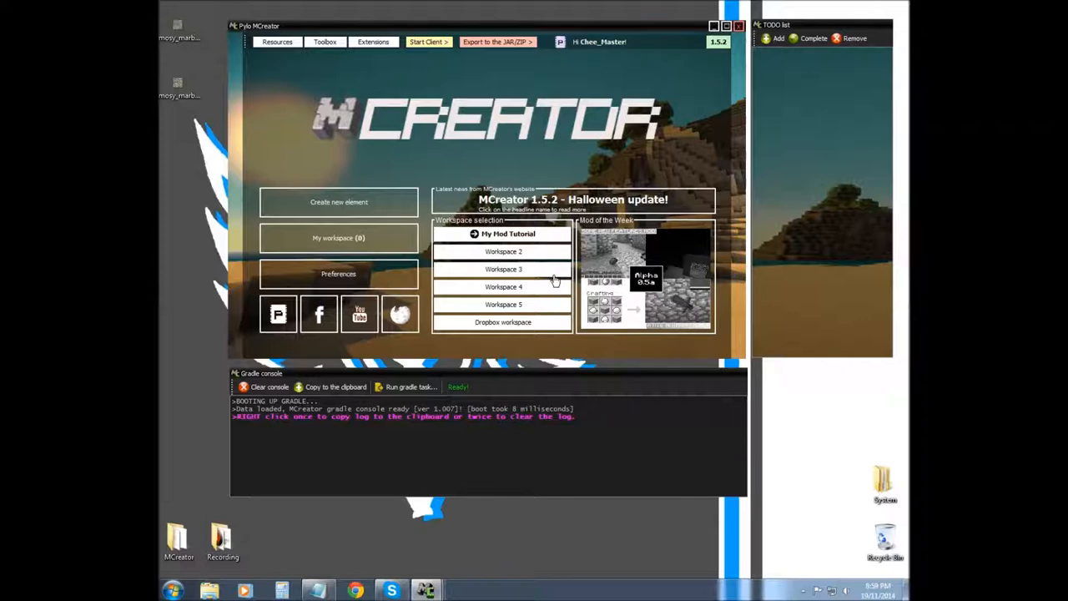
# - Open the 'Create recipe/smelting image' tool from the Toolbox menu
pyautogui.click(325, 41)
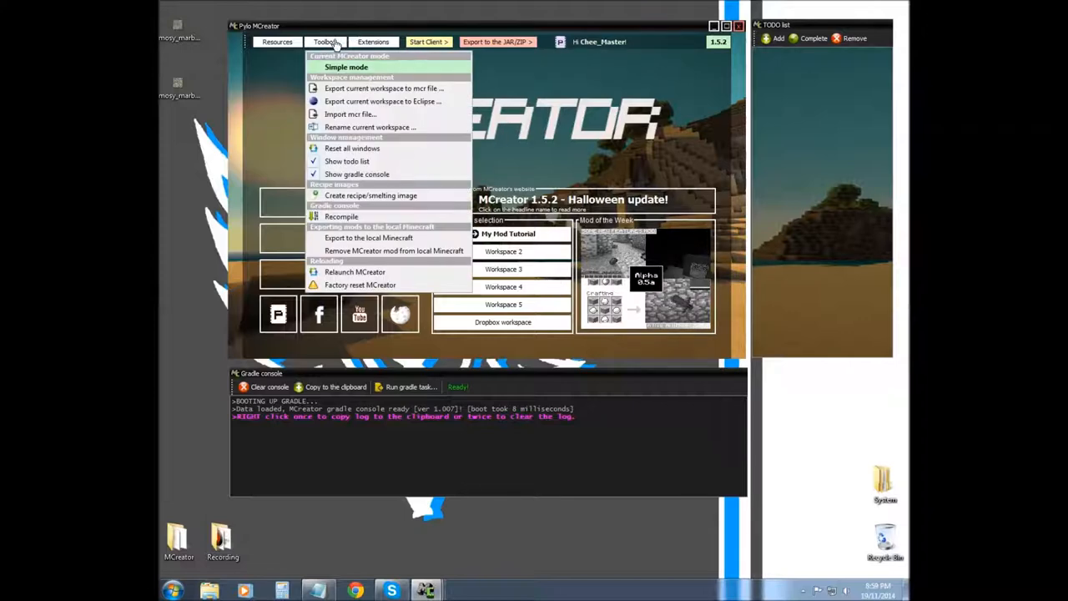
pyautogui.moveTo(341, 216)
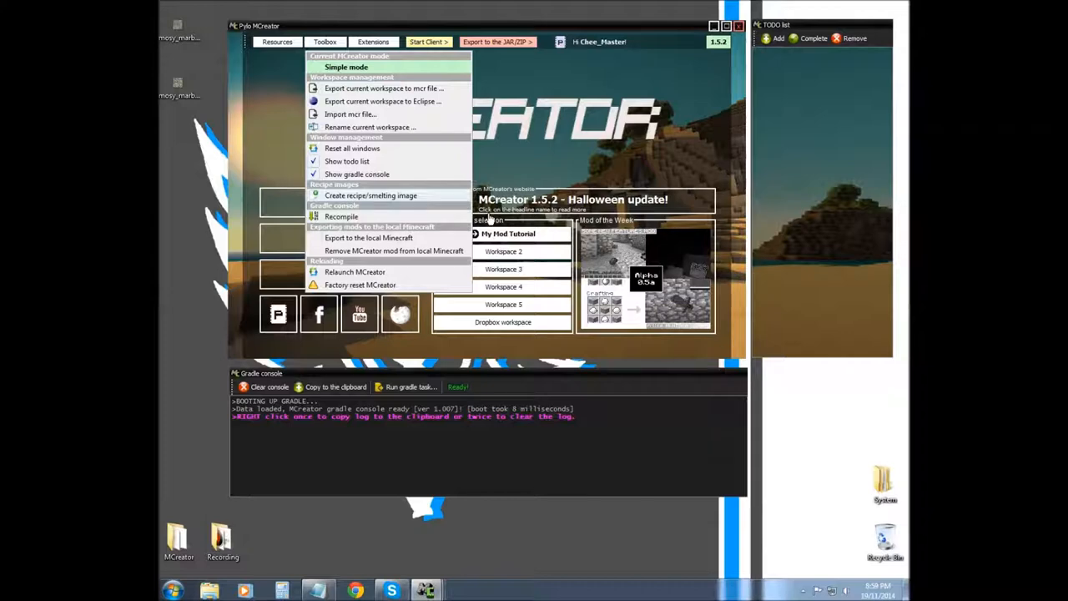
pyautogui.click(370, 195)
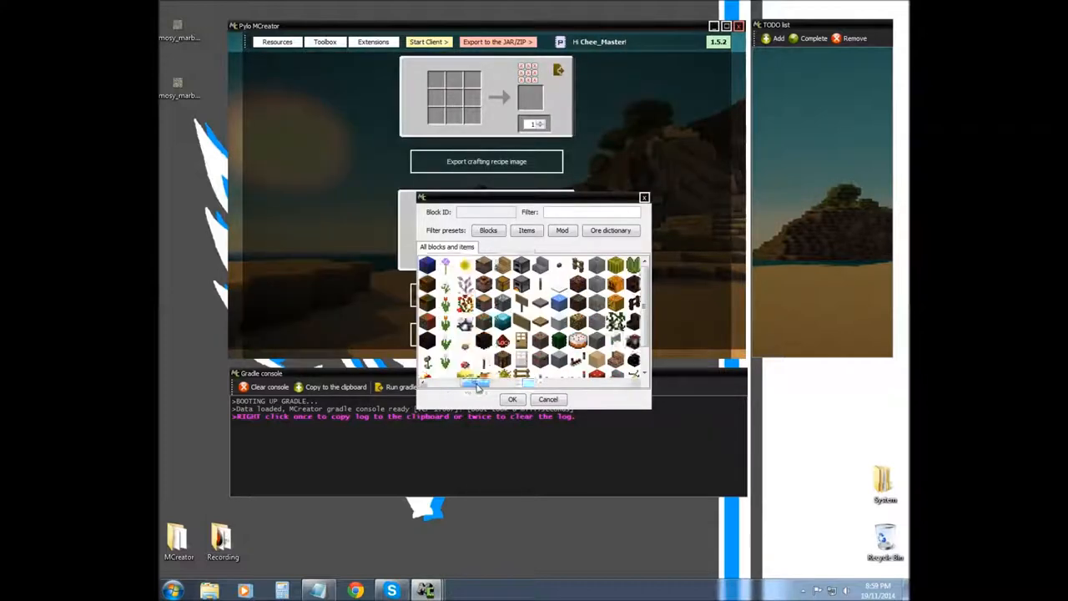
# - Place diamonds in the centre and bottom-centre slots and a diamond block top-centre
pyautogui.scroll(-3)
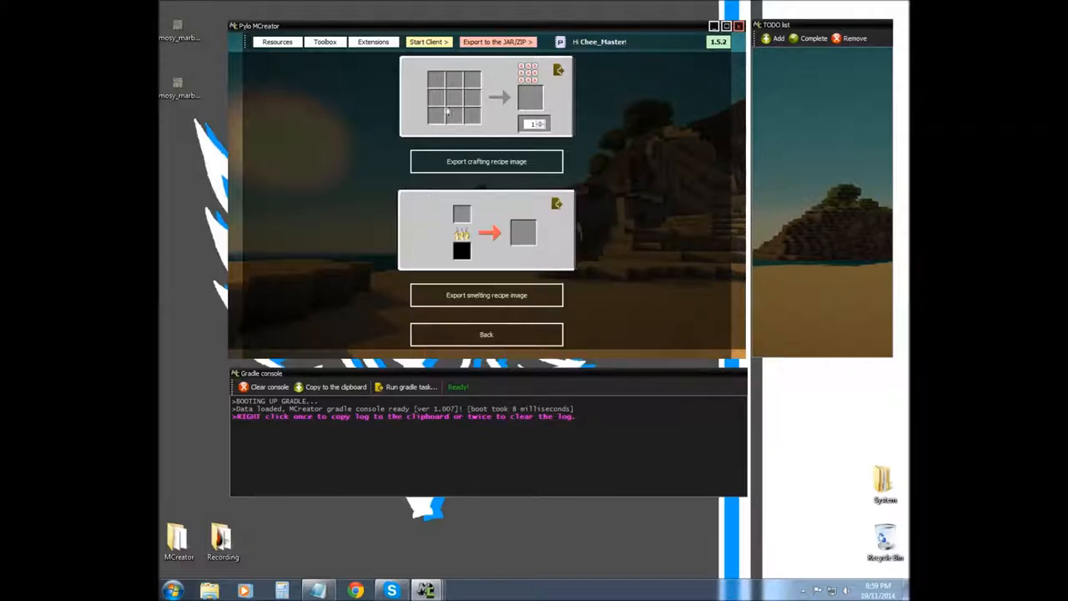
pyautogui.moveTo(490, 134)
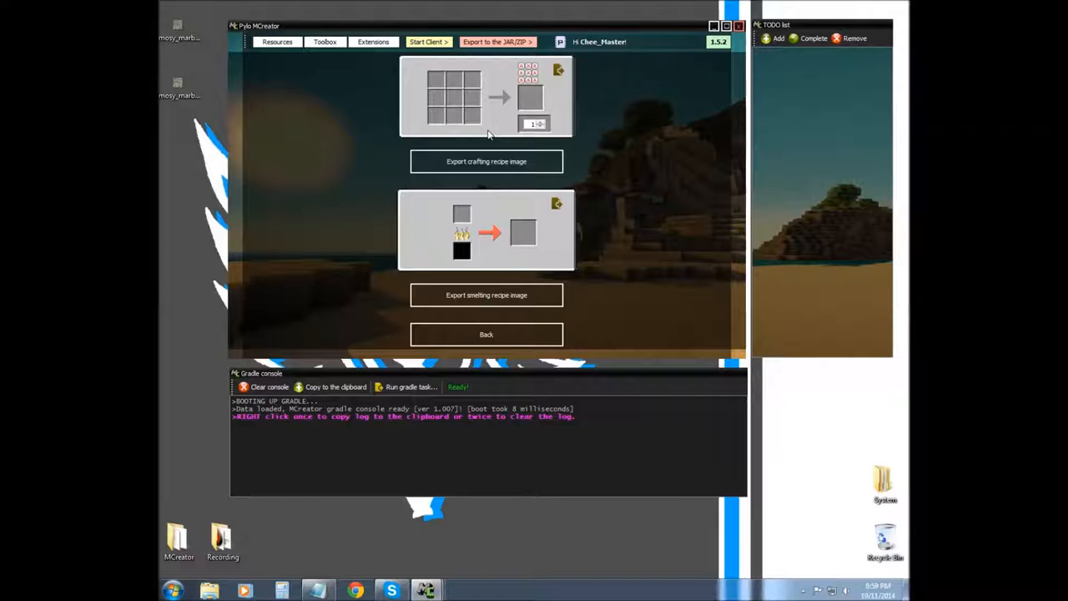
pyautogui.moveTo(480, 108)
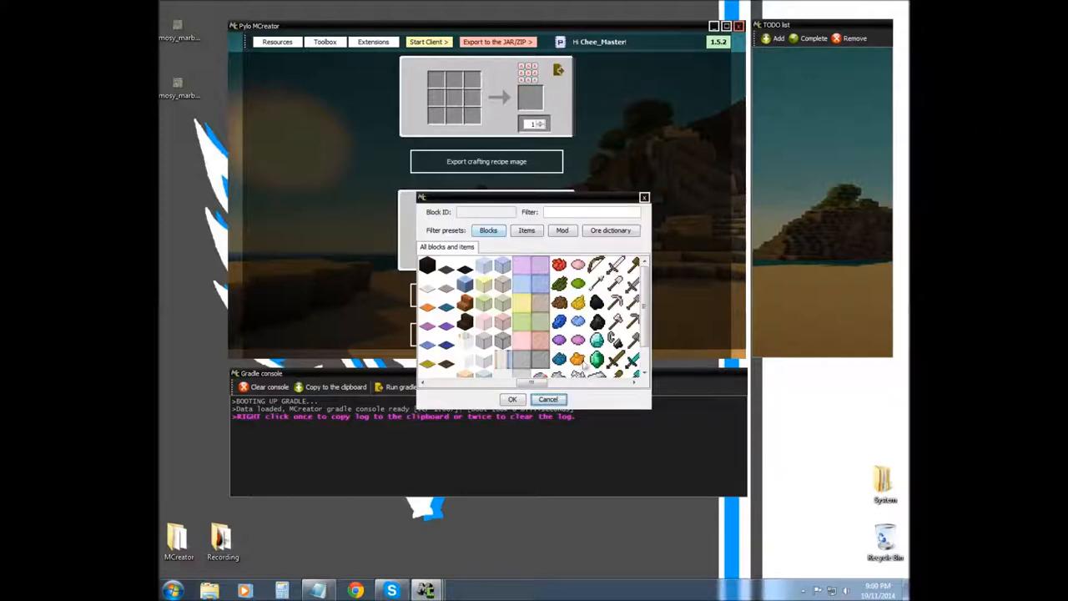
pyautogui.click(513, 399)
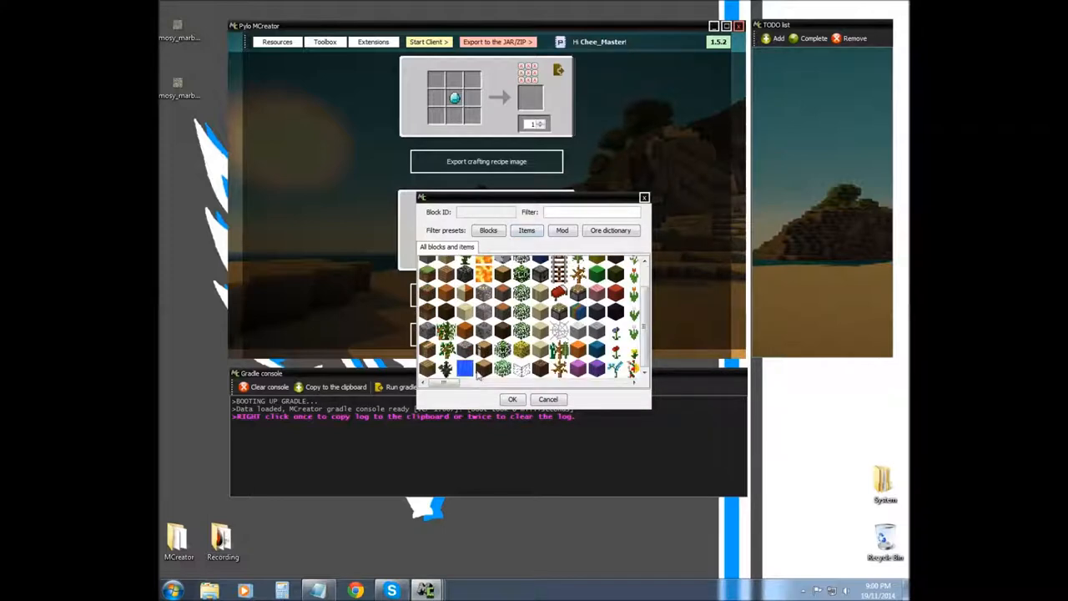
pyautogui.scroll(-3)
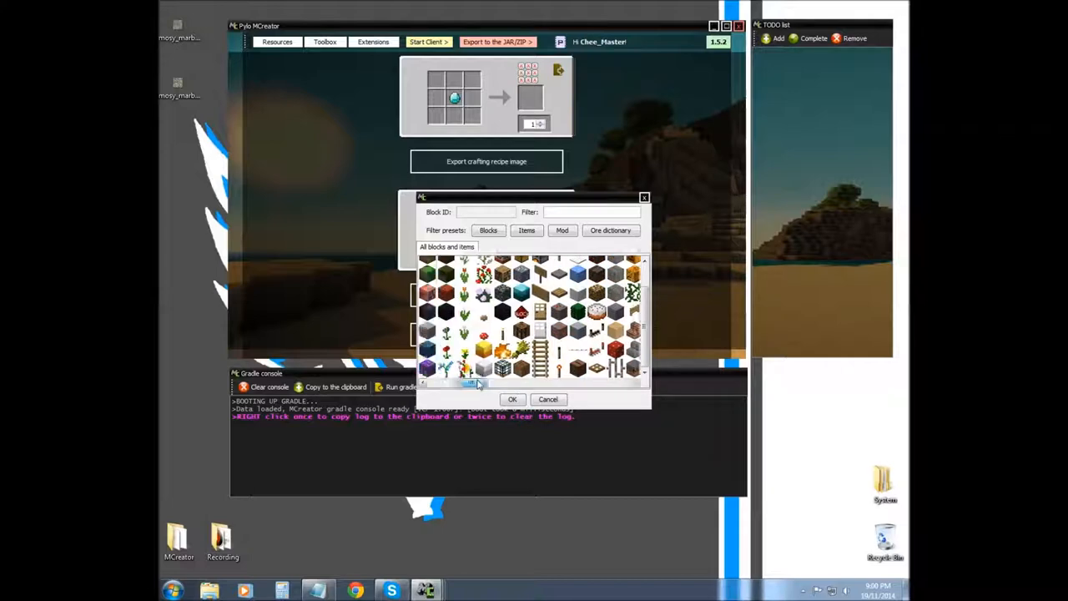
pyautogui.scroll(-3)
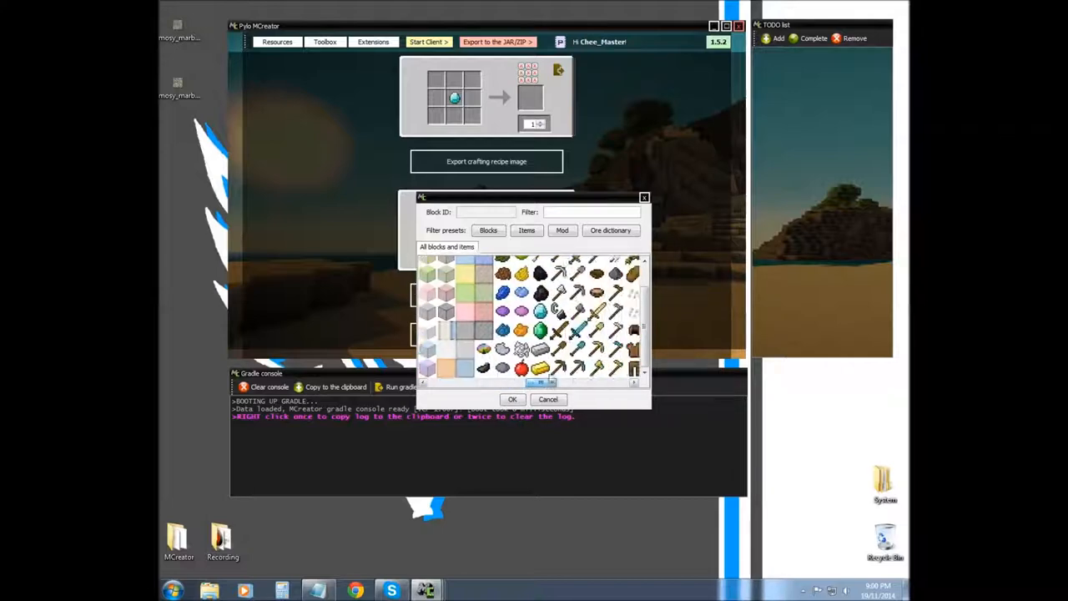
pyautogui.click(512, 399)
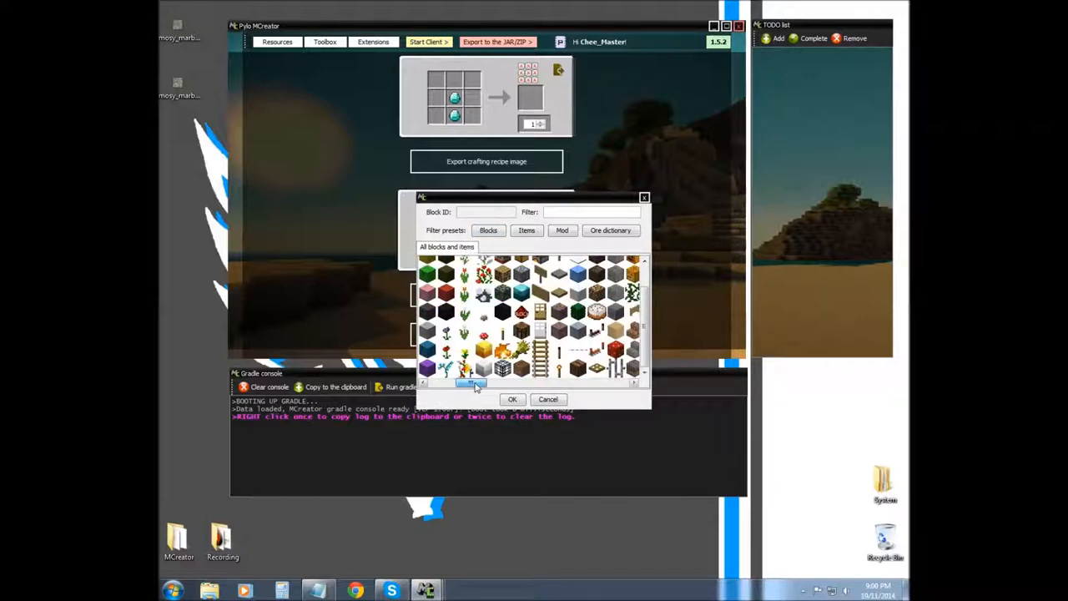
pyautogui.click(512, 399)
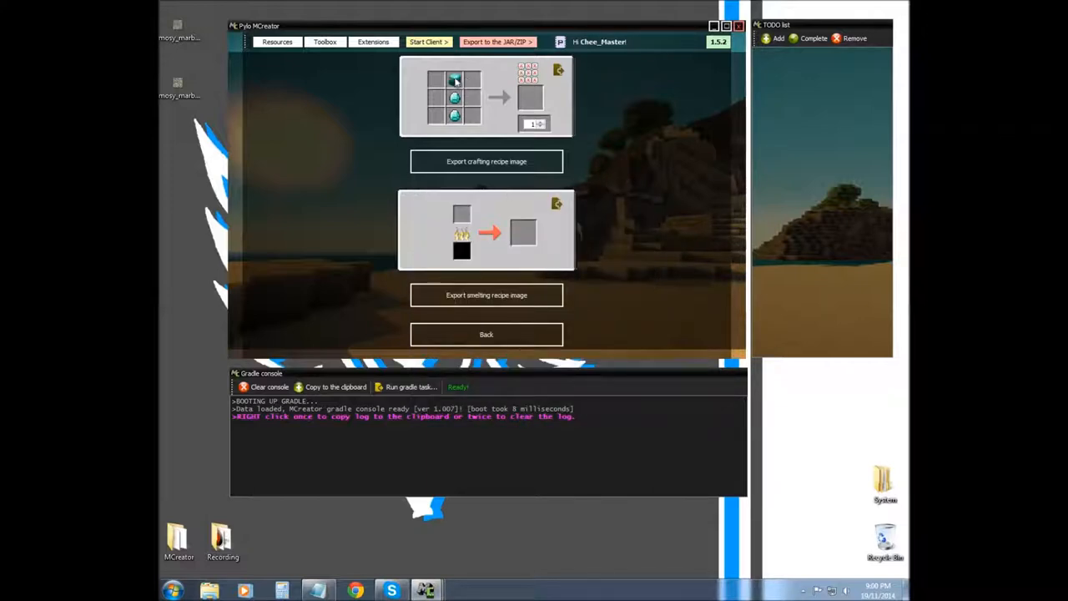
# - Add a diamond block top-left and set the recipe output to a diamond pickaxe
pyautogui.click(434, 80)
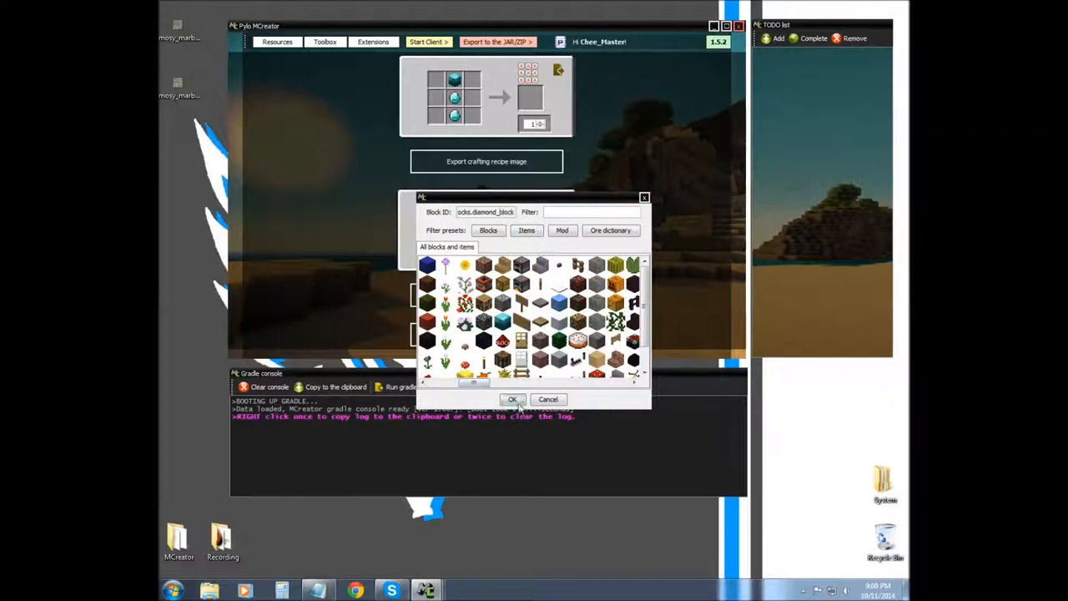
pyautogui.click(527, 230)
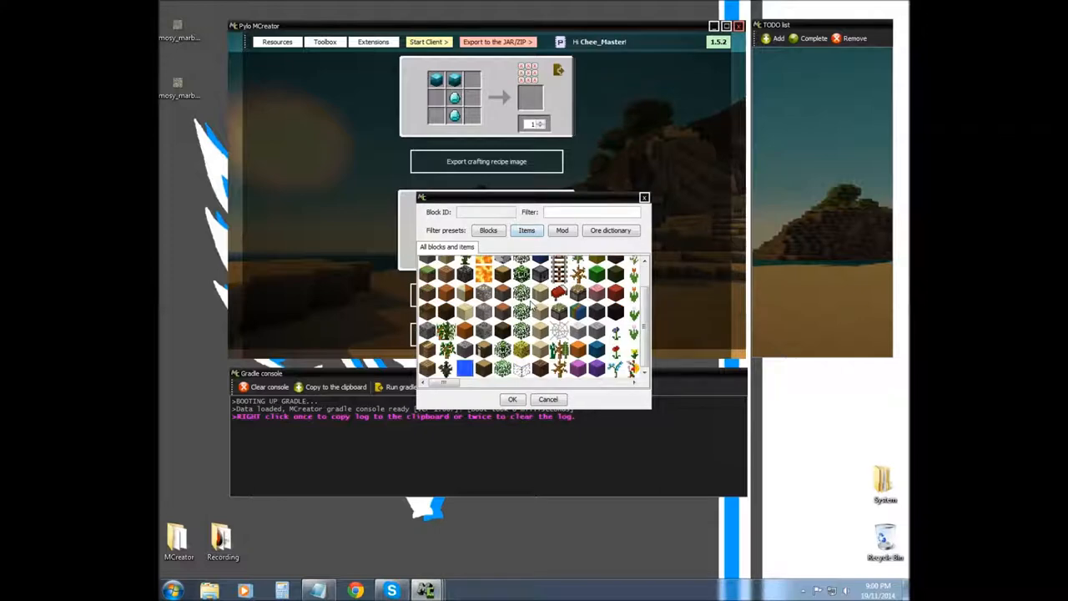
pyautogui.scroll(-3)
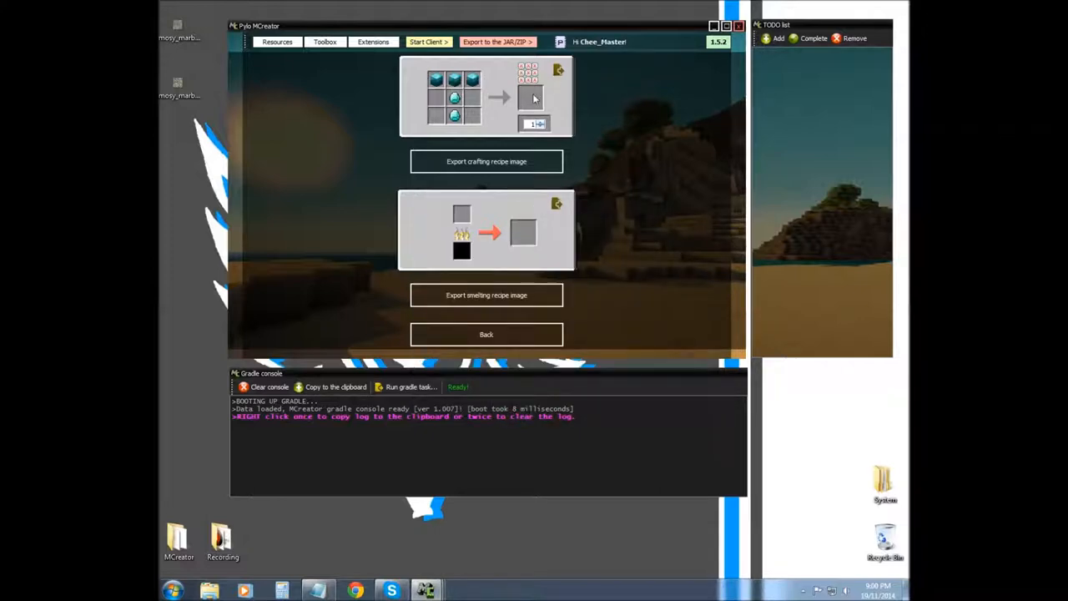
pyautogui.click(531, 98)
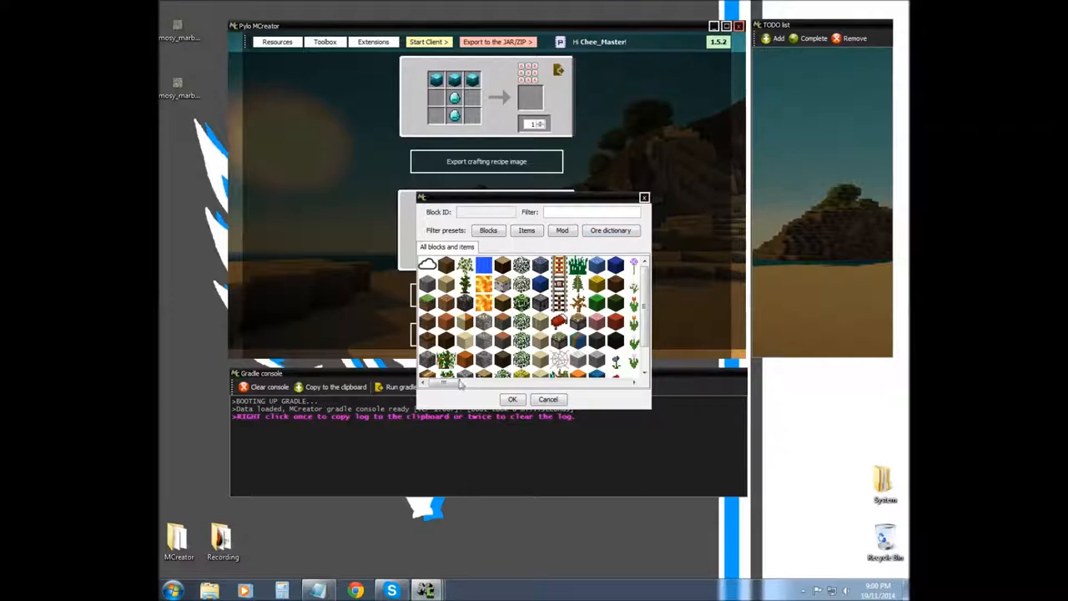
pyautogui.scroll(-3)
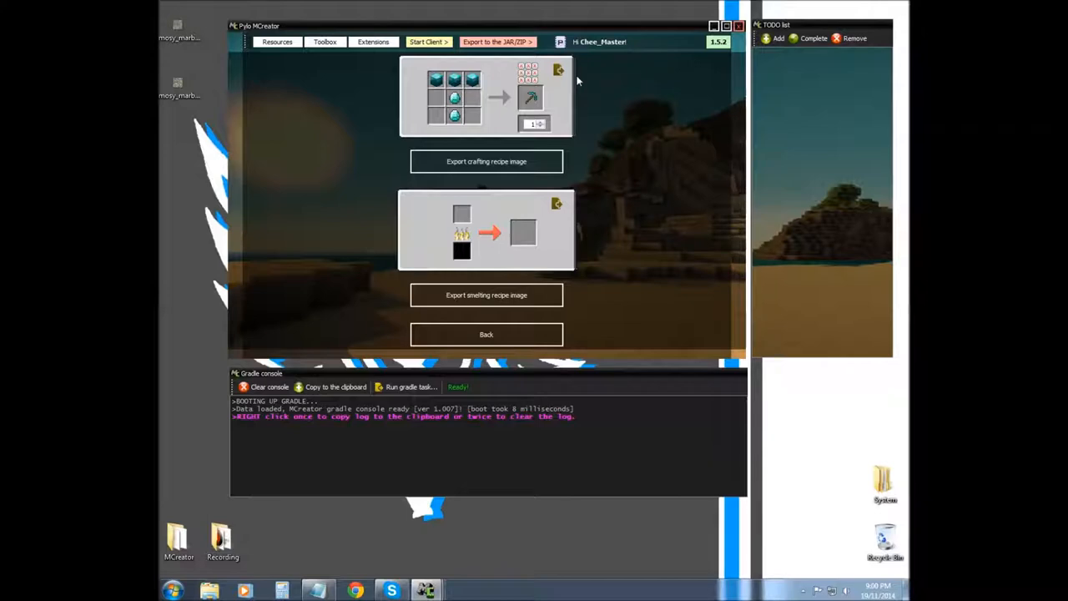
pyautogui.moveTo(497, 115)
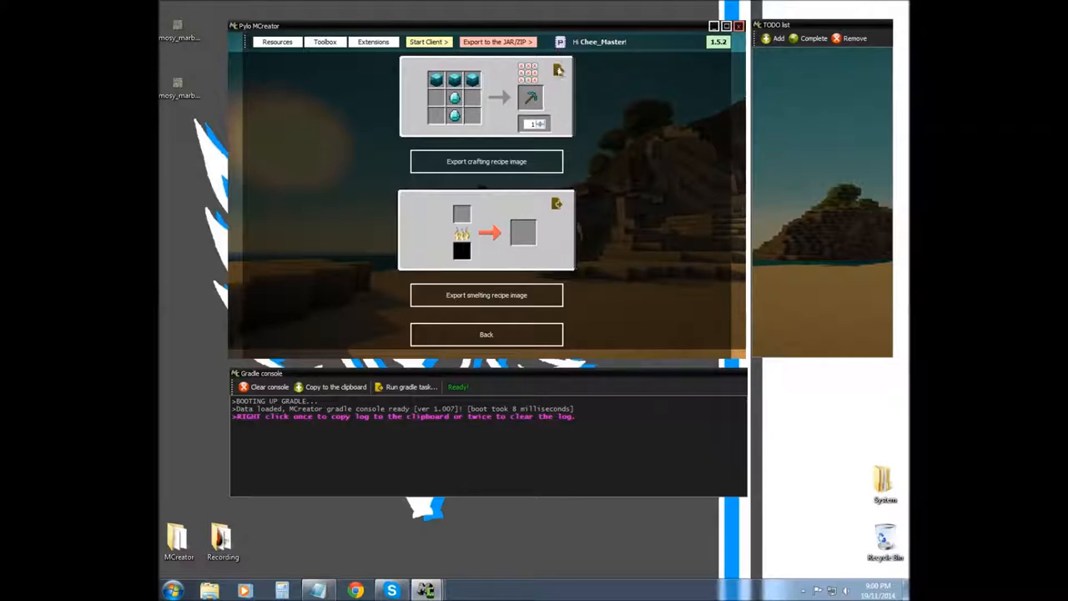
# - Export the recipe image to the Desktop with the file name 'Crafting Recipe'
pyautogui.click(486, 161)
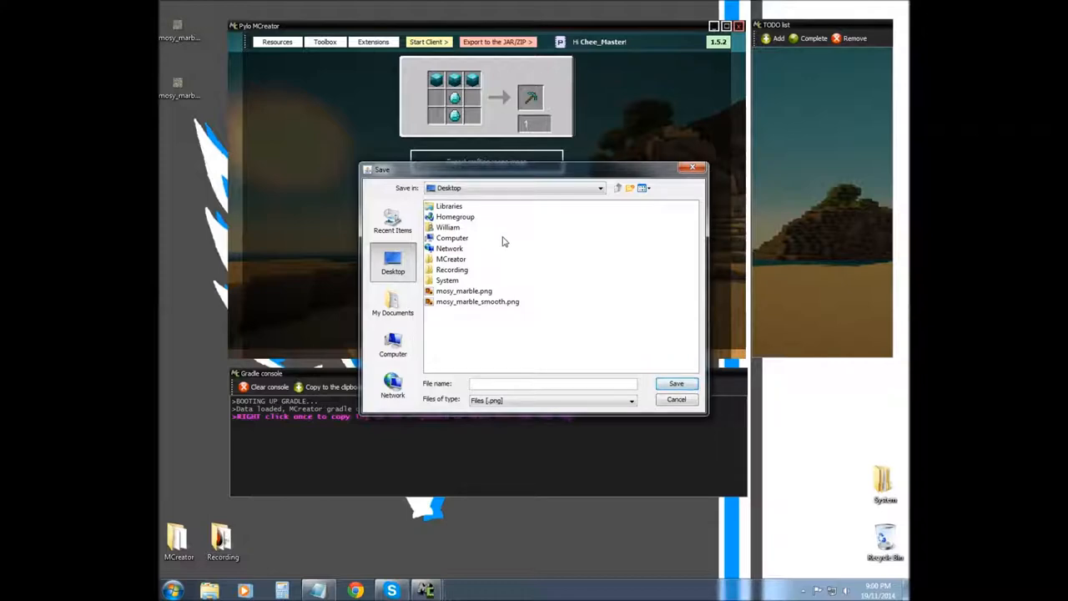
pyautogui.write('Cra')
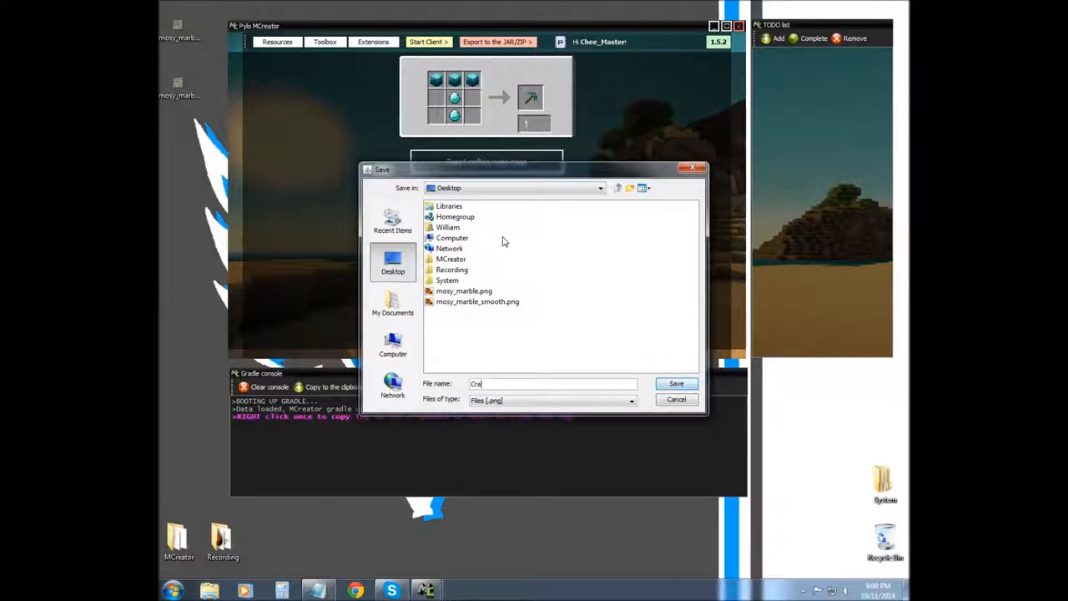
pyautogui.write('Crafting R')
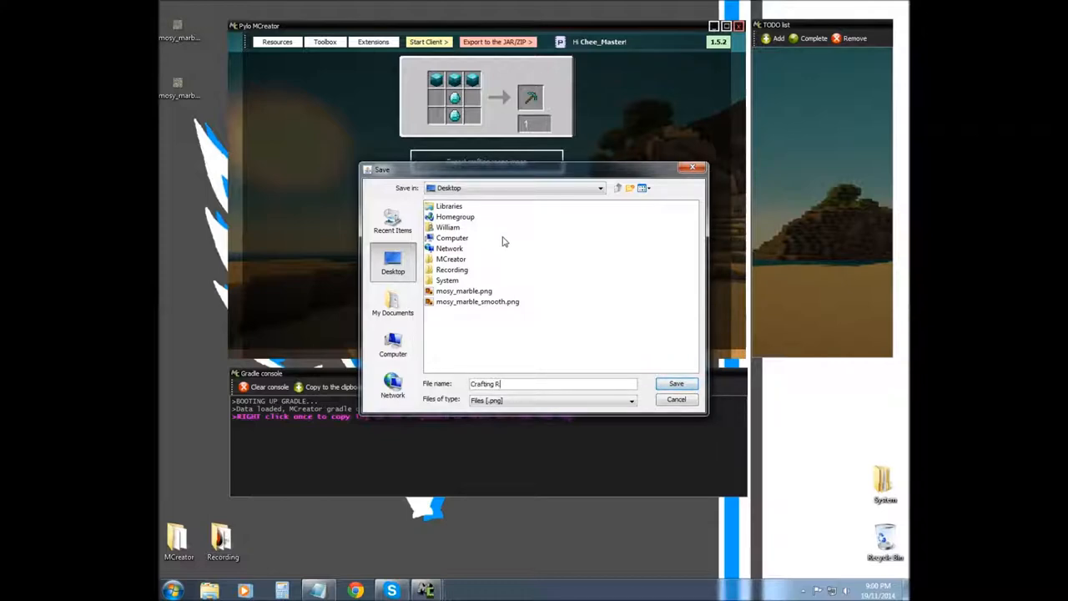
pyautogui.write('eci')
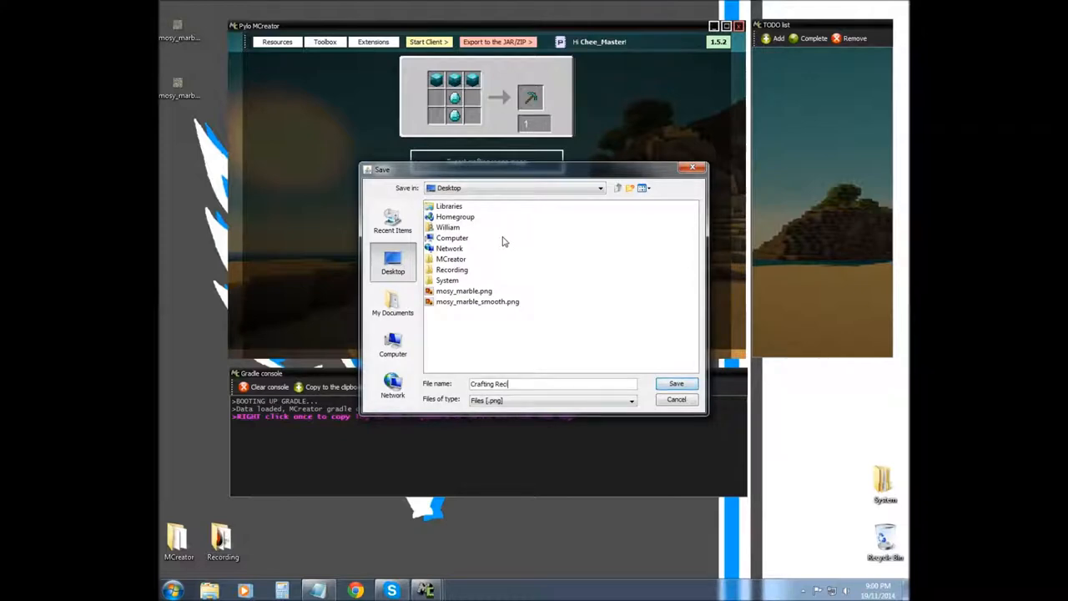
pyautogui.write('pe')
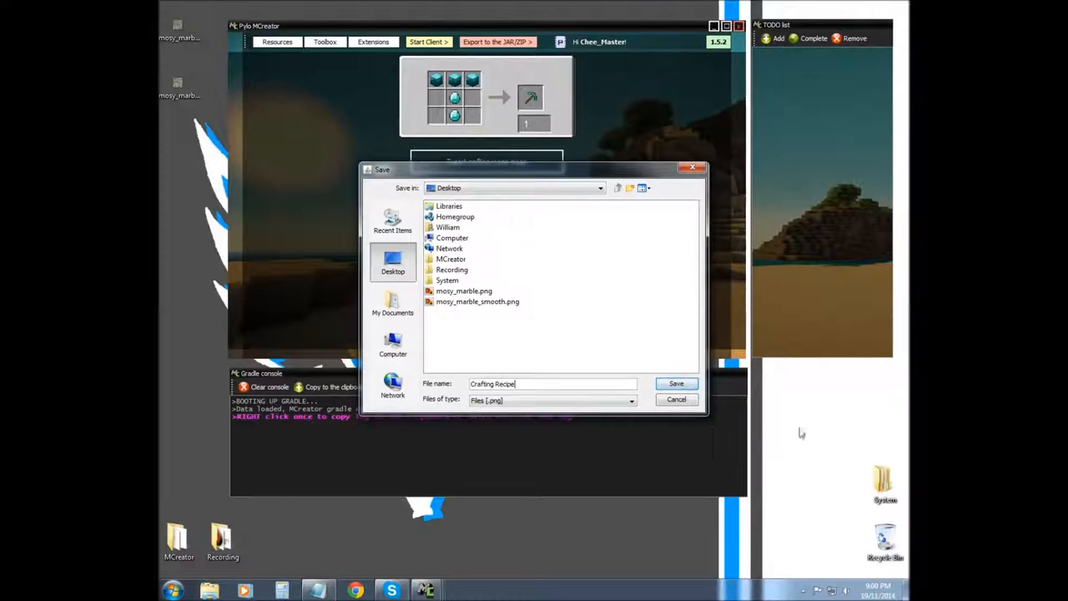
pyautogui.click(677, 383)
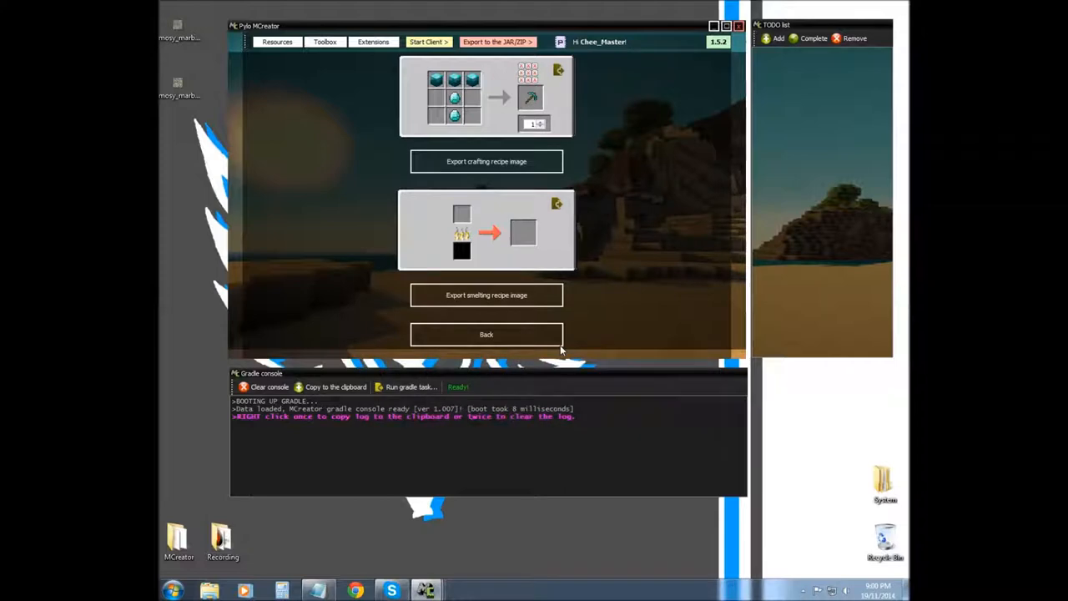
pyautogui.rightClick(178, 142)
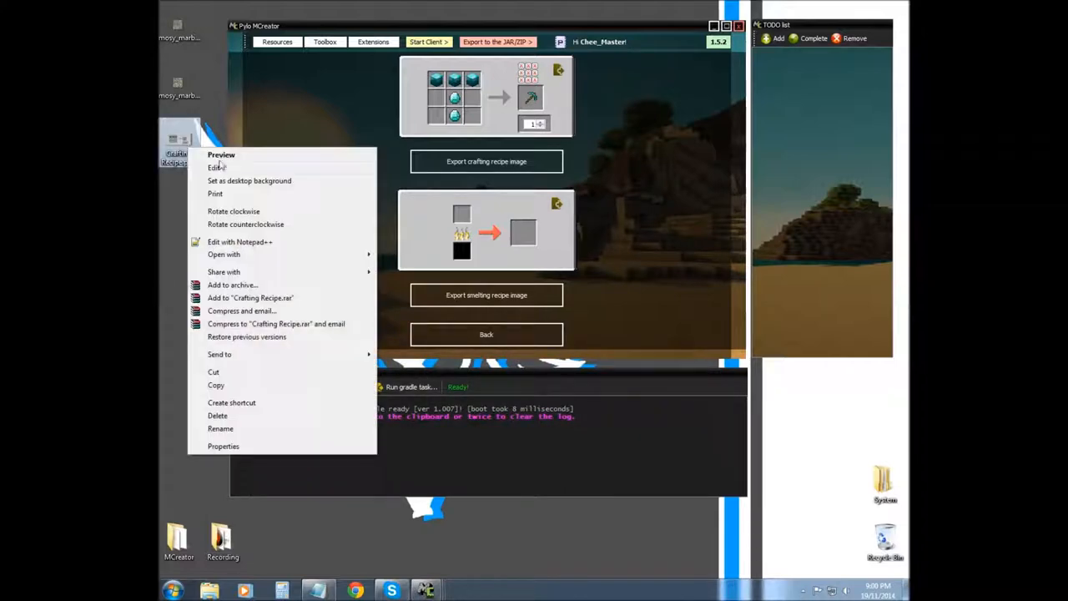
pyautogui.click(609, 187)
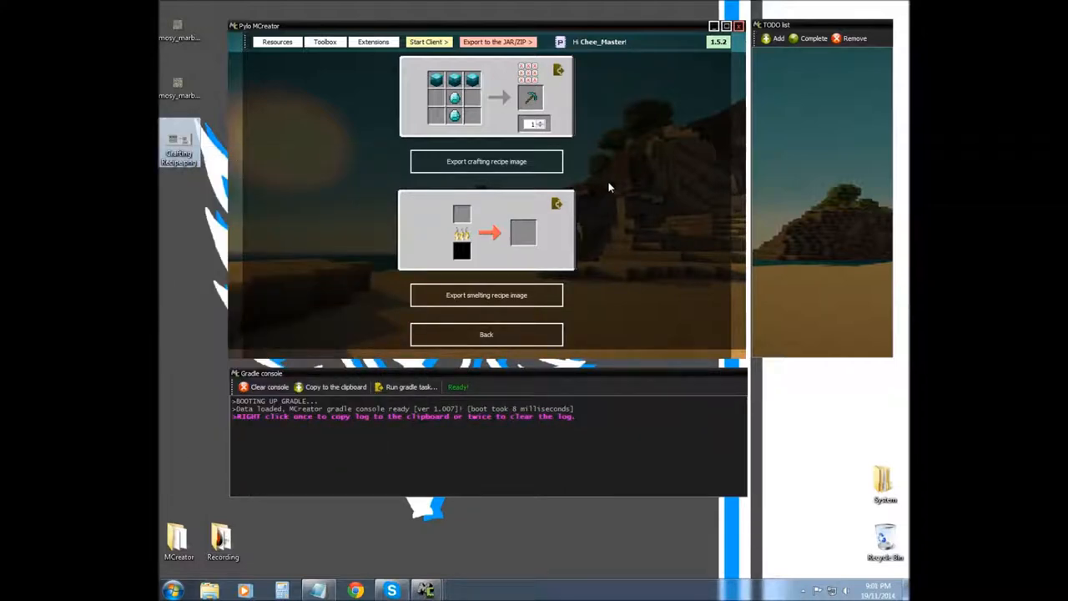
pyautogui.click(487, 161)
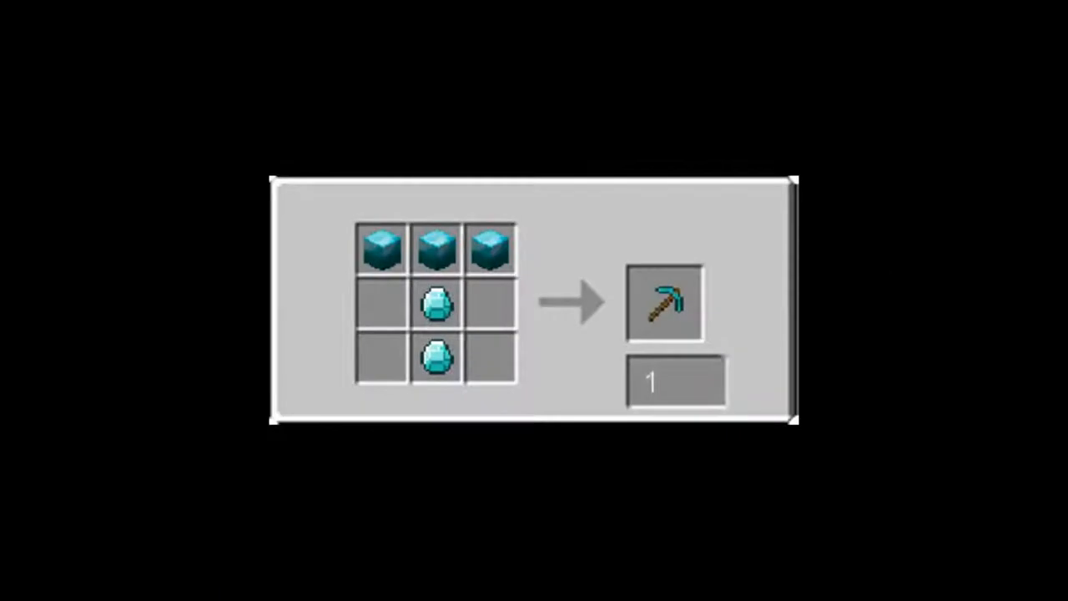
pyautogui.moveTo(600, 263)
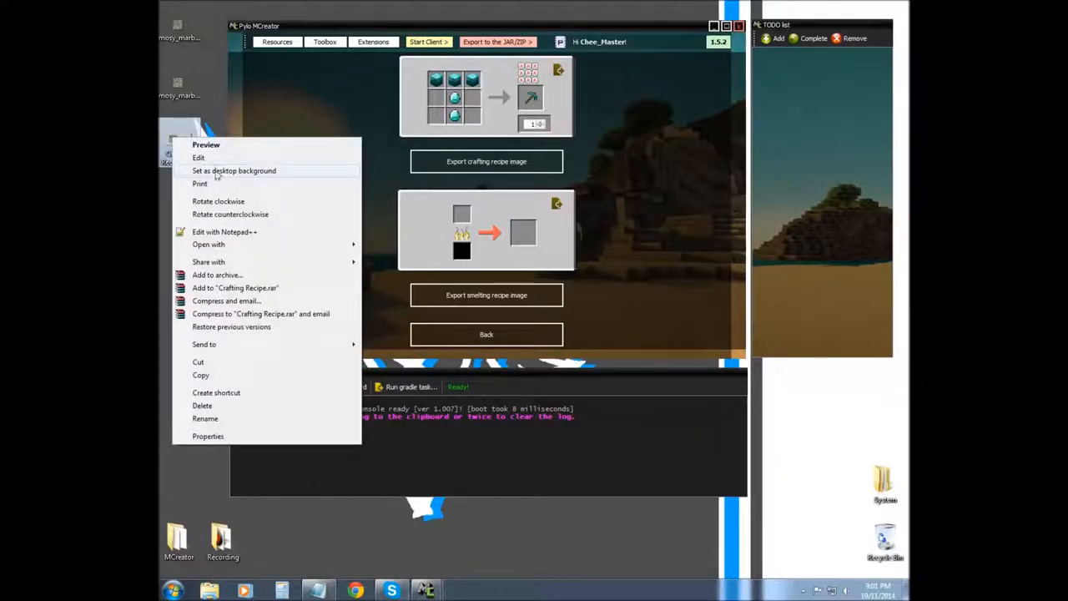
pyautogui.moveTo(206, 144)
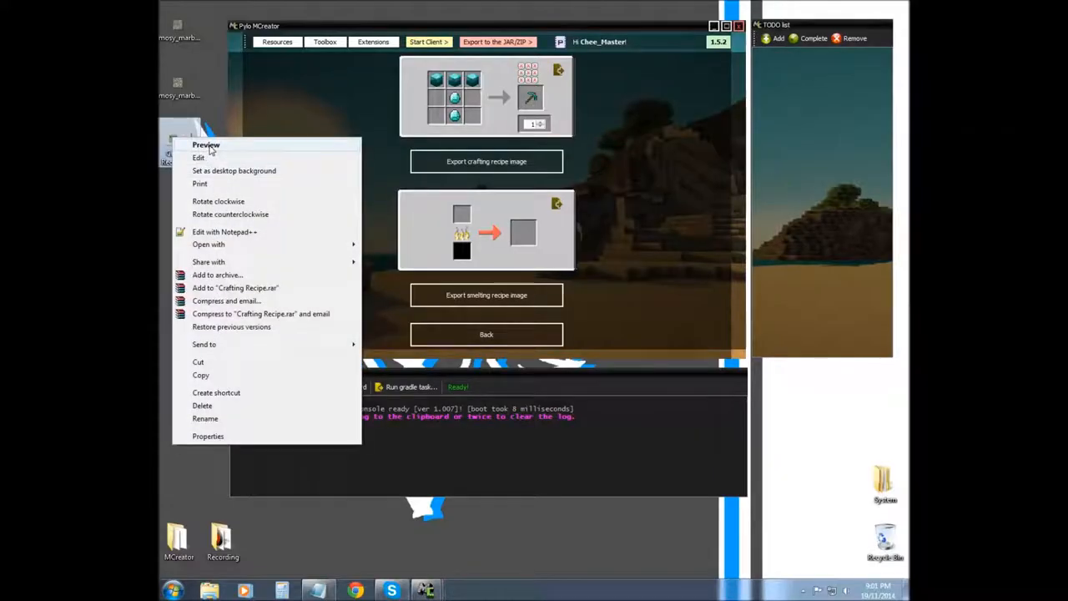
pyautogui.click(206, 144)
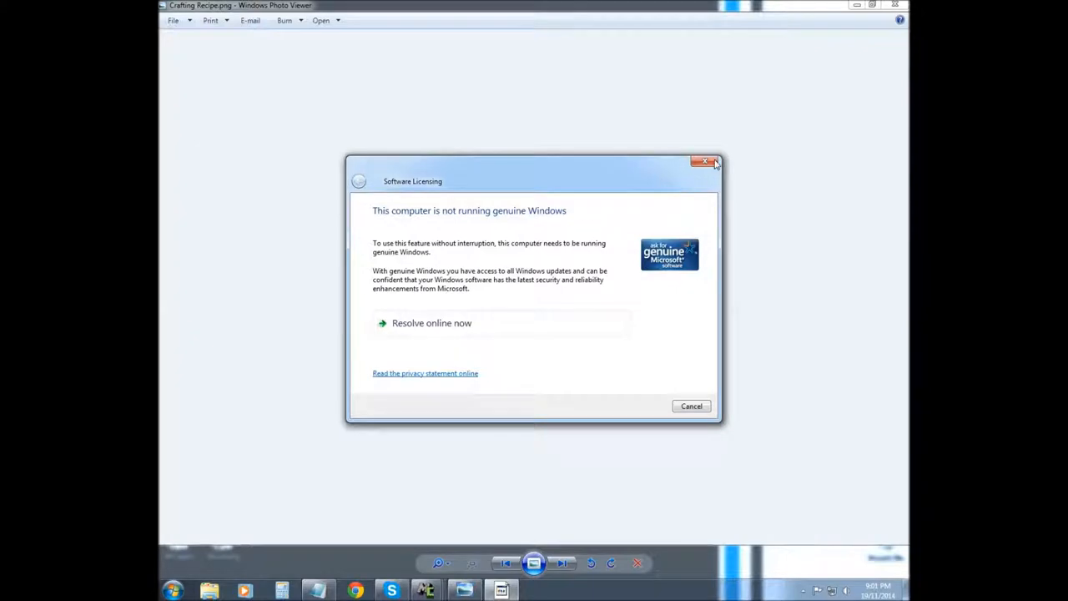
pyautogui.click(706, 161)
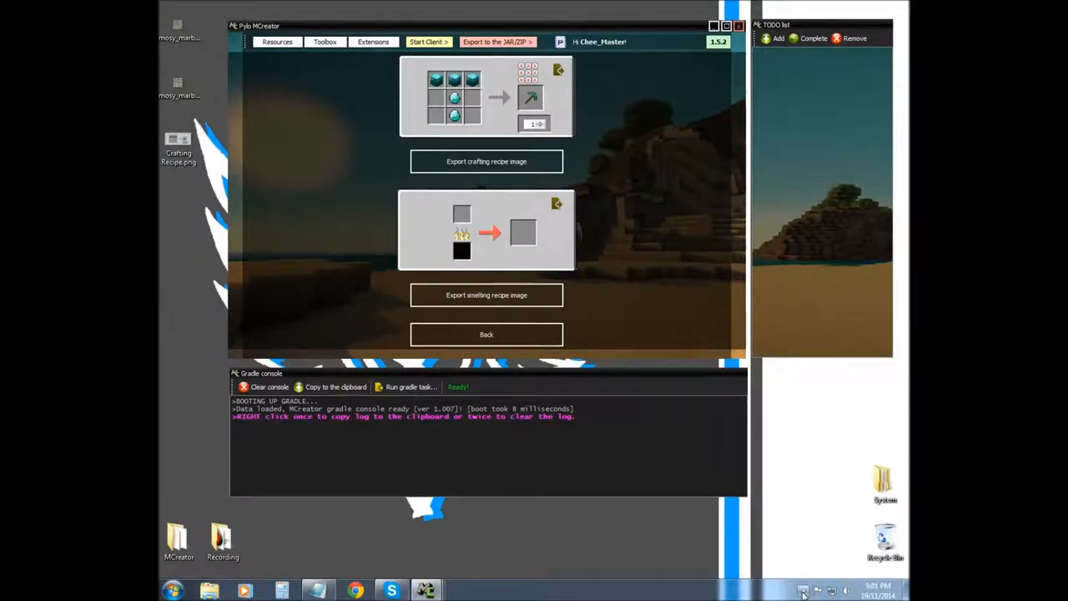
pyautogui.moveTo(584, 539)
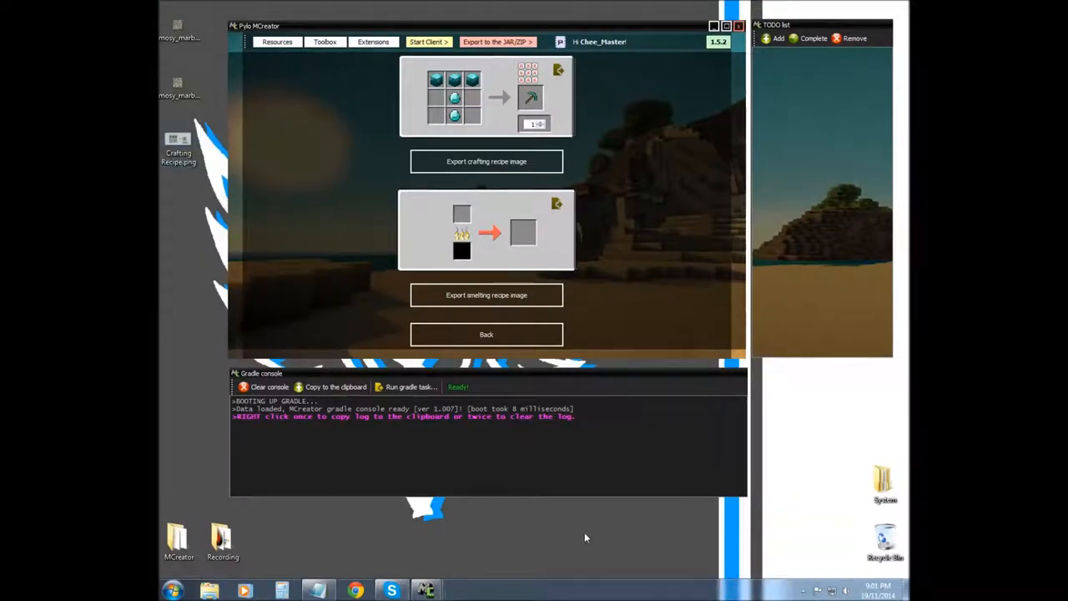
pyautogui.moveTo(586, 98)
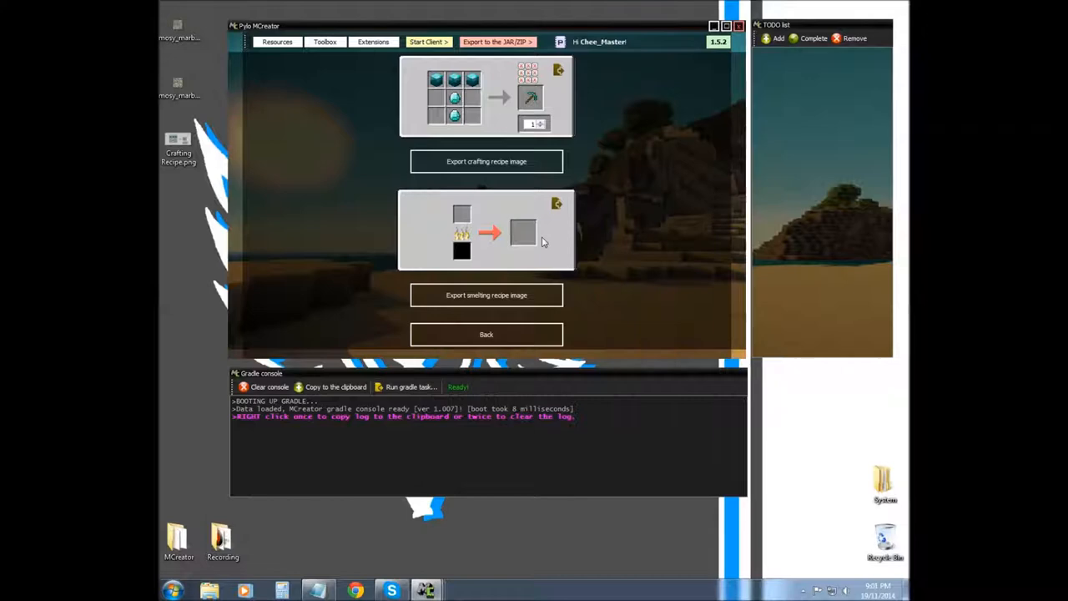
pyautogui.moveTo(342, 48)
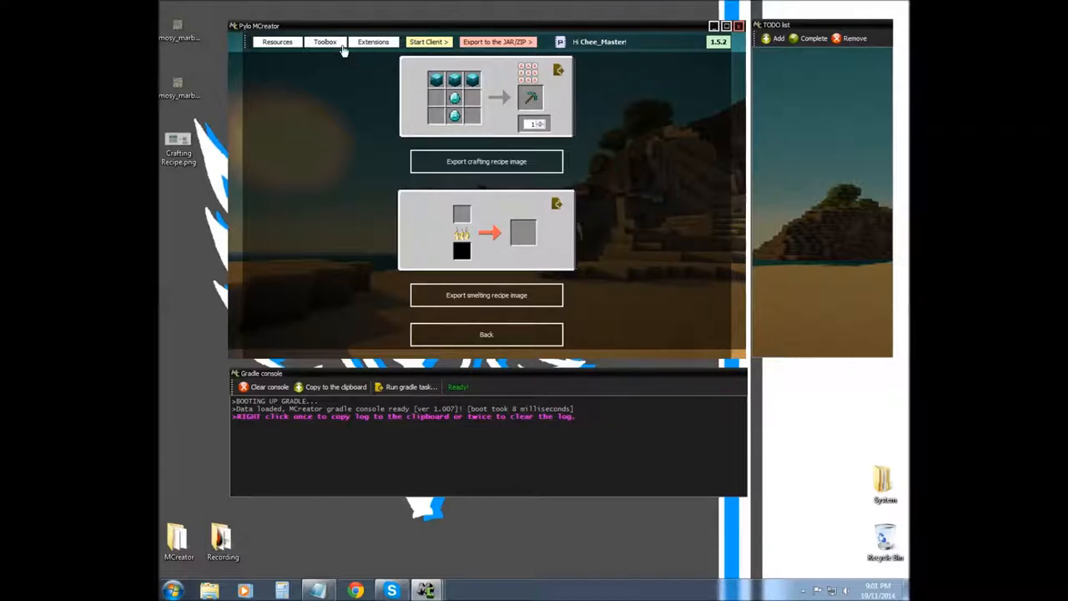
# - Switch back to the MCreator window
pyautogui.click(486, 334)
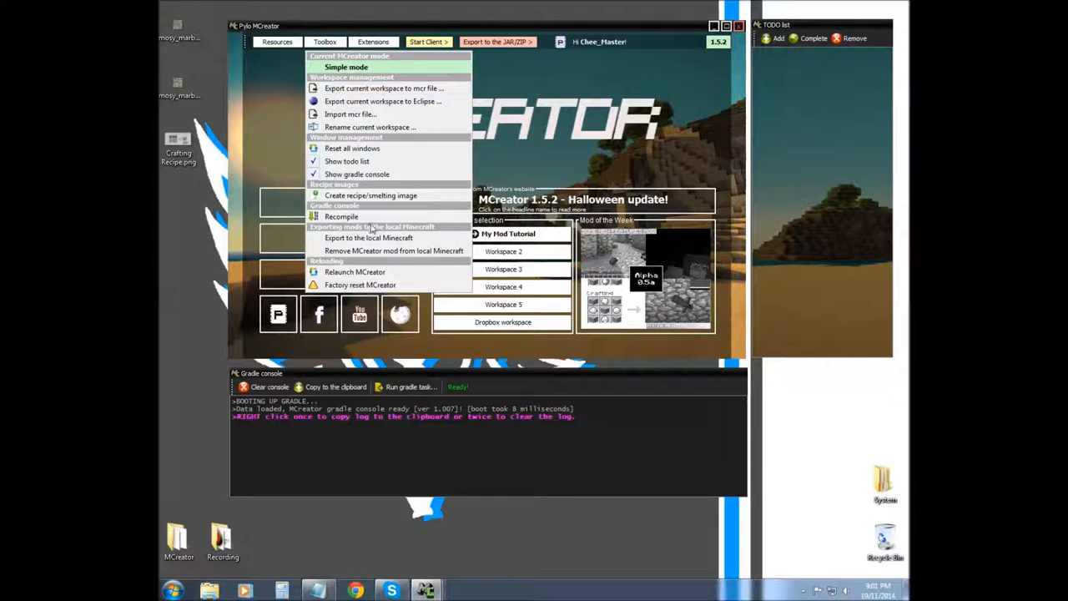
pyautogui.moveTo(384, 298)
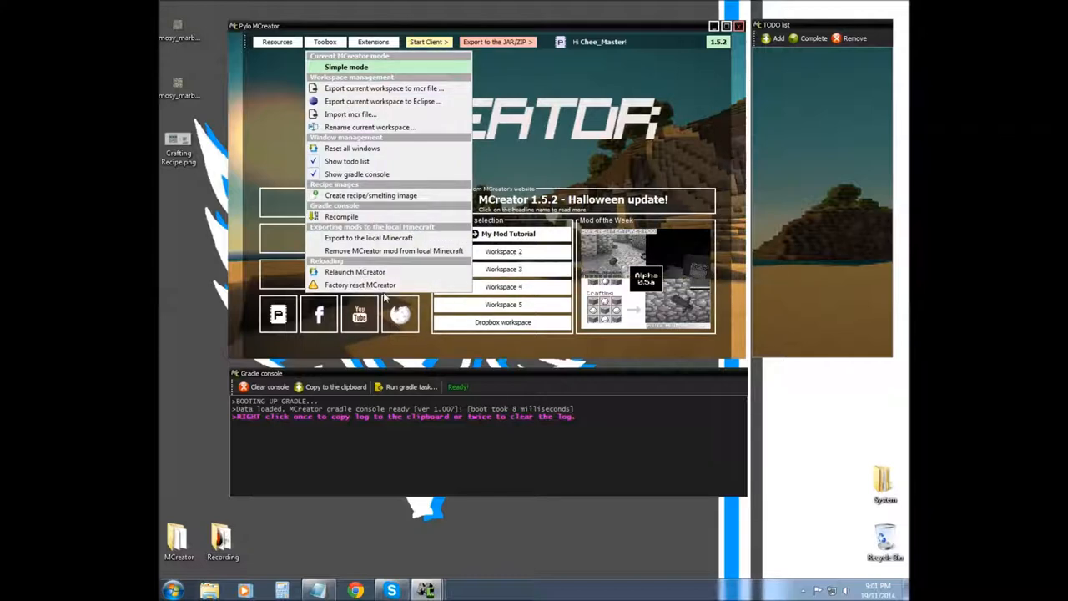
pyautogui.moveTo(370, 195)
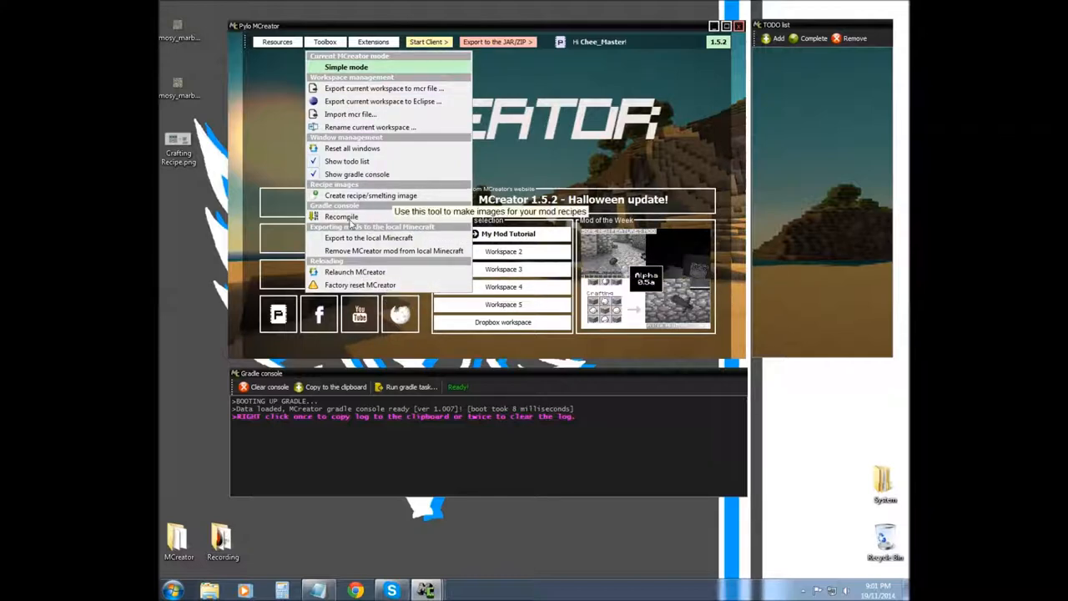
pyautogui.moveTo(369, 238)
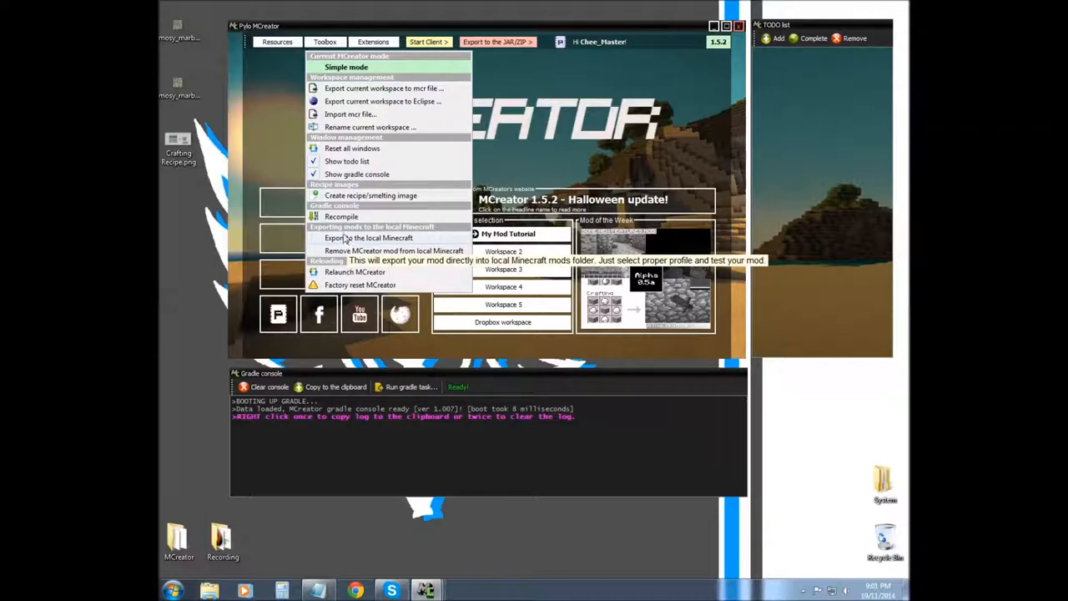
pyautogui.moveTo(342, 217)
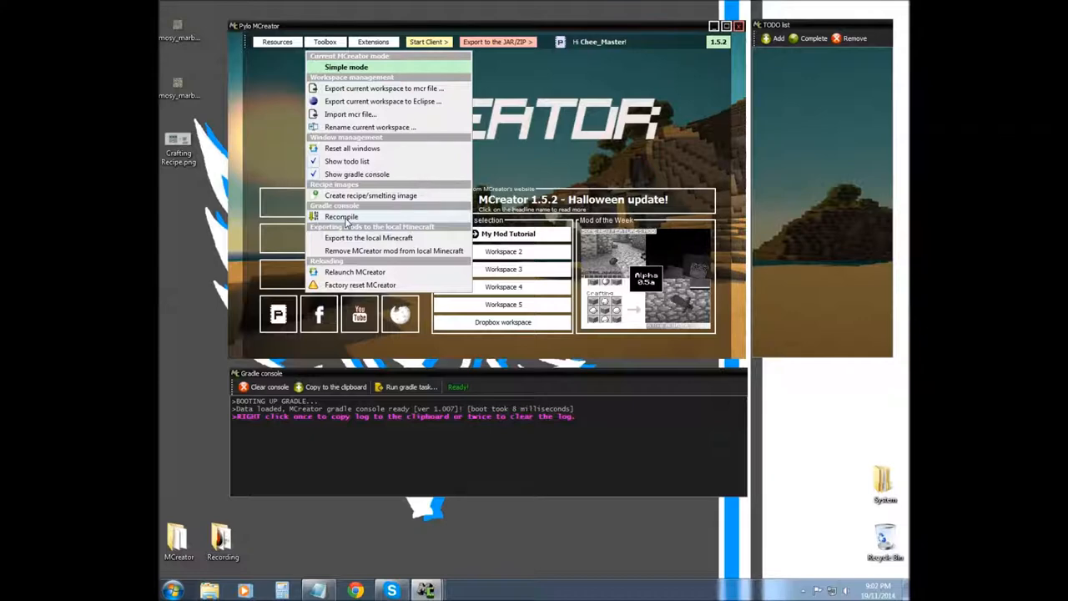
pyautogui.moveTo(347, 224)
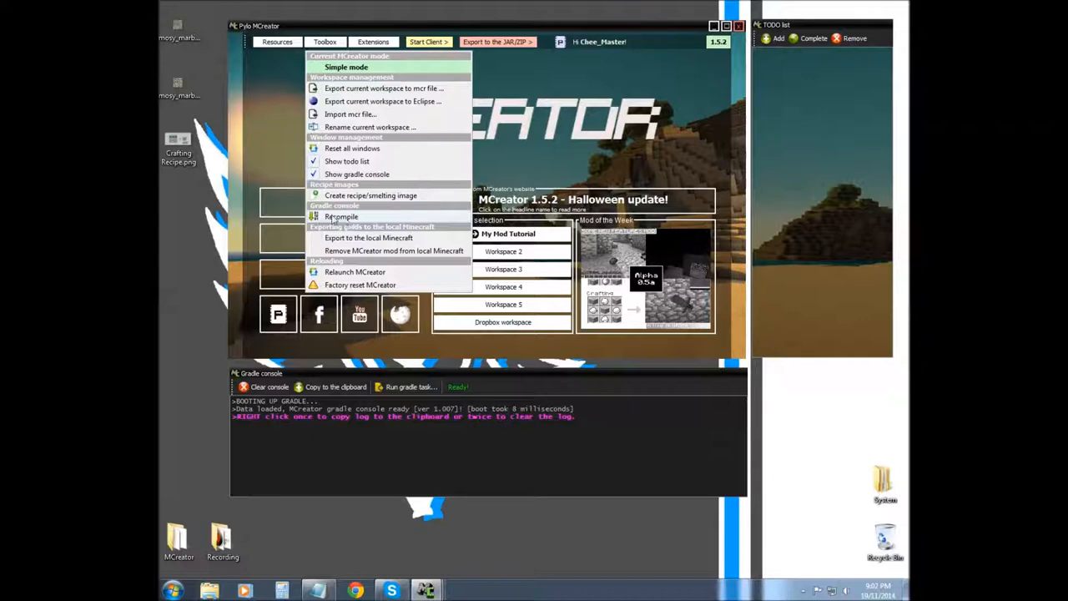
pyautogui.moveTo(369, 238)
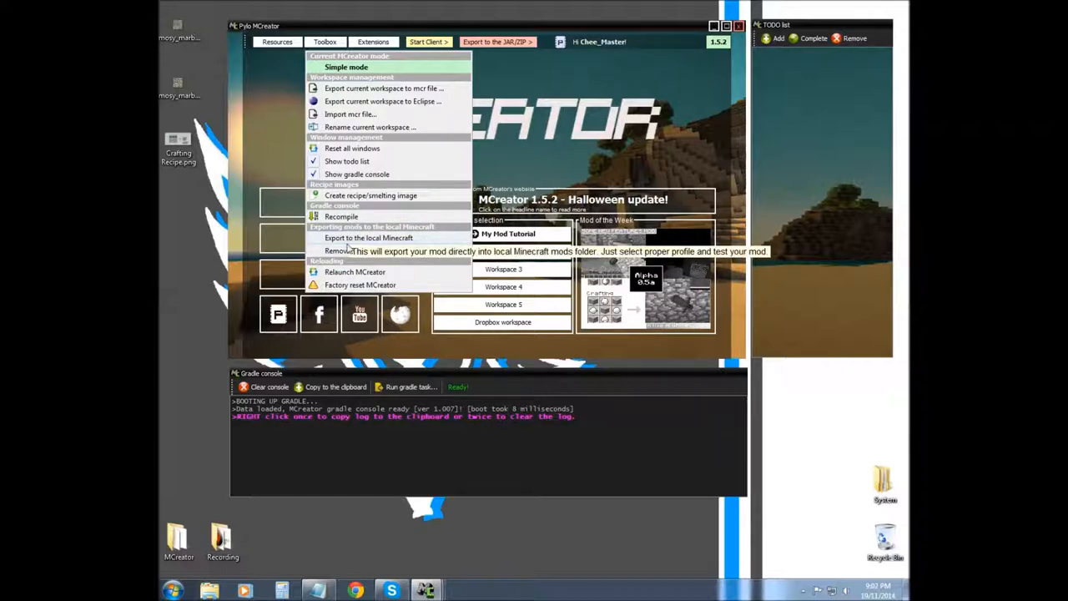
pyautogui.moveTo(330, 433)
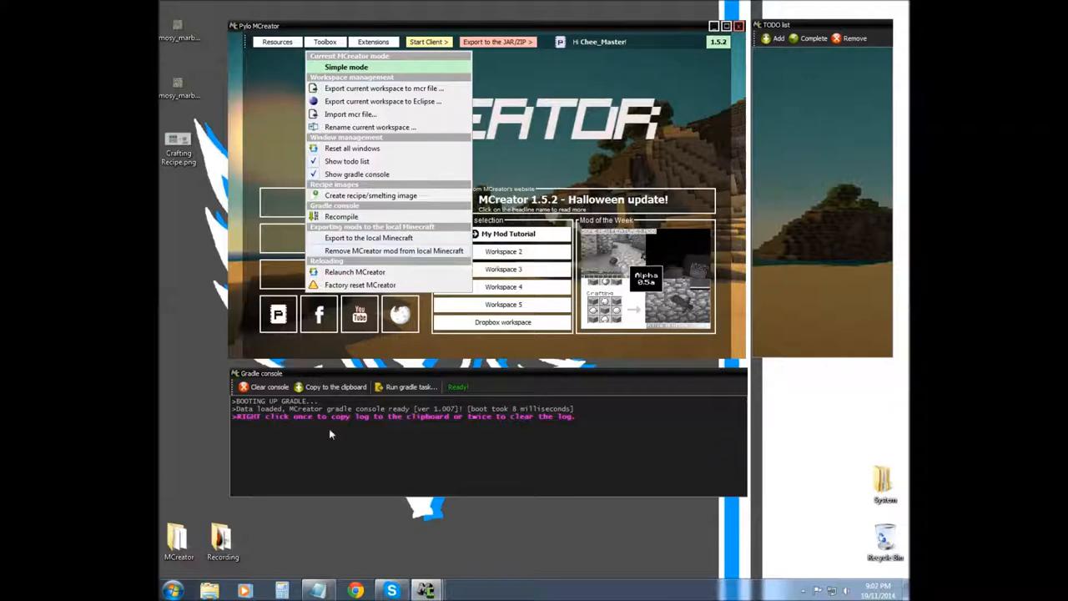
pyautogui.moveTo(394, 250)
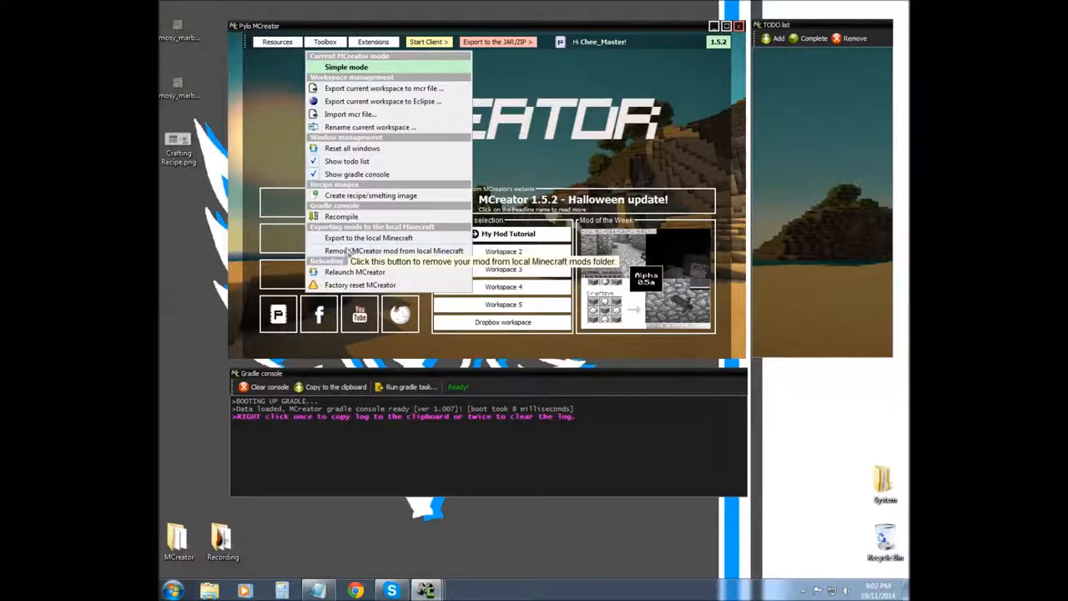
pyautogui.moveTo(368, 238)
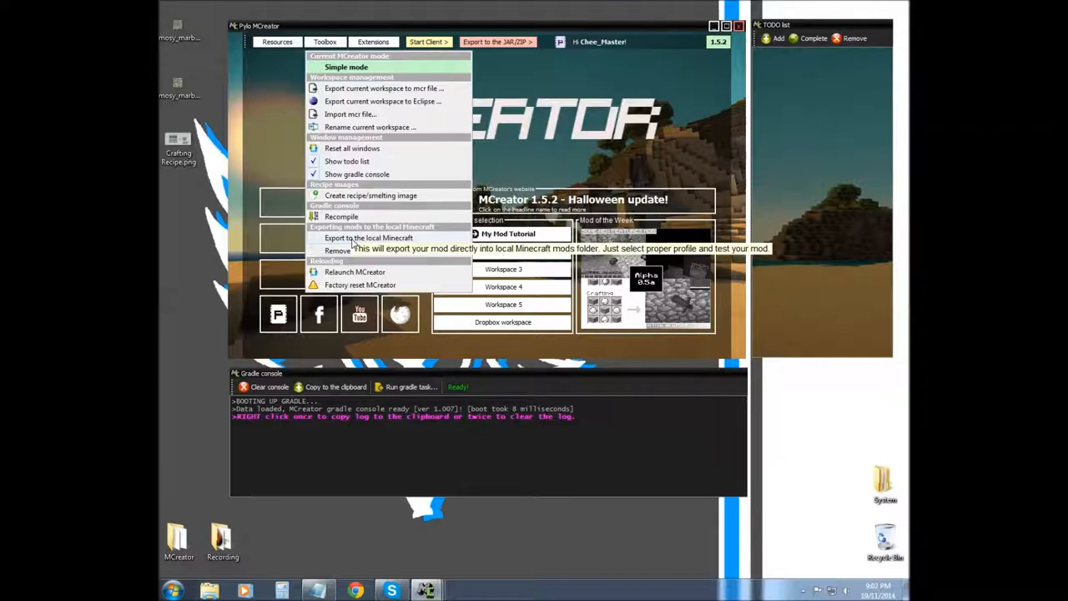
pyautogui.moveTo(392, 250)
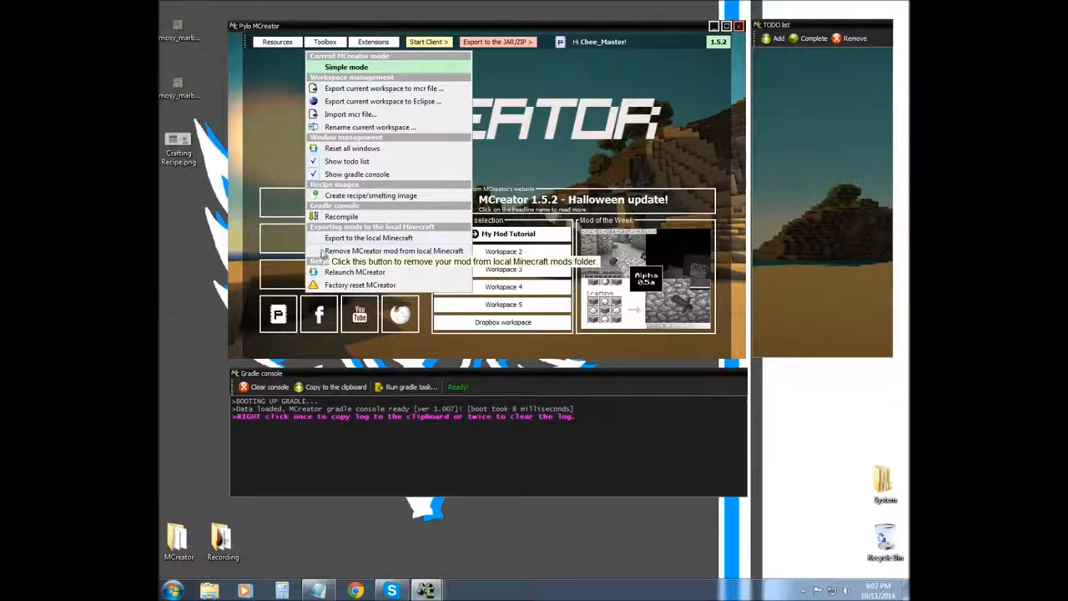
pyautogui.moveTo(369, 237)
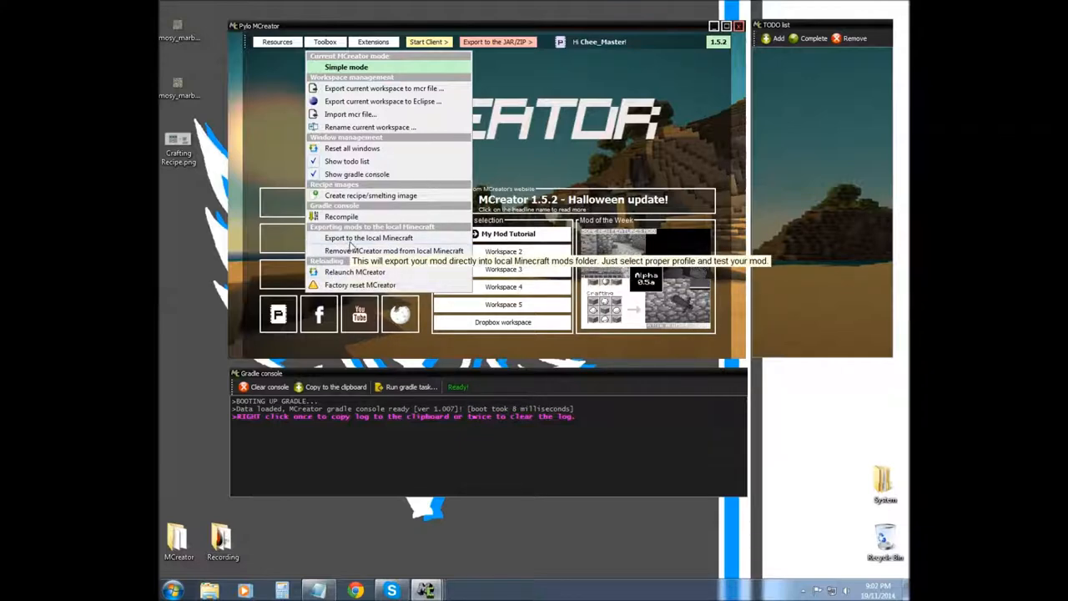
pyautogui.moveTo(395, 251)
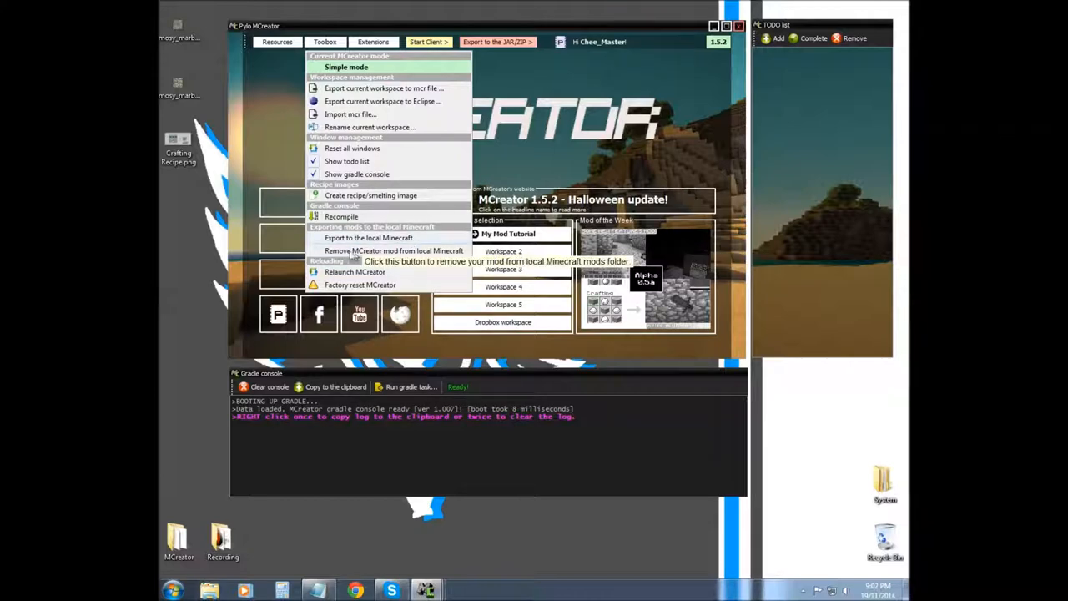
pyautogui.moveTo(463, 200)
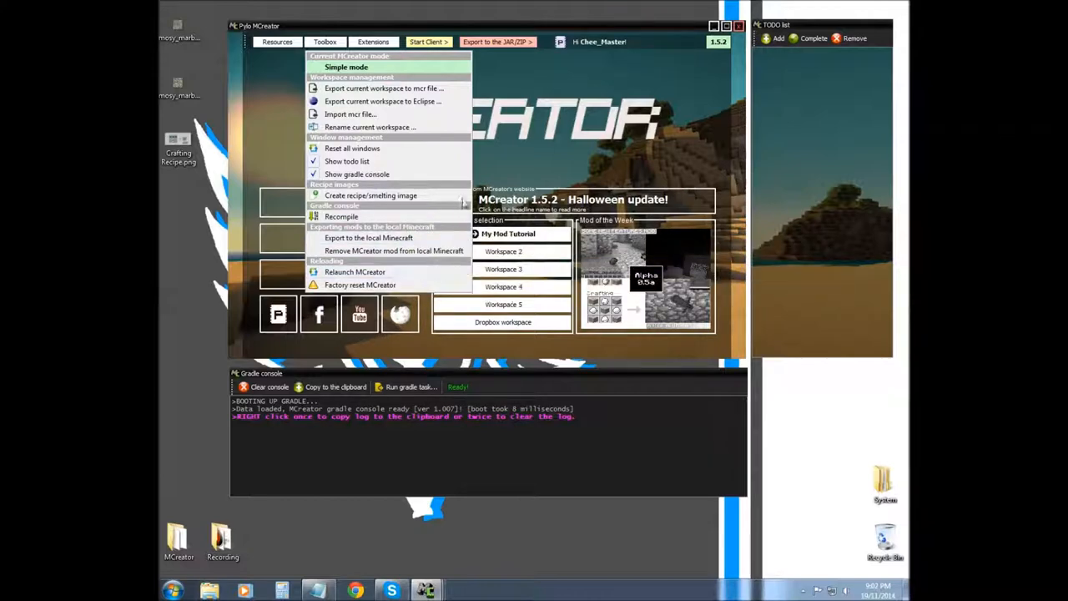
pyautogui.moveTo(450, 219)
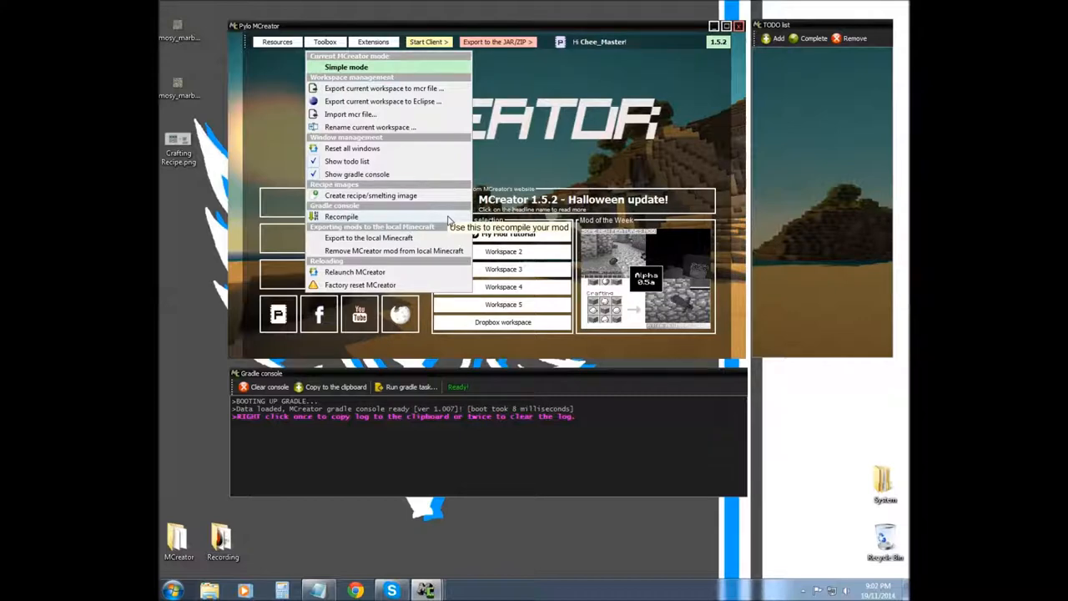
pyautogui.moveTo(392, 227)
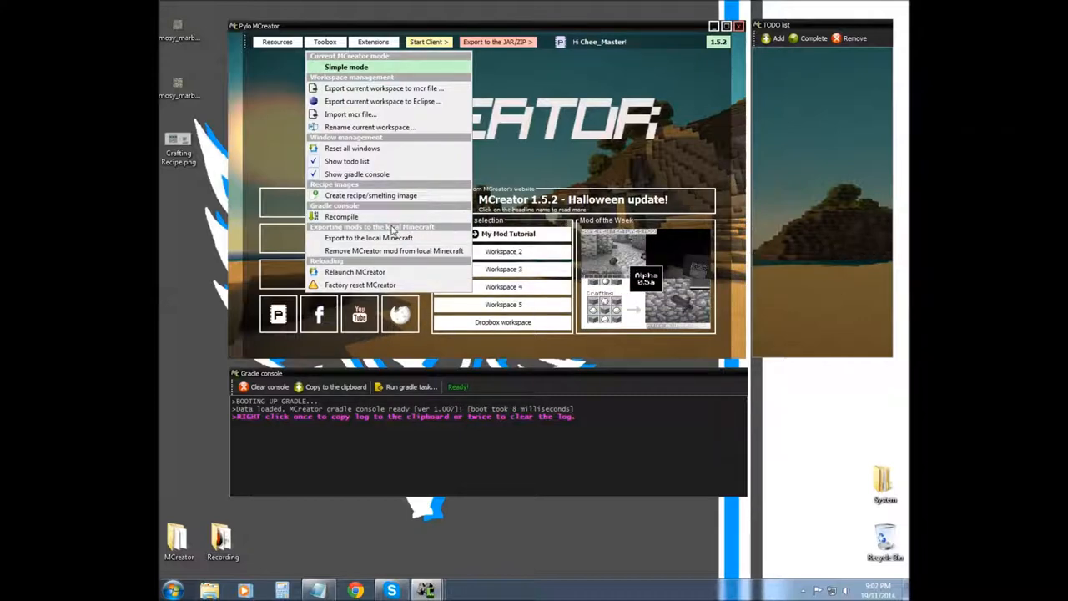
pyautogui.moveTo(369, 238)
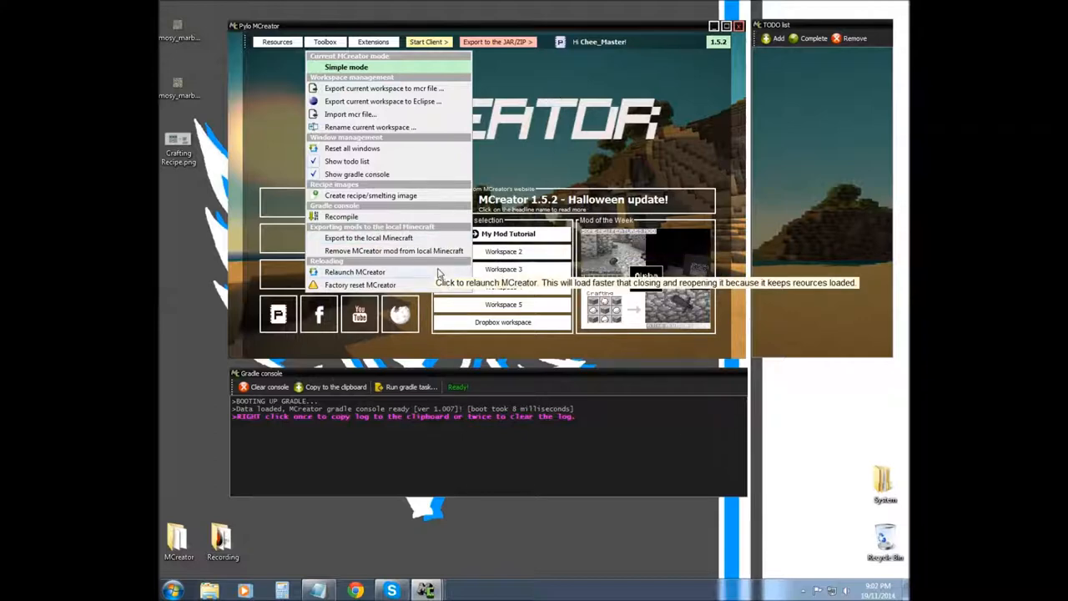
pyautogui.moveTo(430, 265)
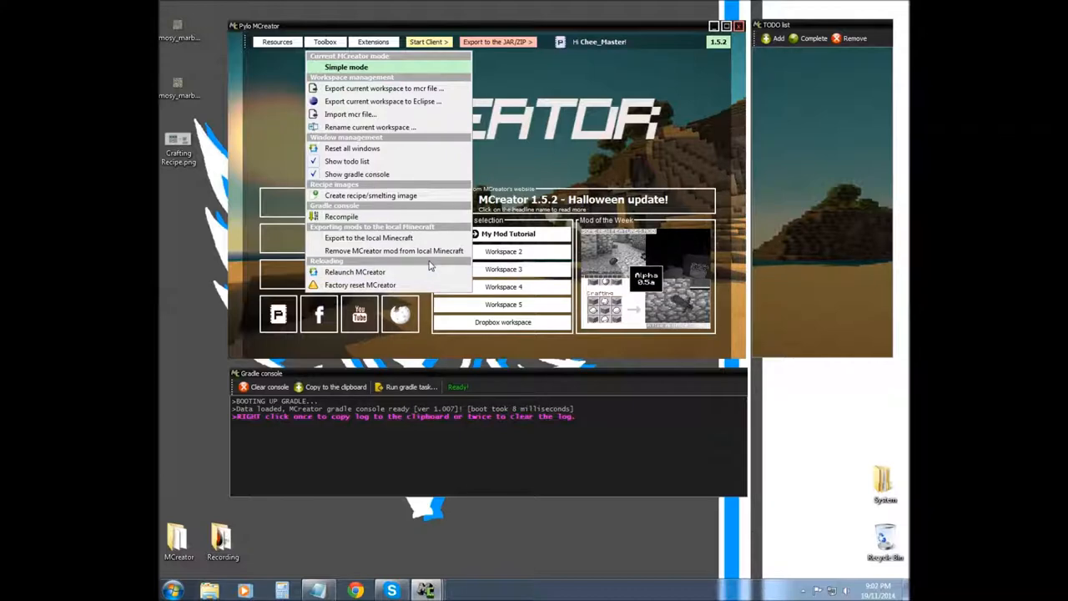
pyautogui.moveTo(472, 245)
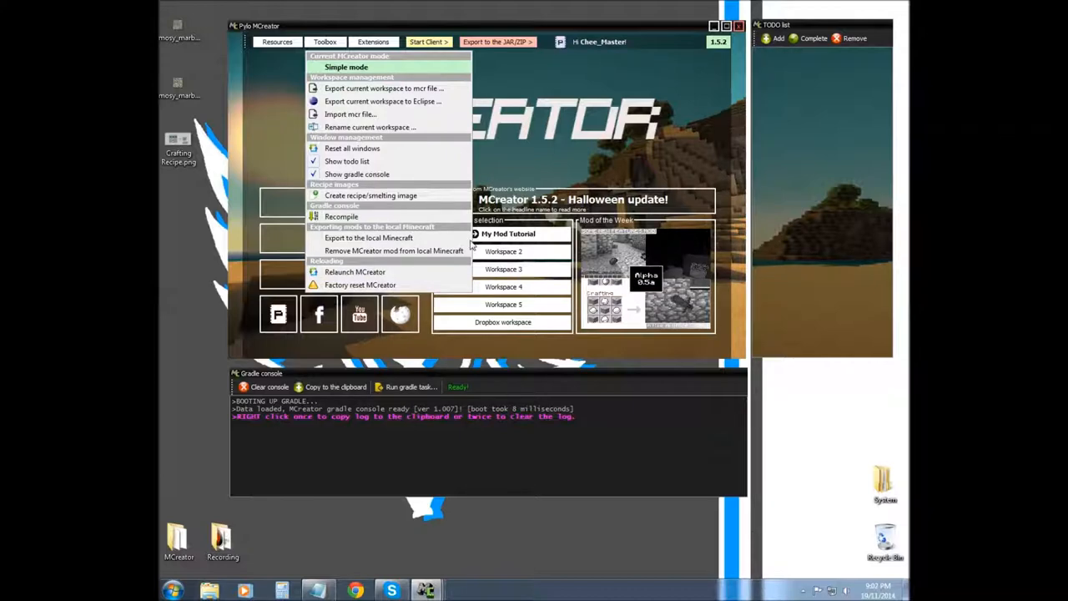
pyautogui.moveTo(868, 466)
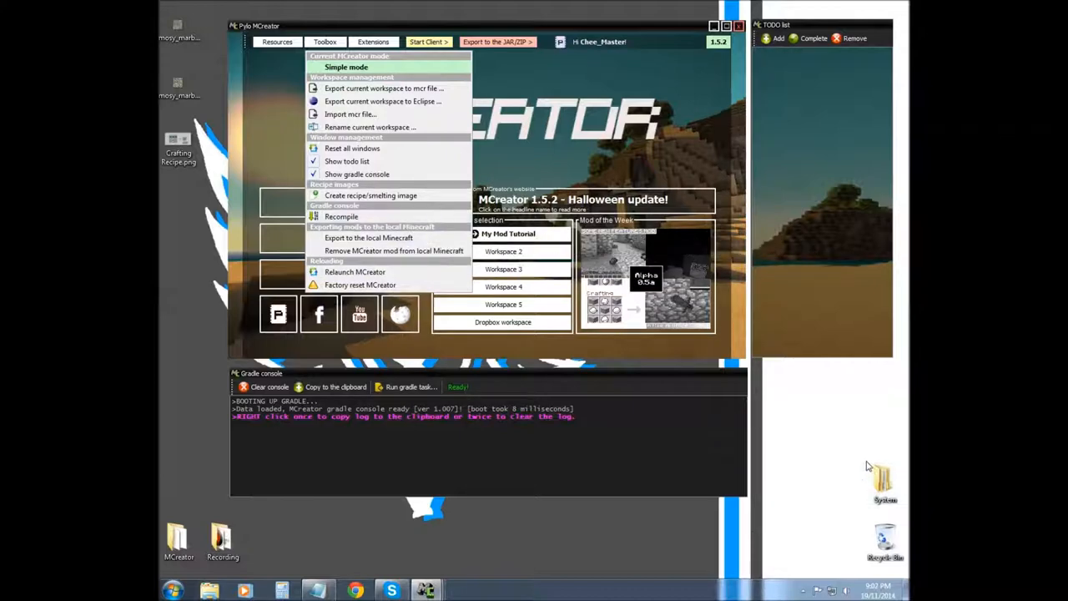
pyautogui.moveTo(837, 380)
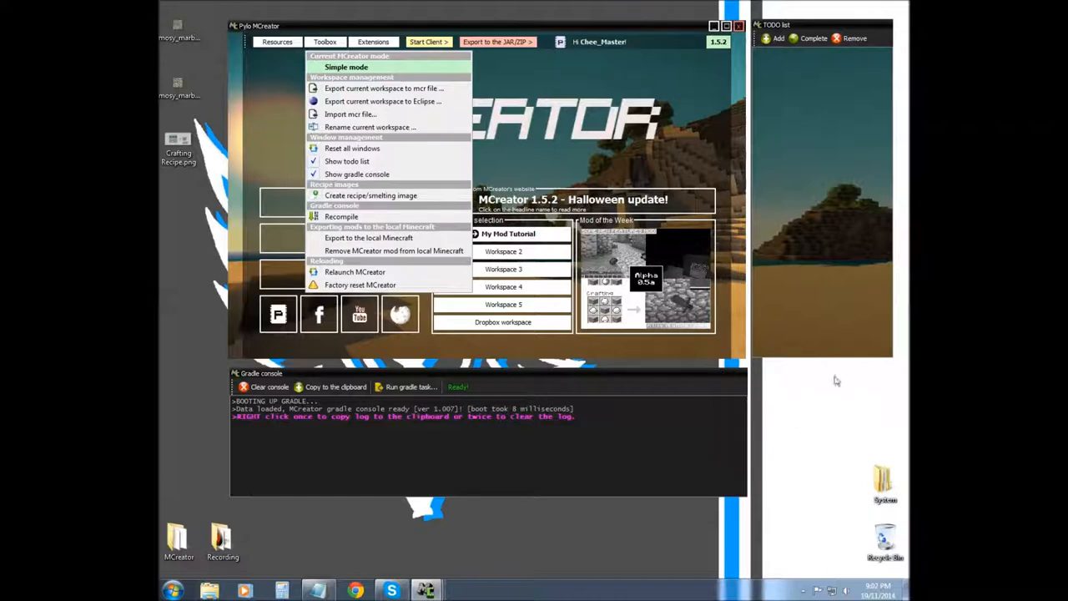
pyautogui.moveTo(663, 380)
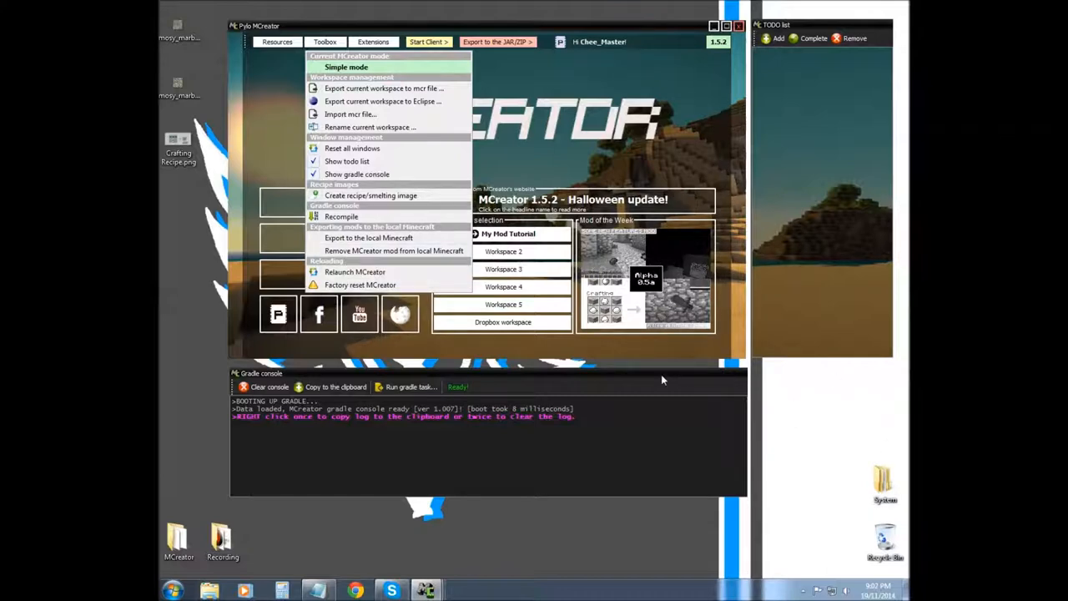
pyautogui.moveTo(368, 238)
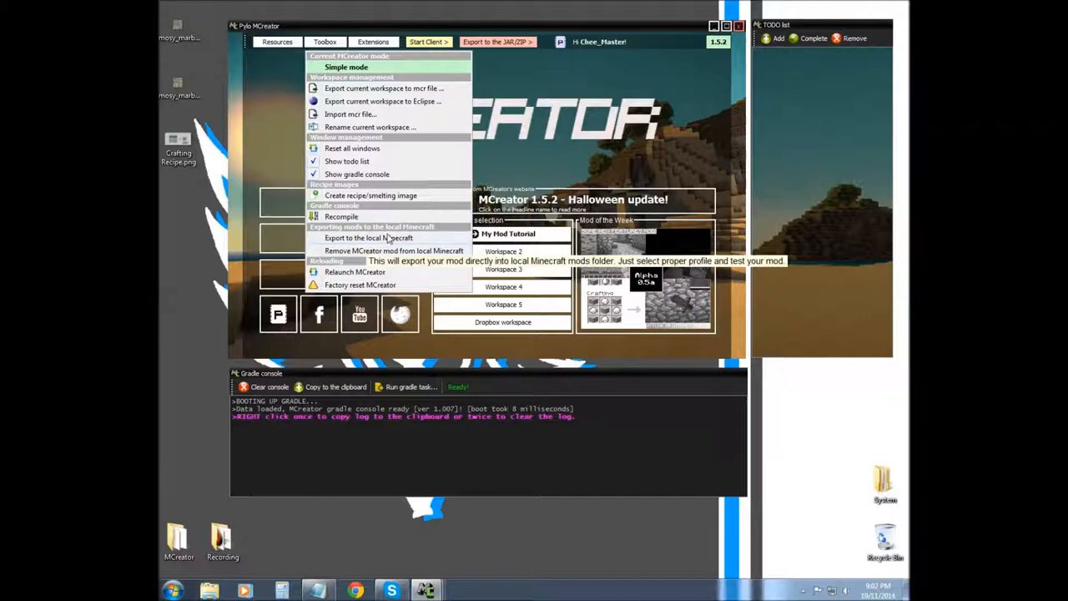
pyautogui.moveTo(358, 257)
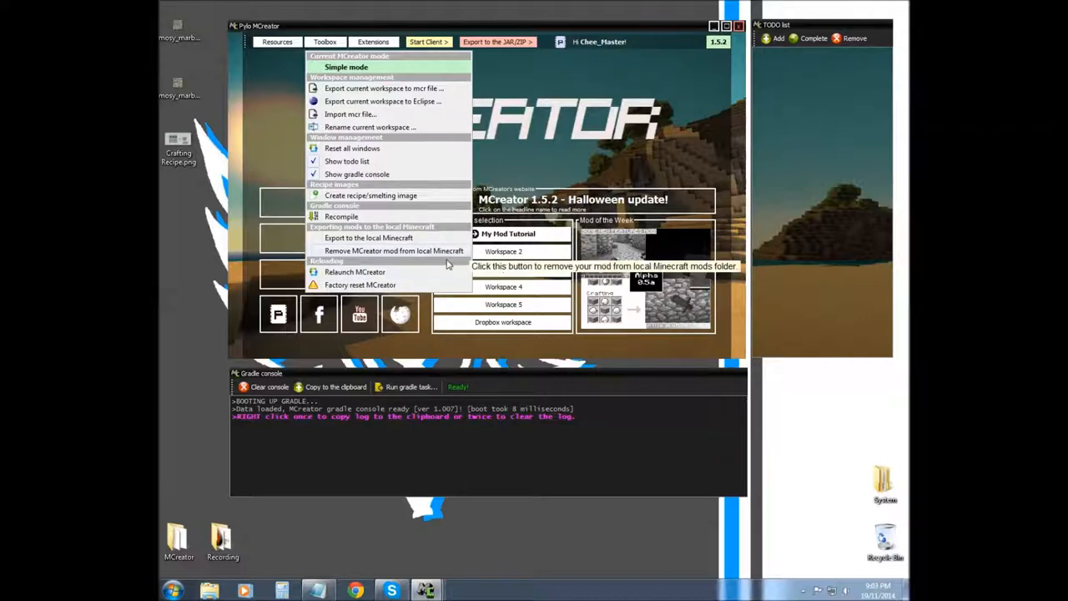
pyautogui.moveTo(355, 272)
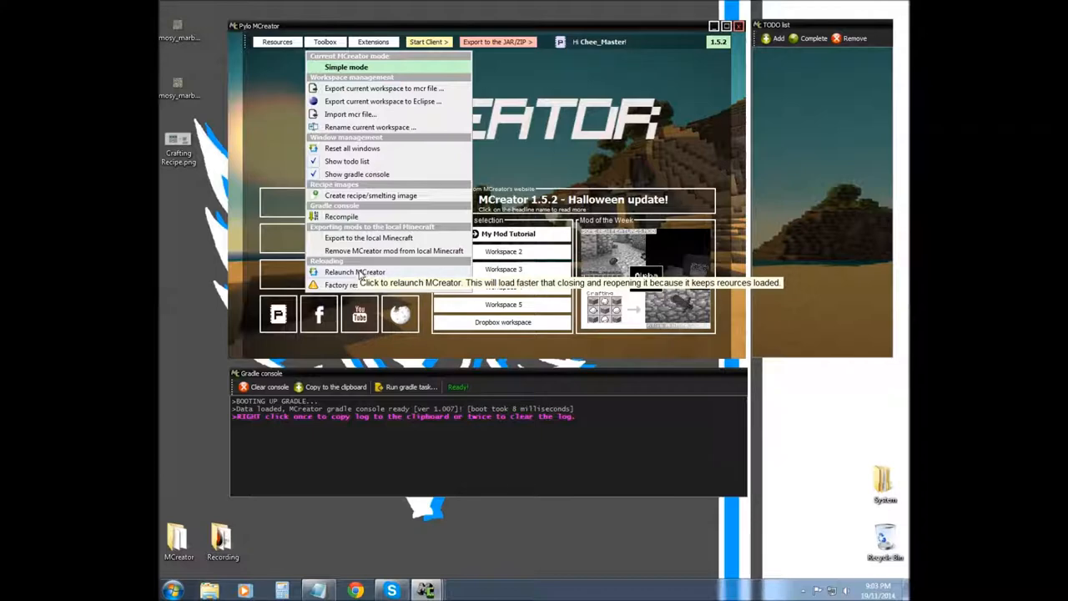
pyautogui.moveTo(361, 277)
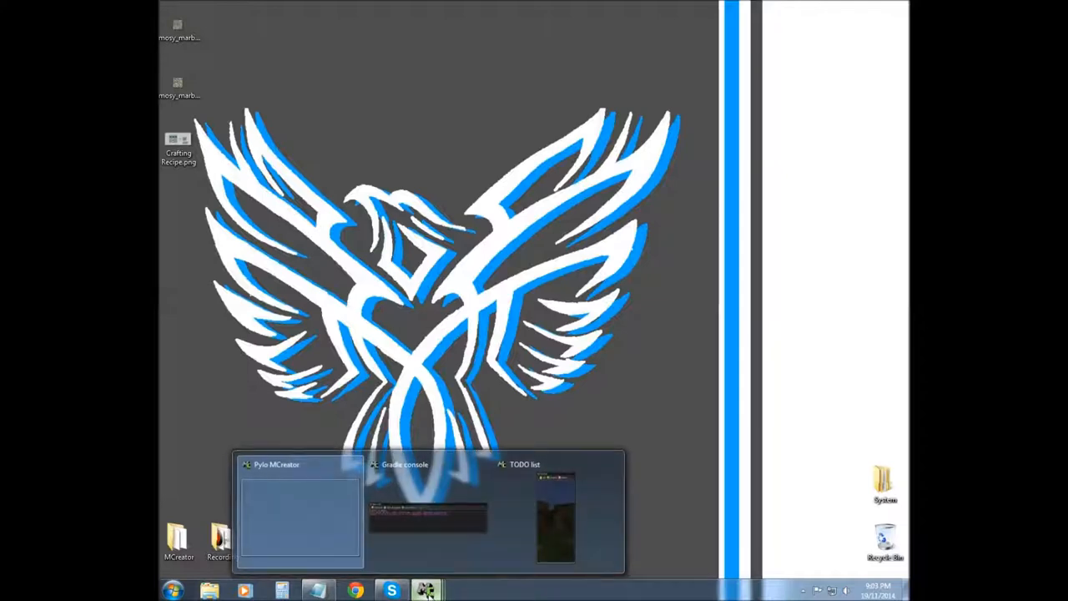
# - Restore MCreator from the taskbar, then hide its window to reveal the desktop
pyautogui.click(300, 513)
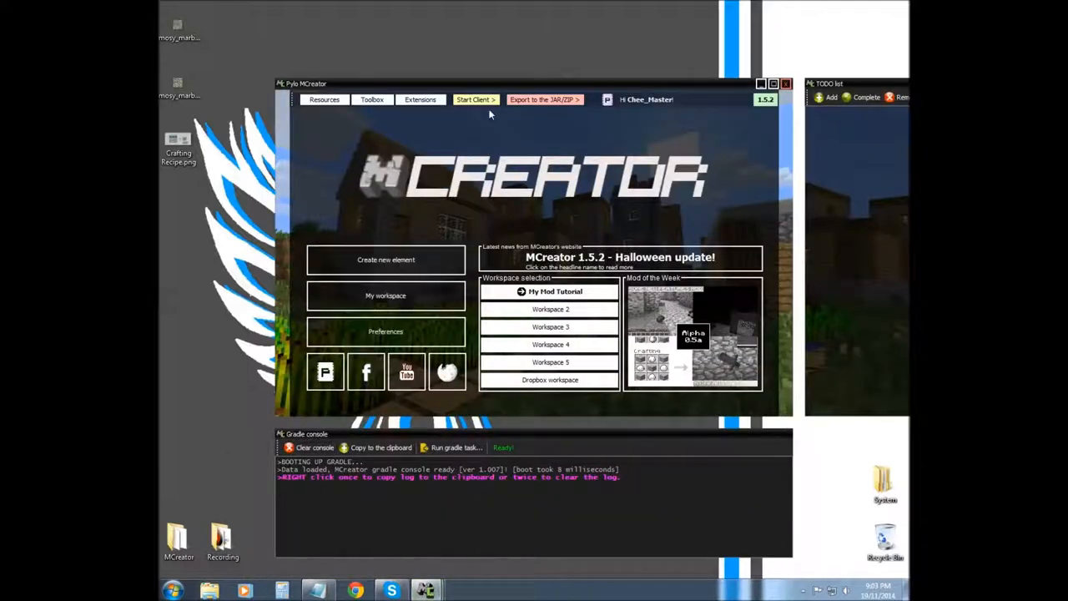
pyautogui.moveTo(534, 82); pyautogui.dragTo(476, 37)
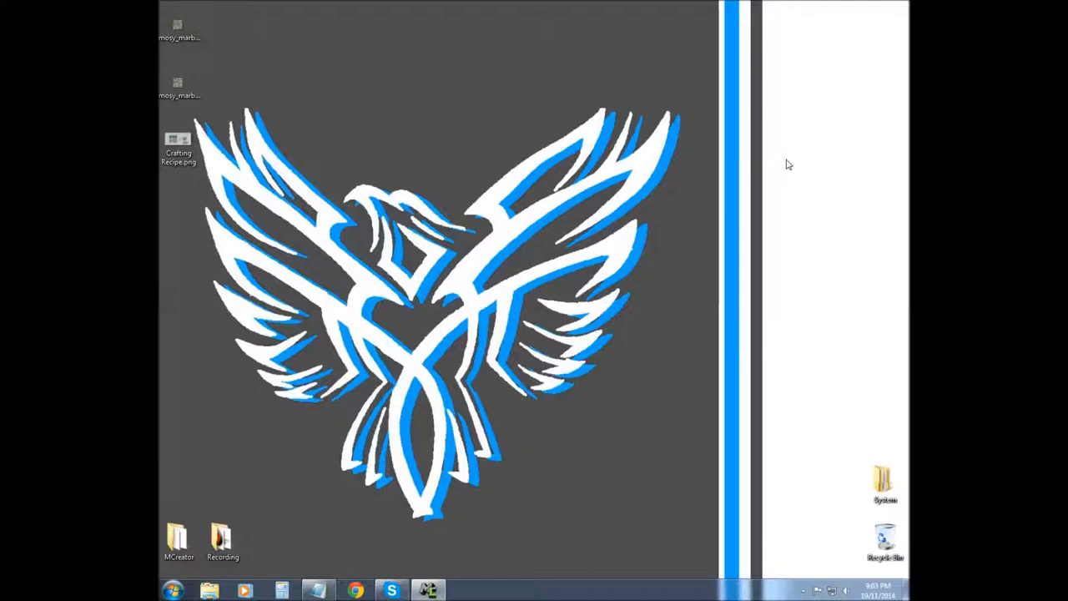
pyautogui.moveTo(589, 220)
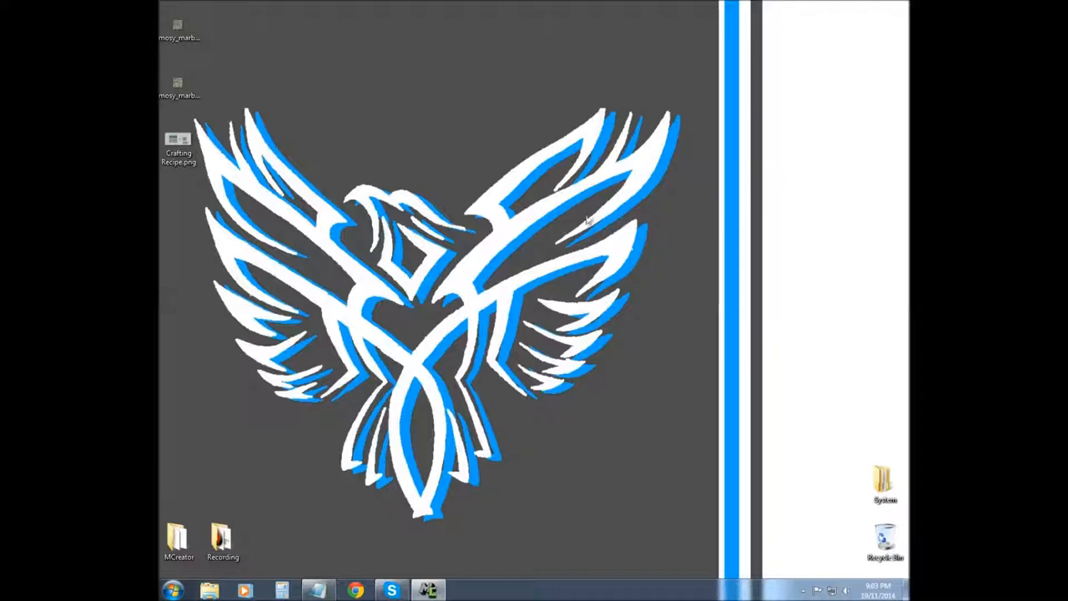
pyautogui.moveTo(593, 209)
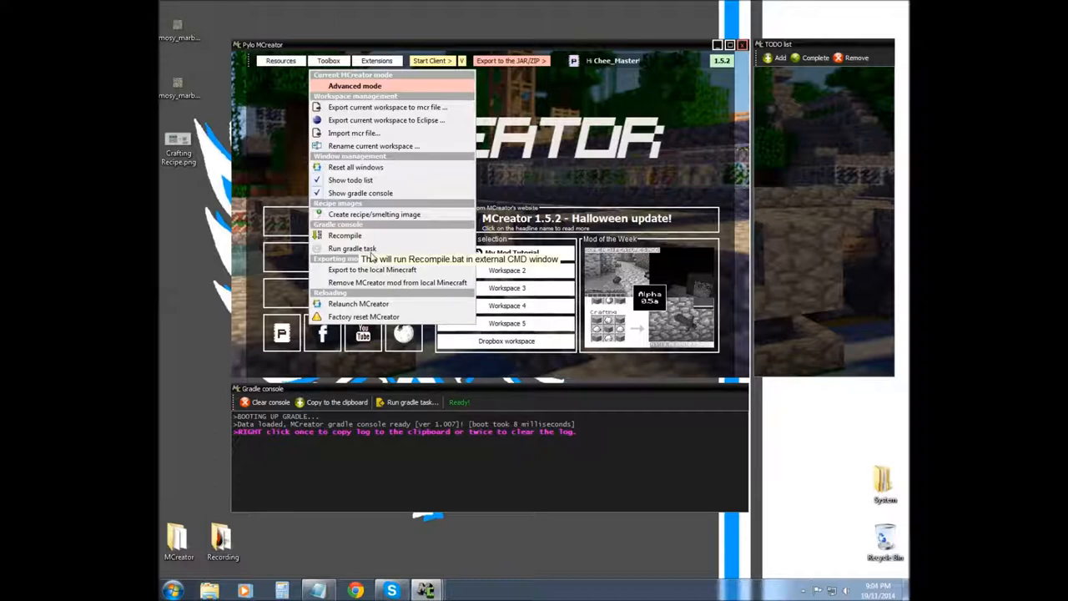
pyautogui.moveTo(363, 316)
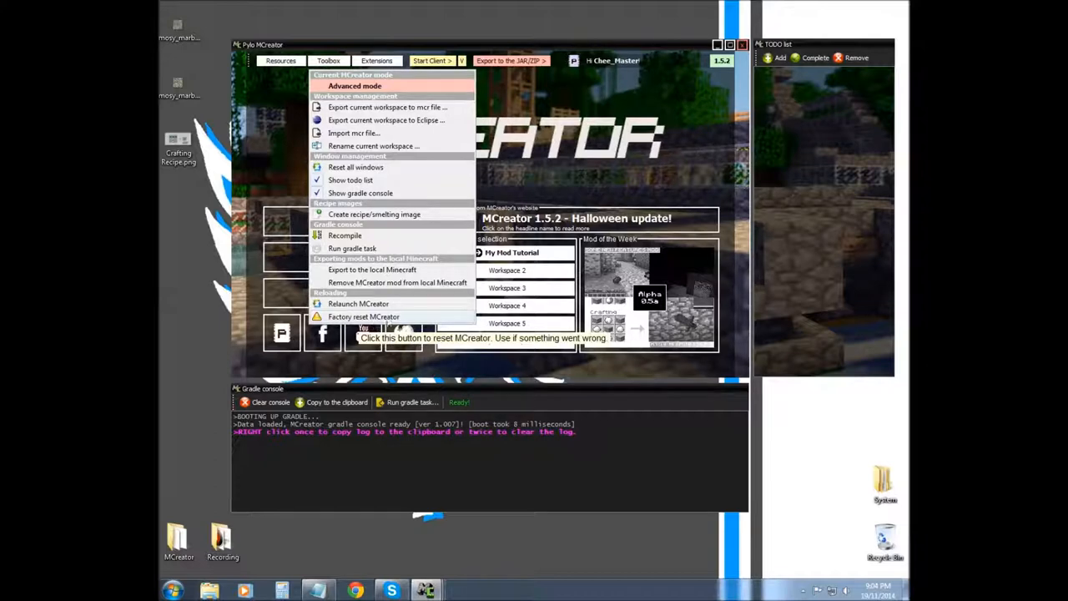
pyautogui.moveTo(409, 317)
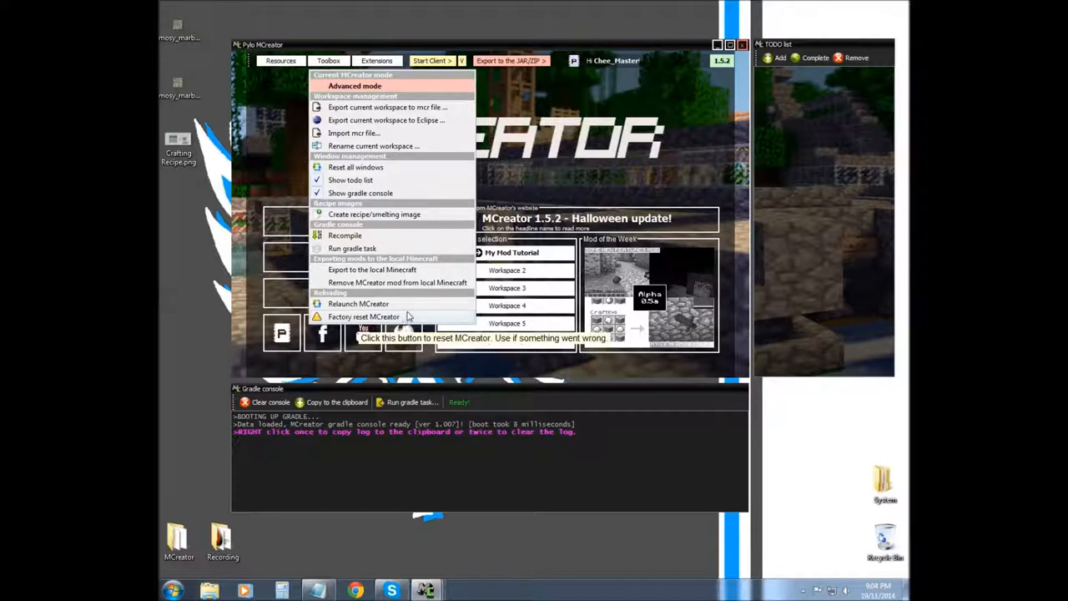
pyautogui.moveTo(275, 328)
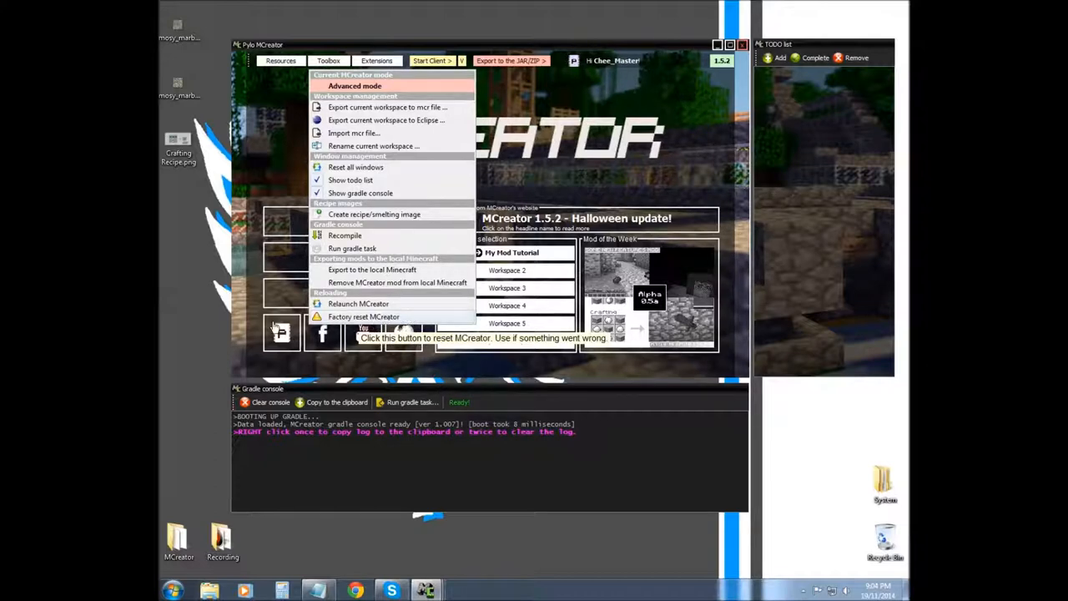
pyautogui.moveTo(852, 207)
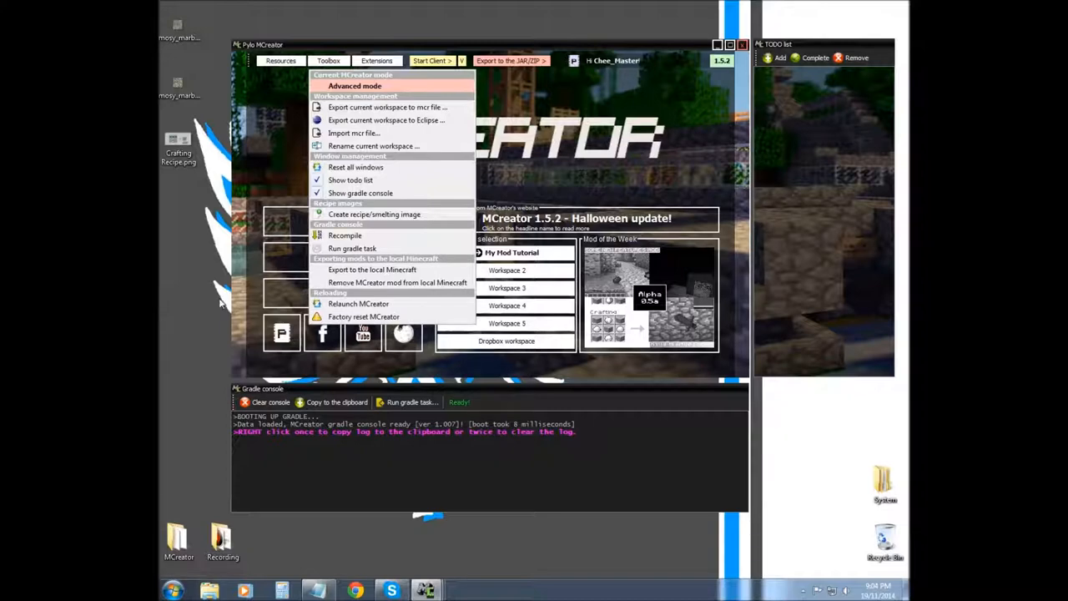
pyautogui.moveTo(399, 303)
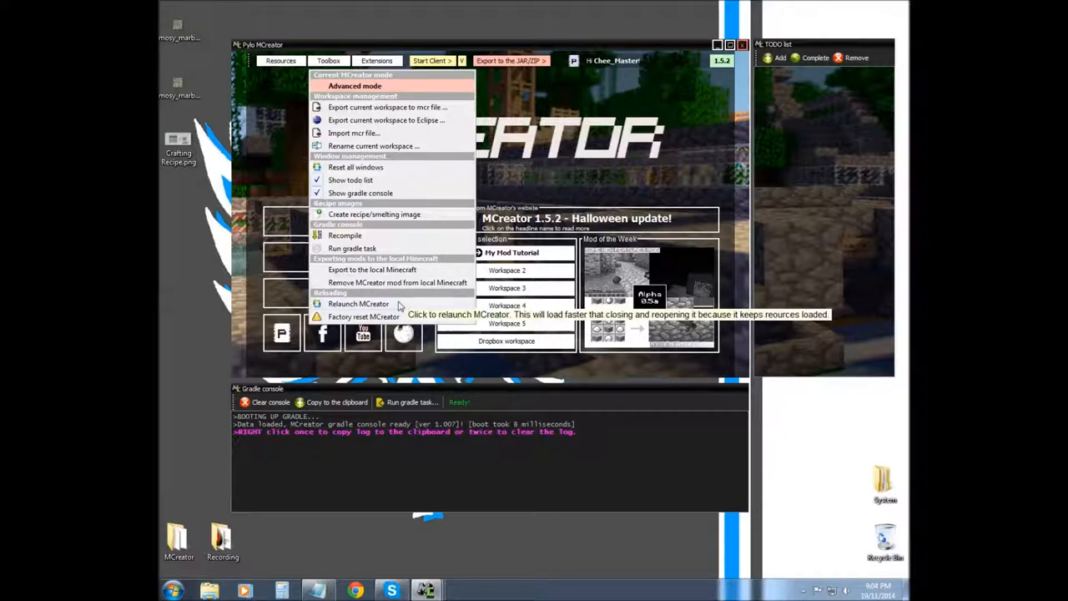
pyautogui.moveTo(701, 259)
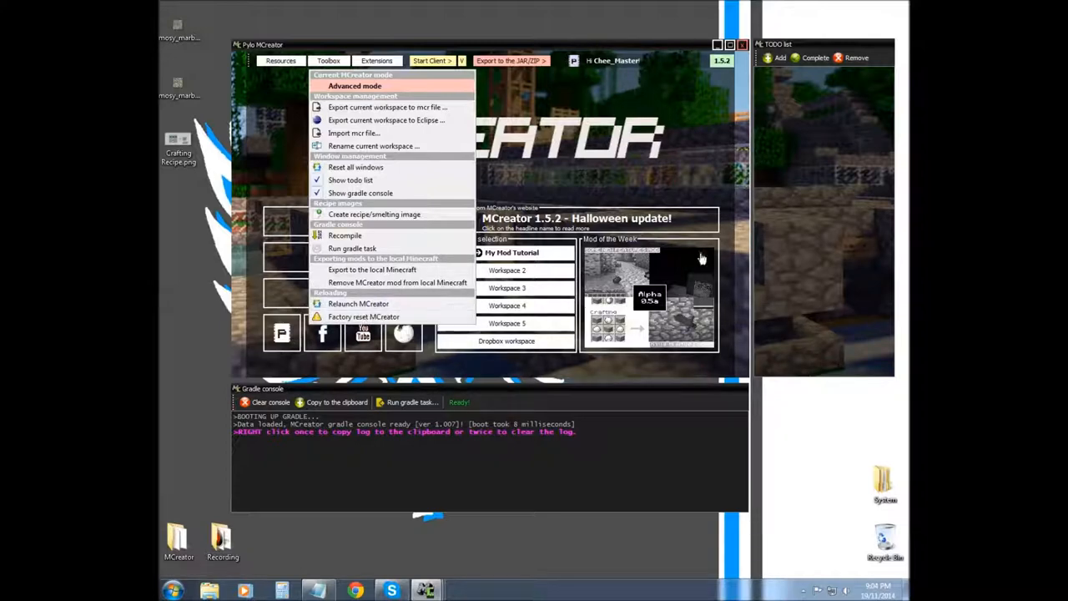
pyautogui.moveTo(808, 408)
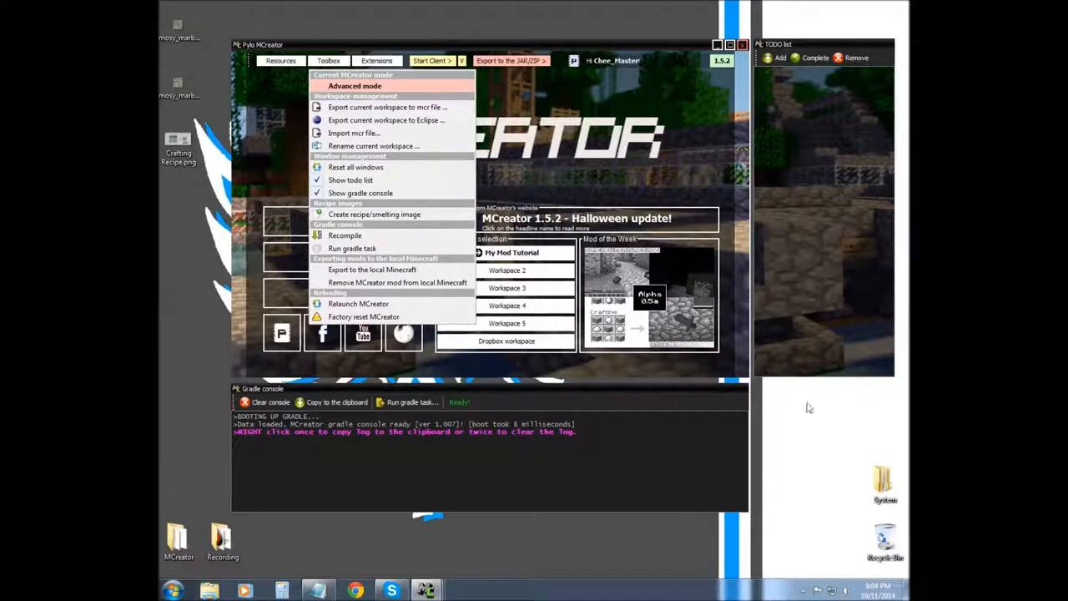
pyautogui.moveTo(219, 324)
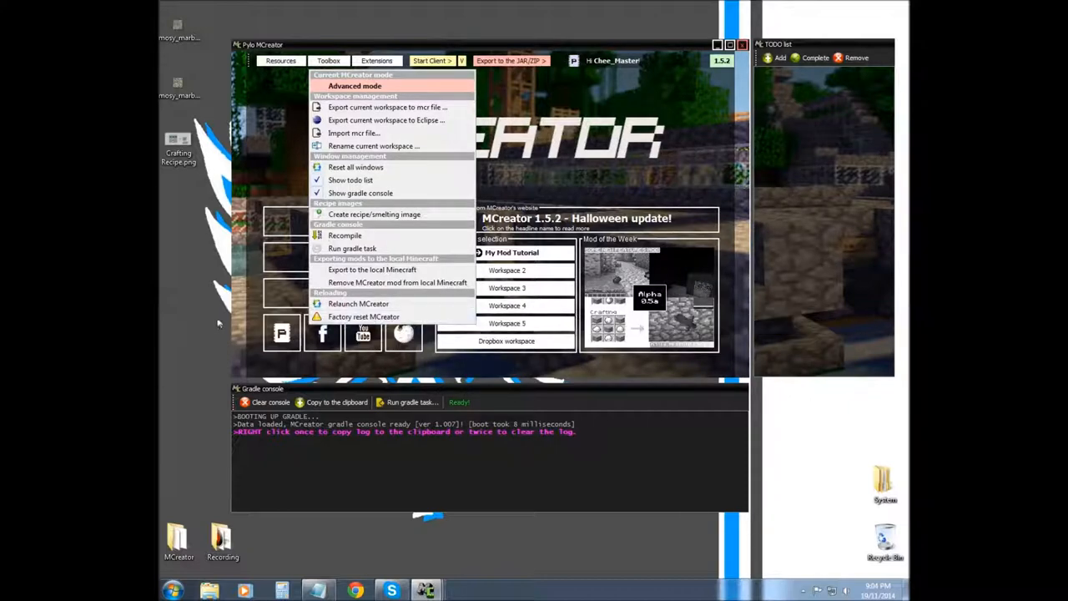
pyautogui.moveTo(363, 317)
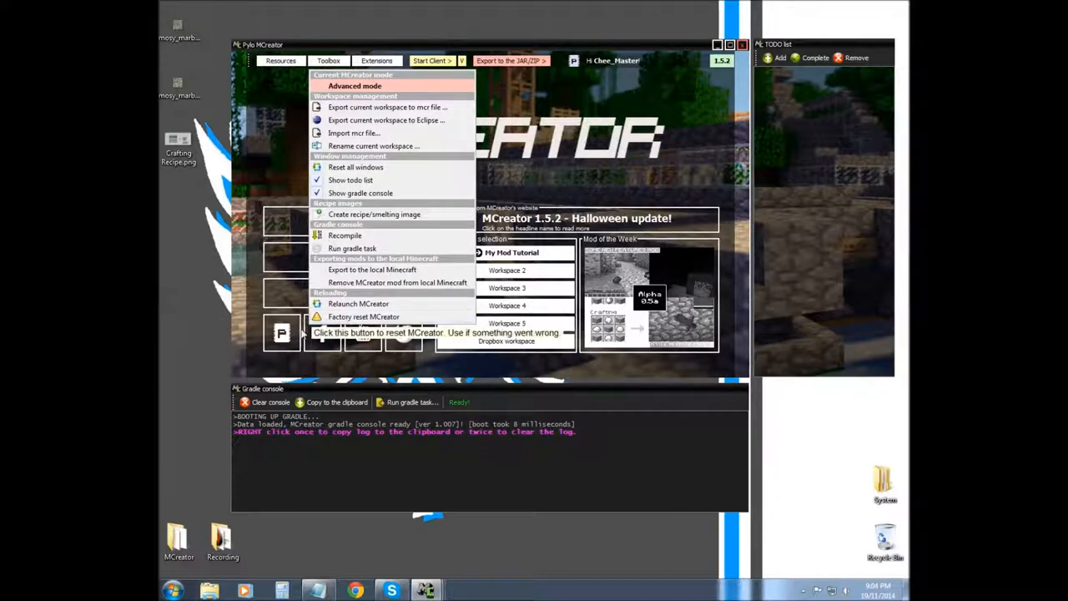
pyautogui.moveTo(530, 141)
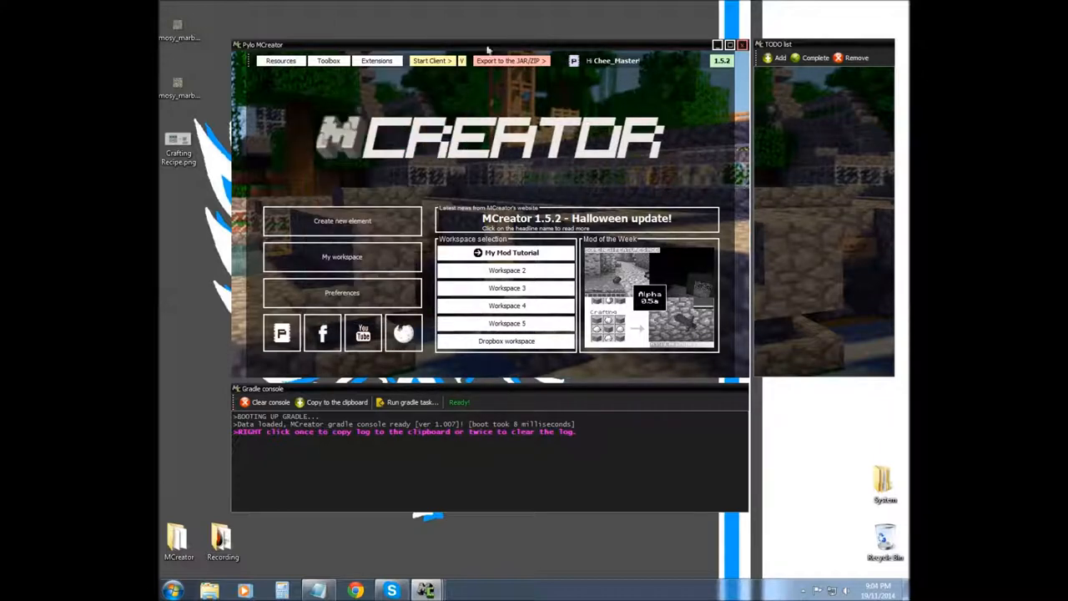
pyautogui.moveTo(430, 60)
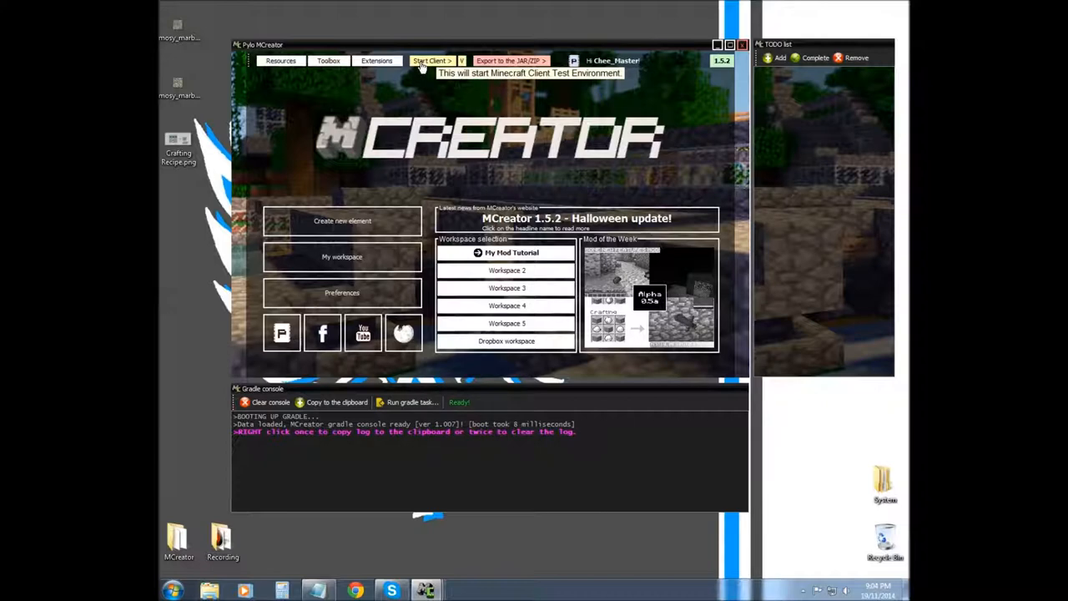
pyautogui.moveTo(417, 52)
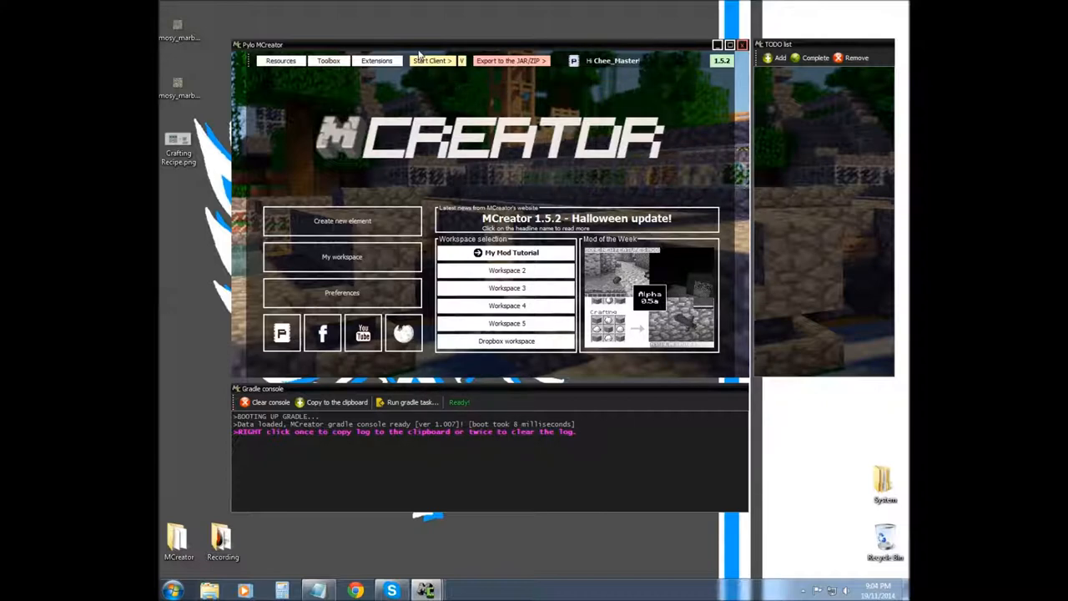
pyautogui.moveTo(407, 61)
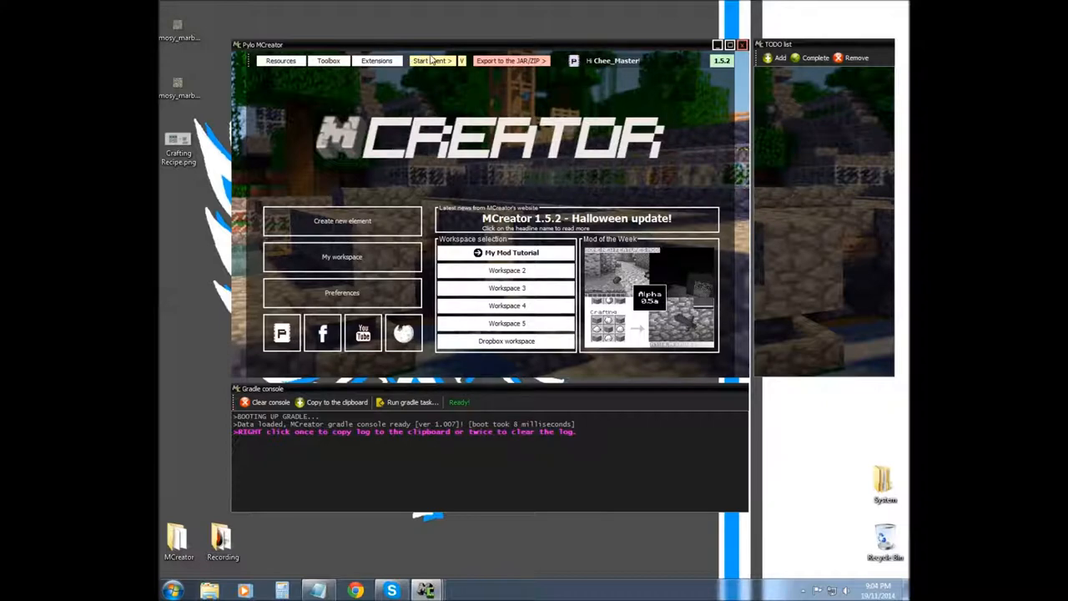
# - Open the Extensions menu listing MCSkin3D and Techne
pyautogui.click(376, 60)
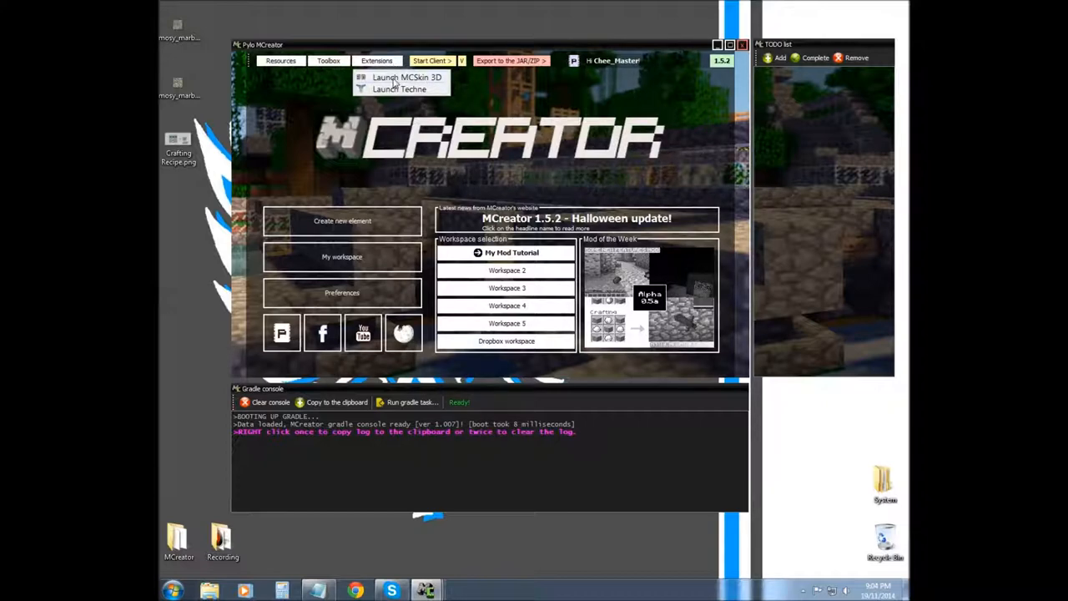
# - Launch MCSkin 3D and allow it to run past the security warning
pyautogui.click(407, 77)
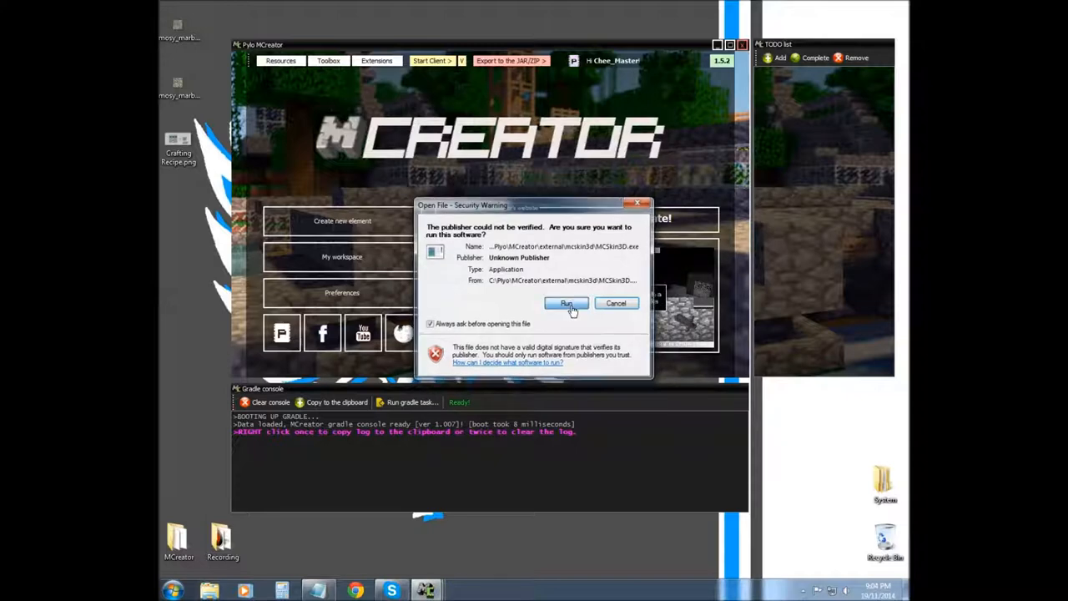
pyautogui.click(567, 303)
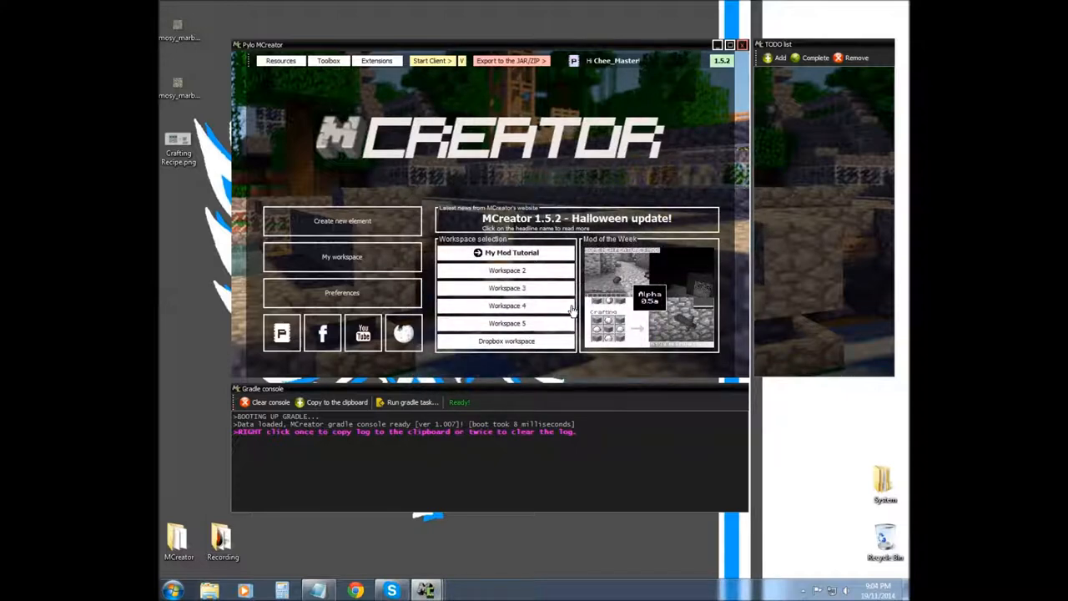
pyautogui.moveTo(476, 117)
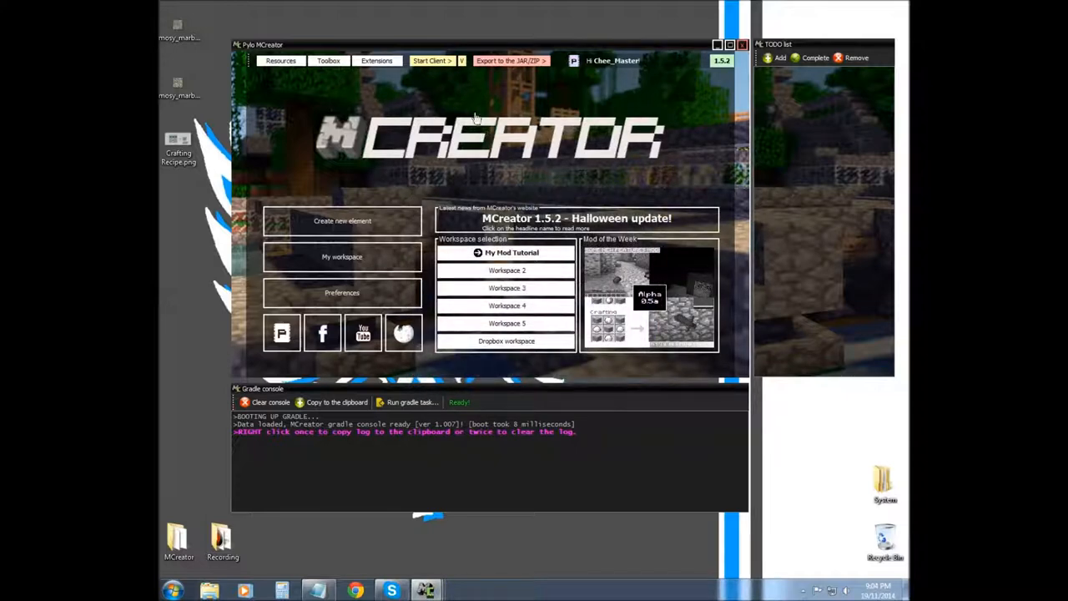
pyautogui.moveTo(459, 101)
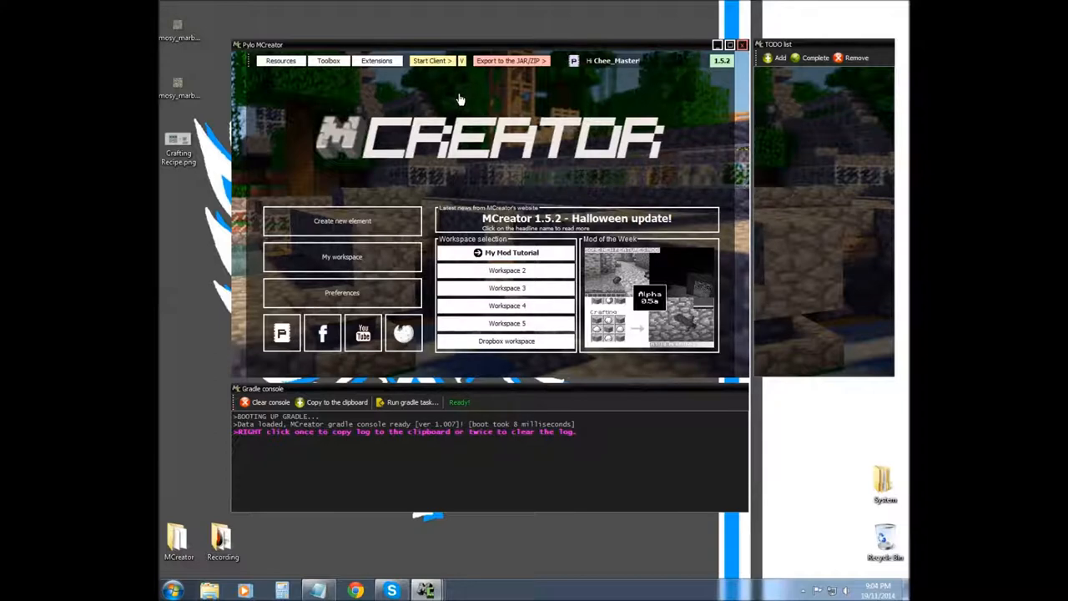
pyautogui.moveTo(365, 447)
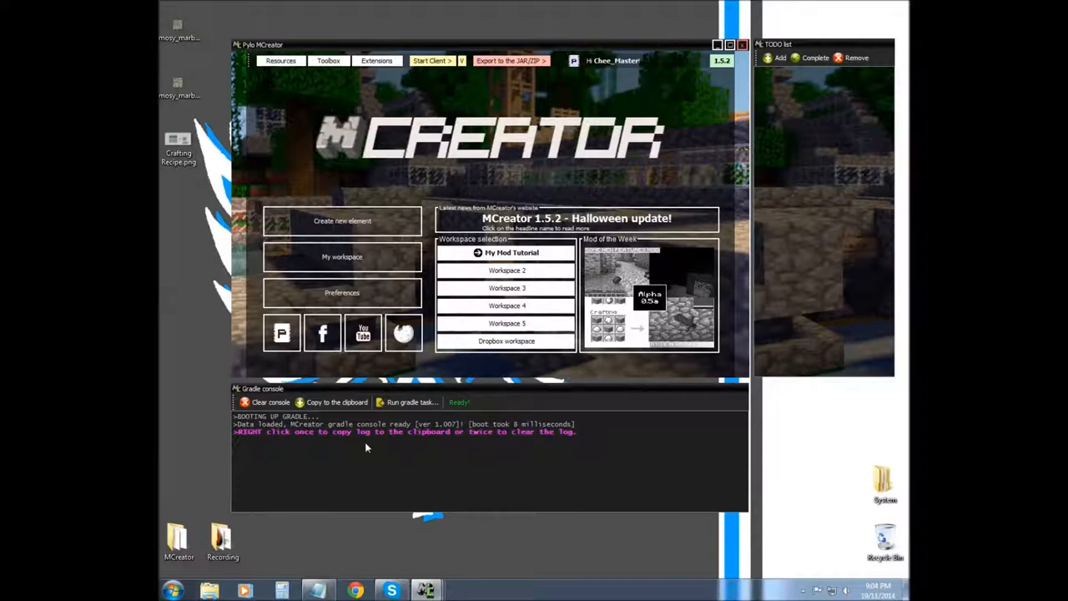
pyautogui.moveTo(370, 395)
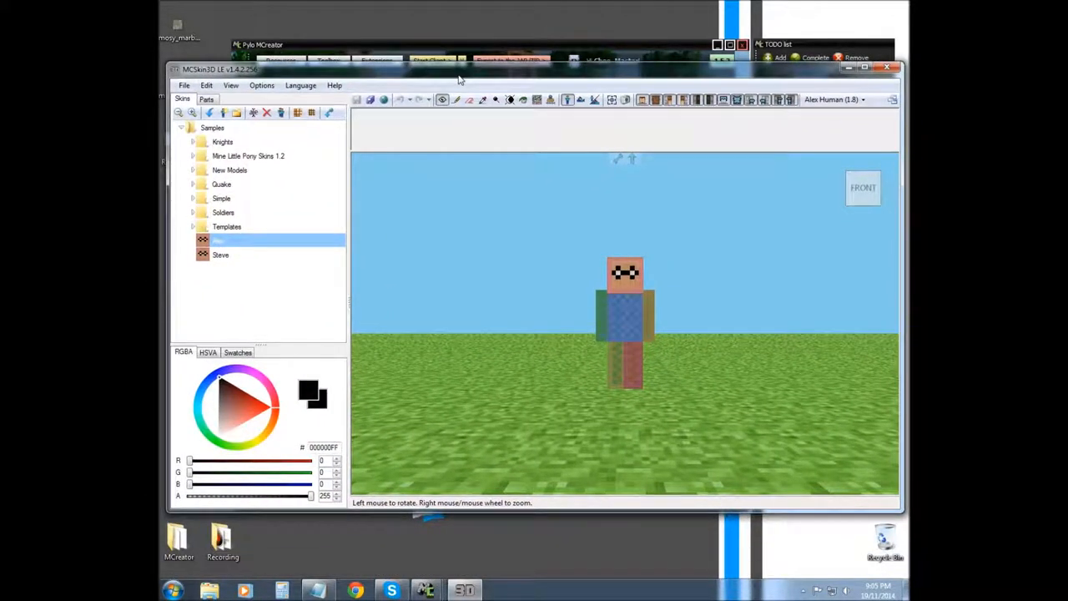
pyautogui.moveTo(201, 151)
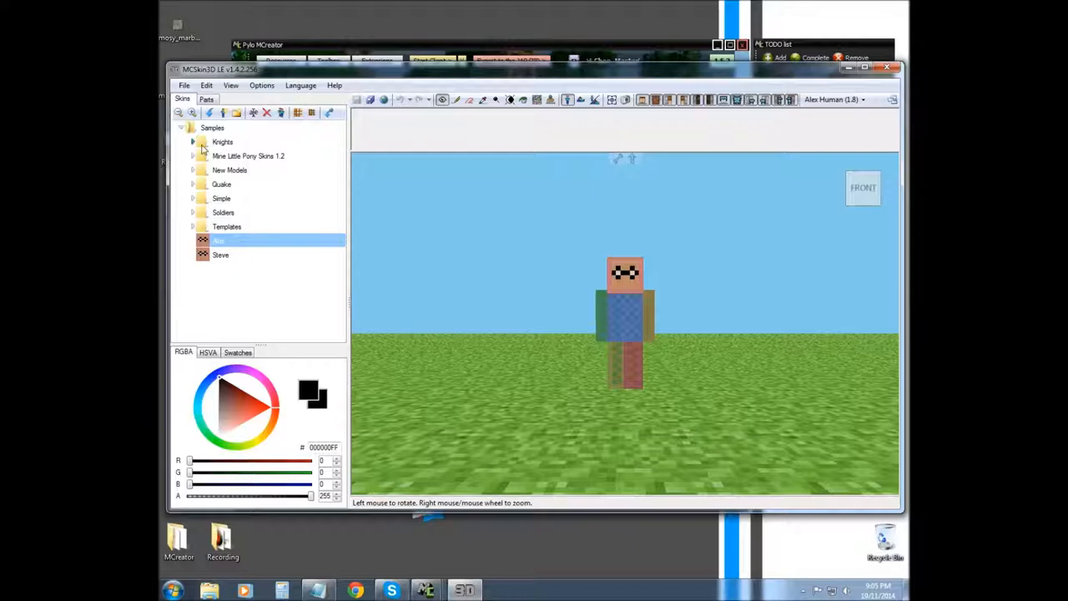
# - Expand the New Models samples and preview the farmer and diamond_1 skins
pyautogui.click(248, 156)
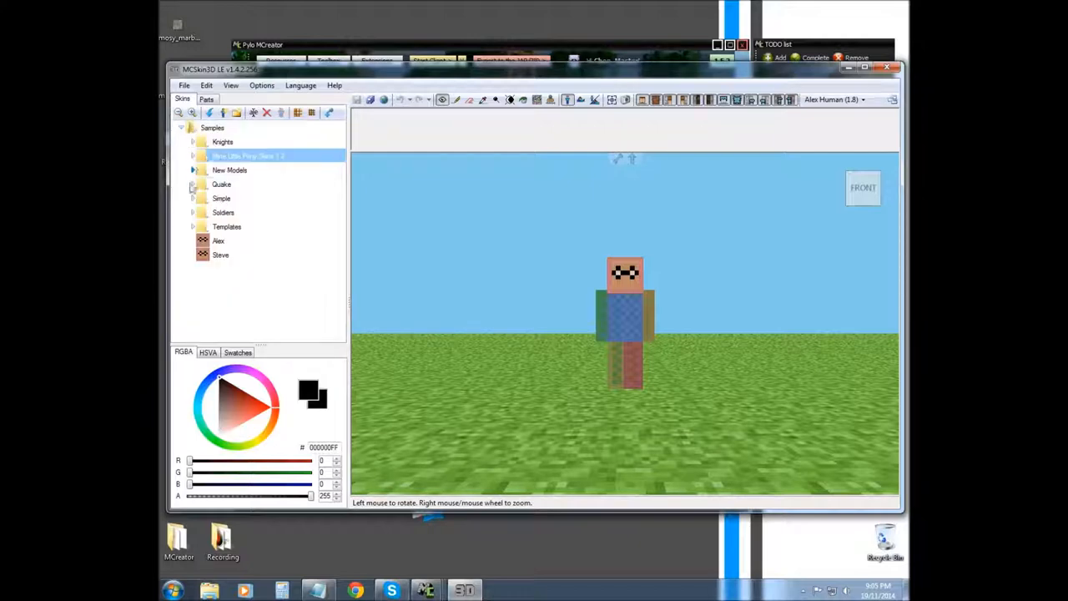
pyautogui.click(192, 184)
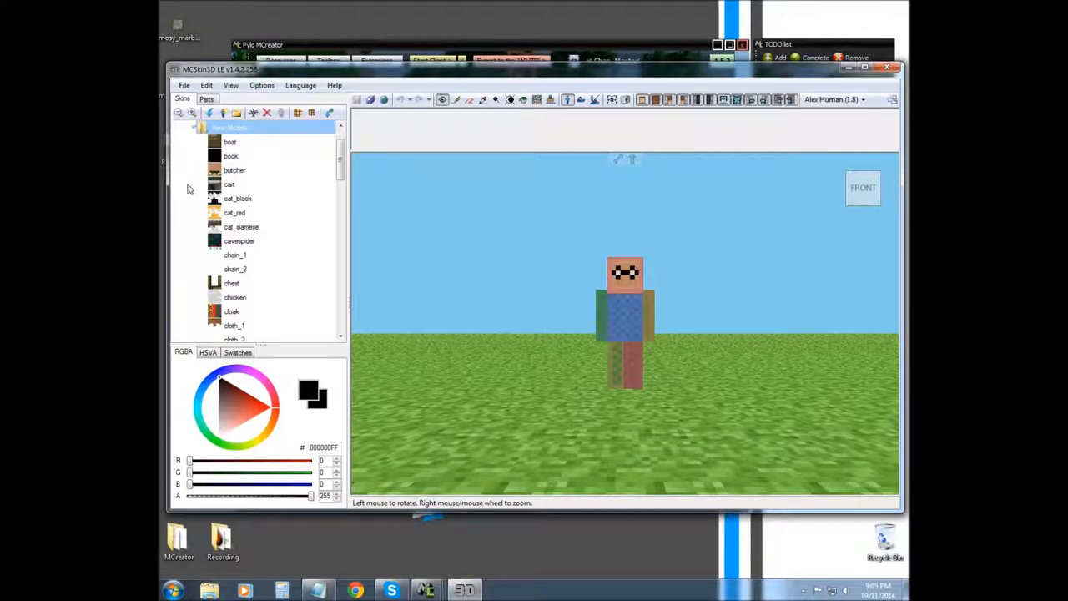
pyautogui.scroll(-3)
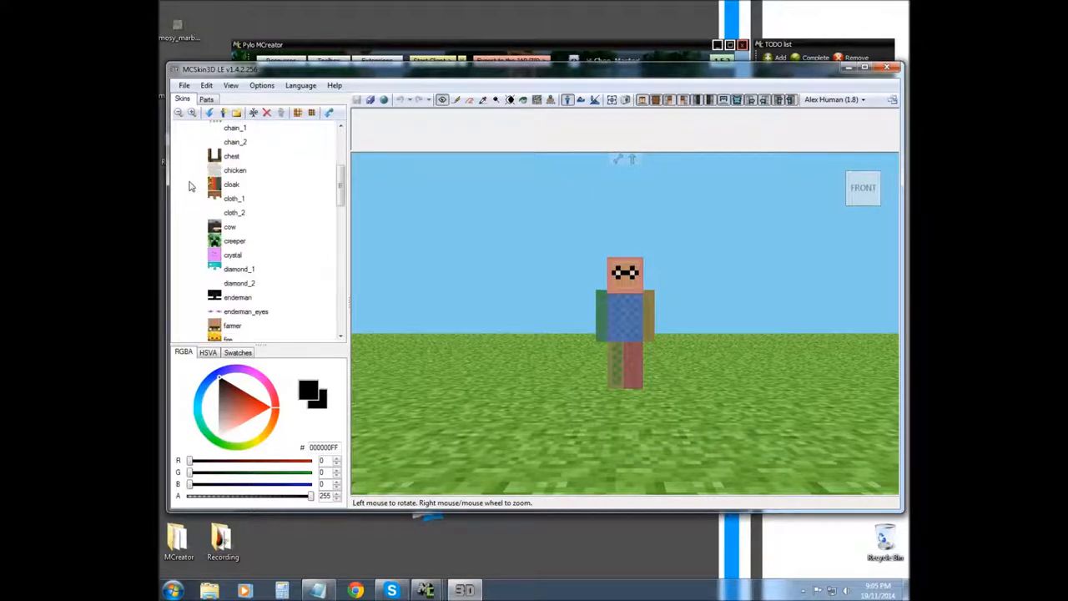
pyautogui.click(234, 156)
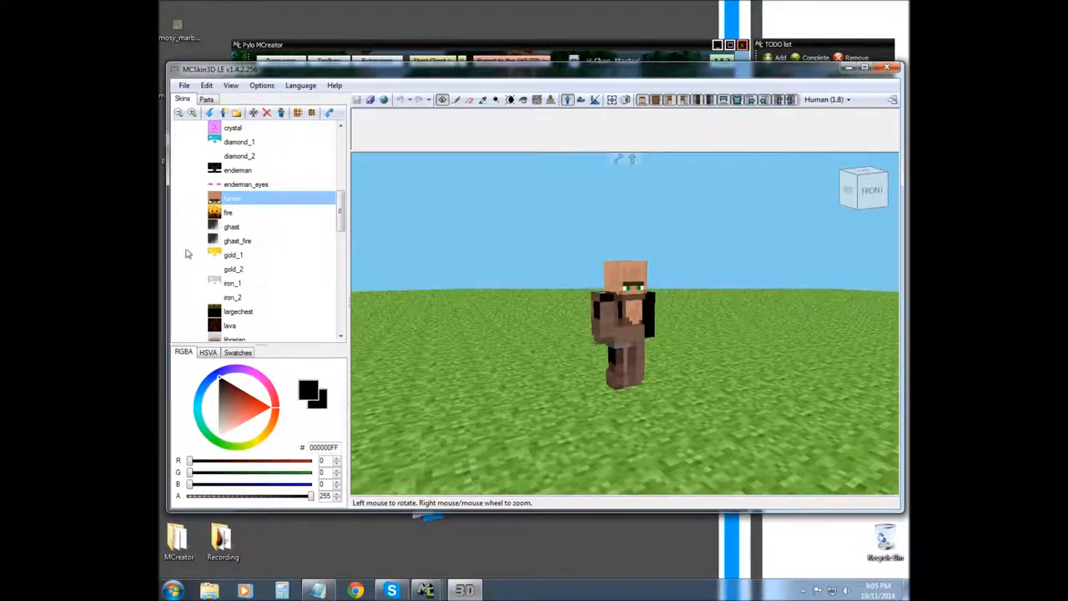
pyautogui.click(240, 142)
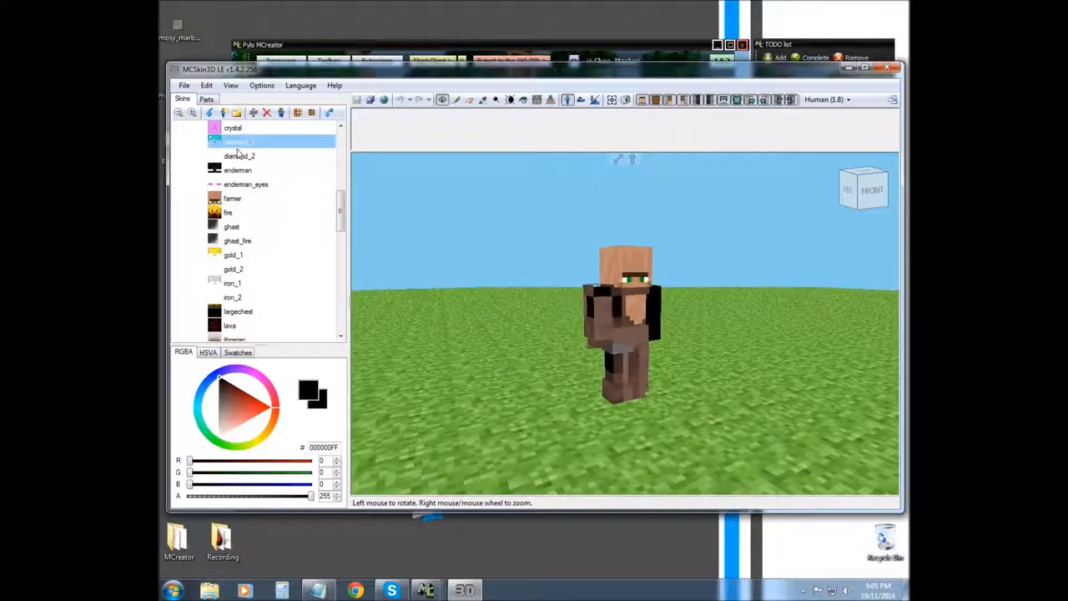
pyautogui.click(239, 156)
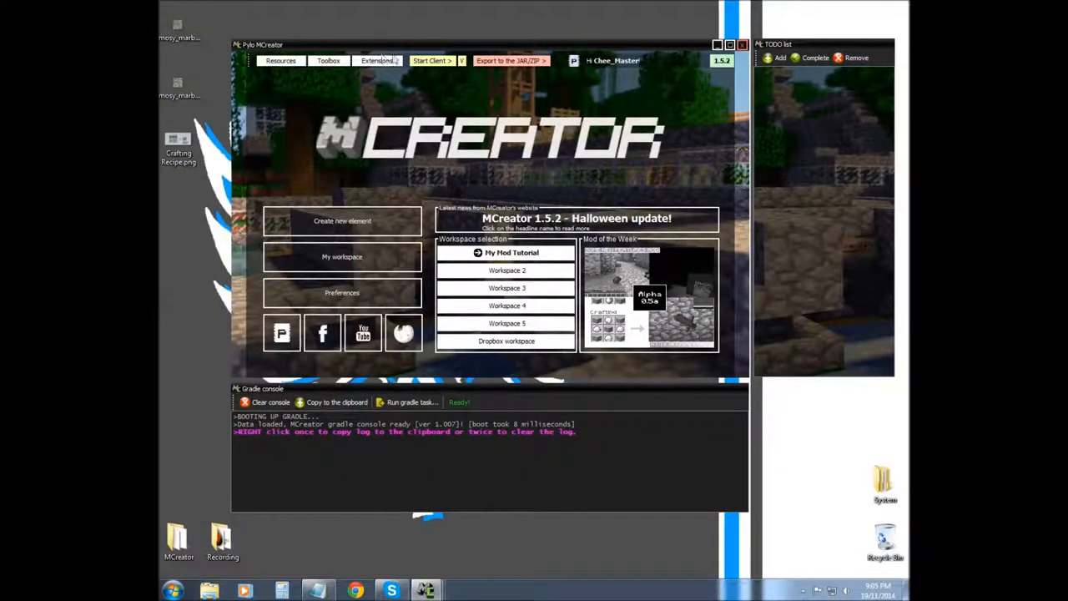
pyautogui.moveTo(432, 60)
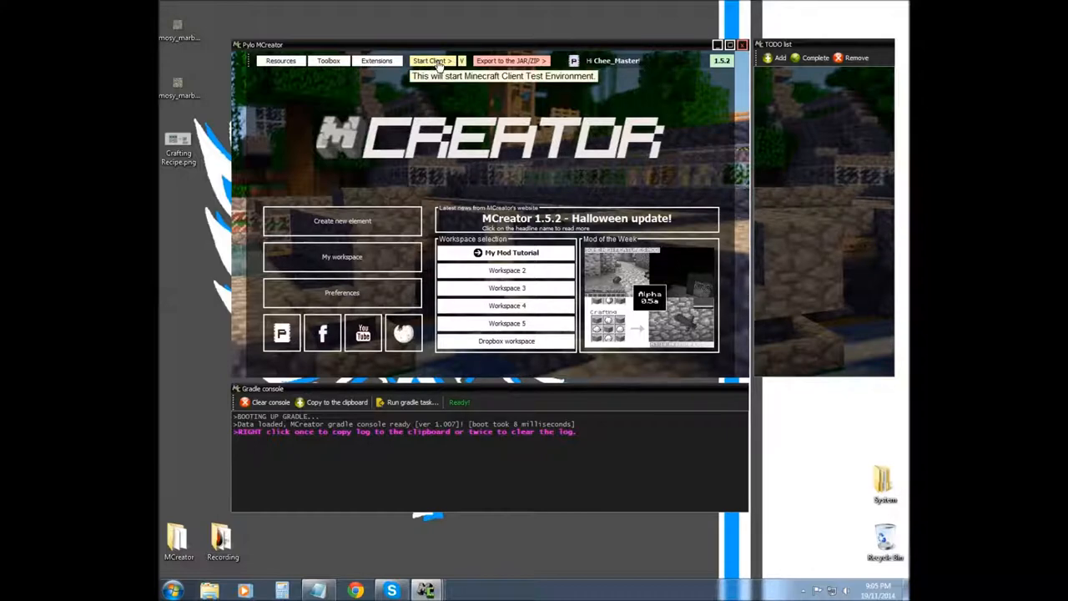
pyautogui.moveTo(462, 69)
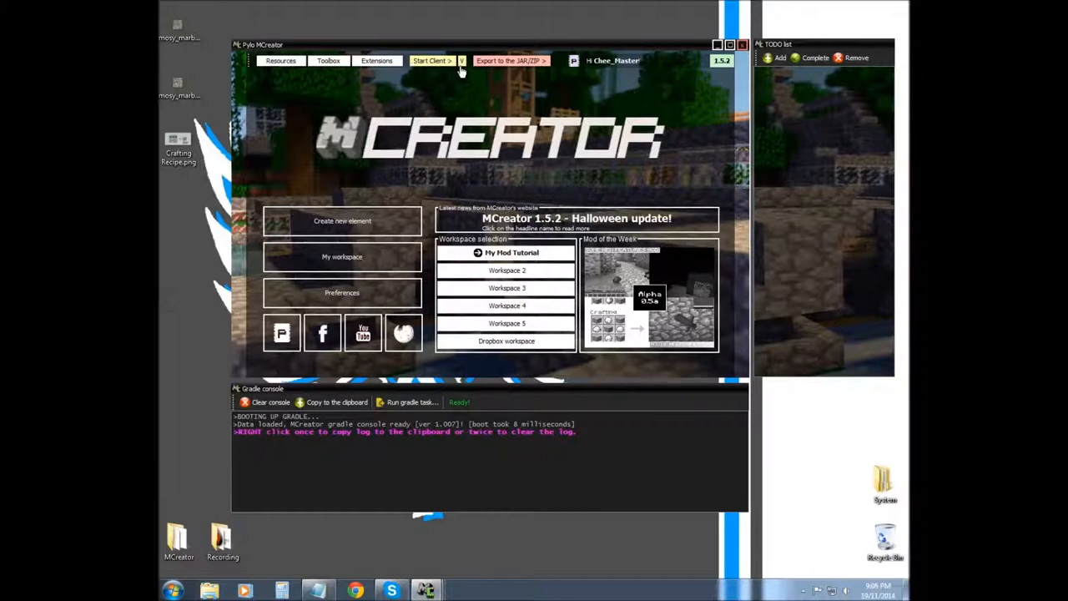
pyautogui.click(433, 60)
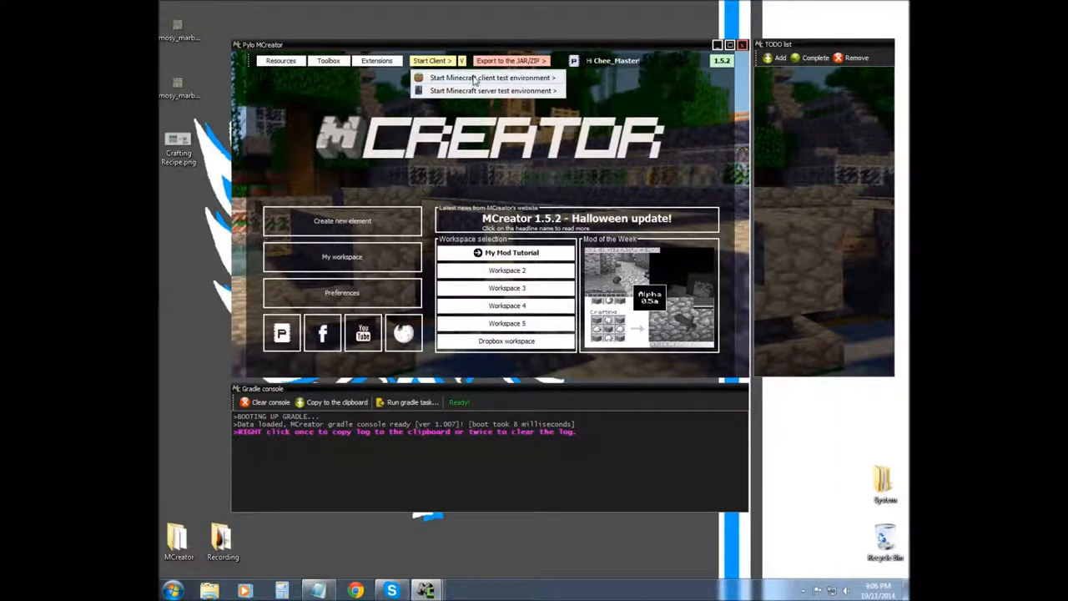
pyautogui.moveTo(491, 86)
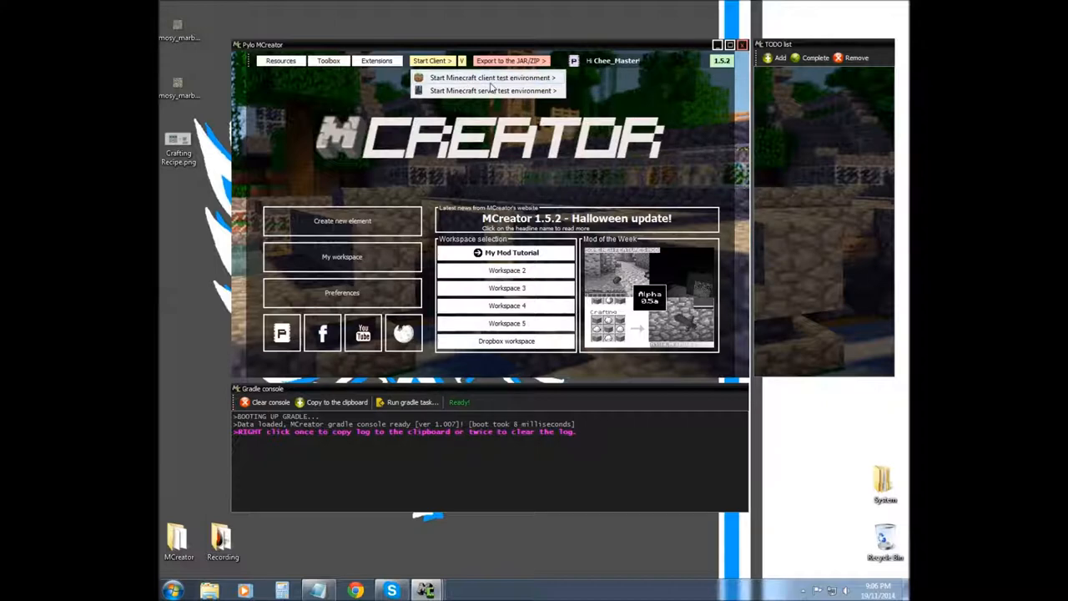
pyautogui.moveTo(458, 110)
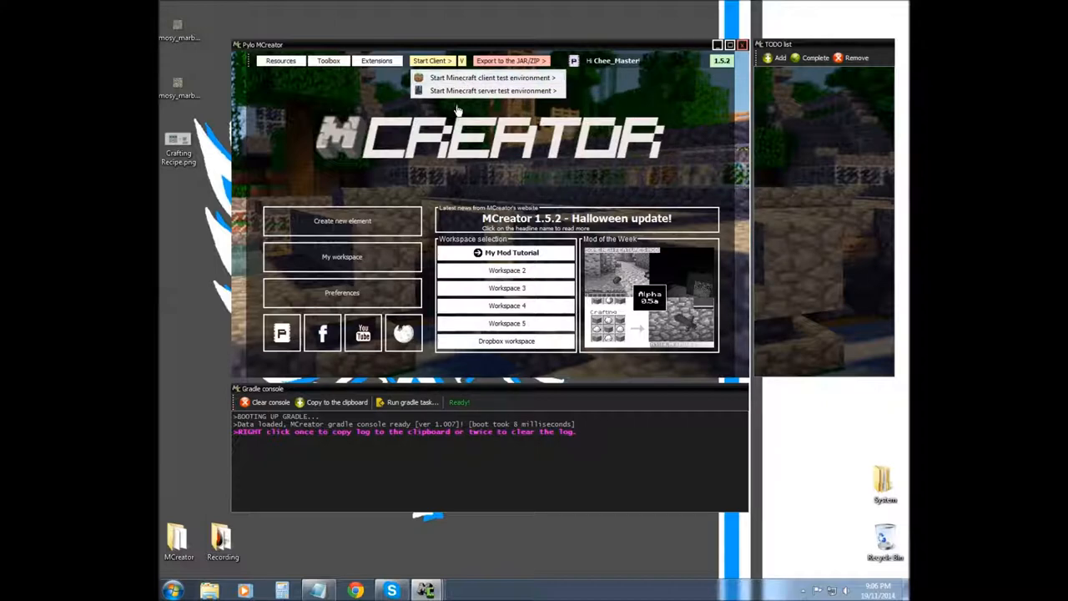
pyautogui.moveTo(480, 94)
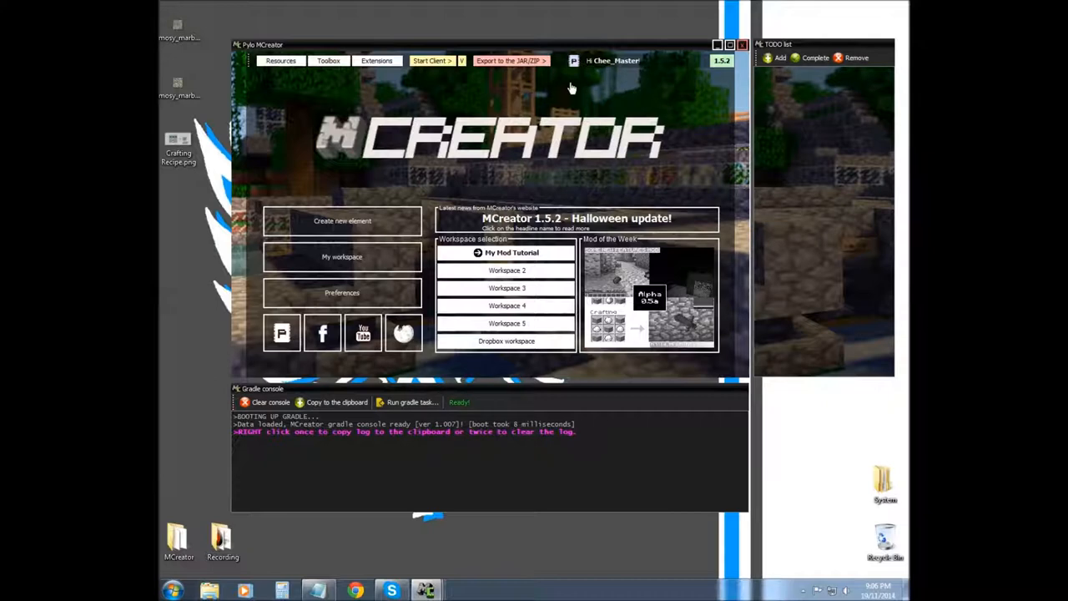
pyautogui.moveTo(547, 81)
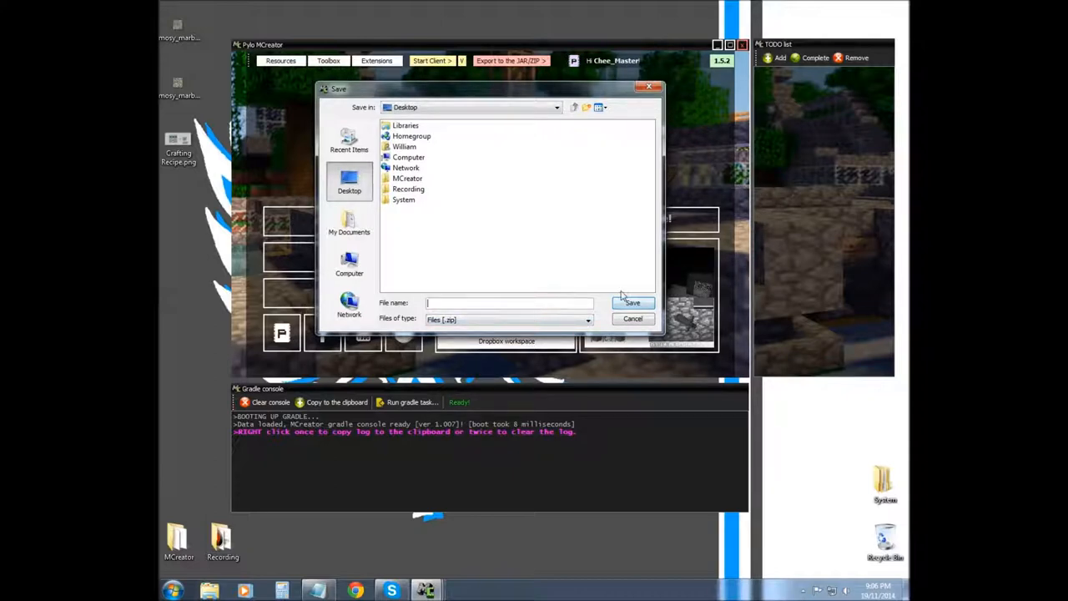
pyautogui.moveTo(643, 361)
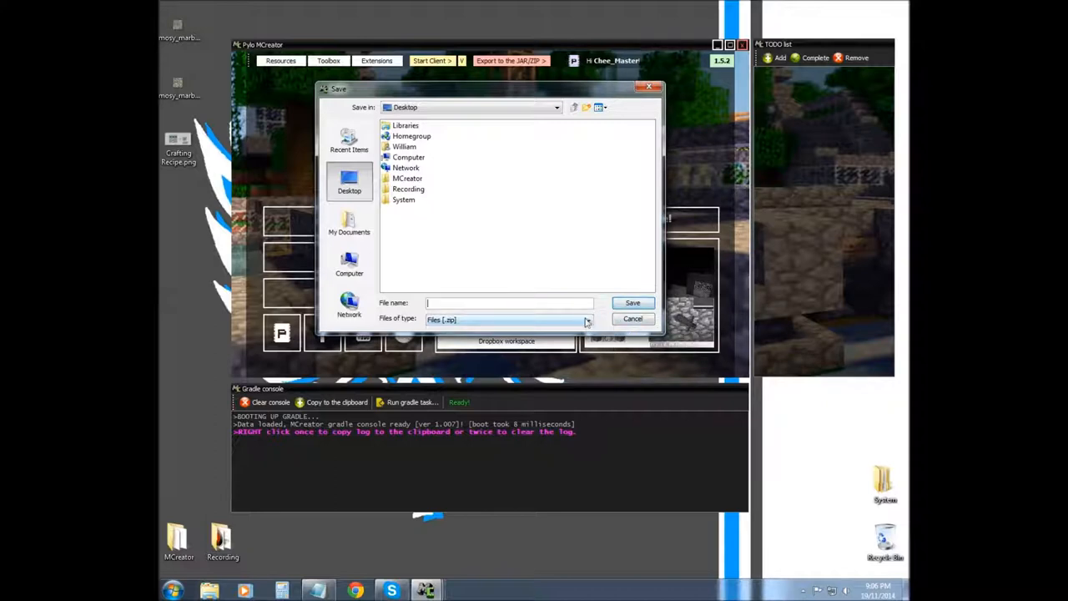
pyautogui.moveTo(534, 300)
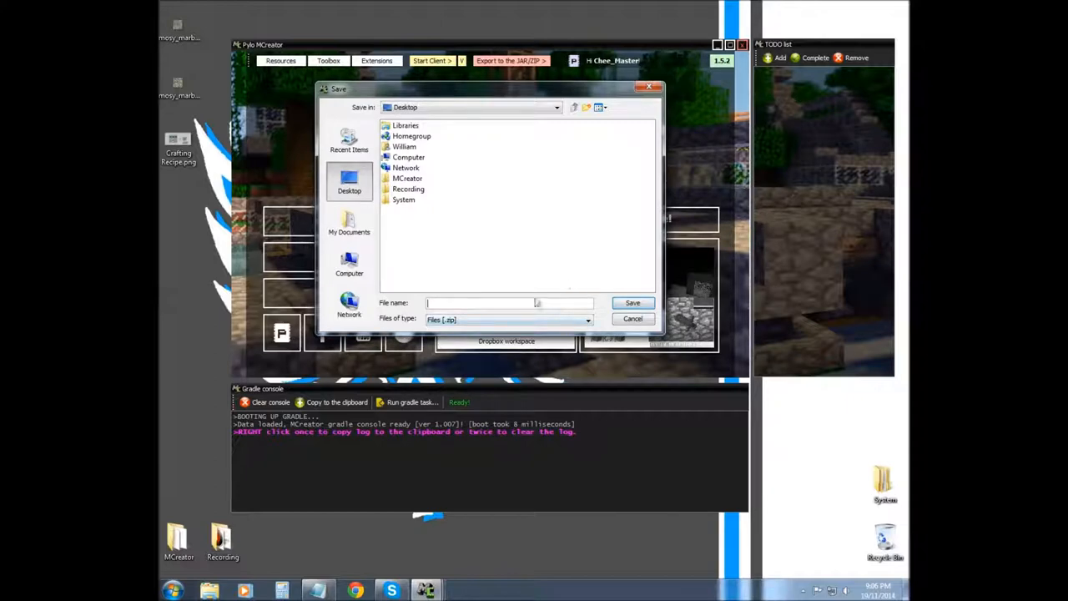
pyautogui.moveTo(499, 294)
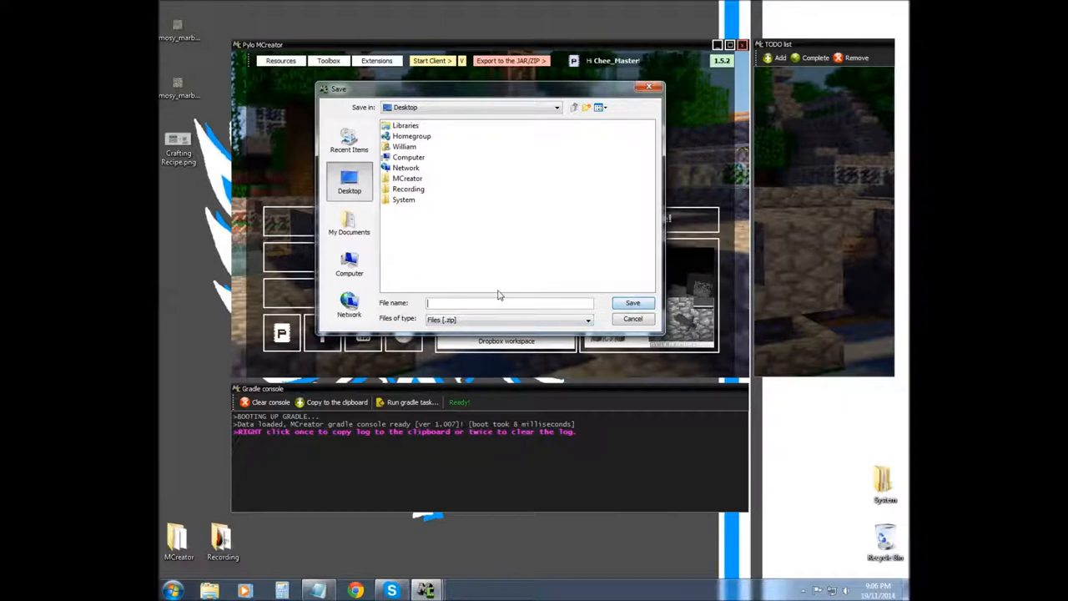
pyautogui.moveTo(800, 199)
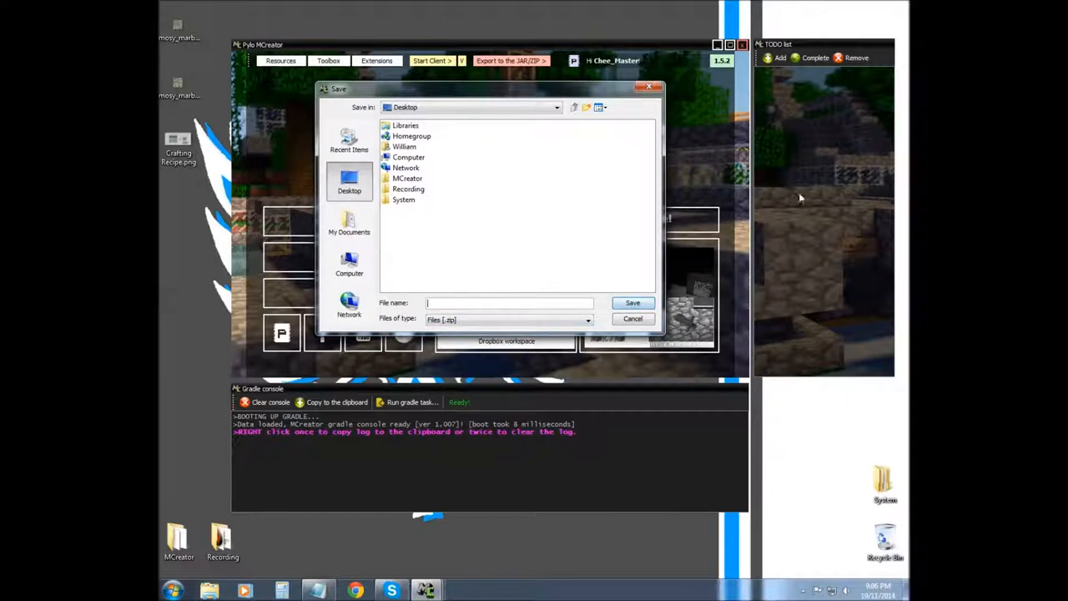
pyautogui.moveTo(562, 287)
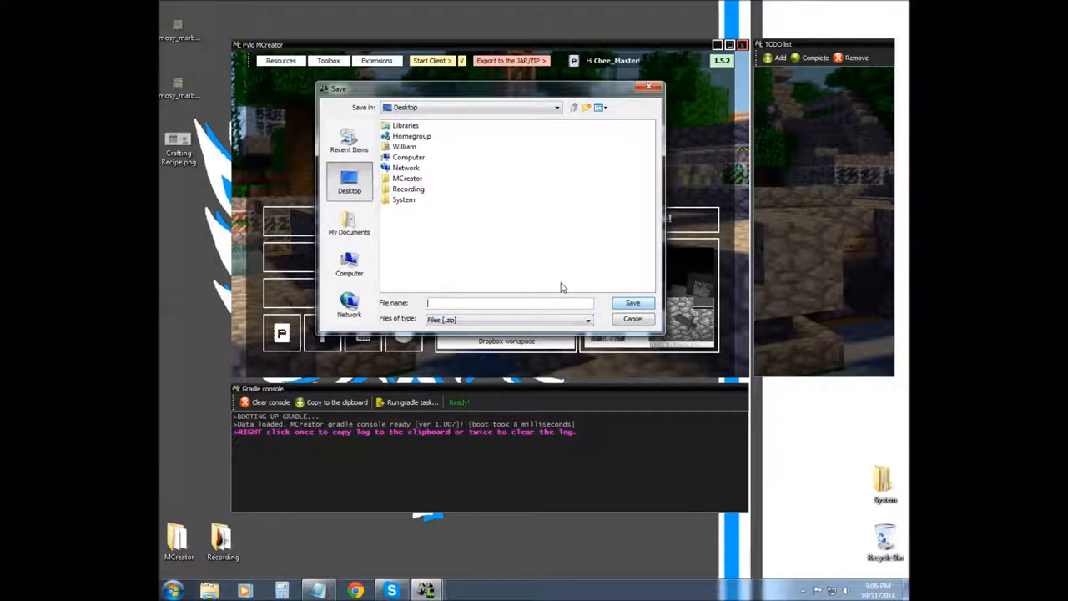
# - Dismiss the save-workspace-as-zip dialog, leaving the export mod details window open
pyautogui.click(632, 303)
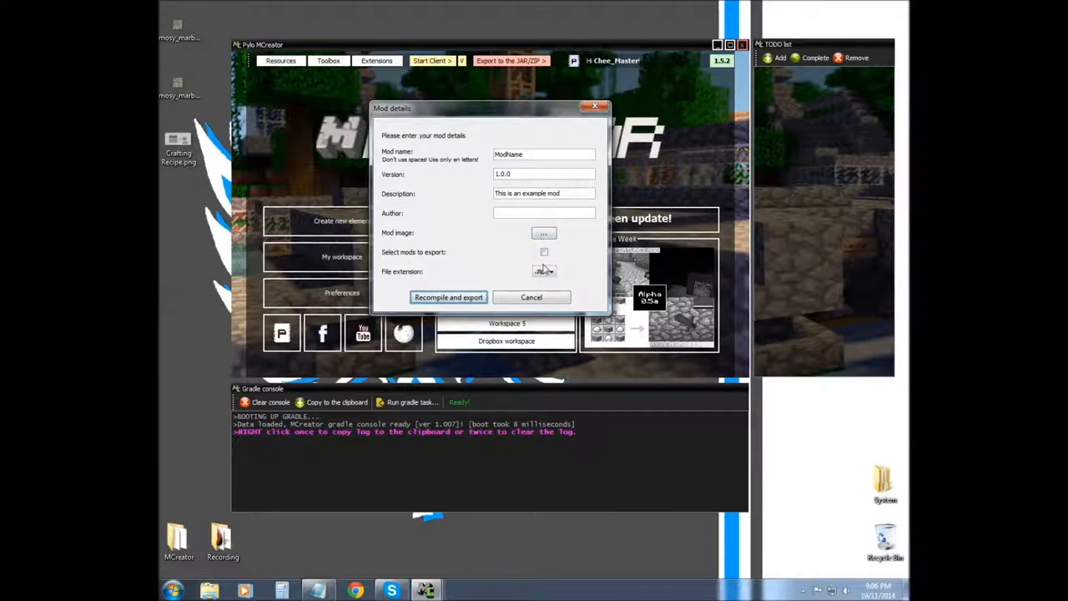
# - Set the export file extension to jar and toggle the choose-mods-to-export option
pyautogui.click(544, 271)
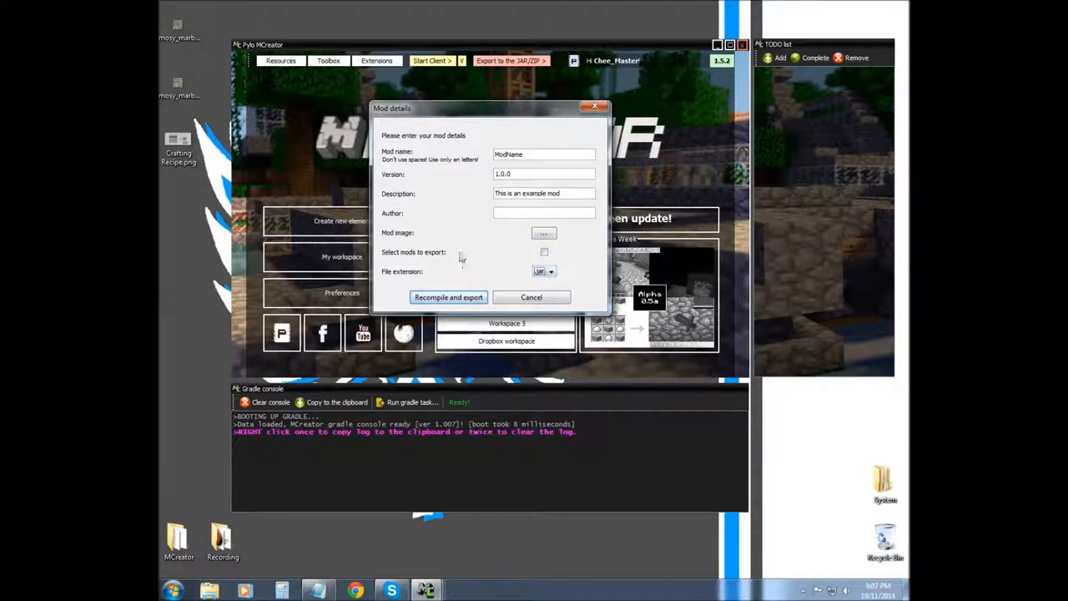
pyautogui.moveTo(497, 242)
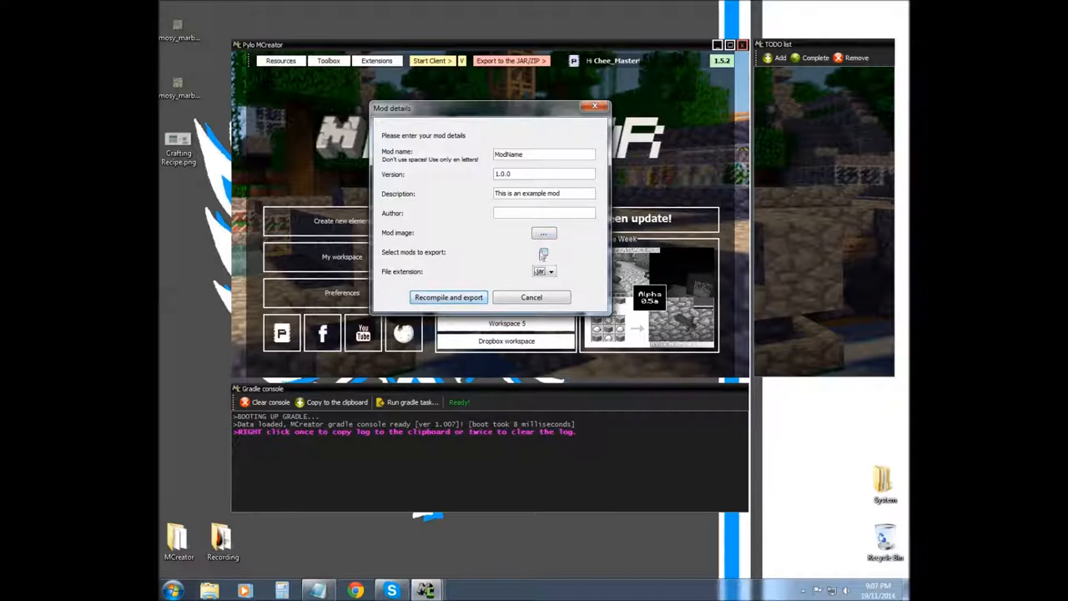
pyautogui.click(543, 233)
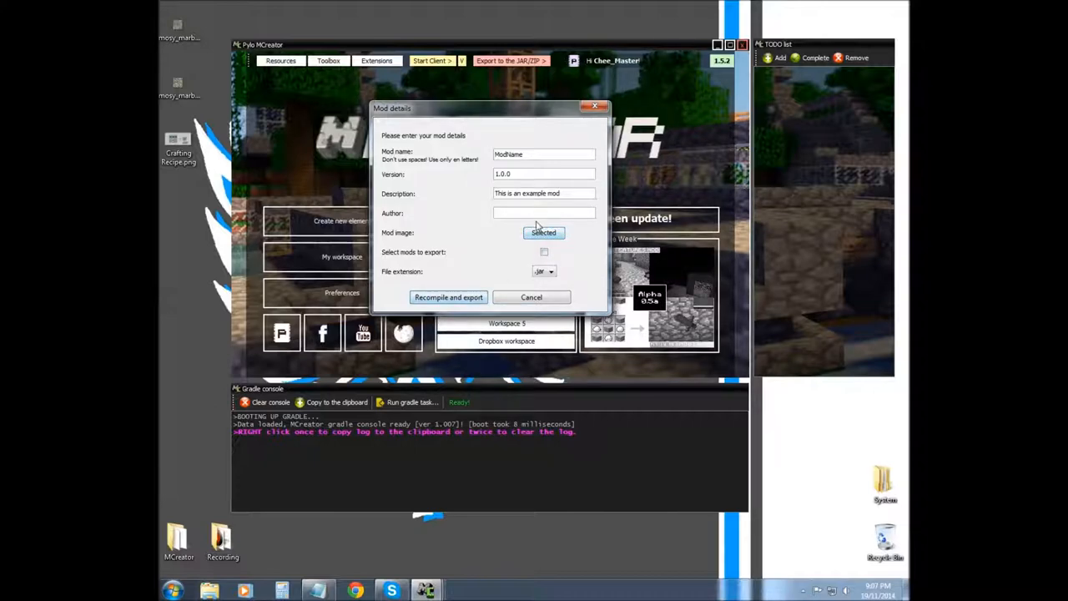
# - Select a PNG from the Desktop in the Mod image chooser
pyautogui.click(543, 233)
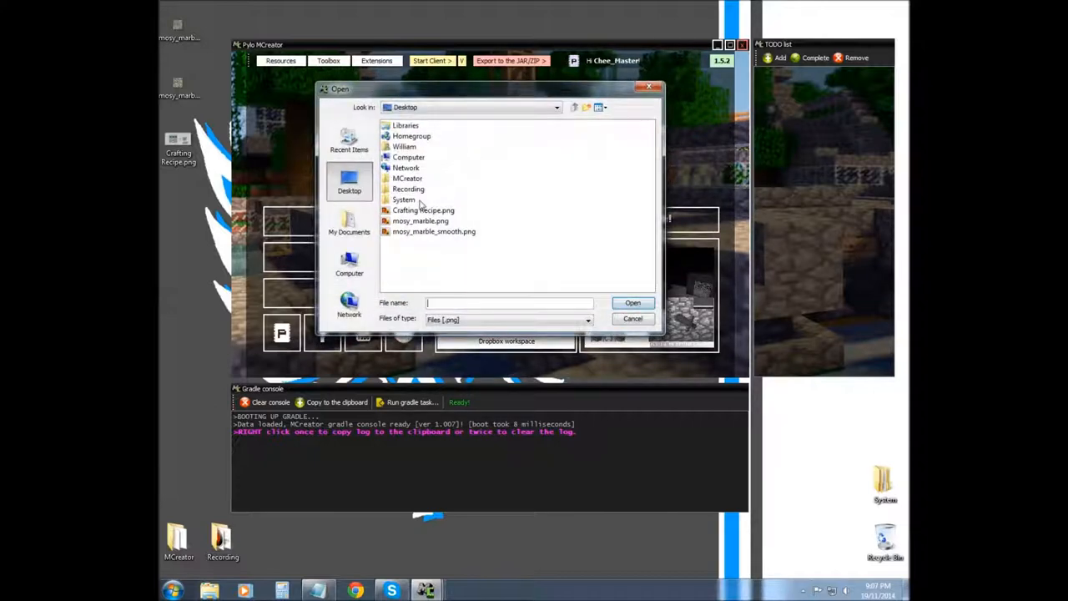
pyautogui.click(632, 302)
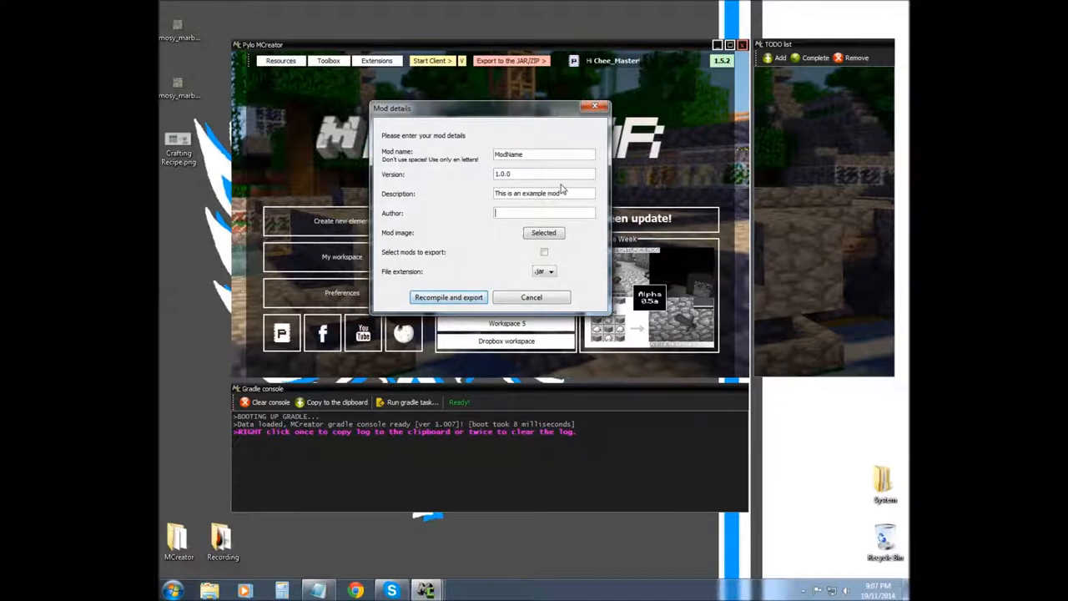
pyautogui.moveTo(484, 200)
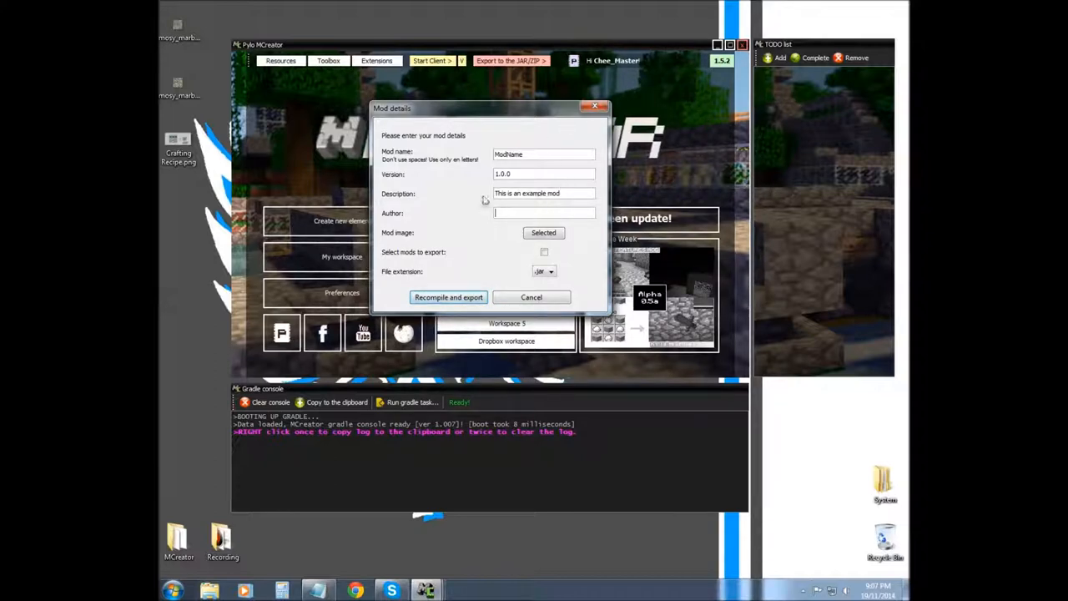
# - Replace the mod version with 1.2.5
pyautogui.tripleClick(543, 193)
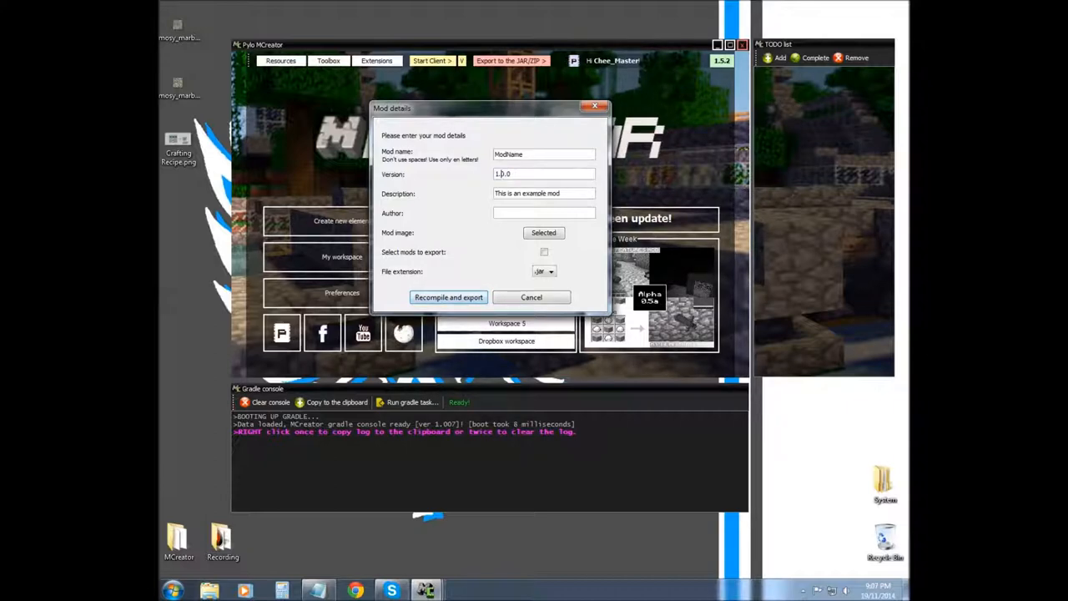
pyautogui.write('1.2.0')
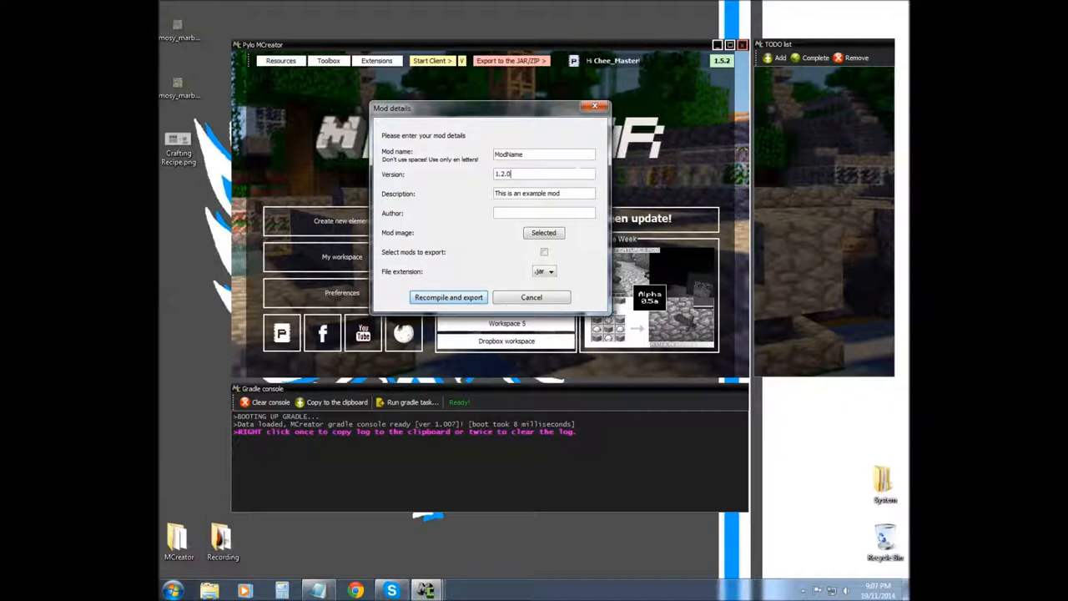
pyautogui.write('5')
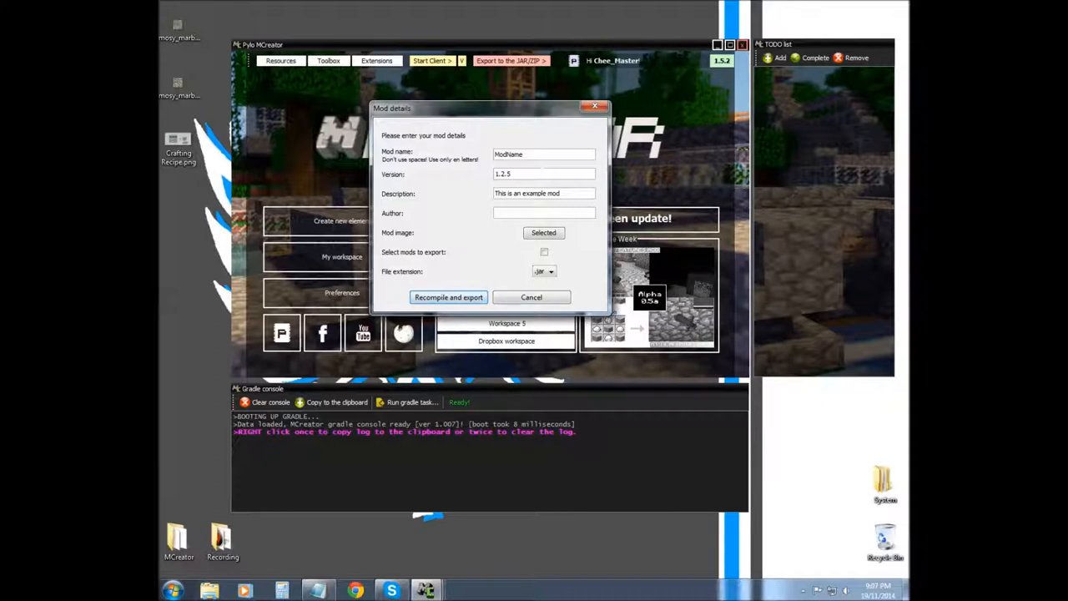
# - Select the Mod name text, then cancel the export details dialog
pyautogui.click(543, 154)
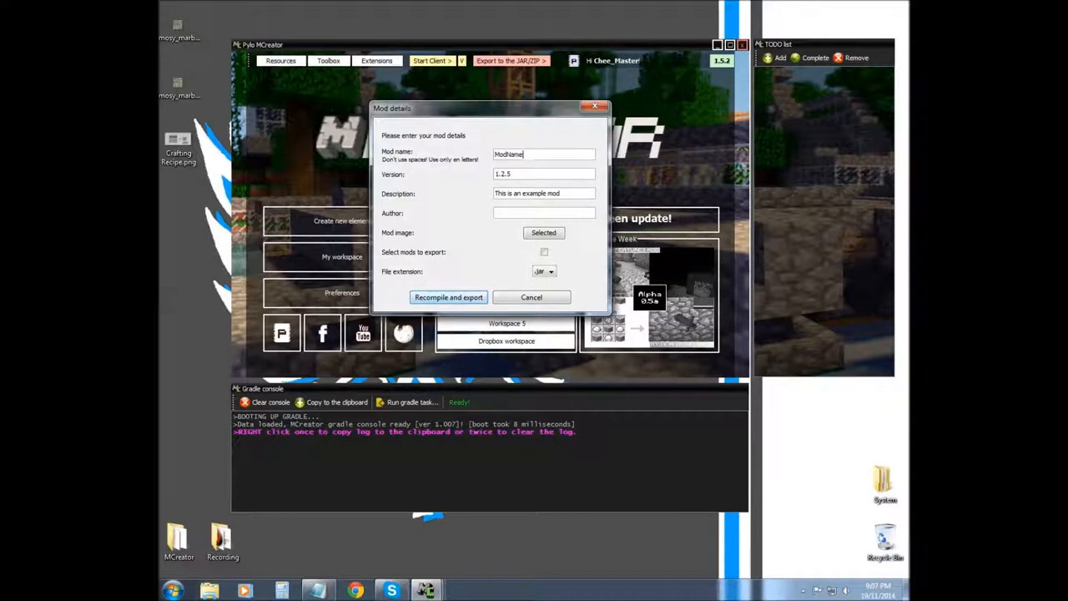
pyautogui.tripleClick(543, 154)
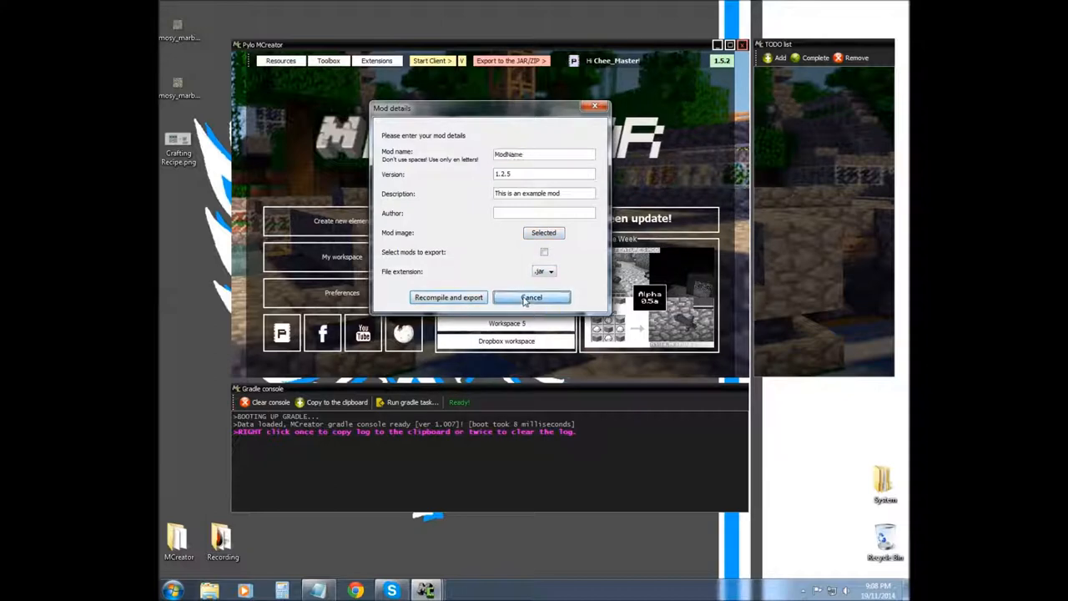
pyautogui.click(531, 298)
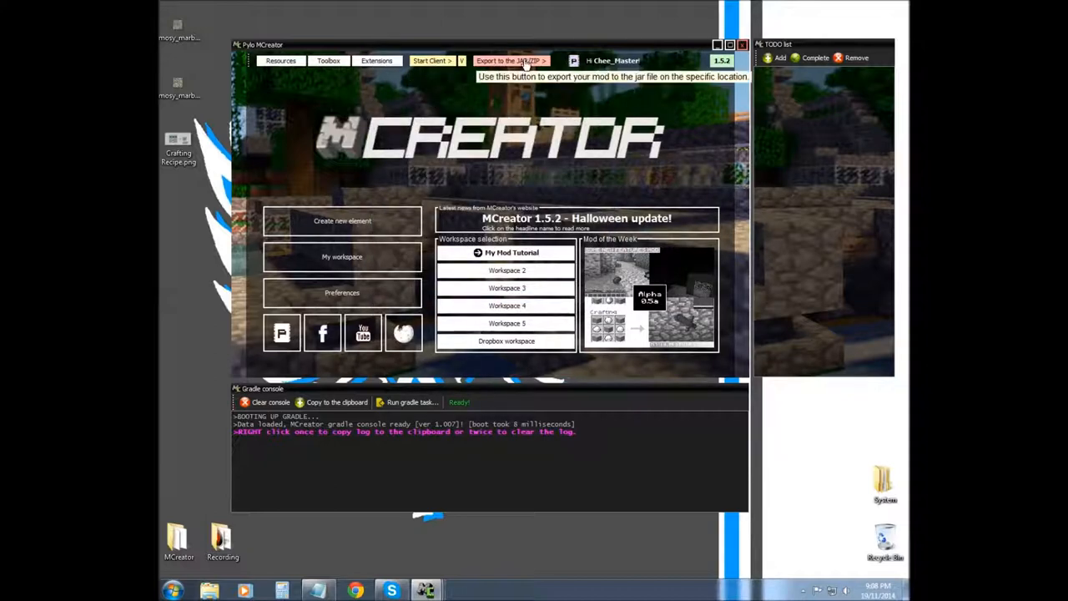
pyautogui.moveTo(457, 86)
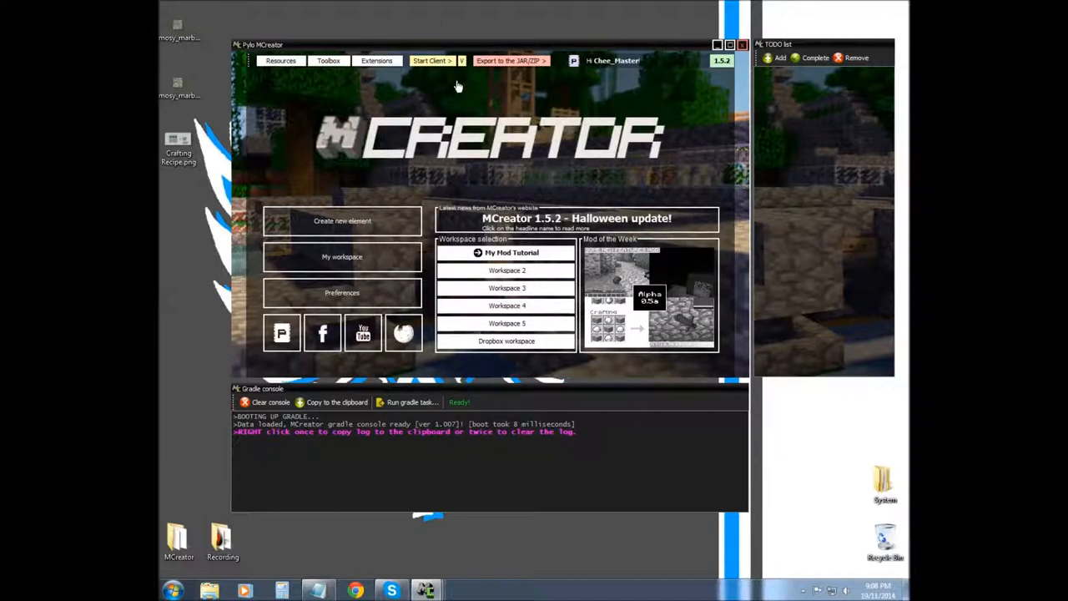
# - Open the current workspace and briefly view the variable list editor
pyautogui.click(342, 256)
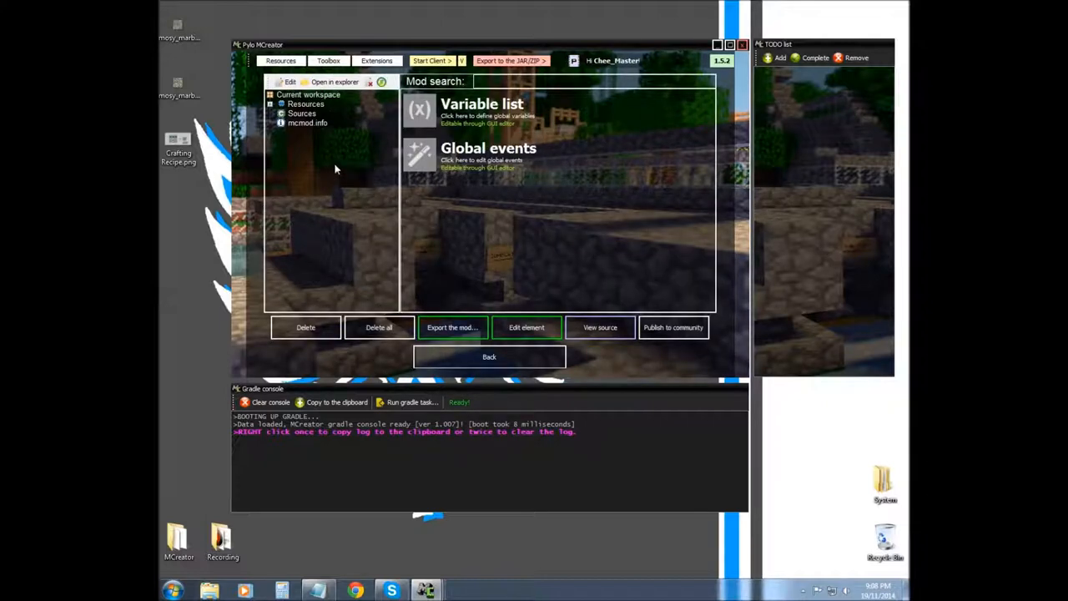
pyautogui.click(482, 104)
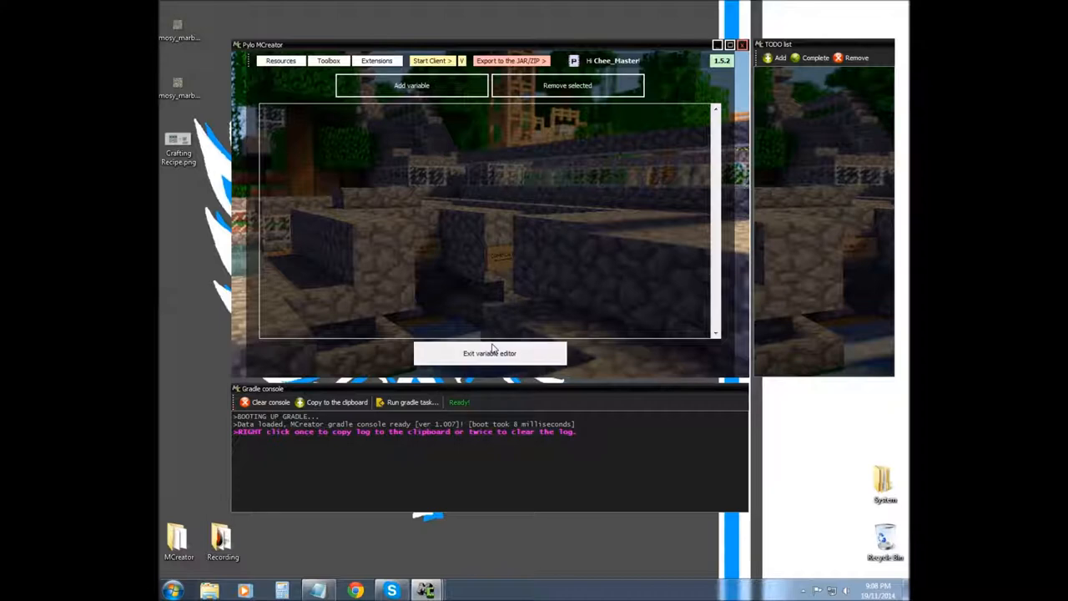
pyautogui.click(489, 353)
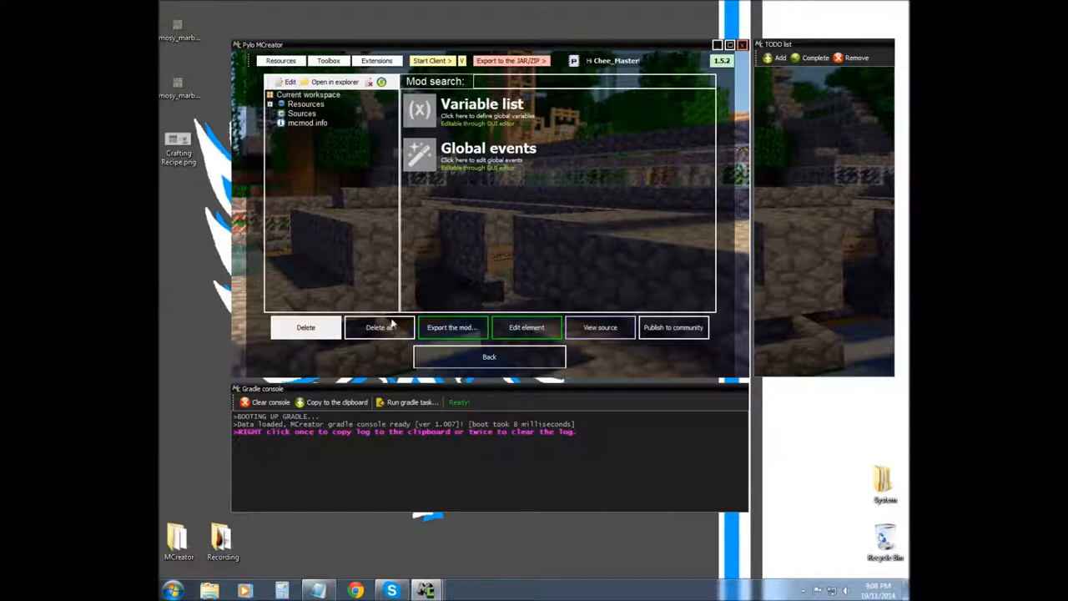
pyautogui.moveTo(489, 155)
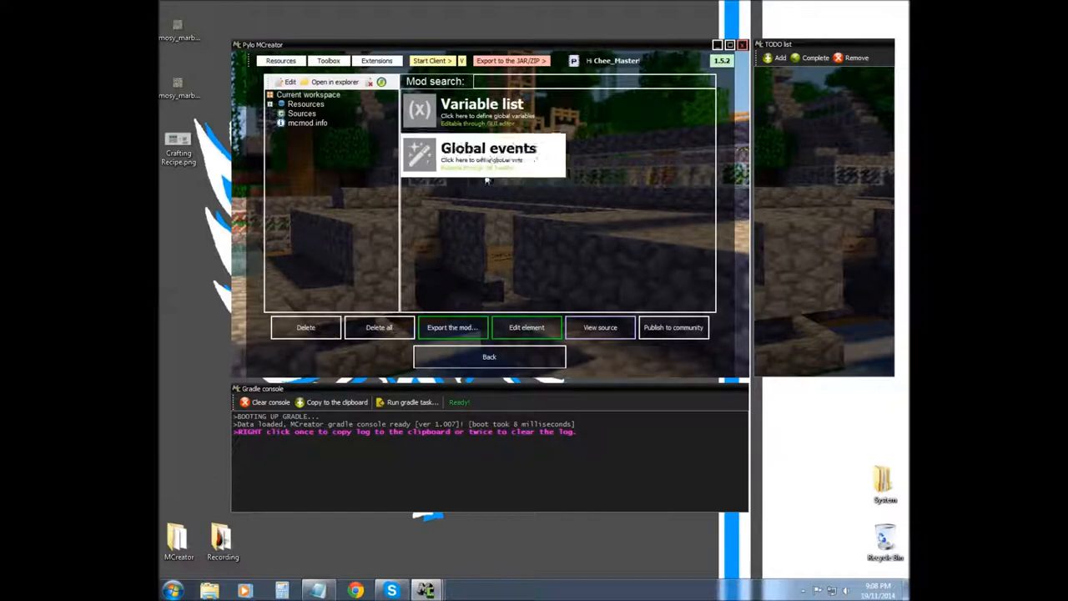
# - Try adding a String variable in the variable editor, then cancel and leave
pyautogui.click(482, 104)
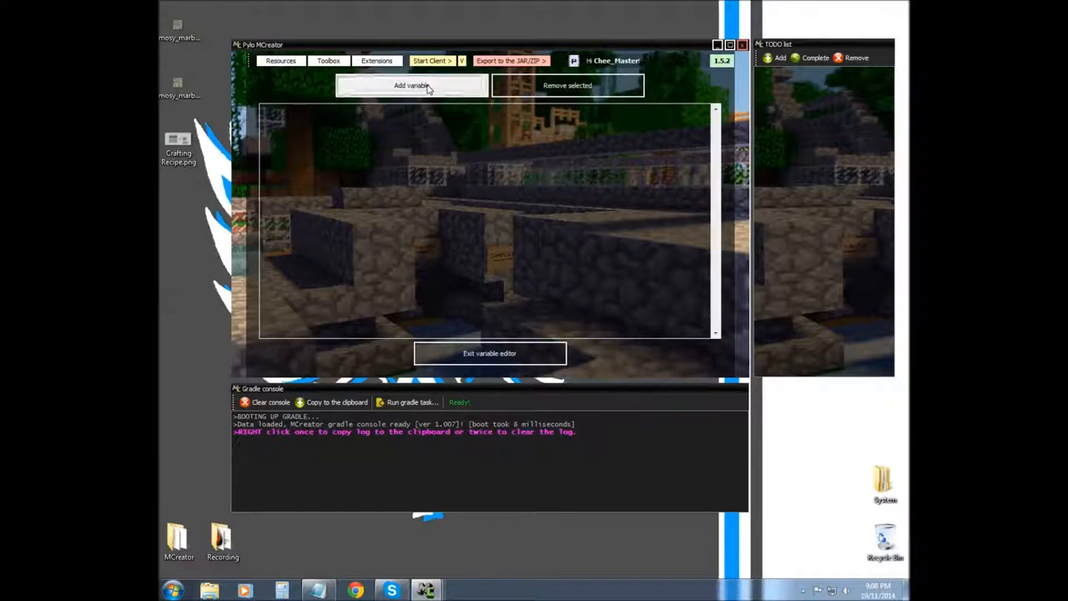
pyautogui.click(412, 85)
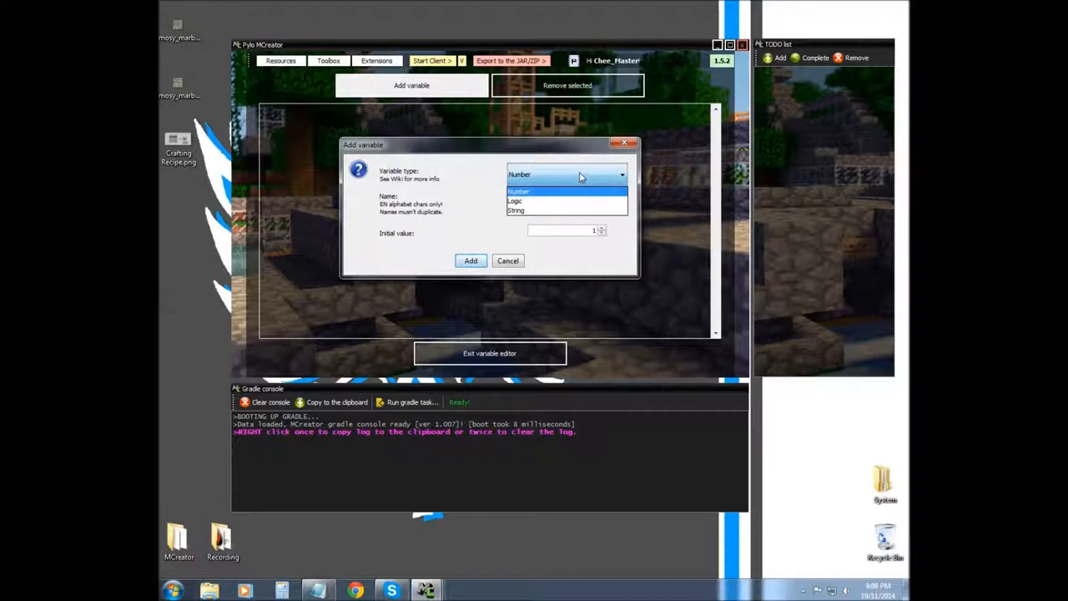
pyautogui.click(517, 209)
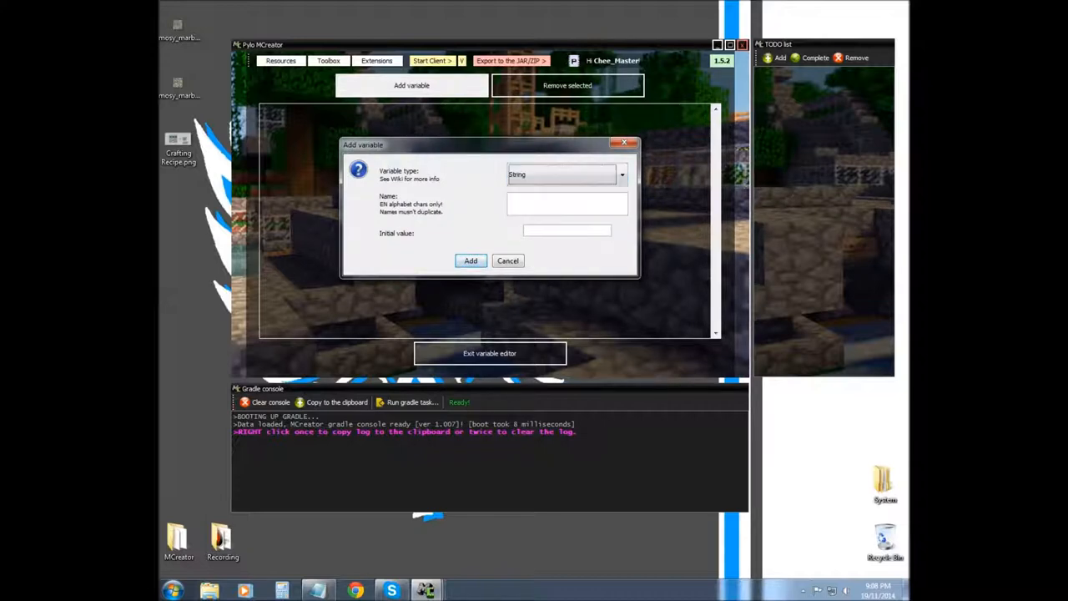
pyautogui.click(562, 173)
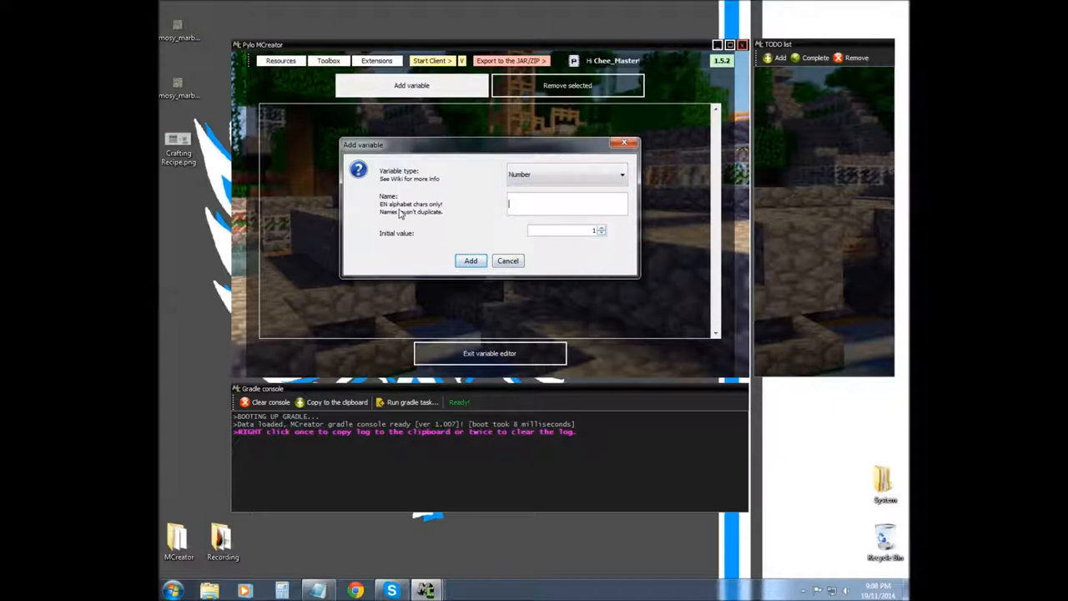
pyautogui.click(509, 261)
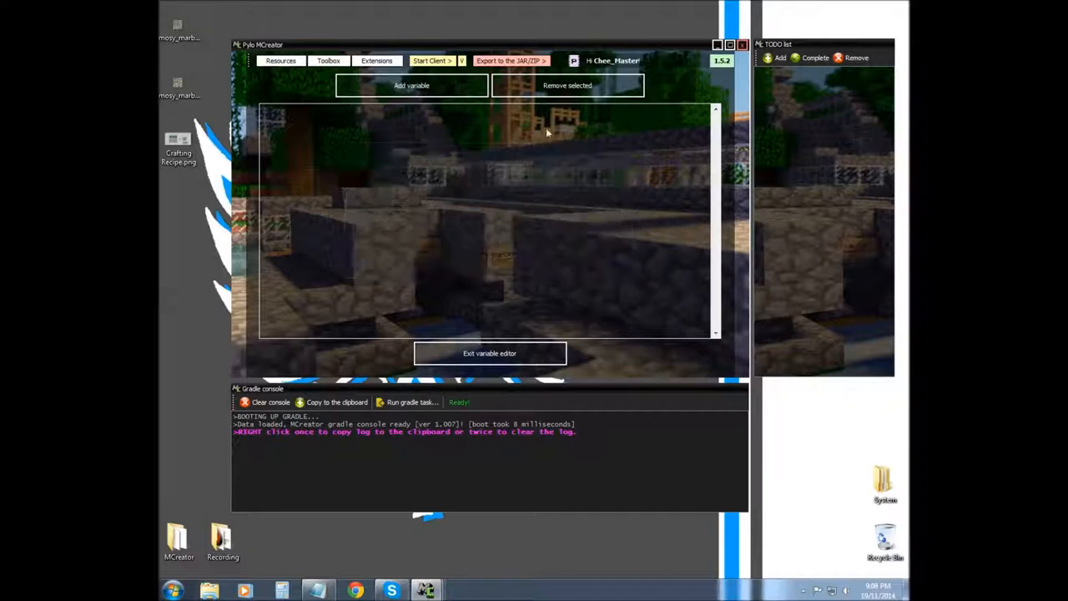
pyautogui.click(490, 353)
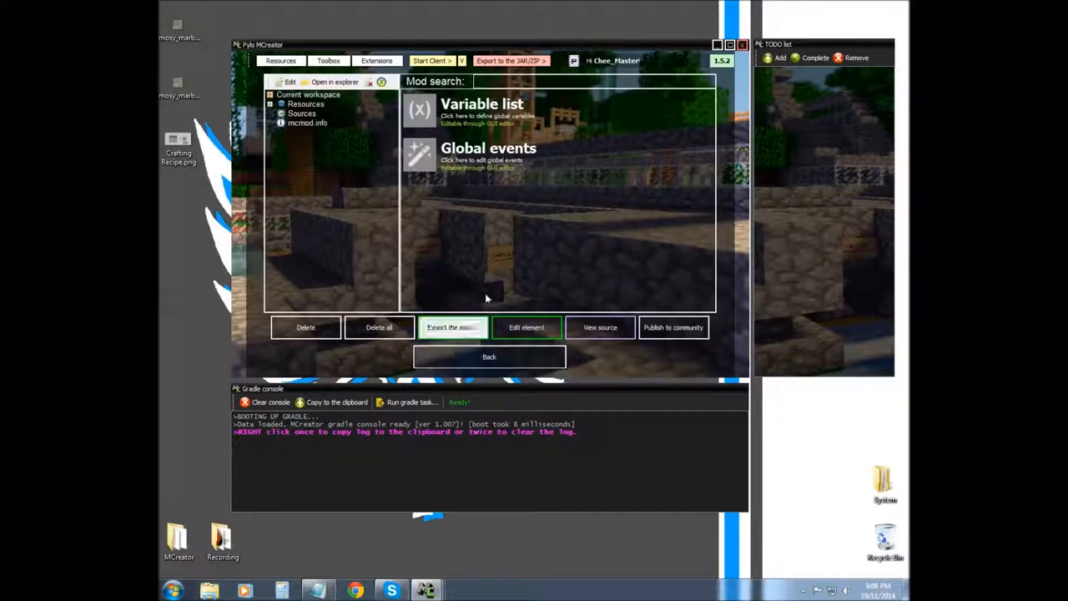
pyautogui.click(488, 157)
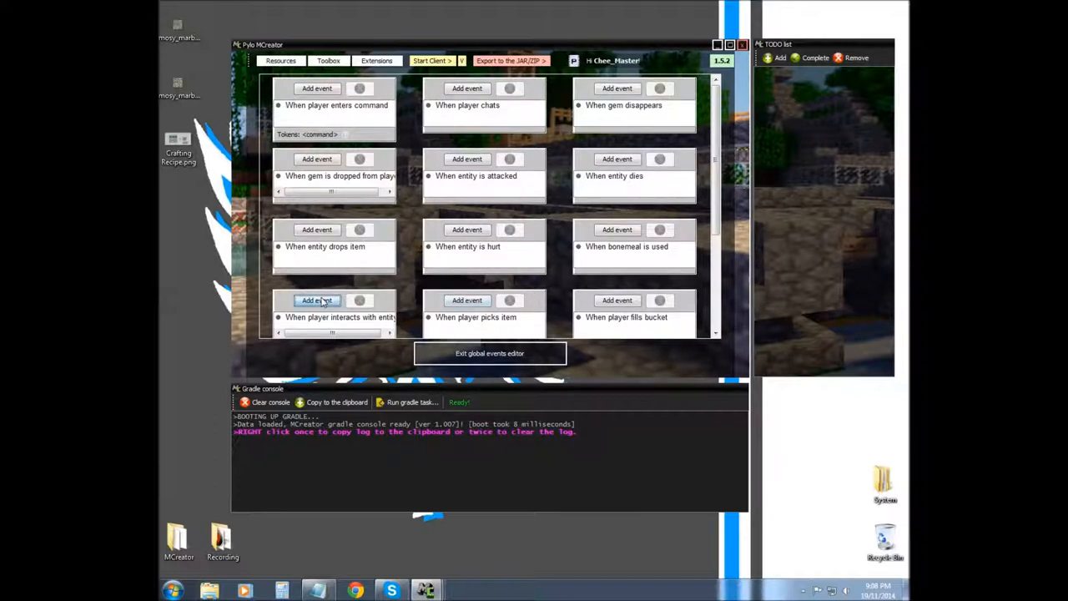
pyautogui.click(317, 301)
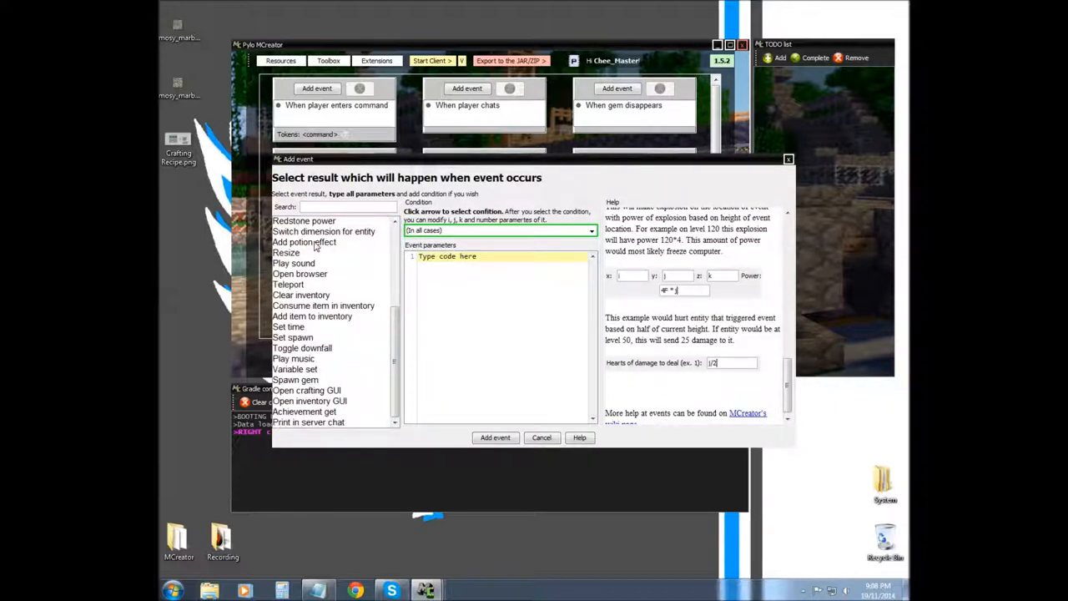
pyautogui.scroll(3)
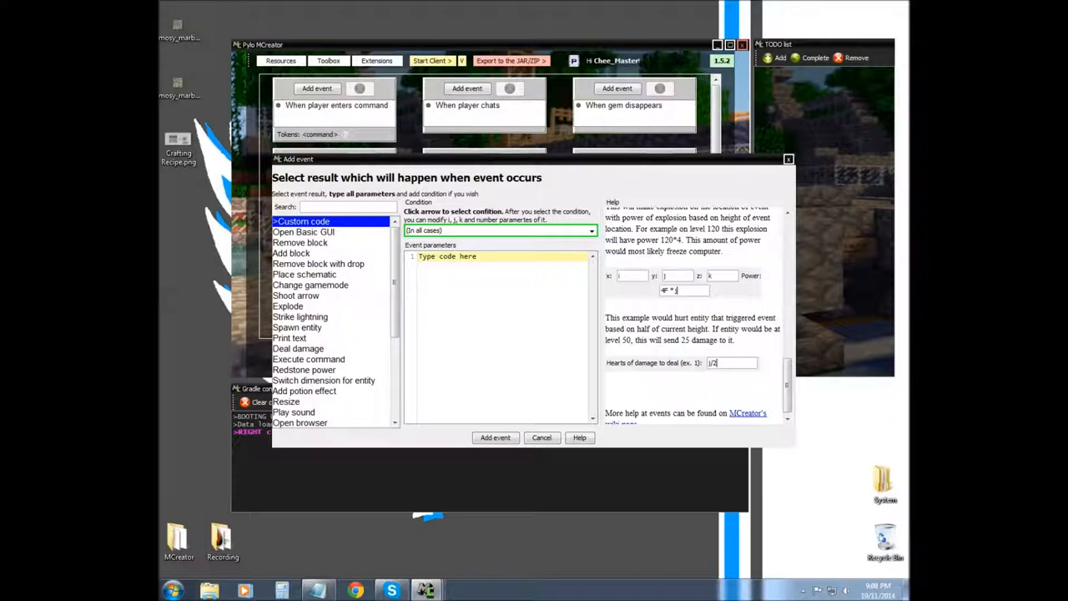
pyautogui.click(541, 437)
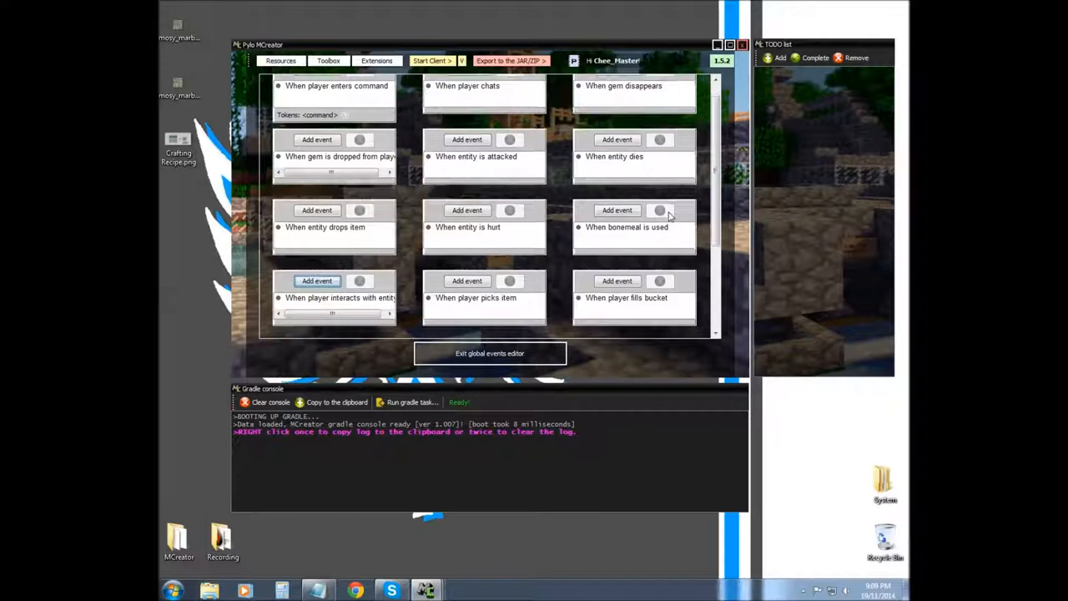
pyautogui.scroll(-3)
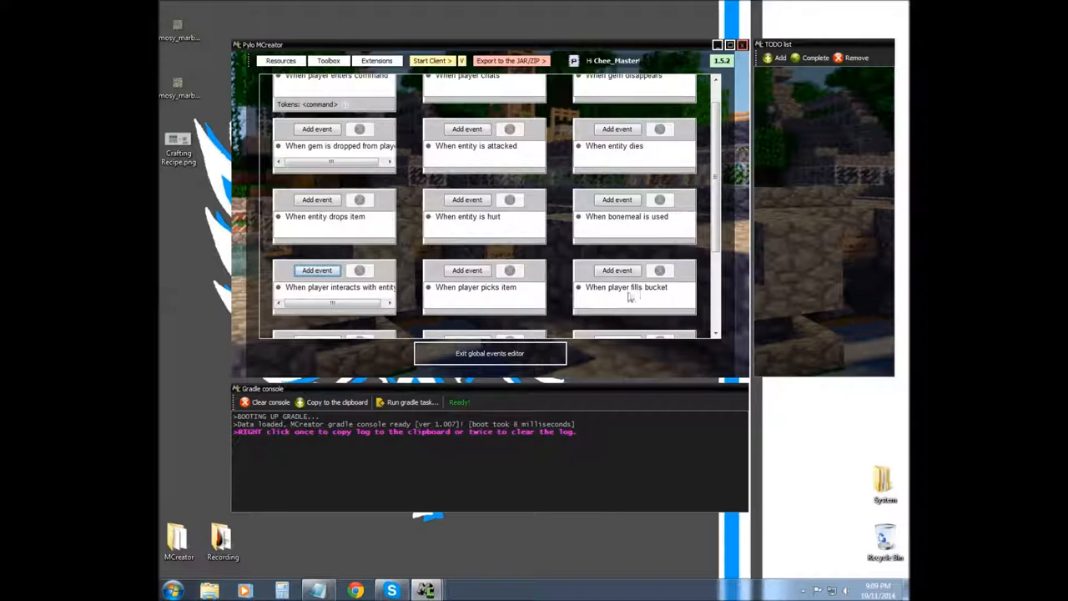
pyautogui.scroll(-3)
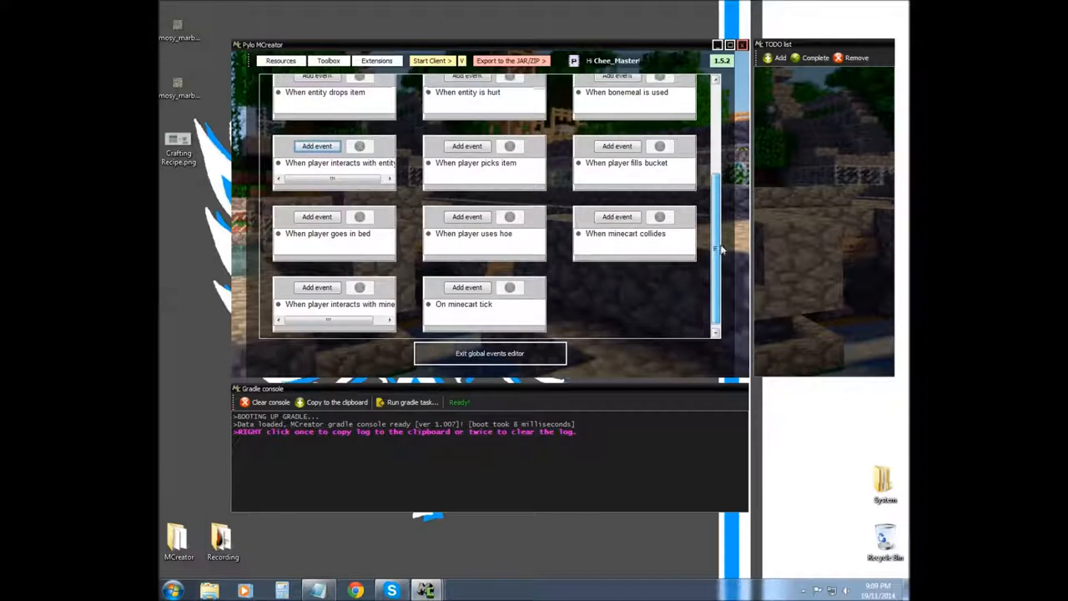
pyautogui.scroll(3)
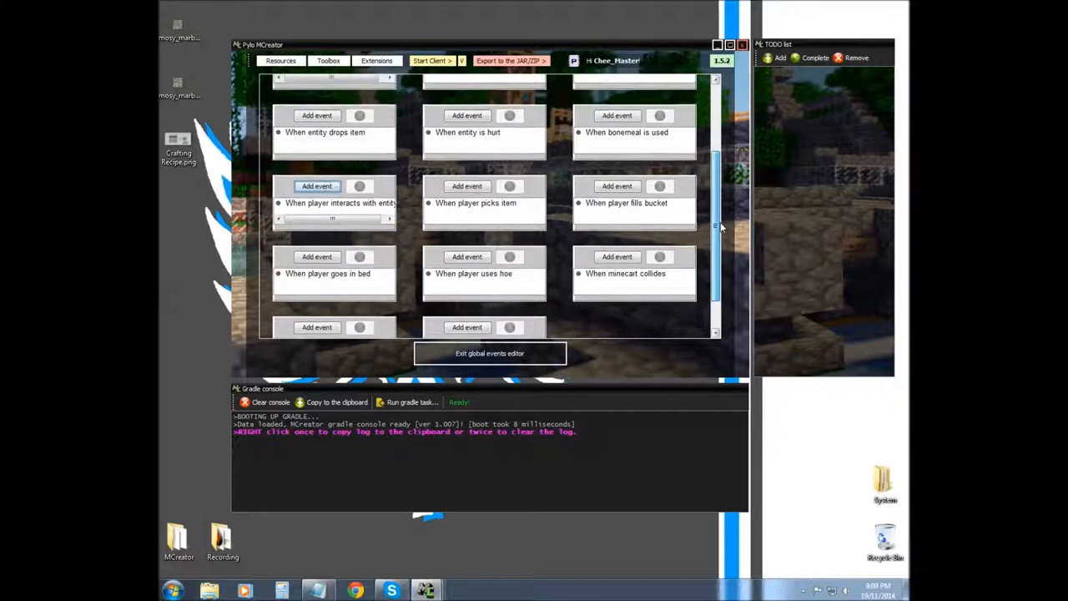
pyautogui.scroll(3)
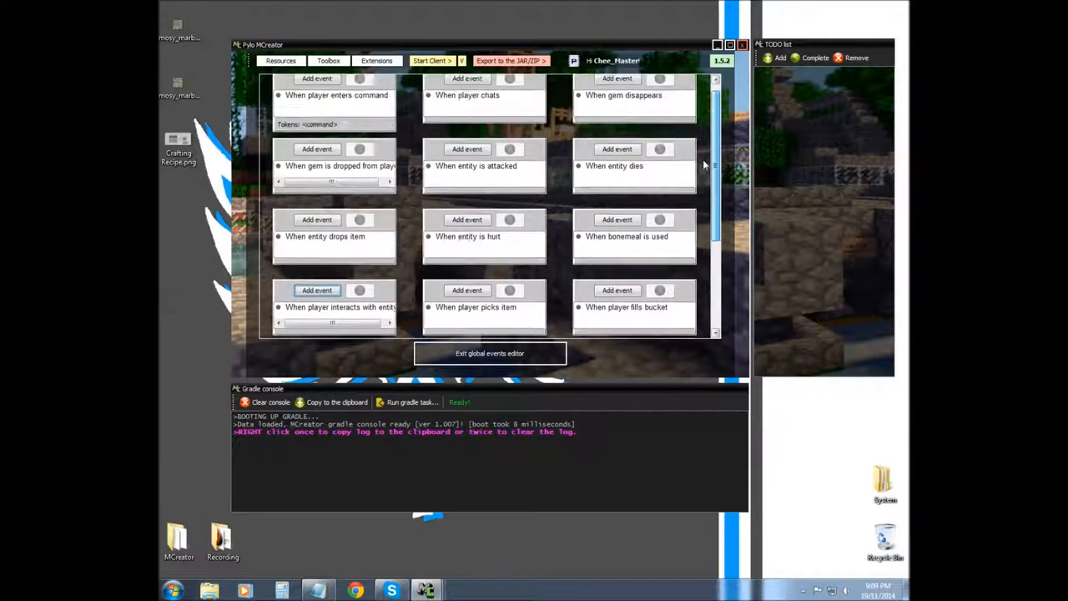
pyautogui.scroll(3)
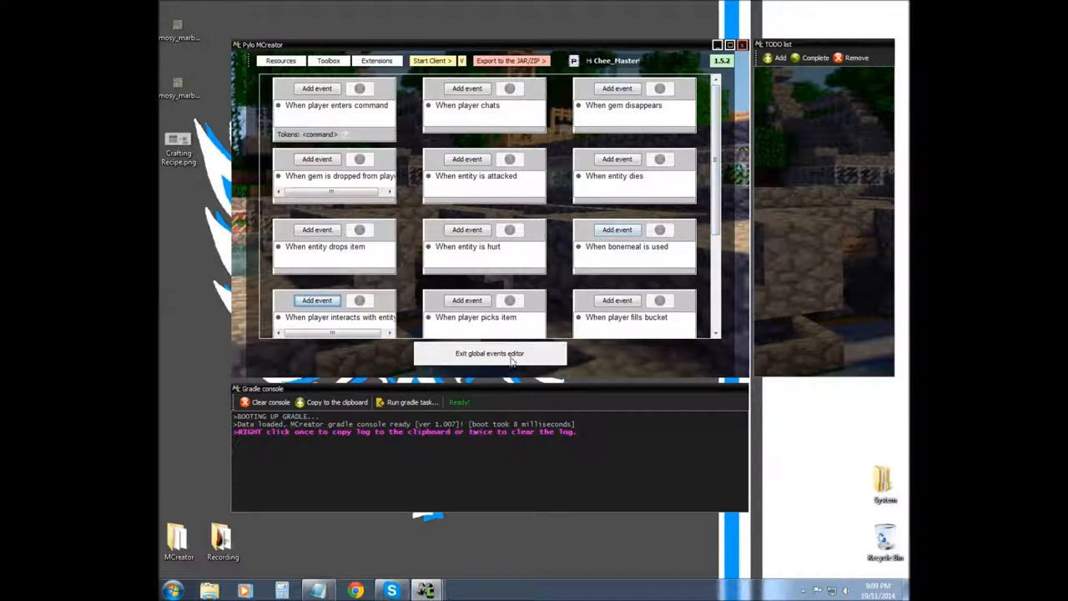
pyautogui.click(489, 353)
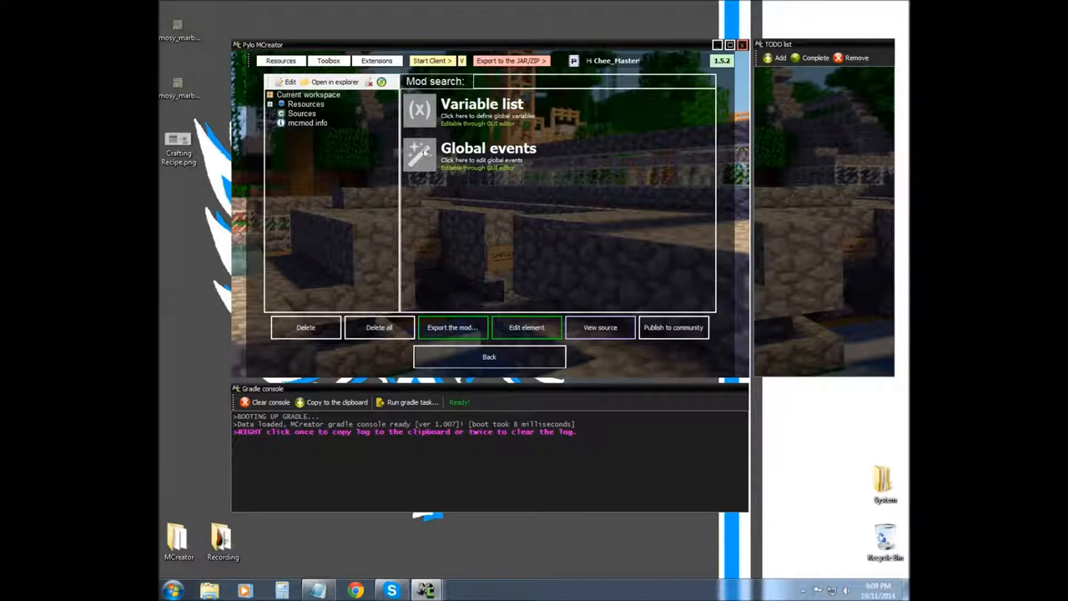
pyautogui.moveTo(514, 279)
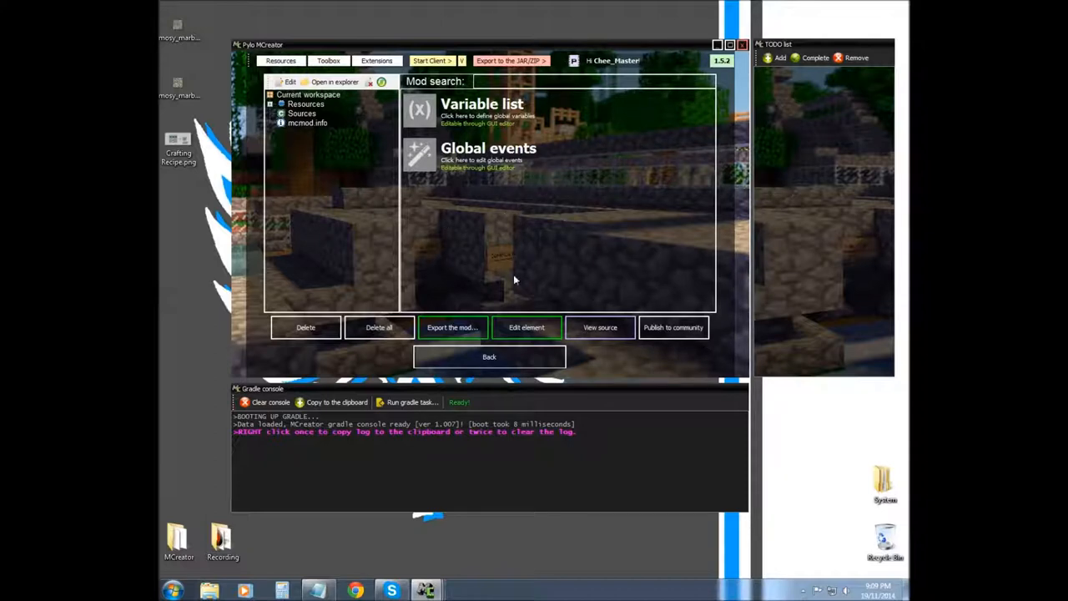
pyautogui.click(489, 155)
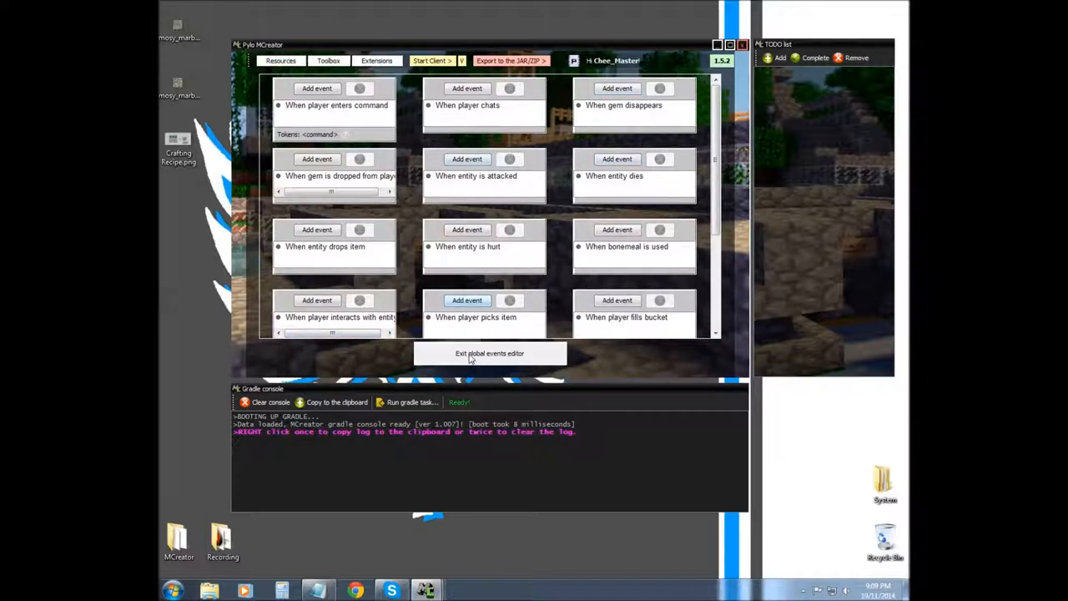
pyautogui.click(489, 353)
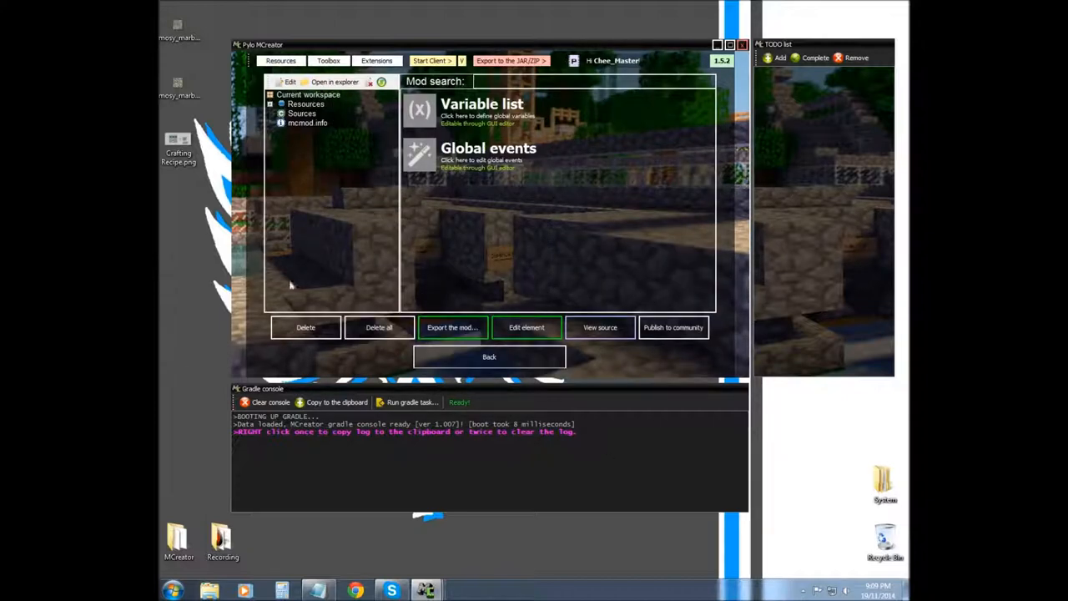
pyautogui.moveTo(500, 226)
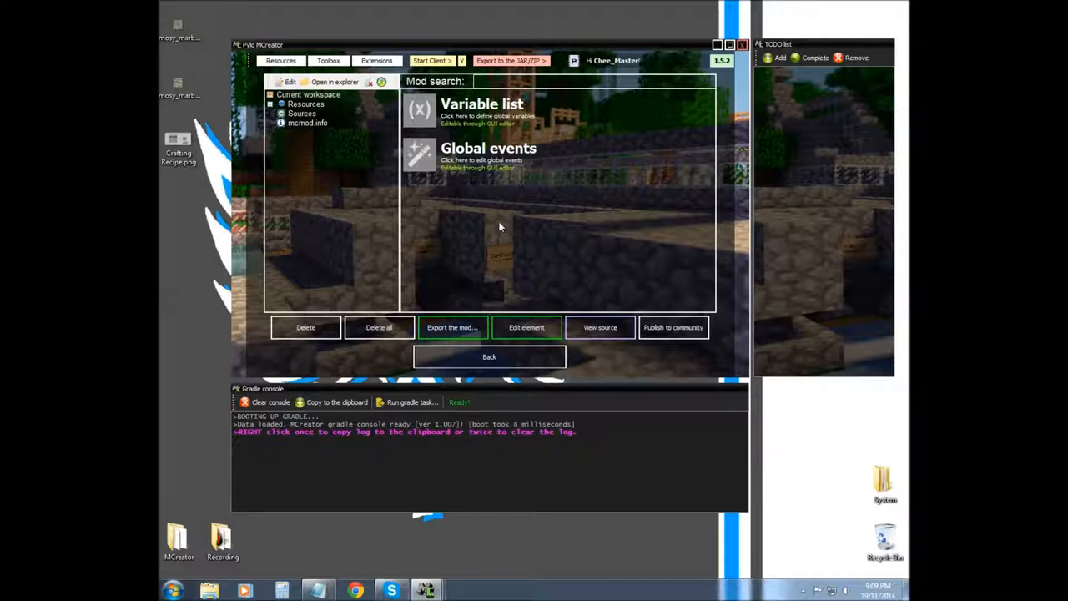
pyautogui.moveTo(496, 202)
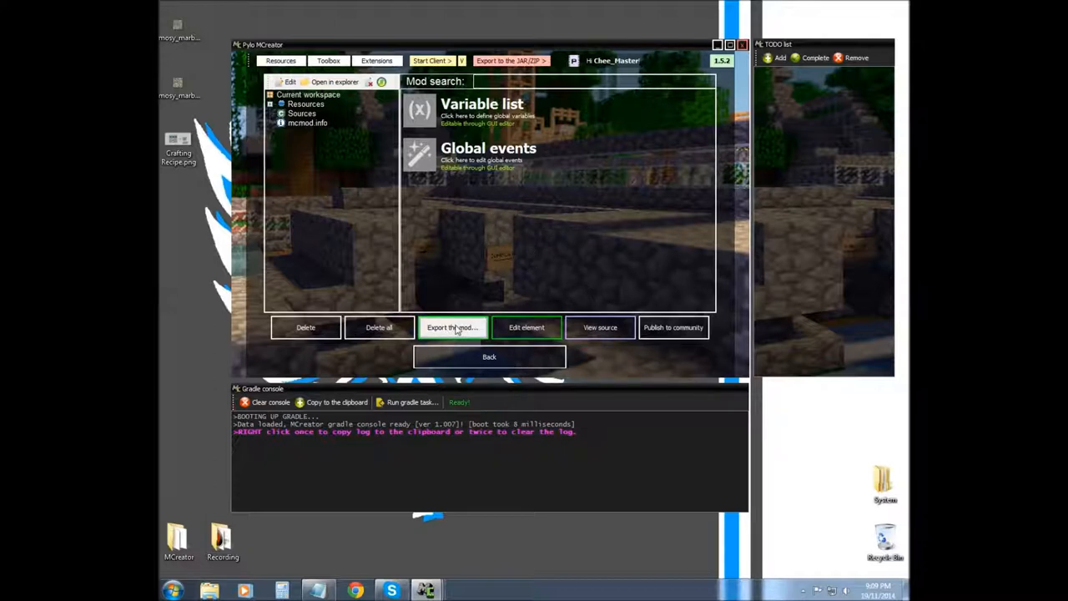
pyautogui.click(452, 327)
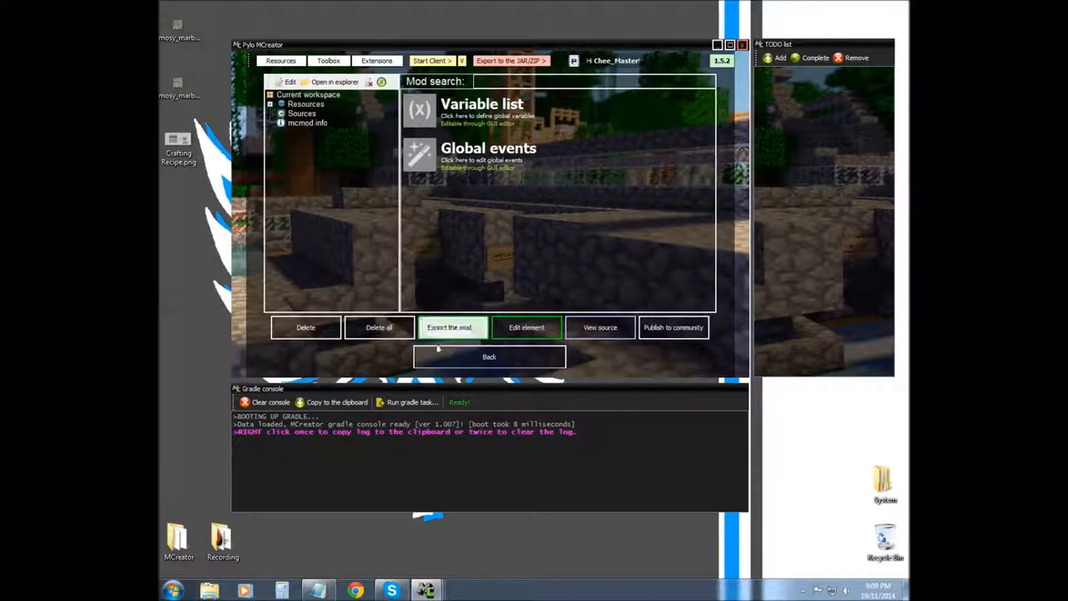
pyautogui.moveTo(527, 327)
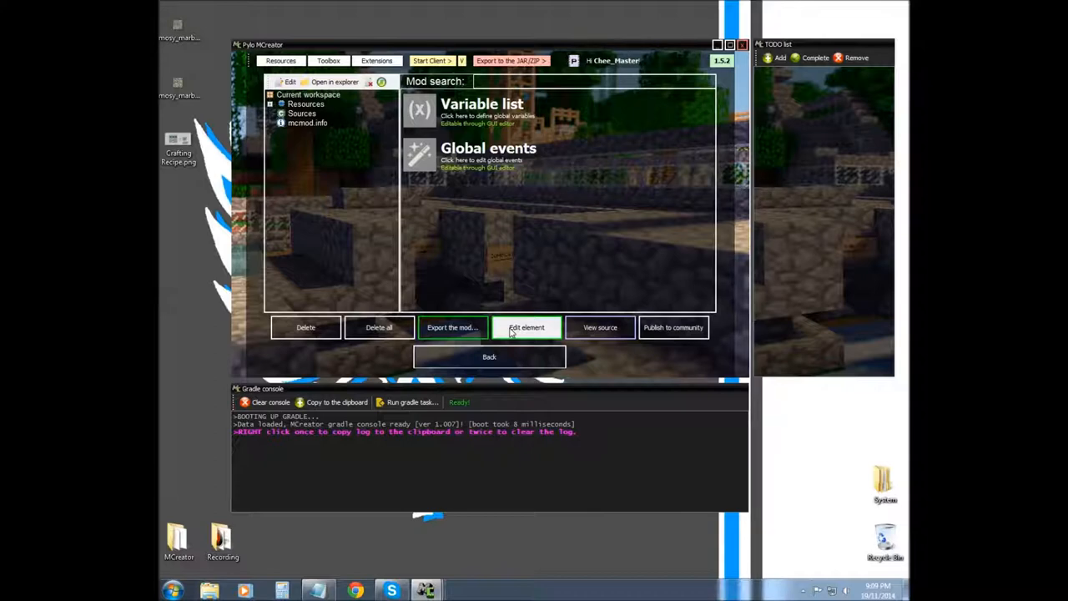
pyautogui.moveTo(526, 327)
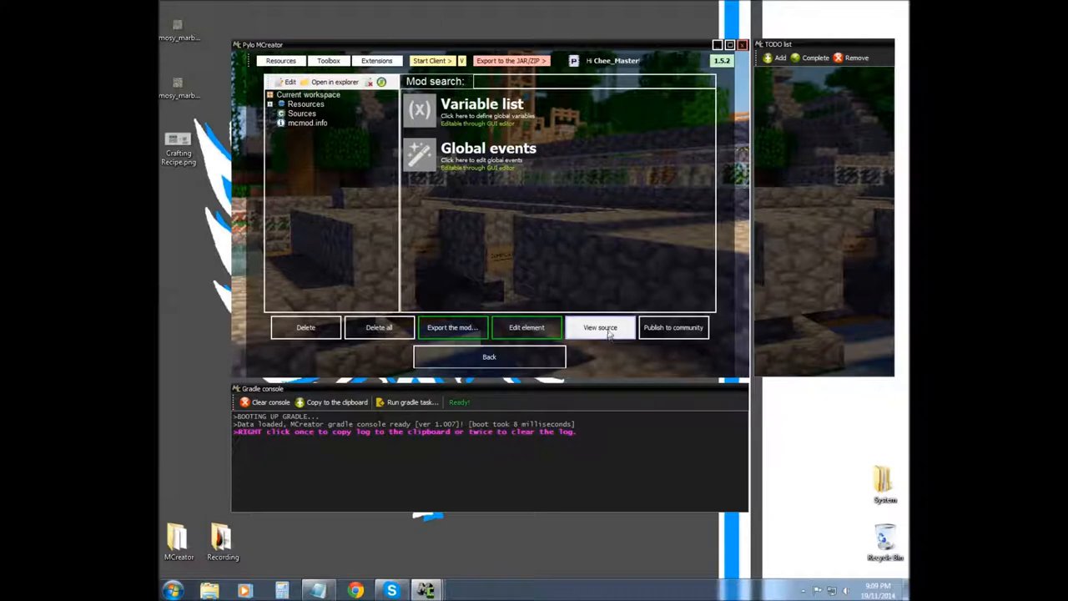
pyautogui.moveTo(601, 329)
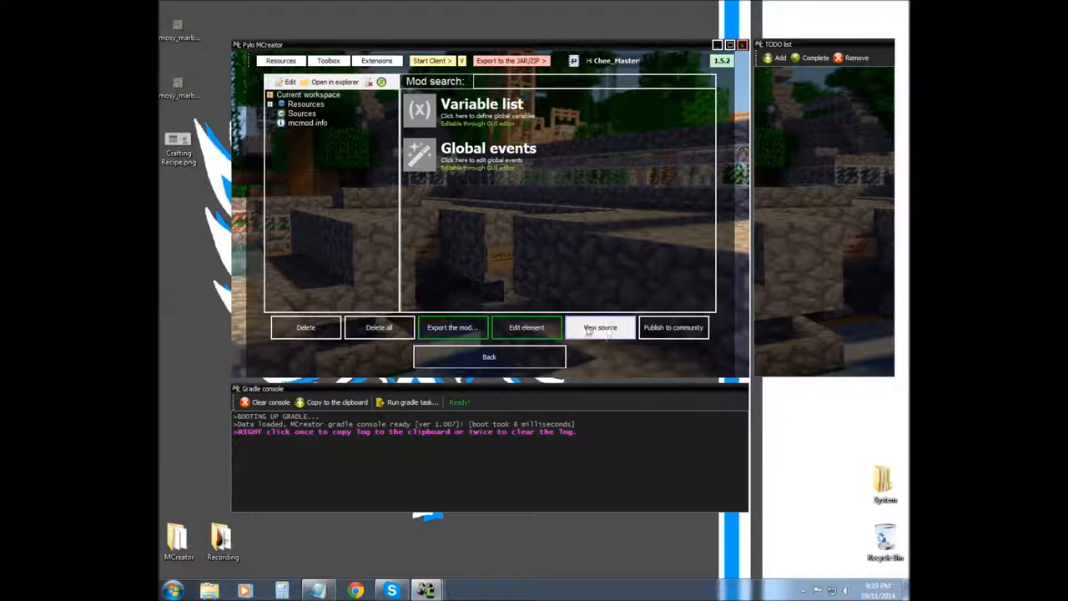
pyautogui.click(488, 154)
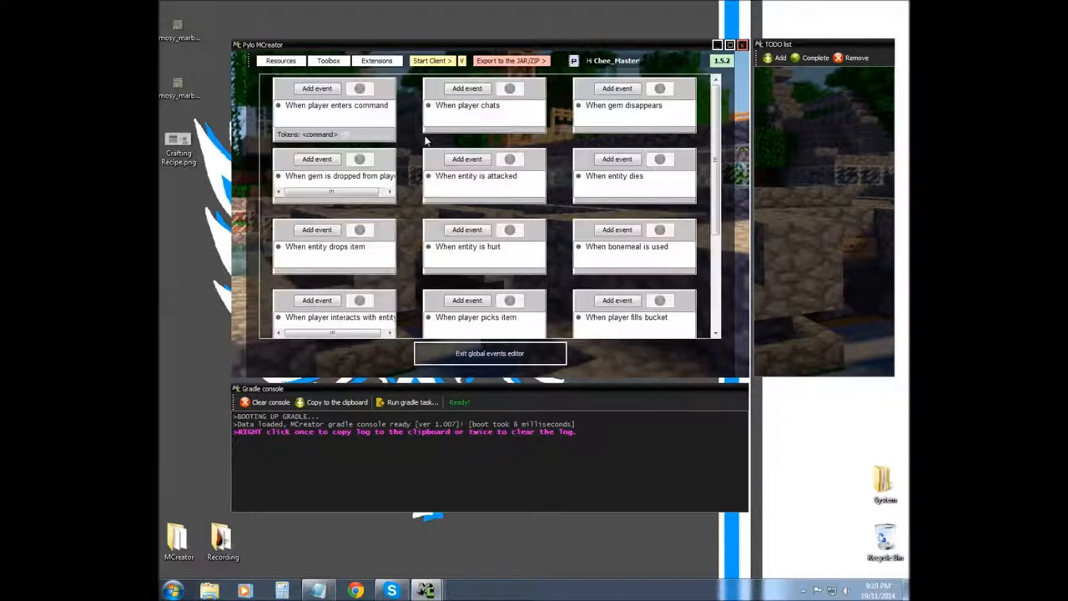
pyautogui.click(490, 353)
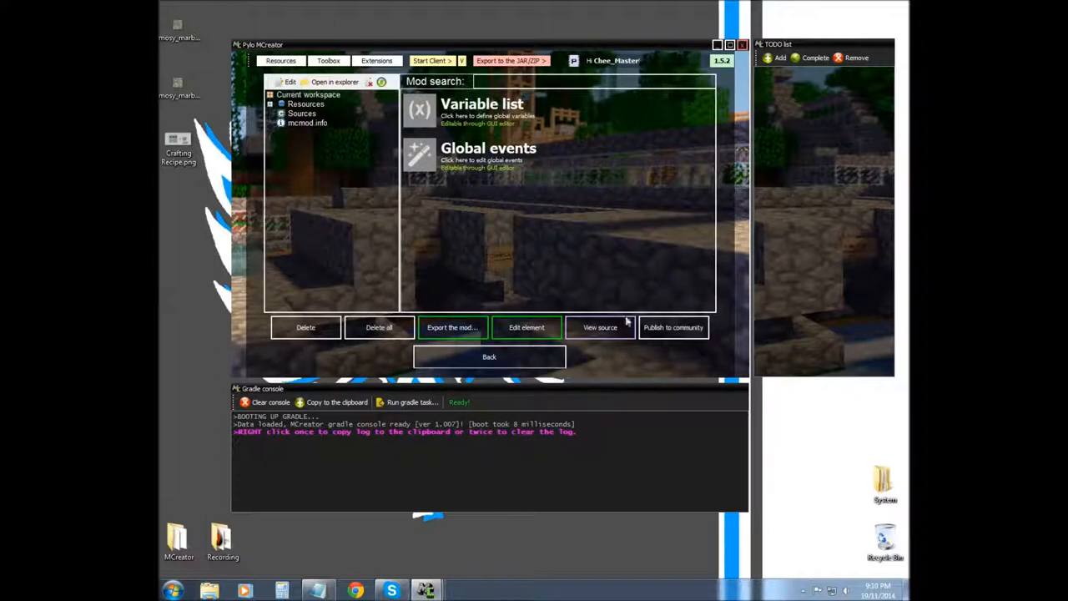
pyautogui.moveTo(673, 327)
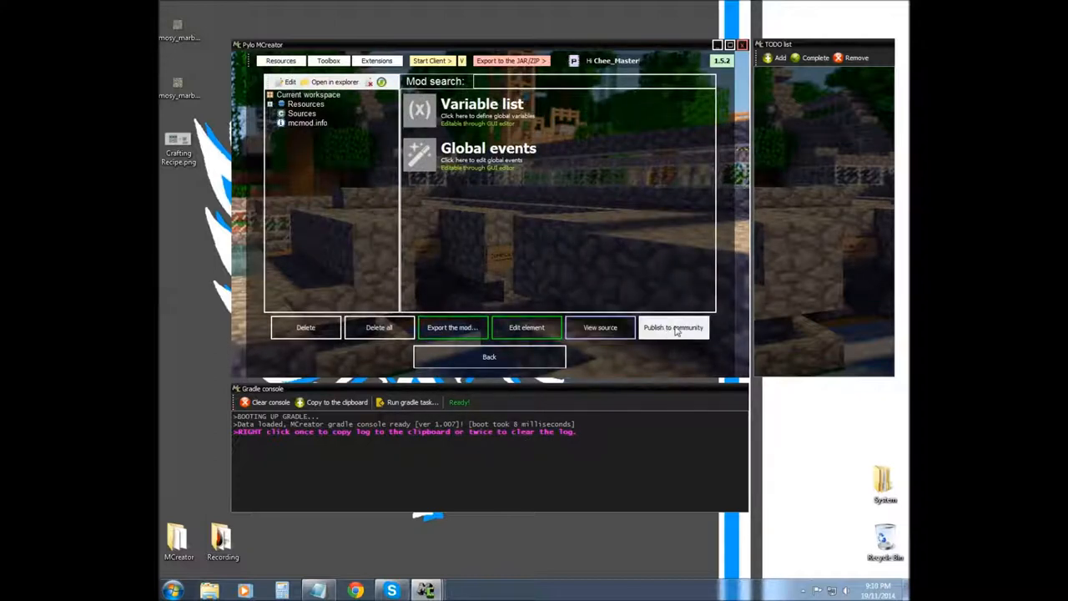
pyautogui.moveTo(324, 327)
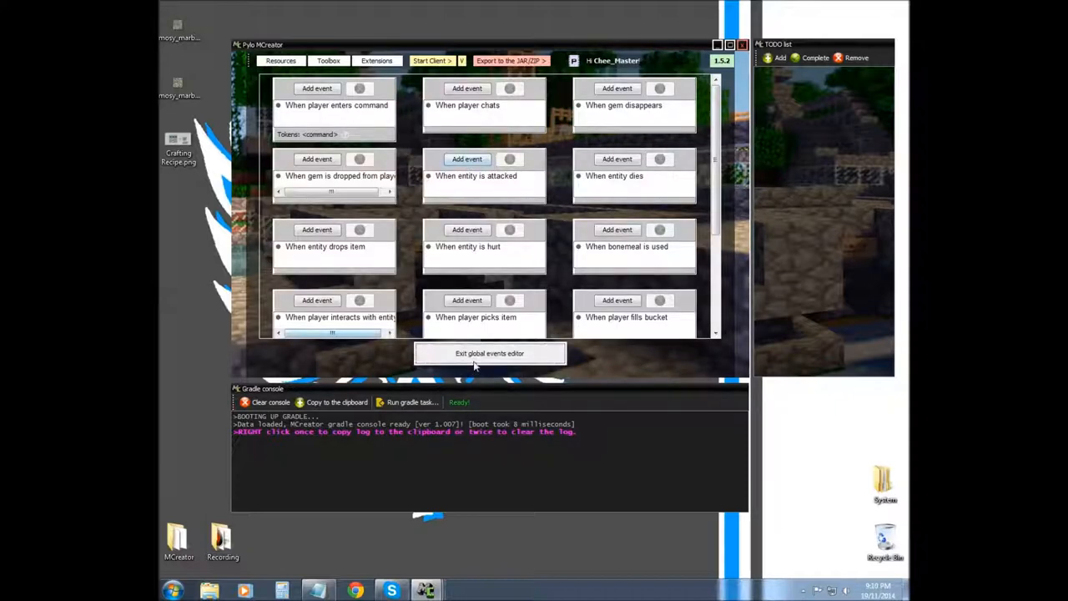
pyautogui.click(489, 353)
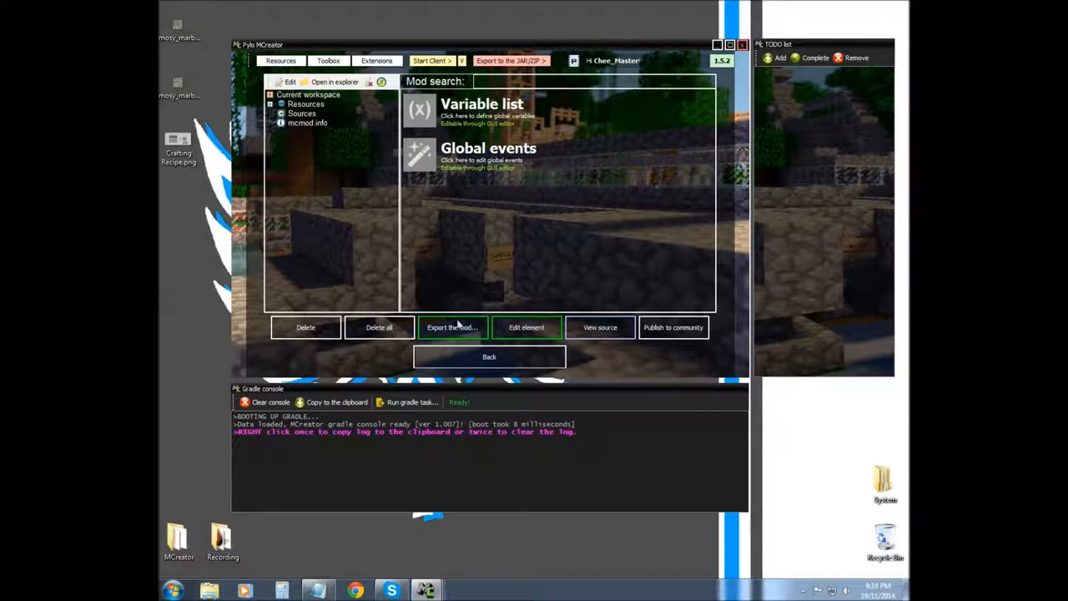
# - Return to the start screen and open Preferences
pyautogui.click(489, 356)
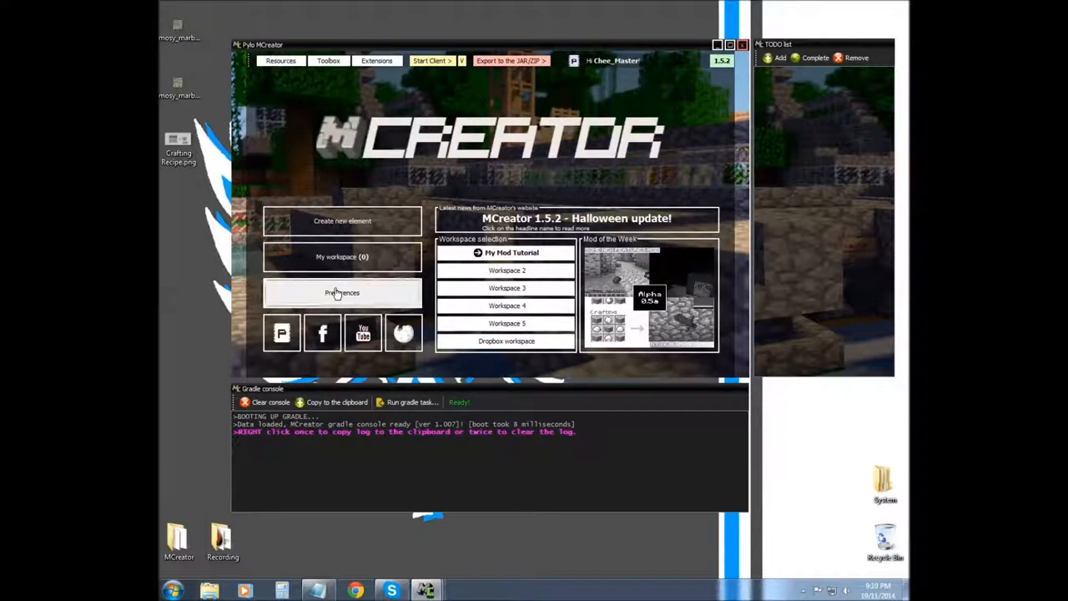
pyautogui.click(342, 293)
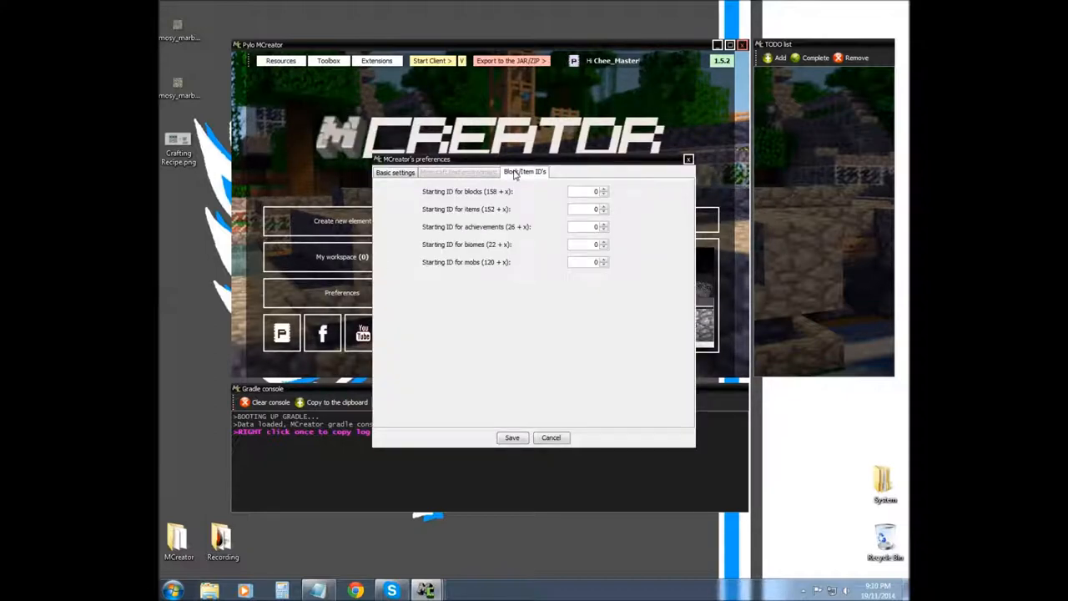
pyautogui.moveTo(572, 190)
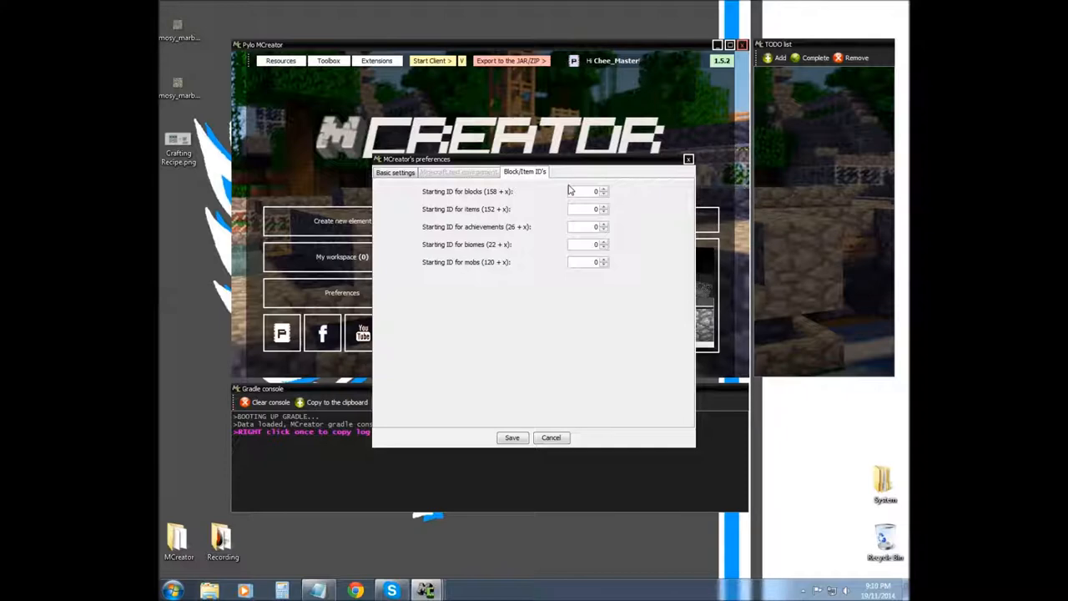
pyautogui.moveTo(580, 177)
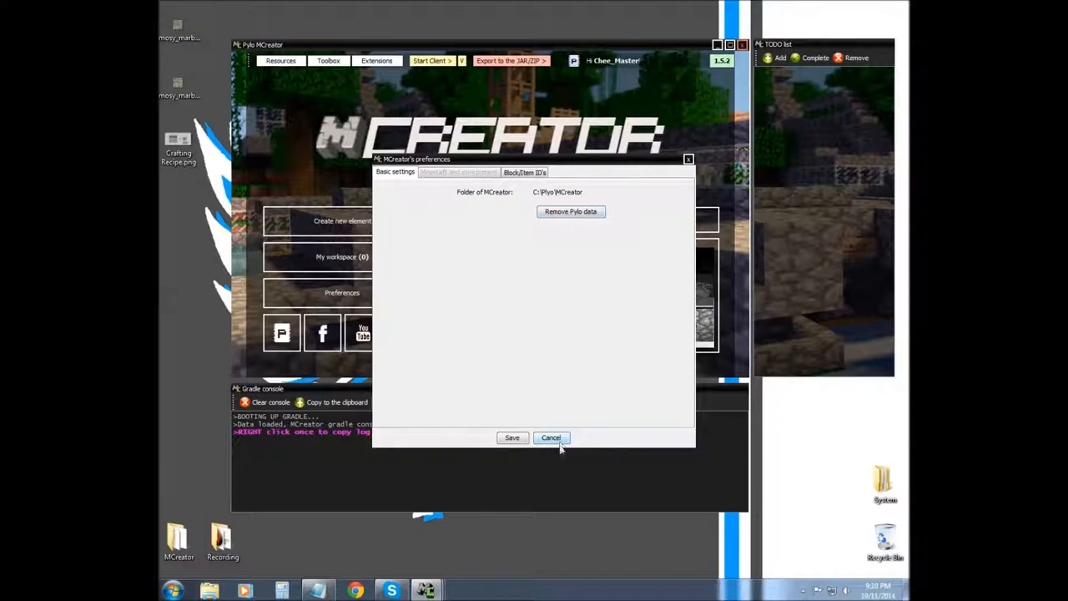
pyautogui.moveTo(490, 219)
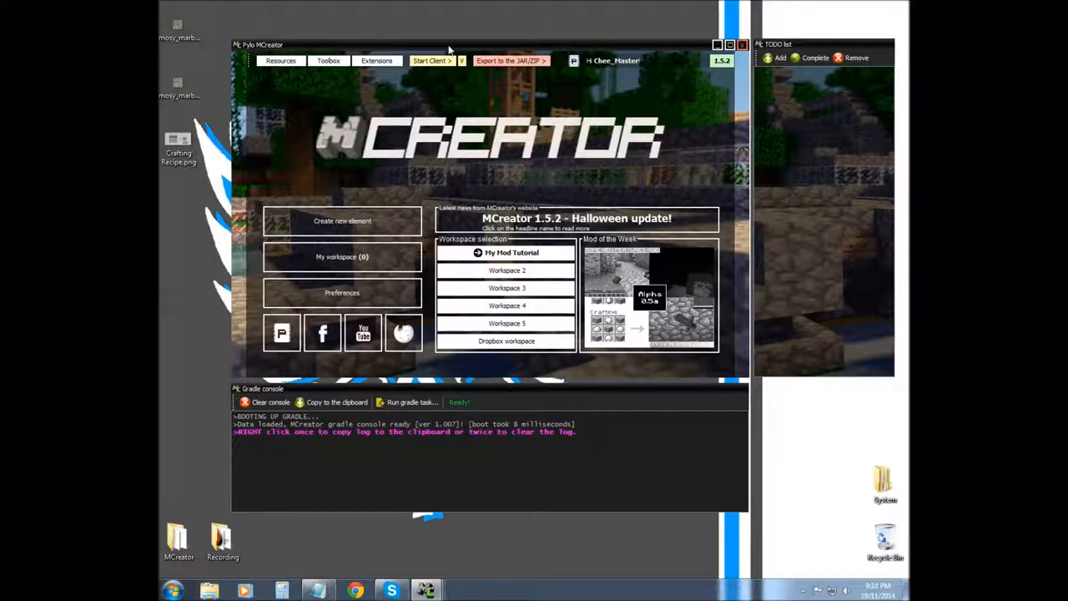
pyautogui.moveTo(396, 186)
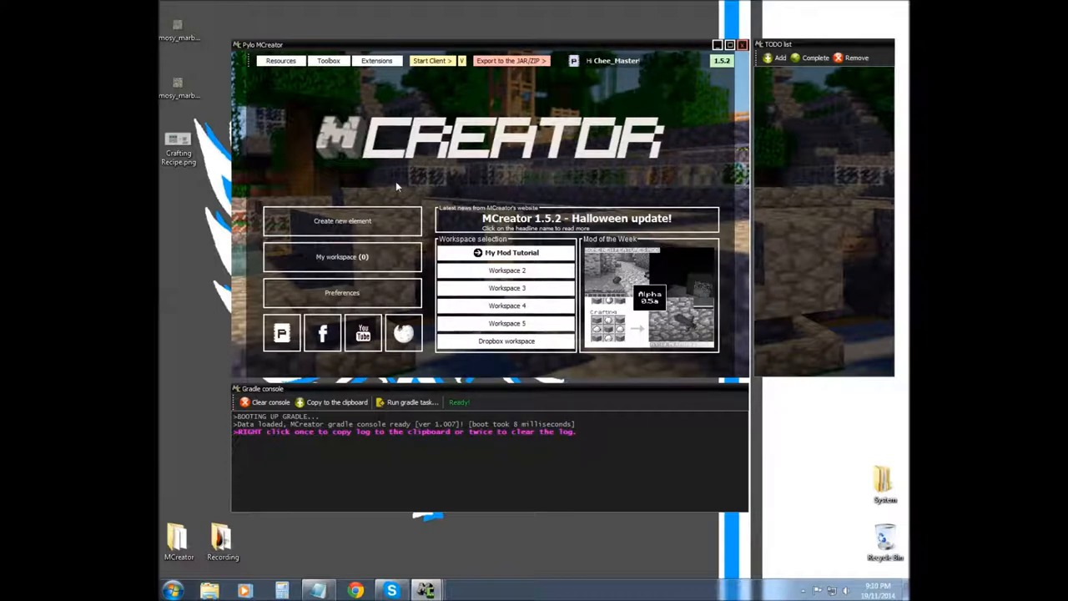